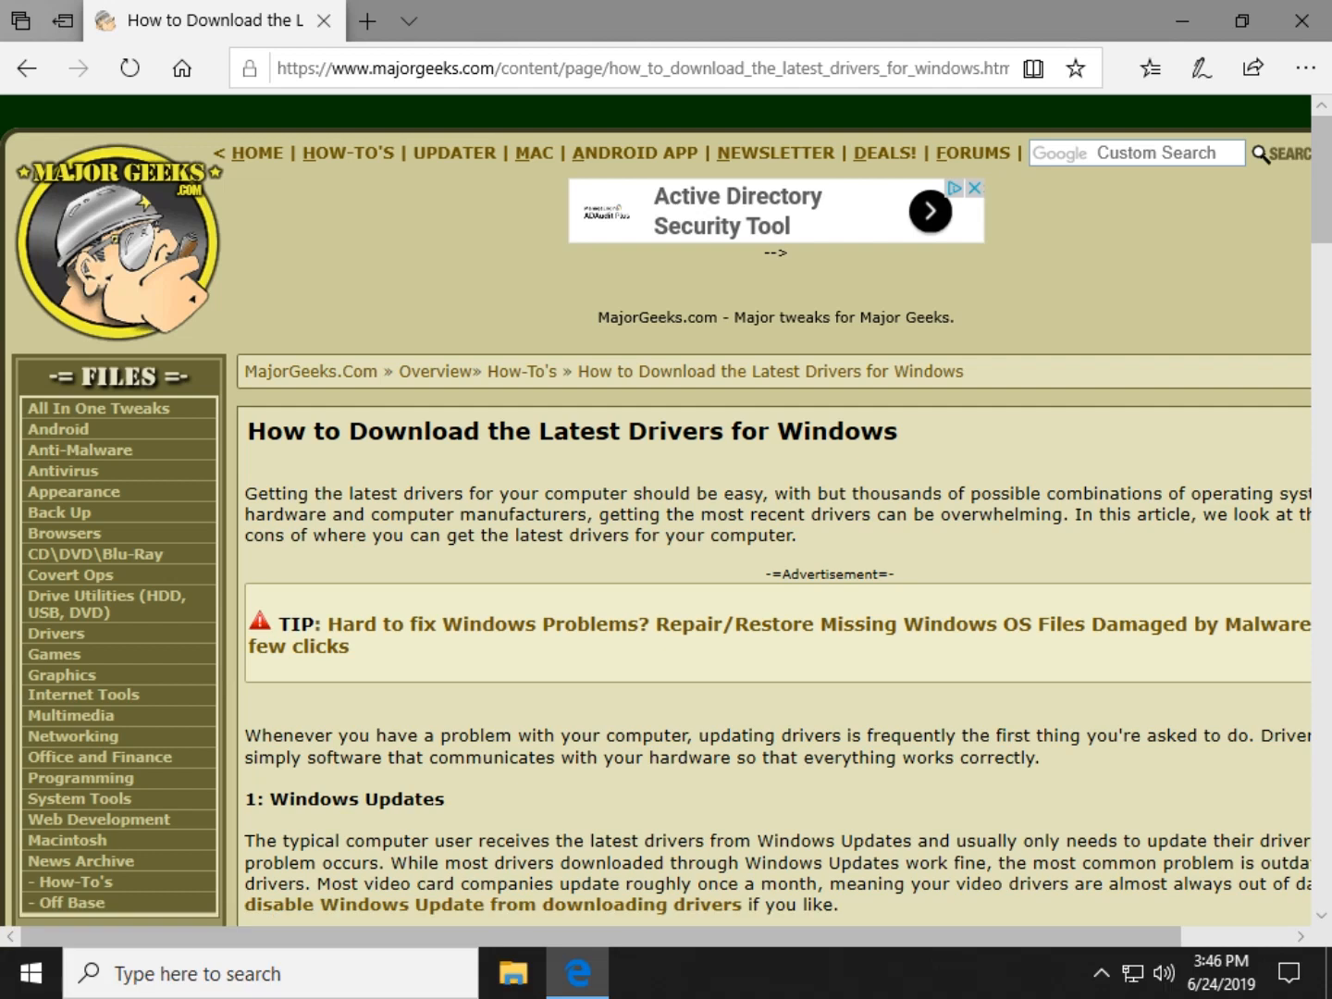
{"action": "mouse_move", "coordinate": [1065, 454]}
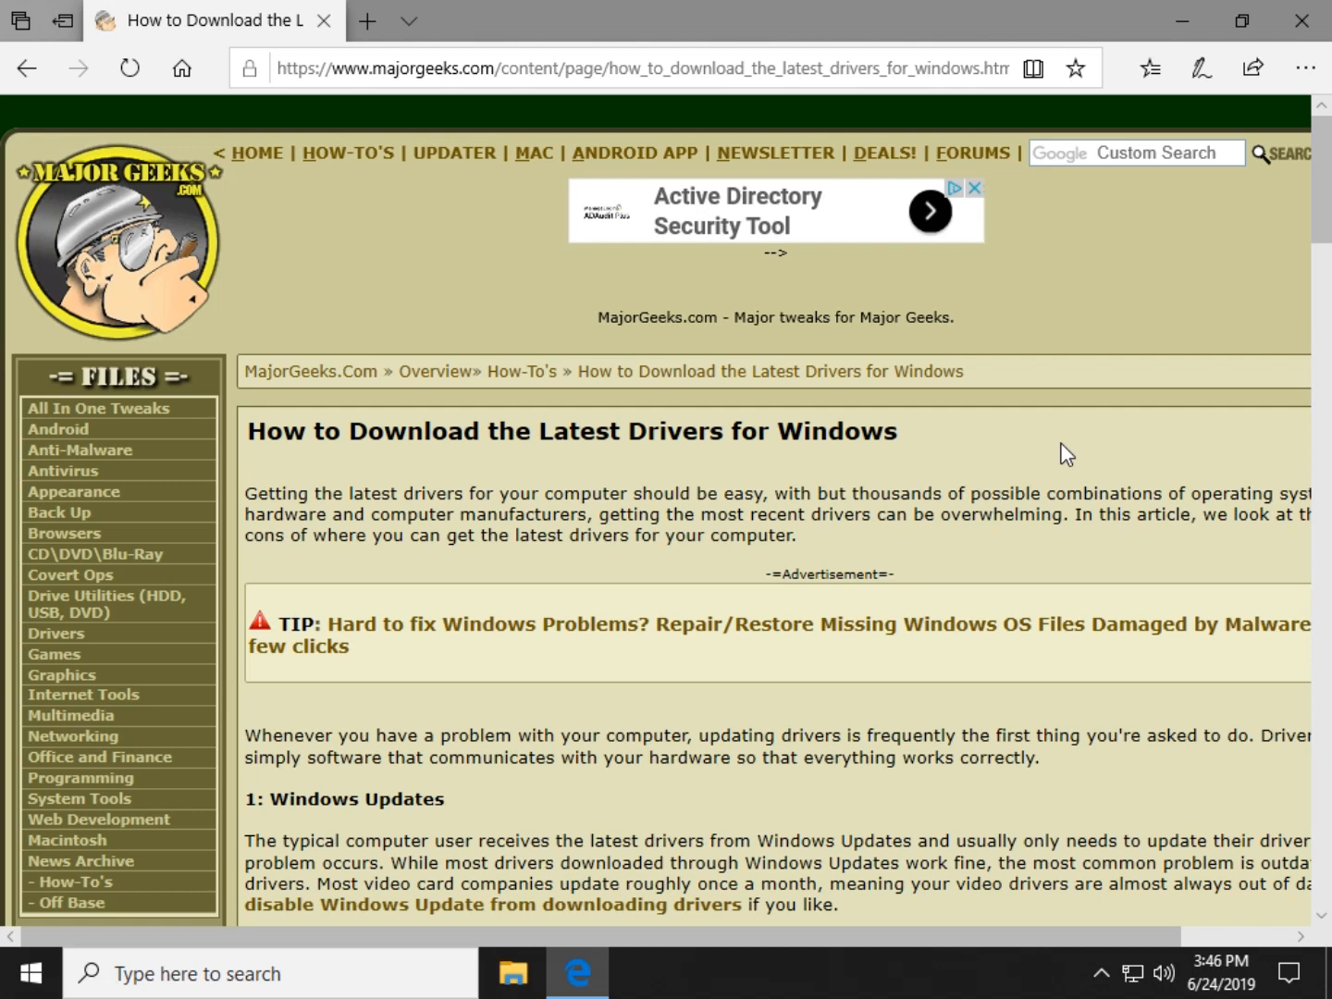
{"action": "mouse_move", "coordinate": [730, 402]}
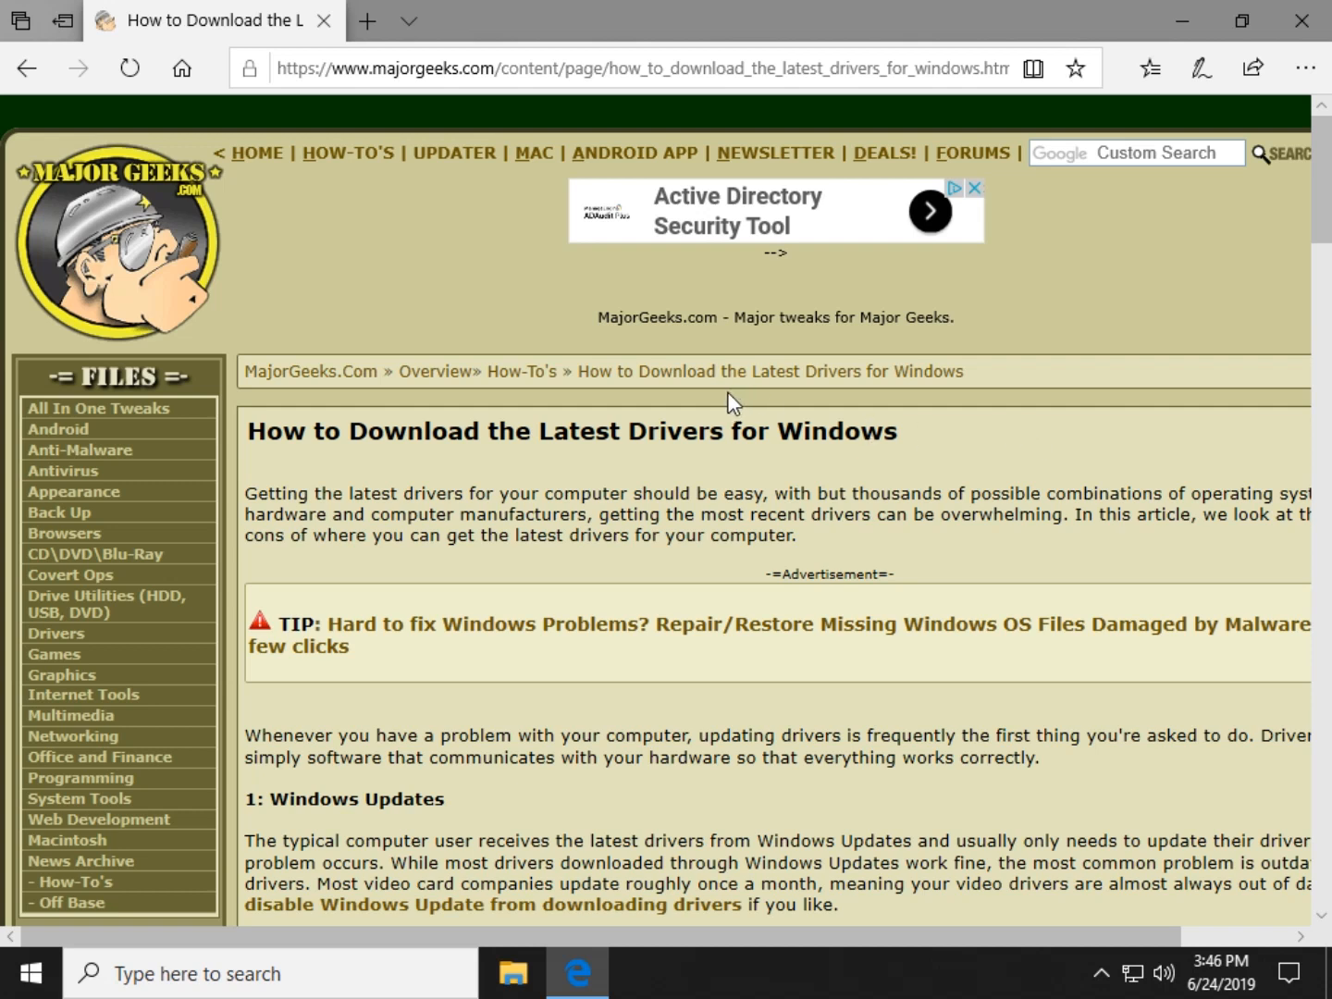
{"action": "mouse_move", "coordinate": [487, 288]}
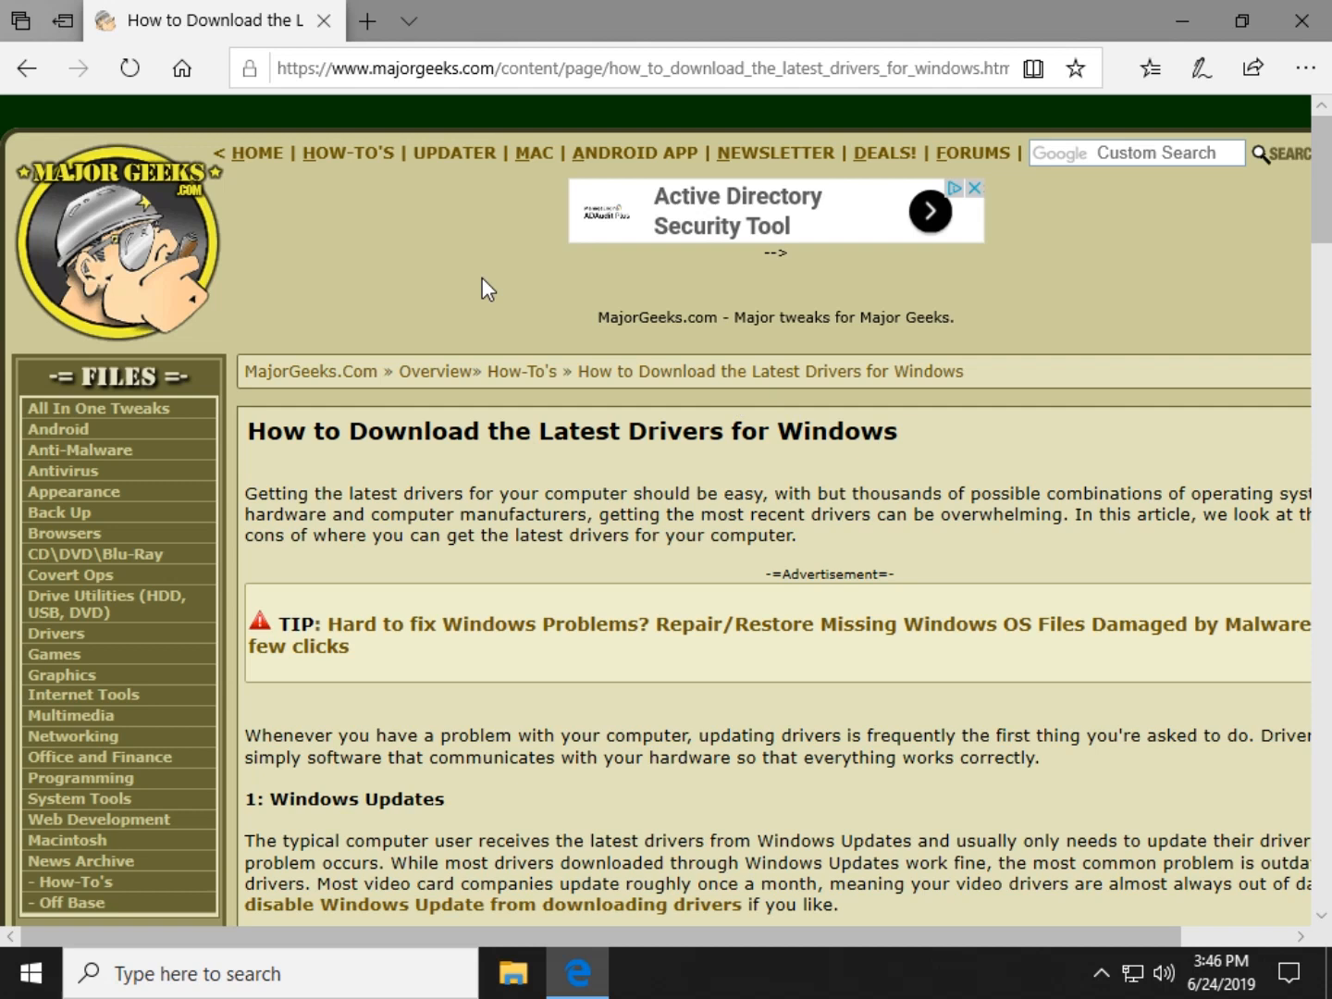
{"action": "mouse_move", "coordinate": [831, 74]}
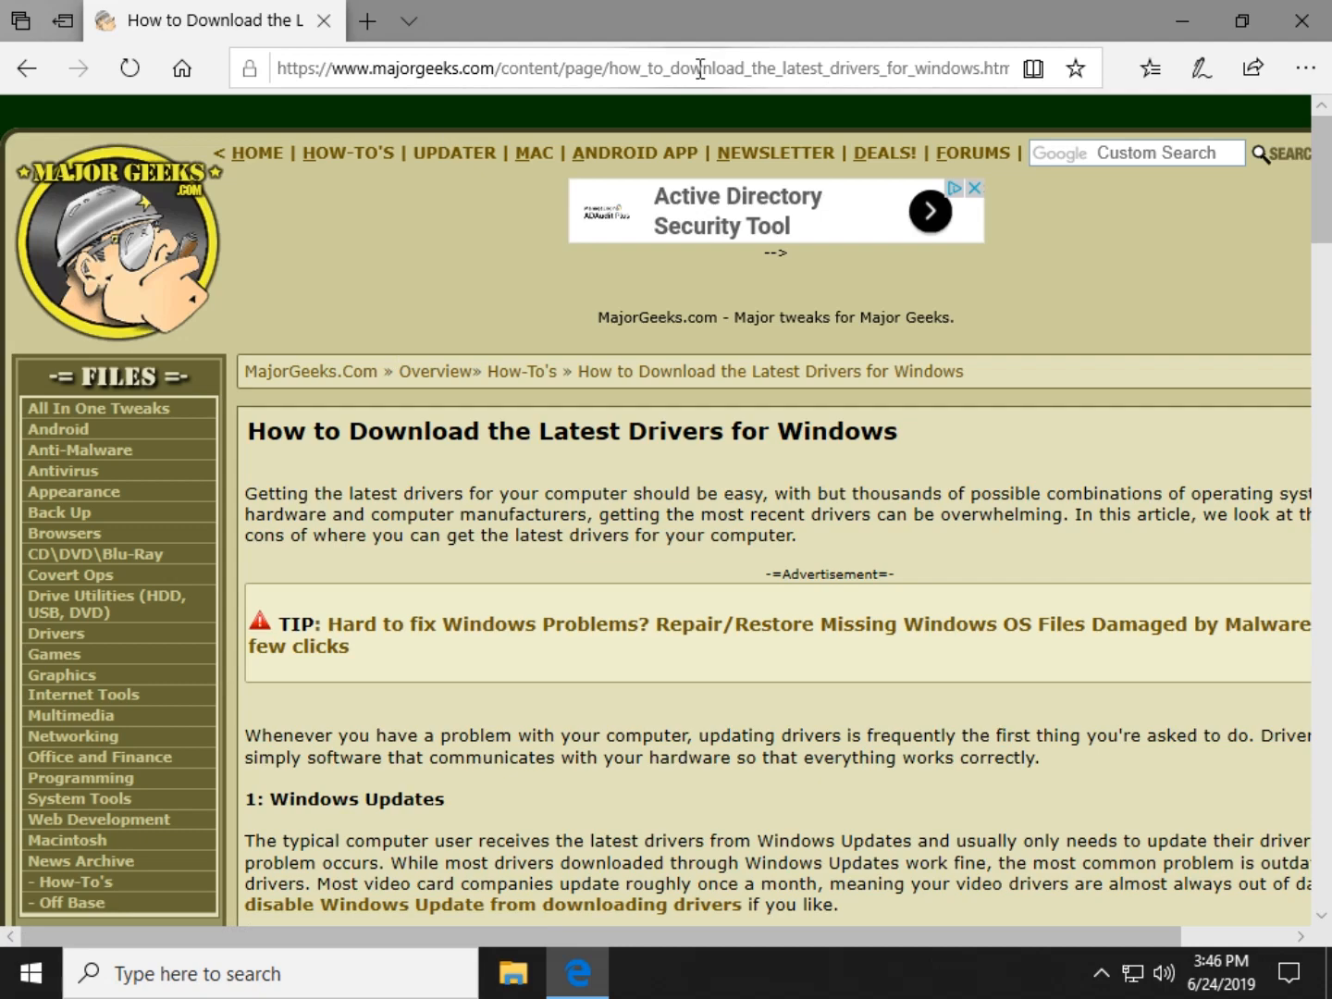
Scroll the drivers article down through Windows Updates and Third-Party Apps to the computer-manufacturer heading
{"action": "scroll", "scroll_direction": "down", "scroll_amount": 3}
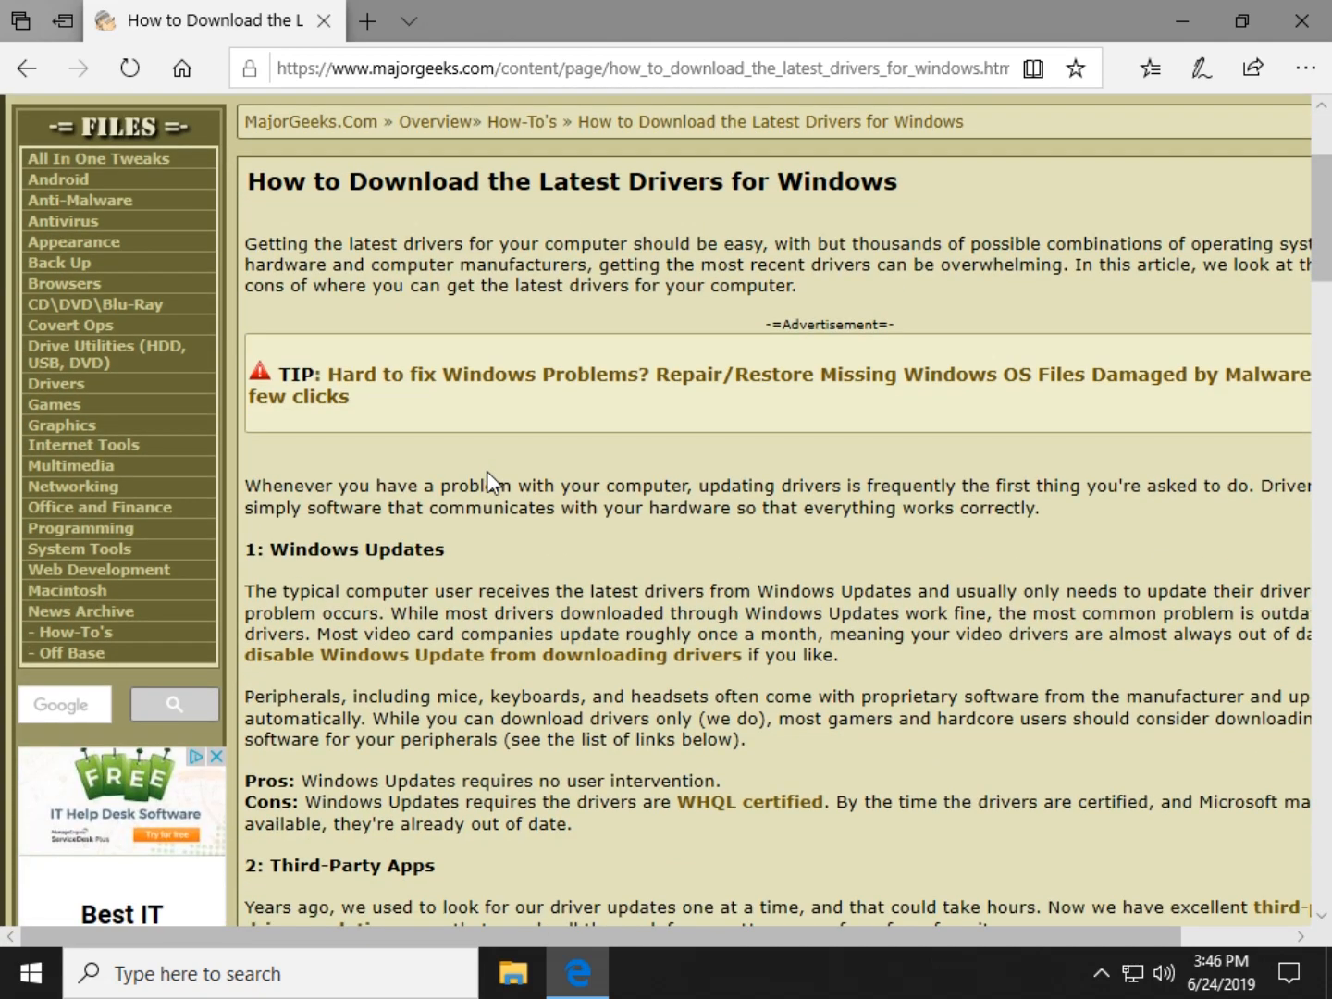
{"action": "scroll", "scroll_direction": "down", "scroll_amount": 3}
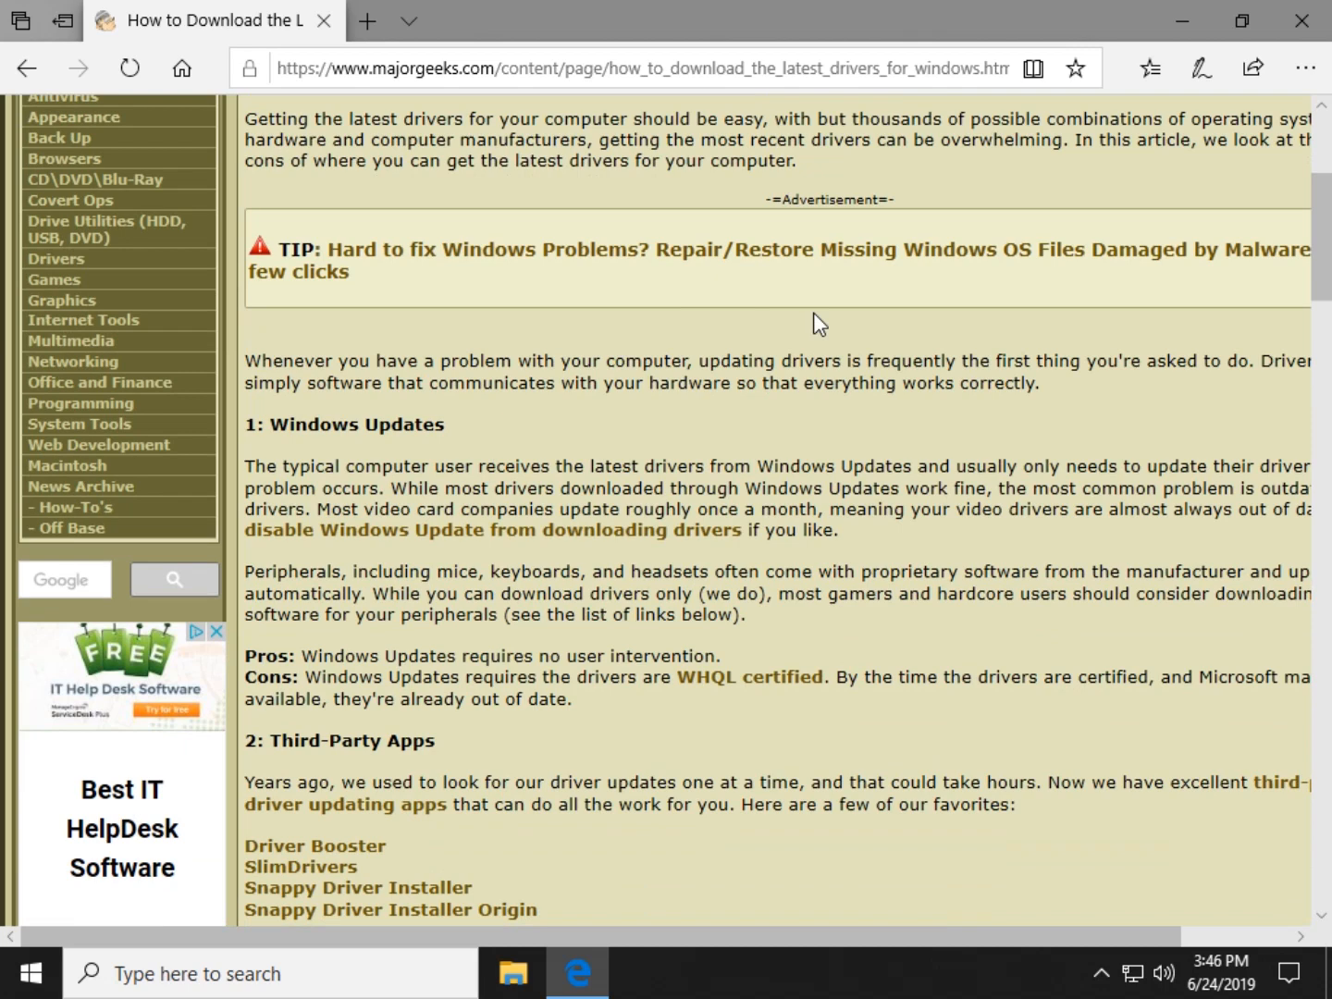
{"action": "mouse_move", "coordinate": [432, 564]}
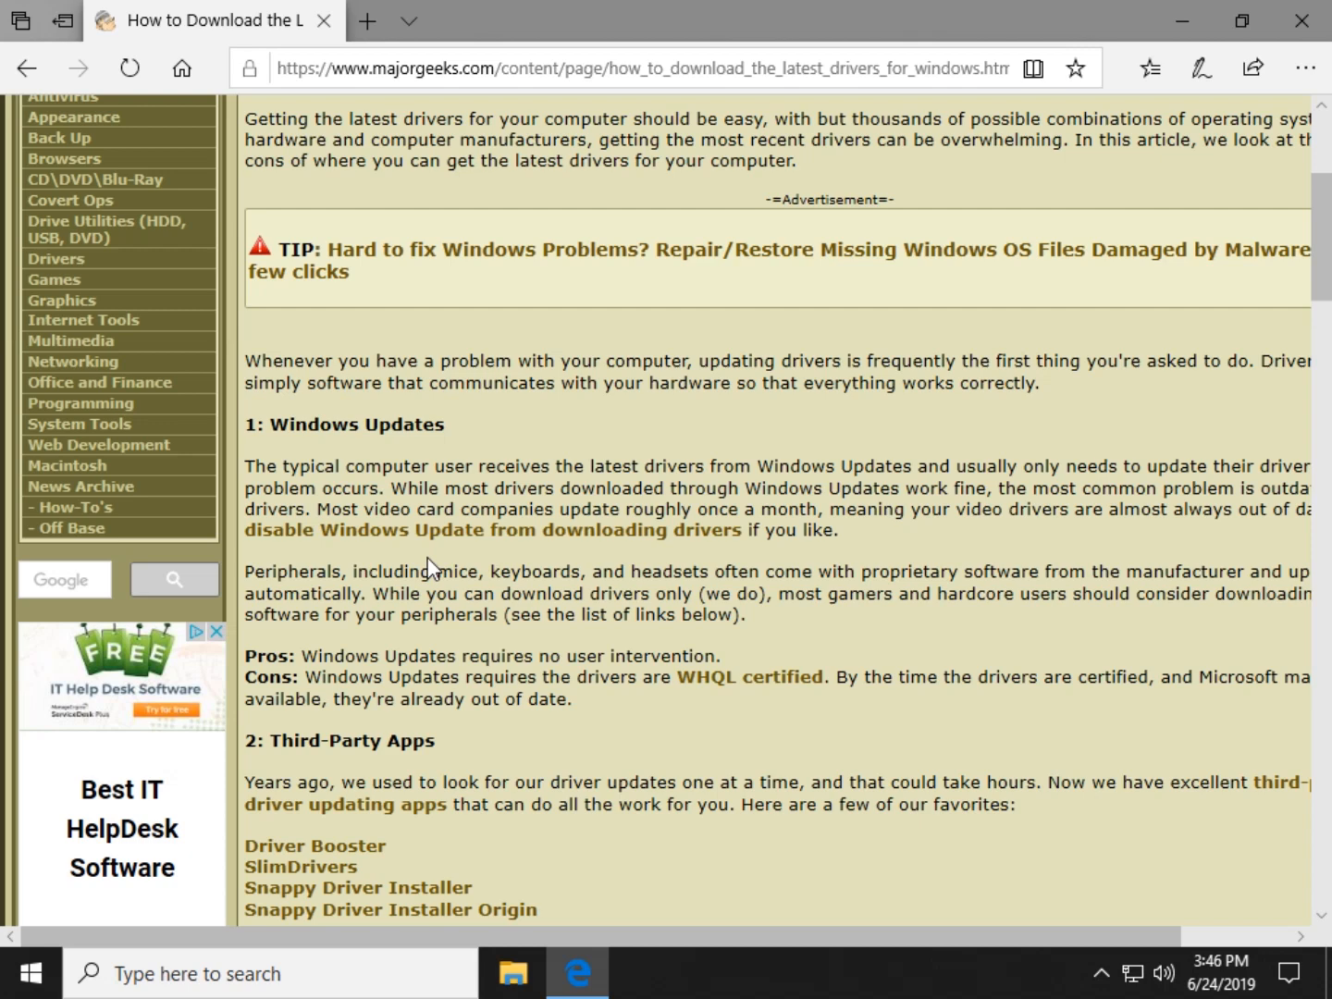
{"action": "mouse_move", "coordinate": [696, 703]}
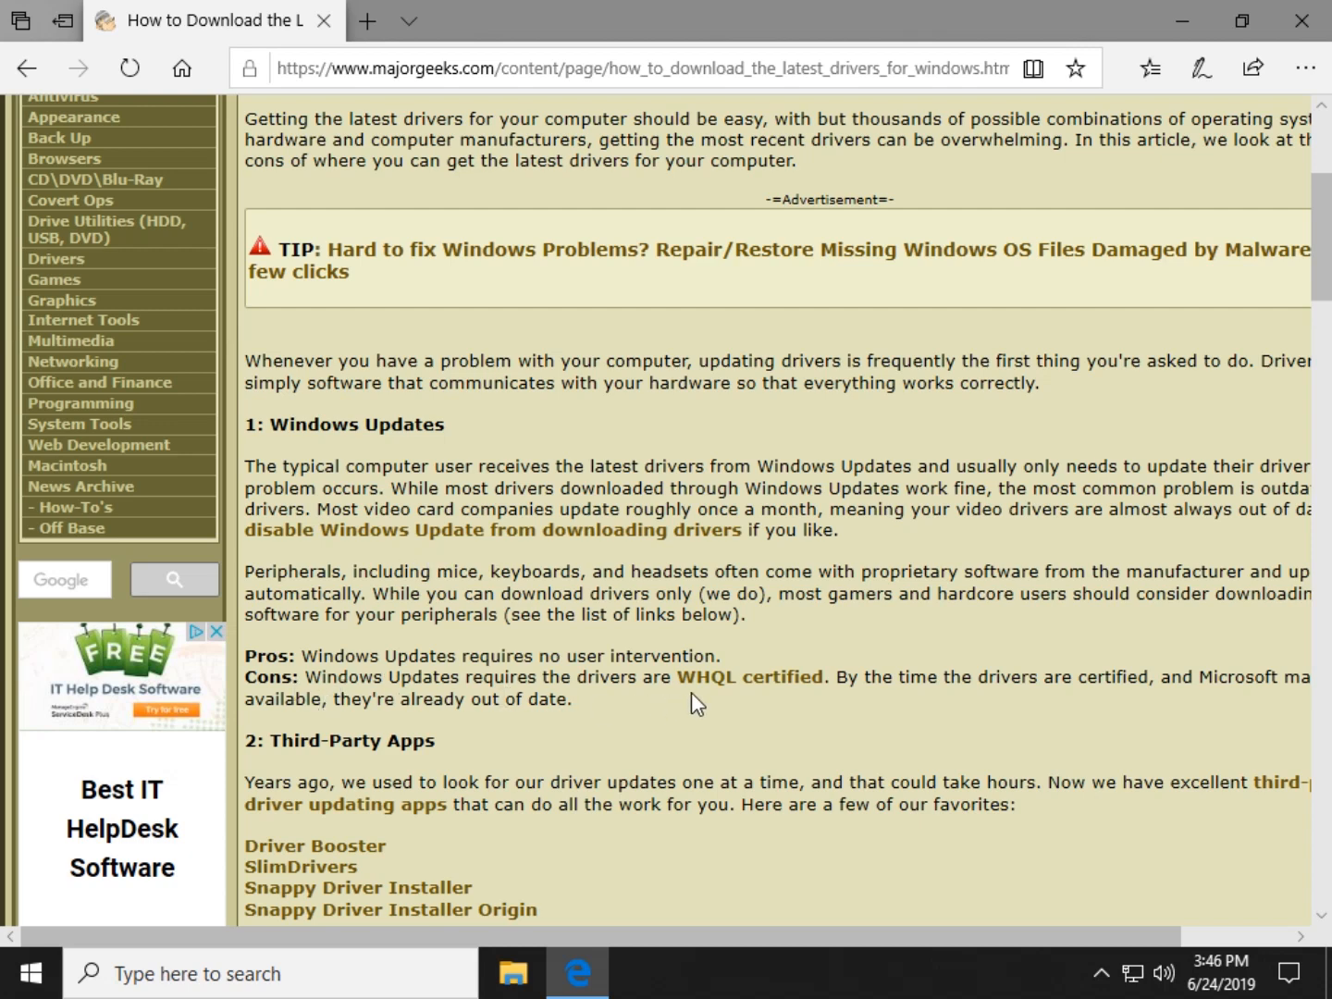
{"action": "mouse_move", "coordinate": [812, 650]}
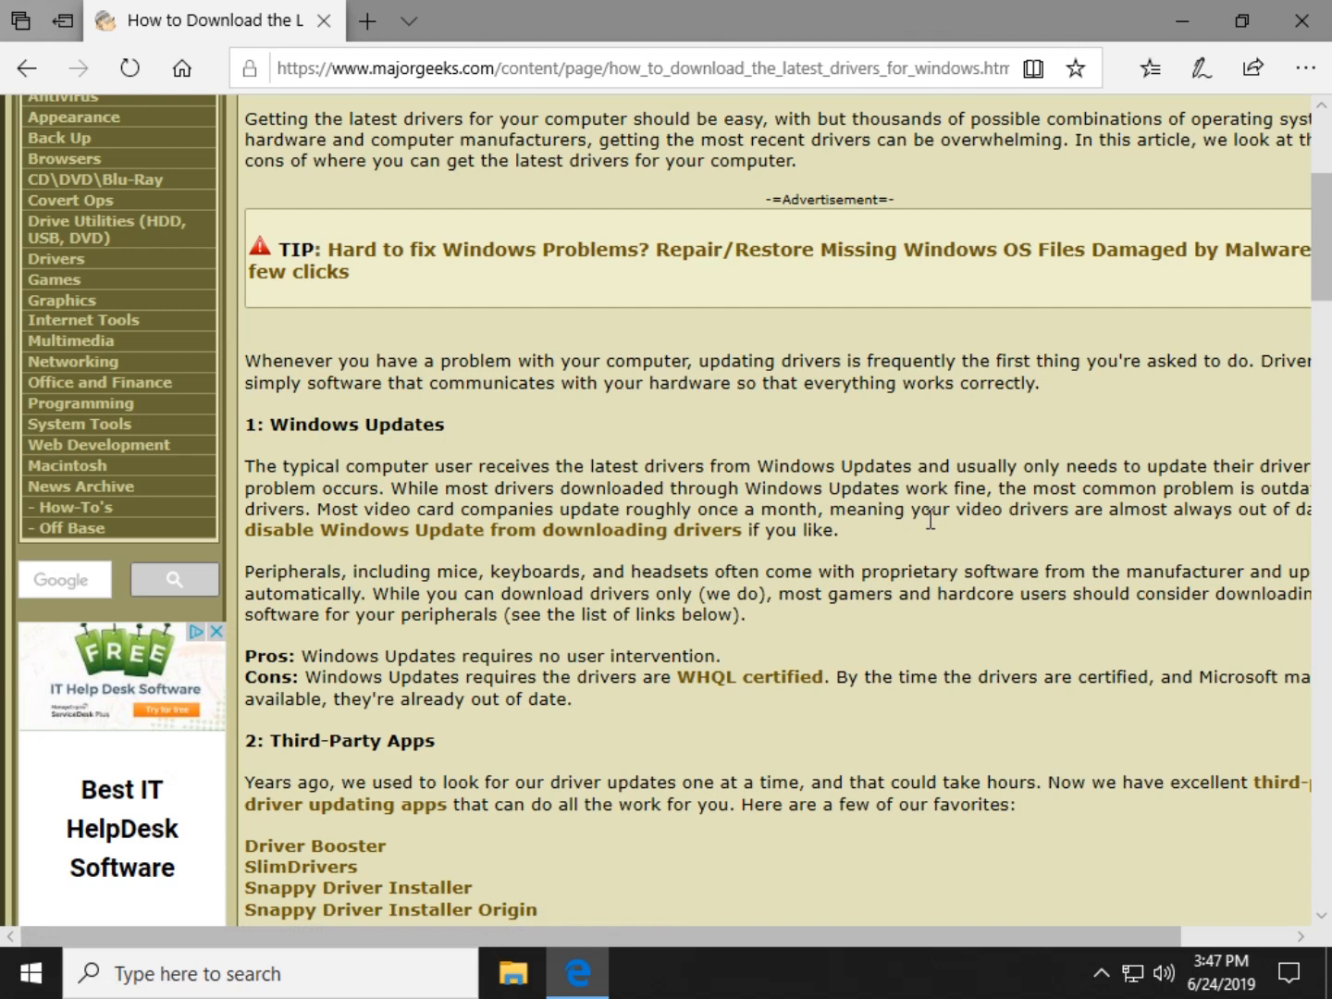
{"action": "mouse_move", "coordinate": [957, 468]}
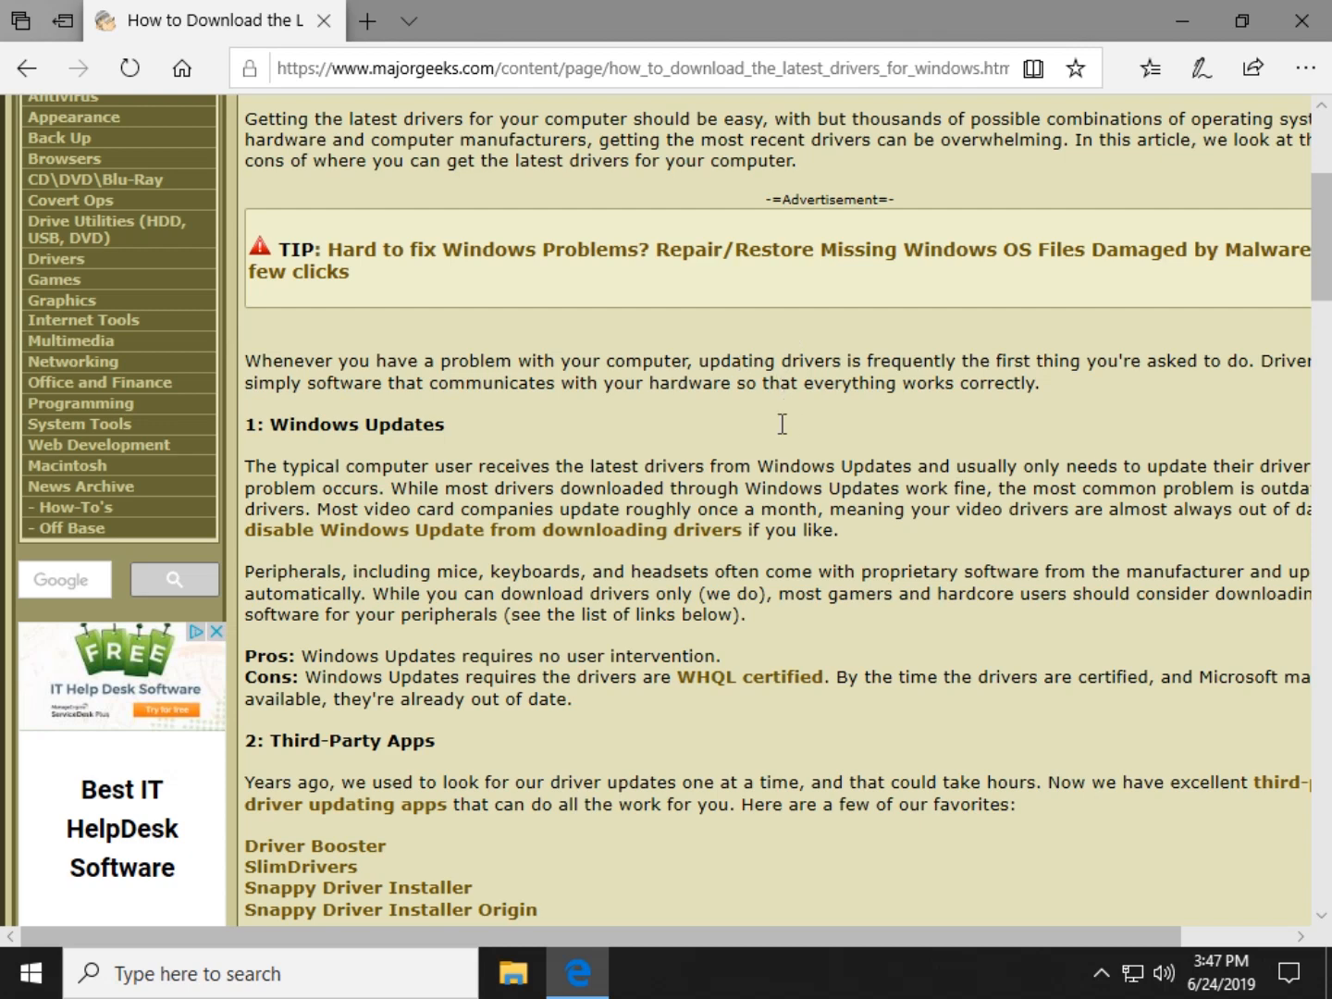
{"action": "scroll", "scroll_direction": "down", "scroll_amount": 3}
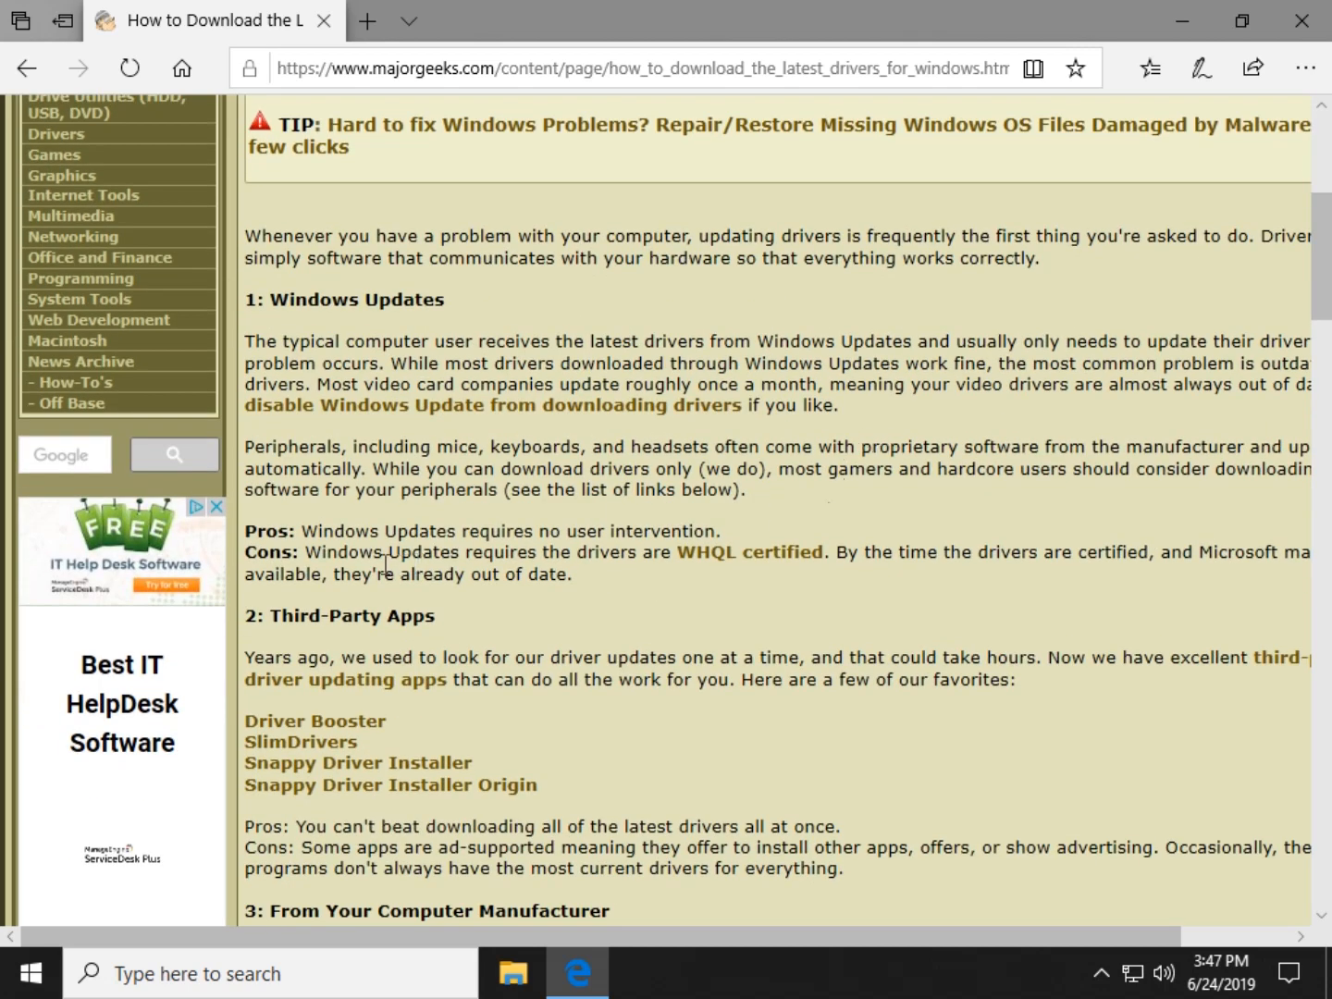
{"action": "mouse_move", "coordinate": [662, 535]}
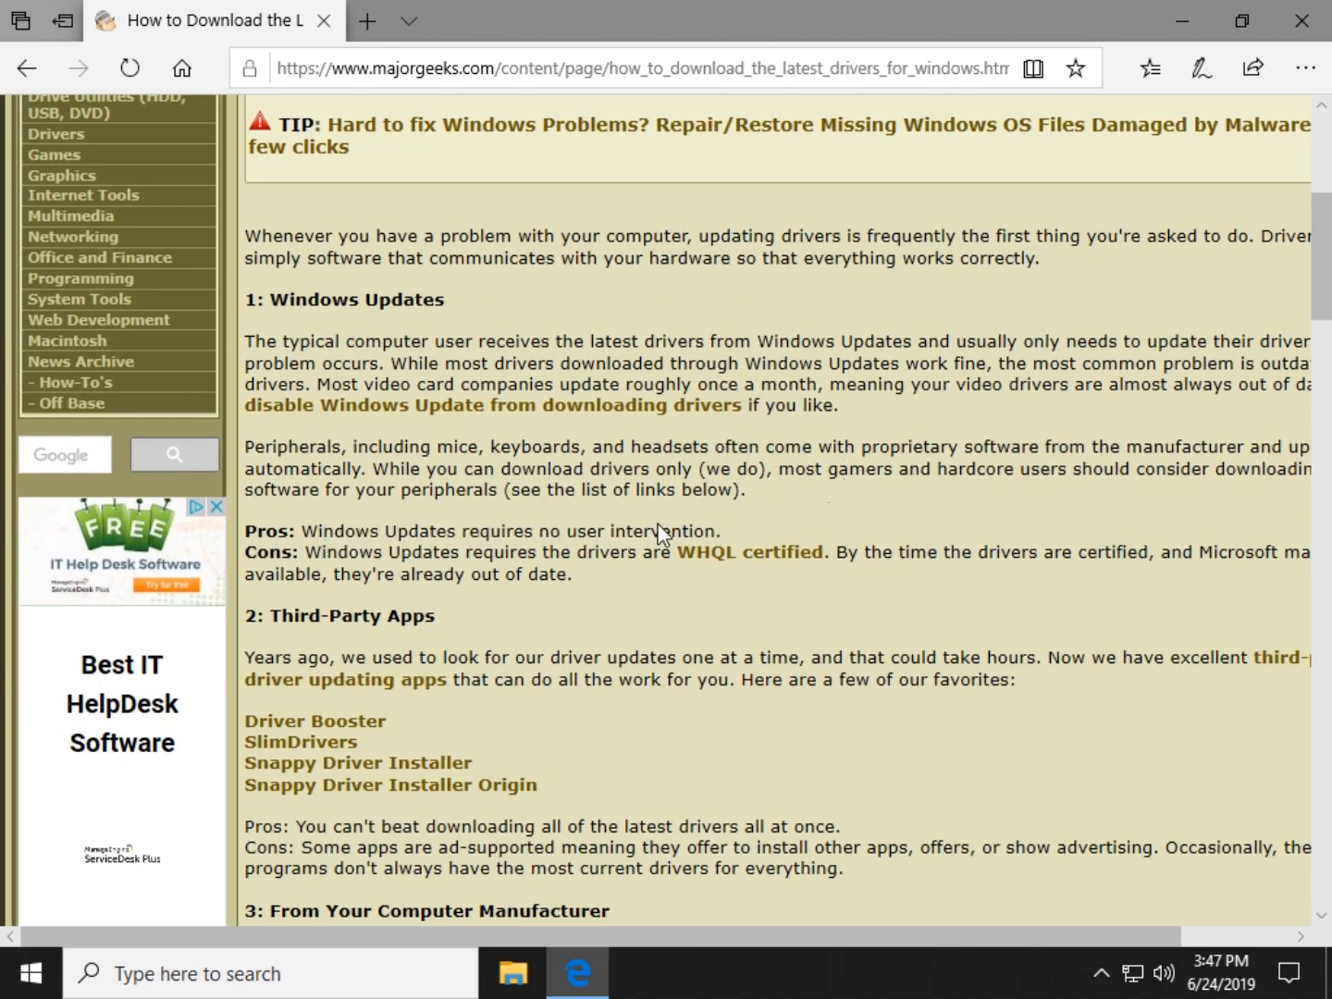
{"action": "mouse_move", "coordinate": [953, 460]}
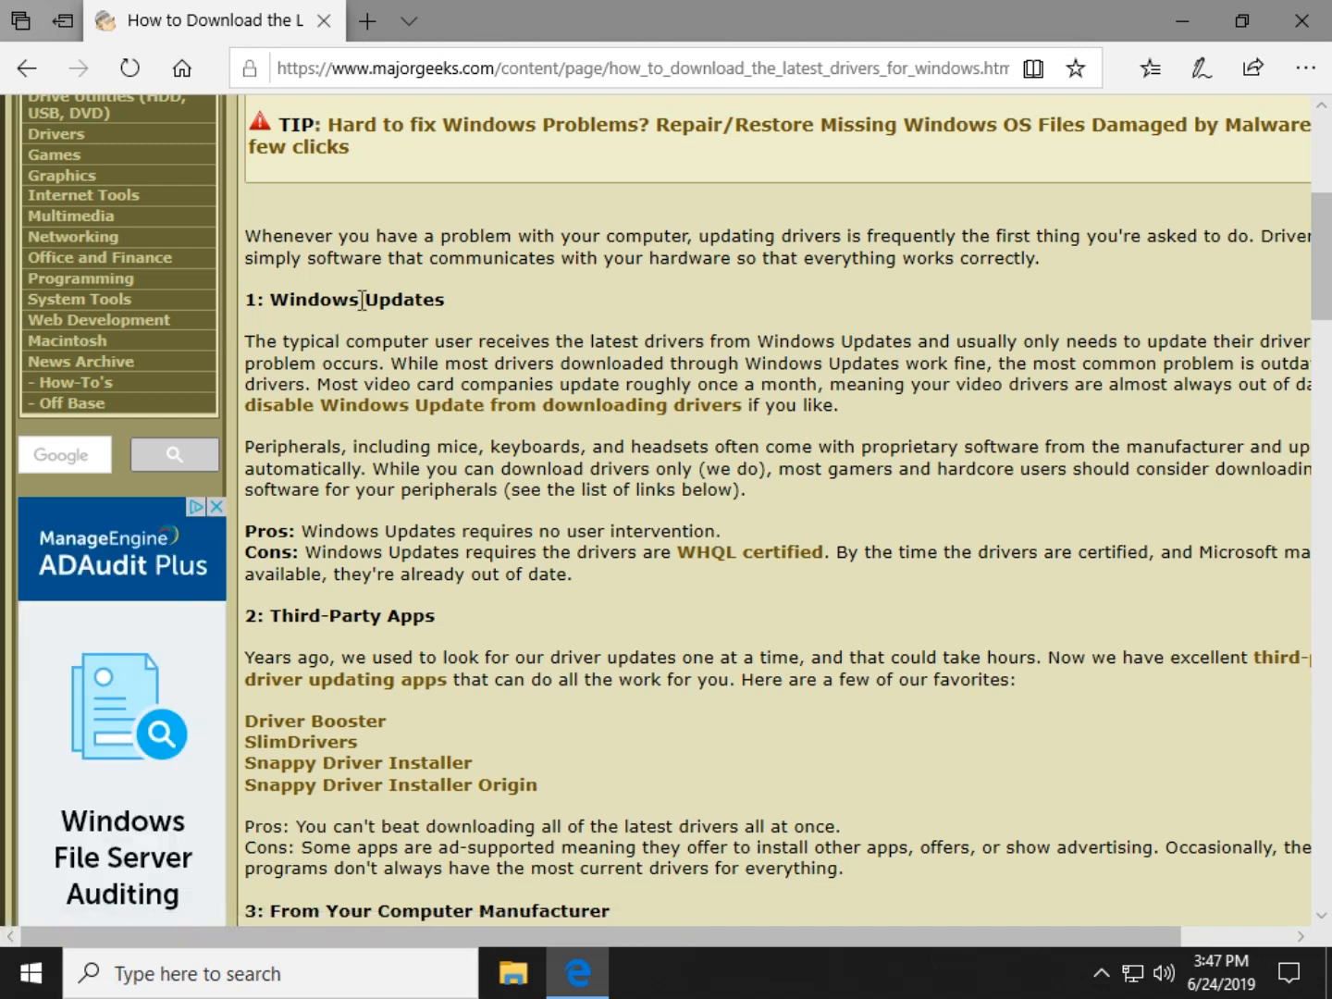
{"action": "mouse_move", "coordinate": [455, 307]}
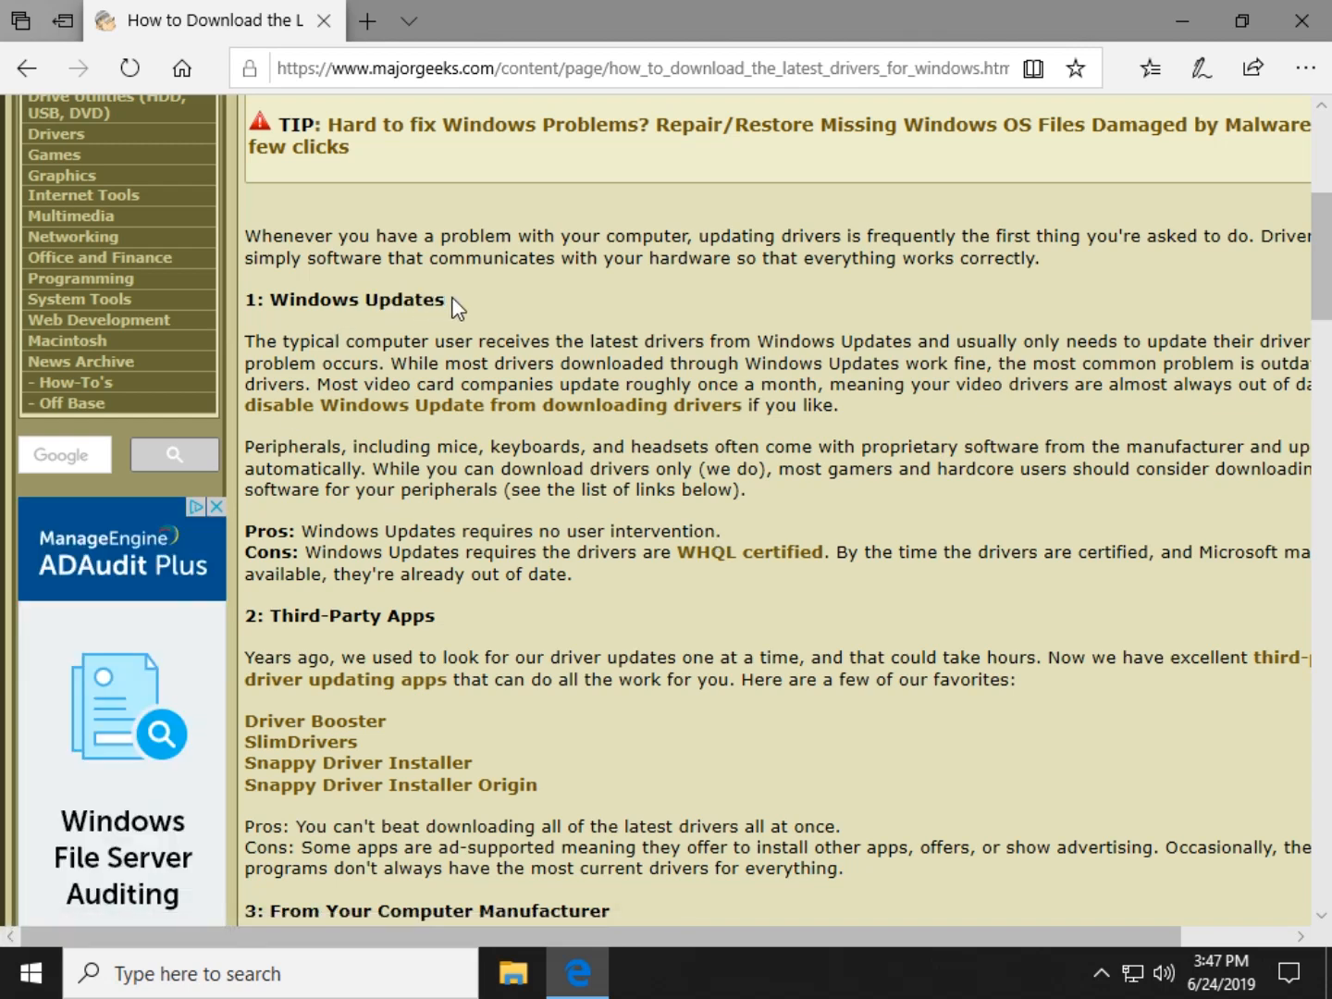
Open the Driver Updaters category page in a new tab, skim it, then close it to return to the article
{"action": "scroll", "scroll_direction": "down", "scroll_amount": 3}
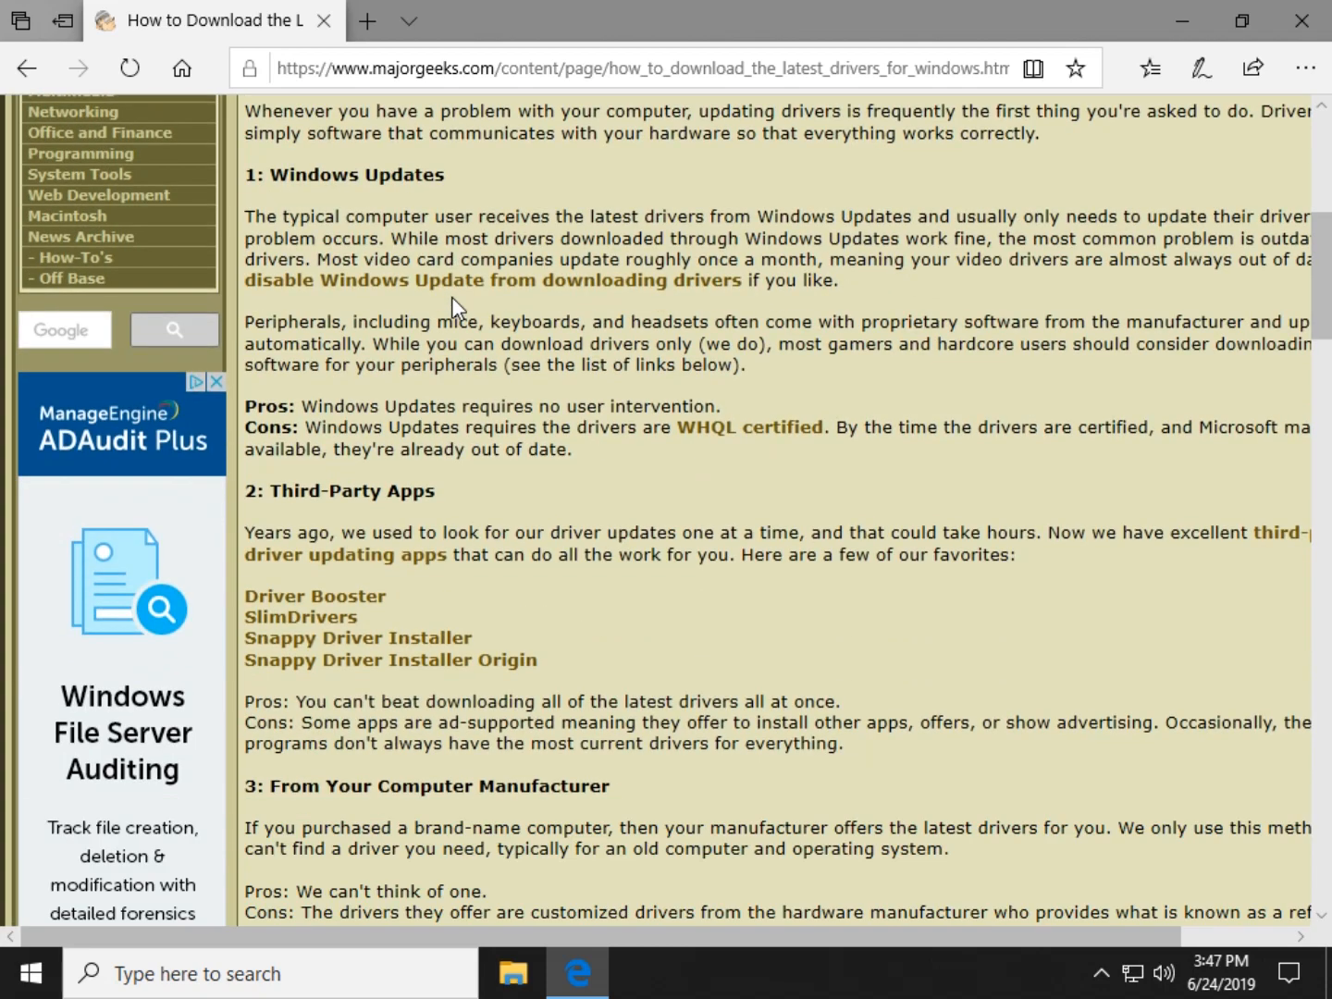
{"action": "scroll", "scroll_direction": "down", "scroll_amount": 3}
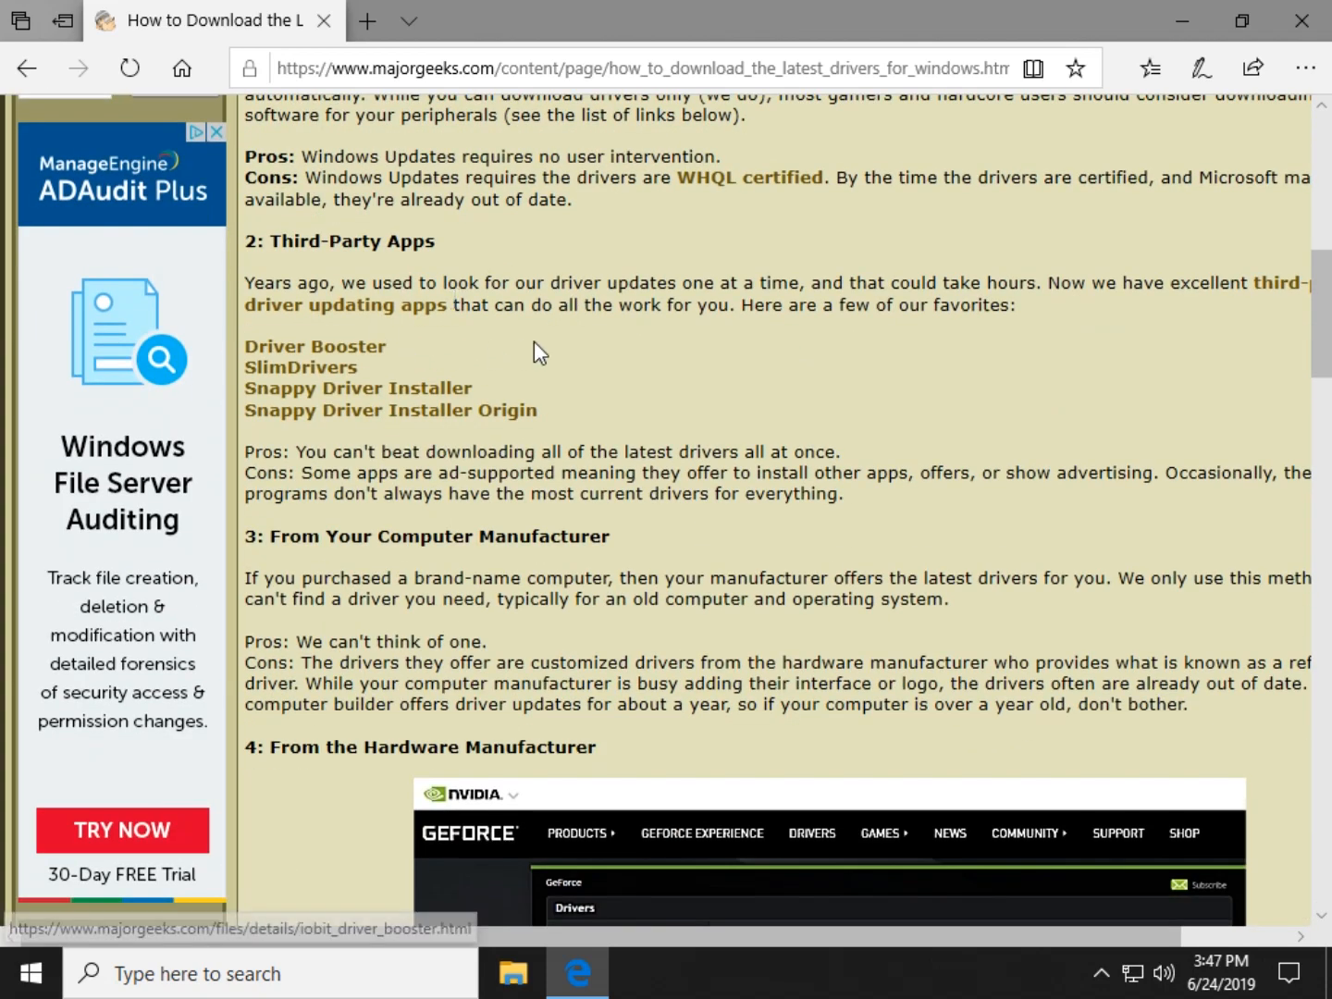
{"action": "mouse_move", "coordinate": [280, 356]}
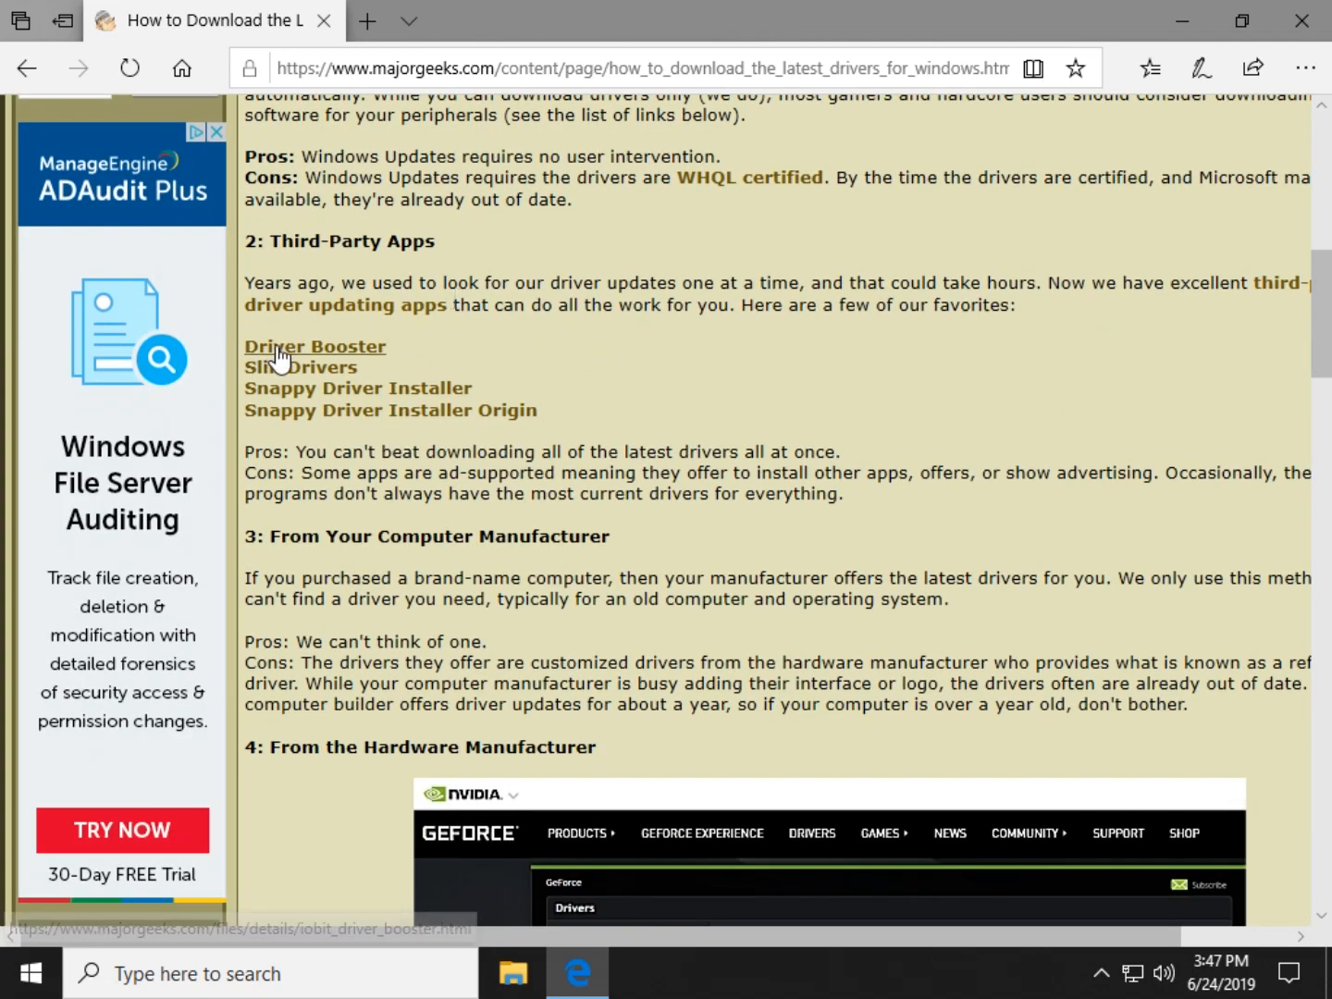
{"action": "mouse_move", "coordinate": [358, 387]}
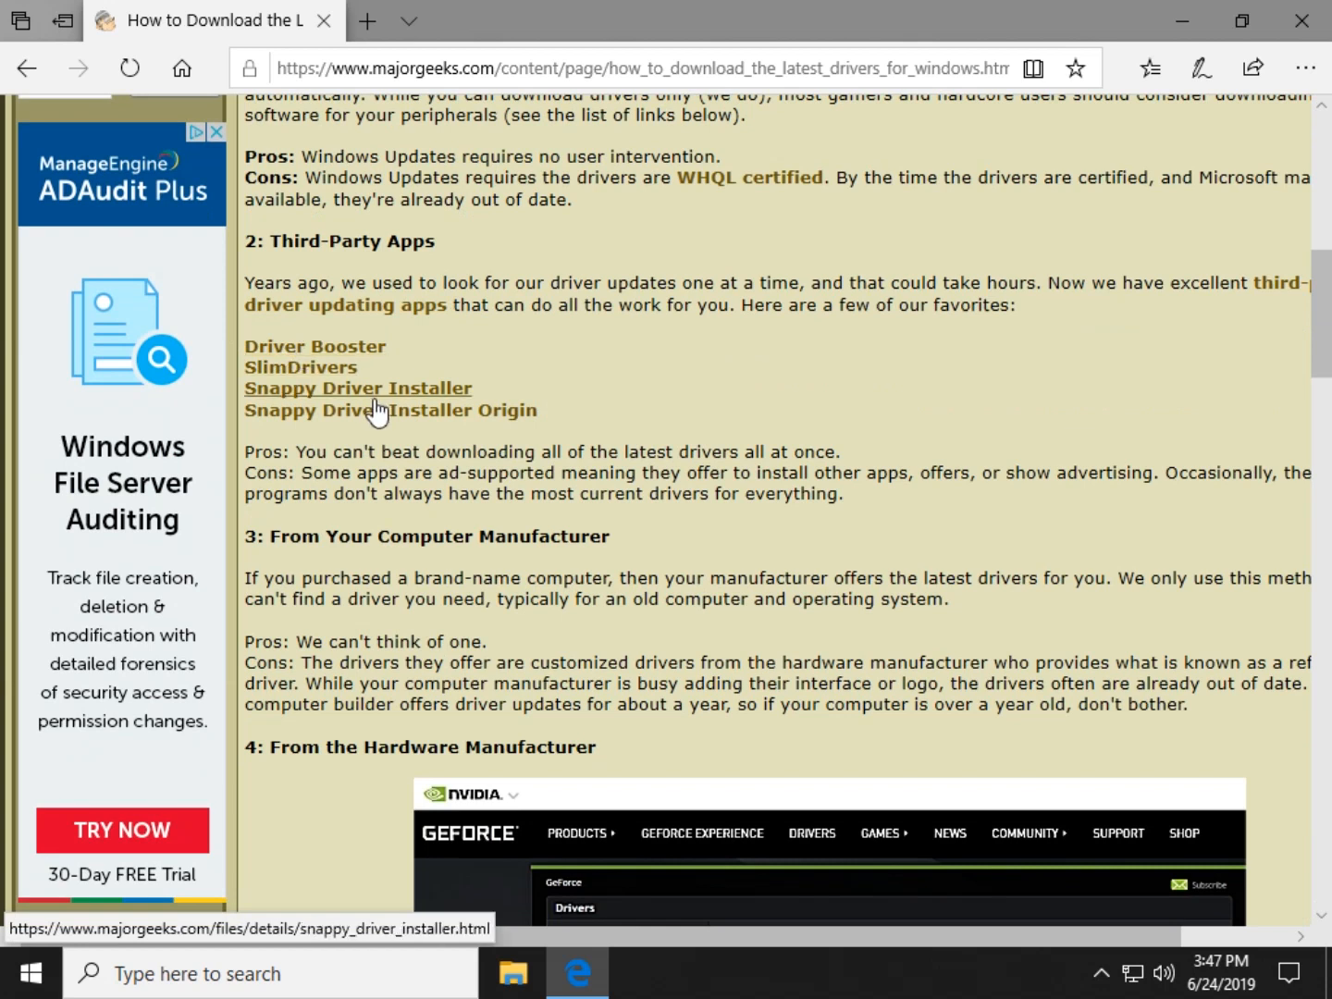
{"action": "mouse_move", "coordinate": [564, 416]}
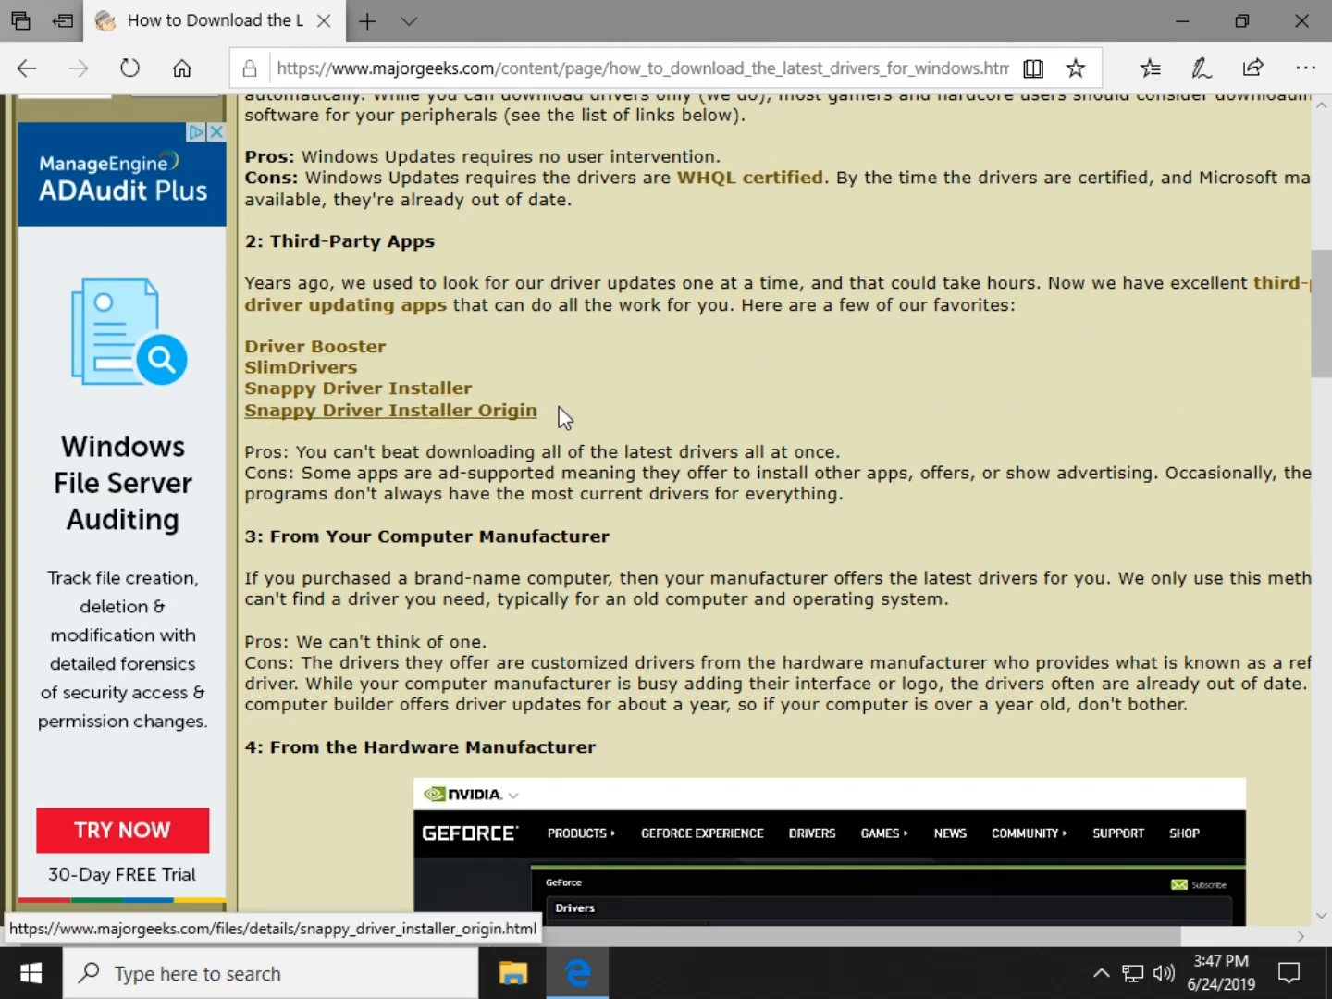
{"action": "mouse_move", "coordinate": [315, 346]}
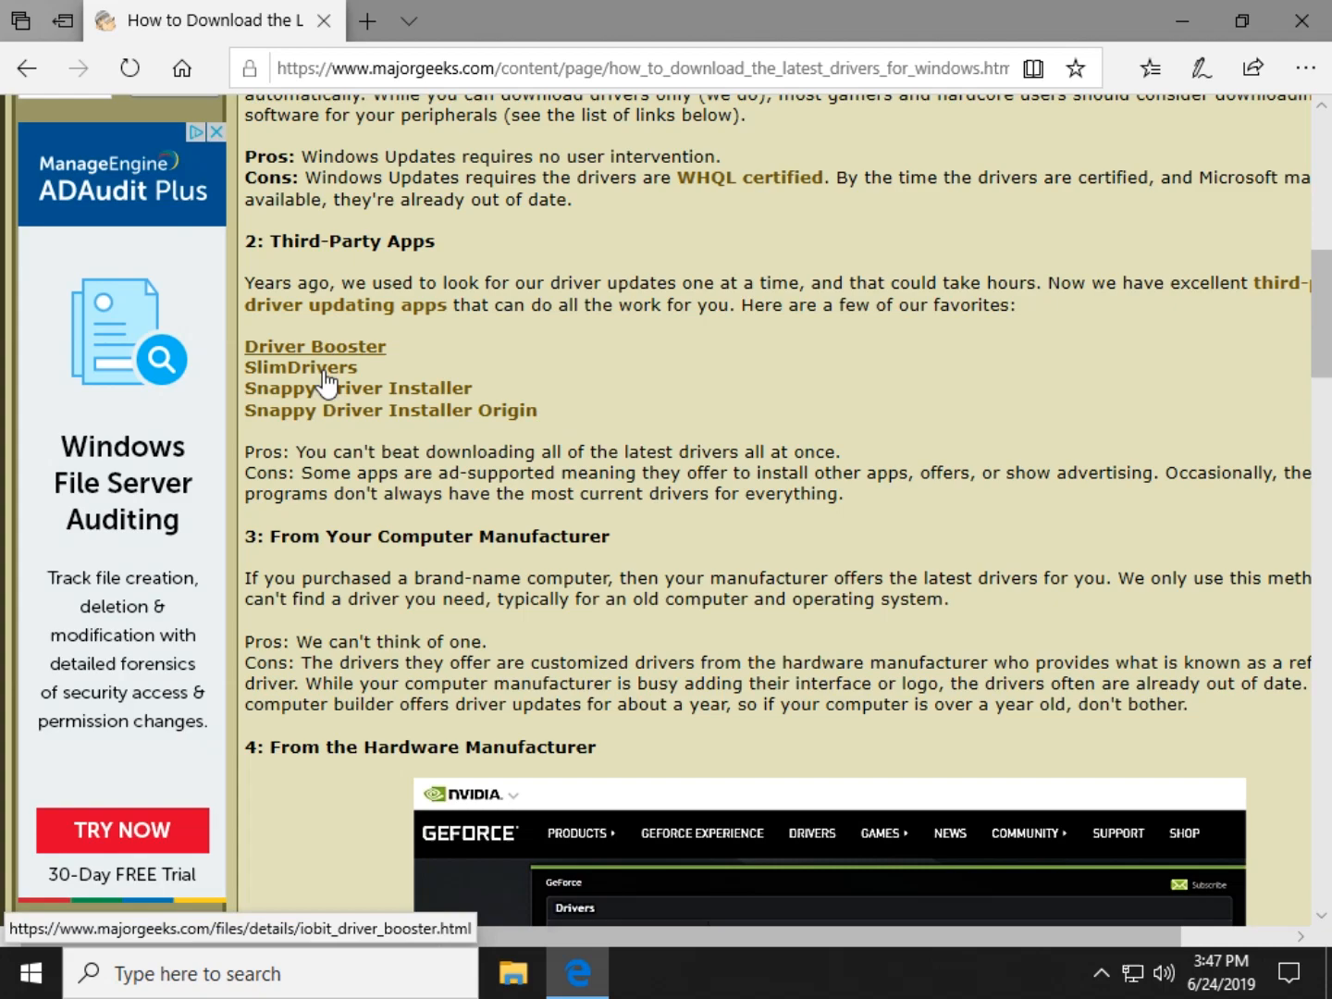
{"action": "mouse_move", "coordinate": [361, 305]}
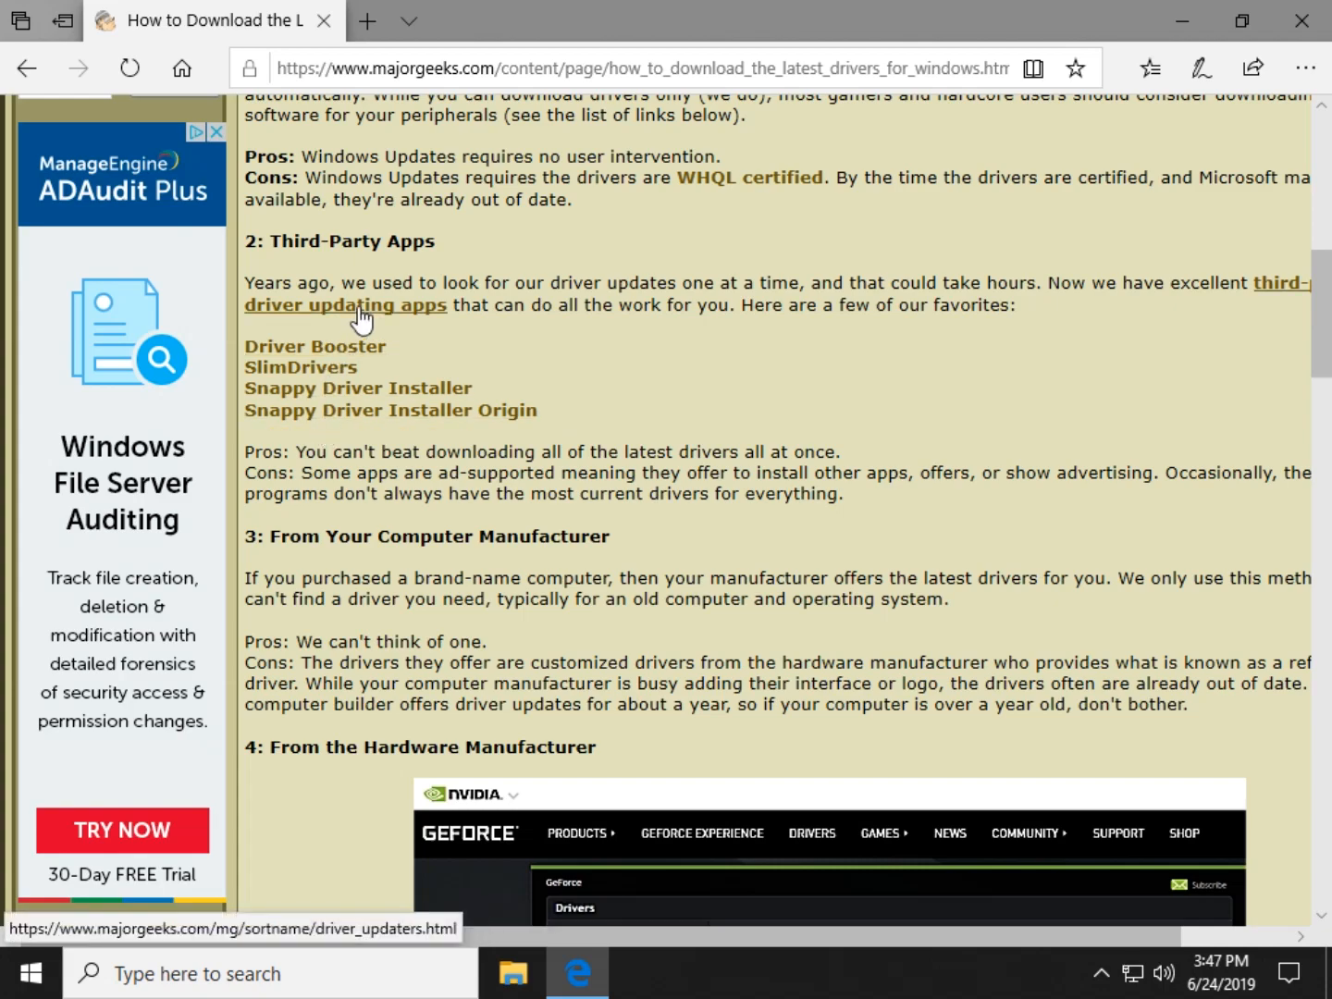
{"action": "left_click", "coordinate": [345, 305]}
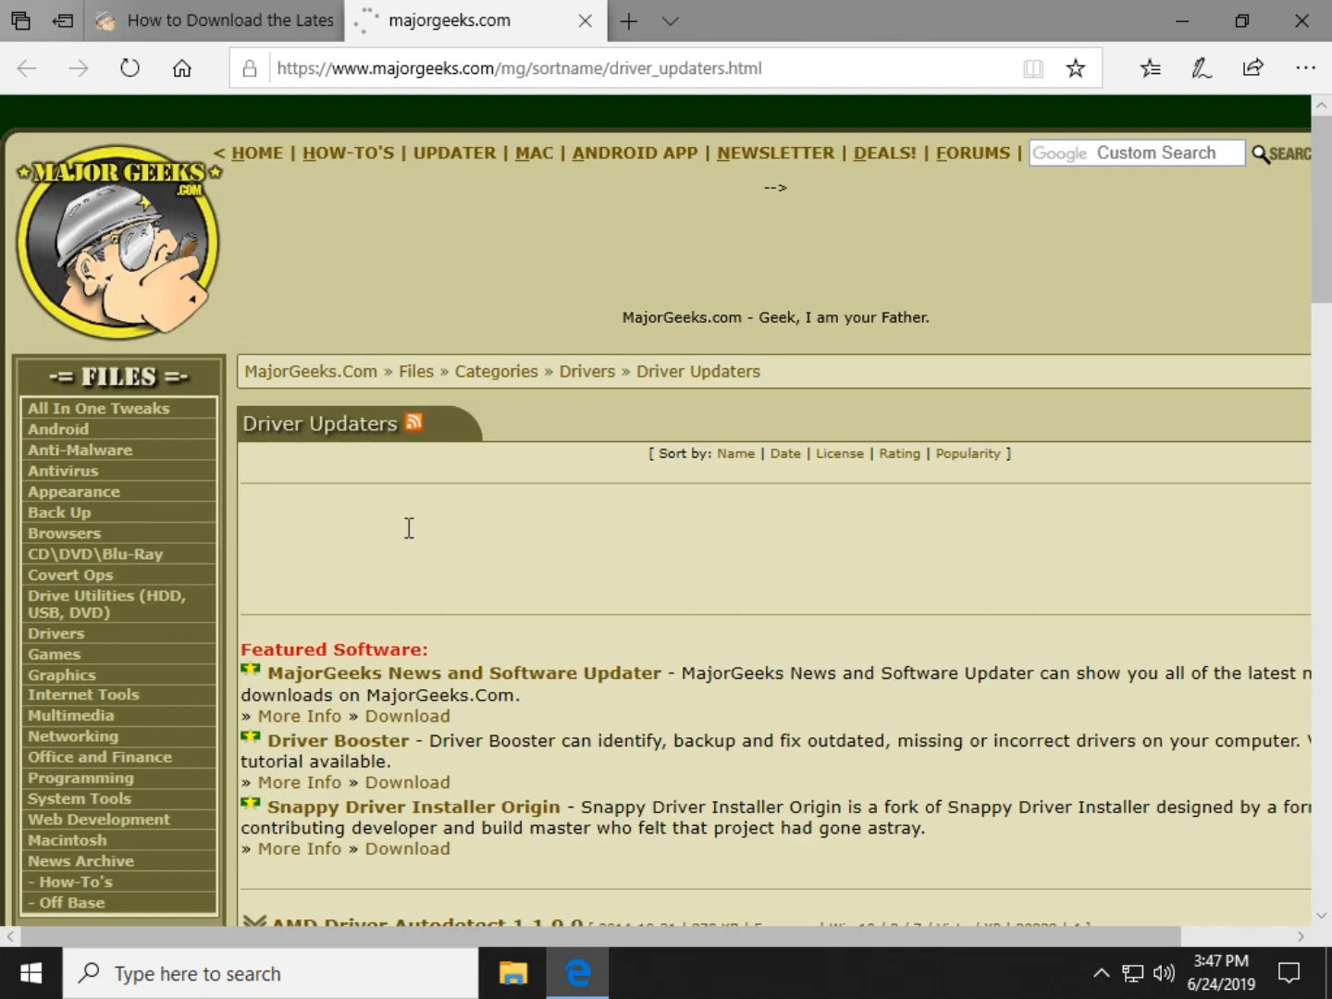
{"action": "scroll", "scroll_direction": "down", "scroll_amount": 3}
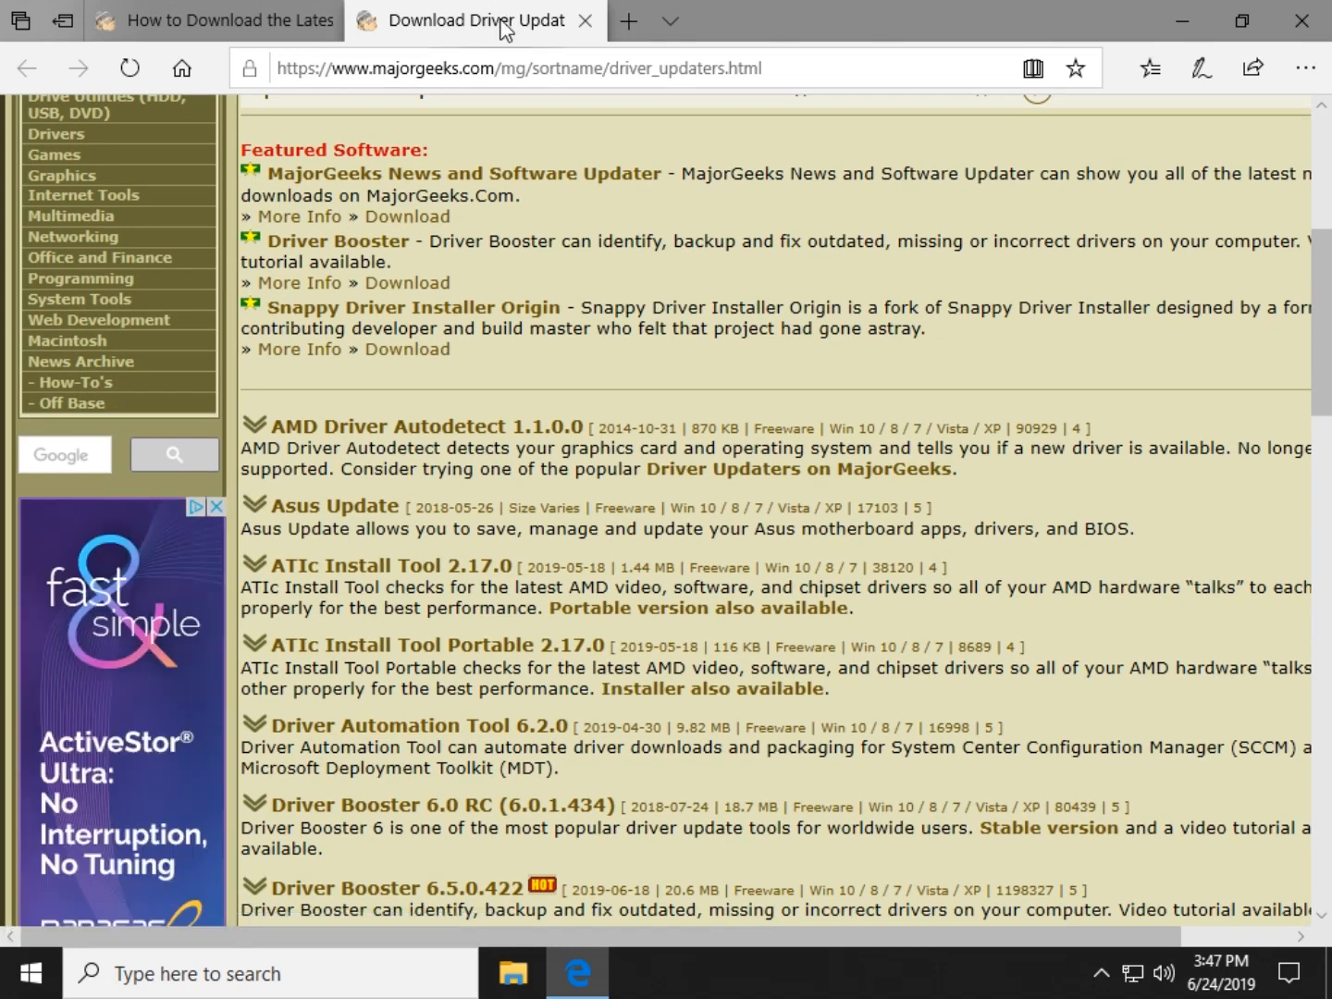
{"action": "left_click", "coordinate": [584, 20]}
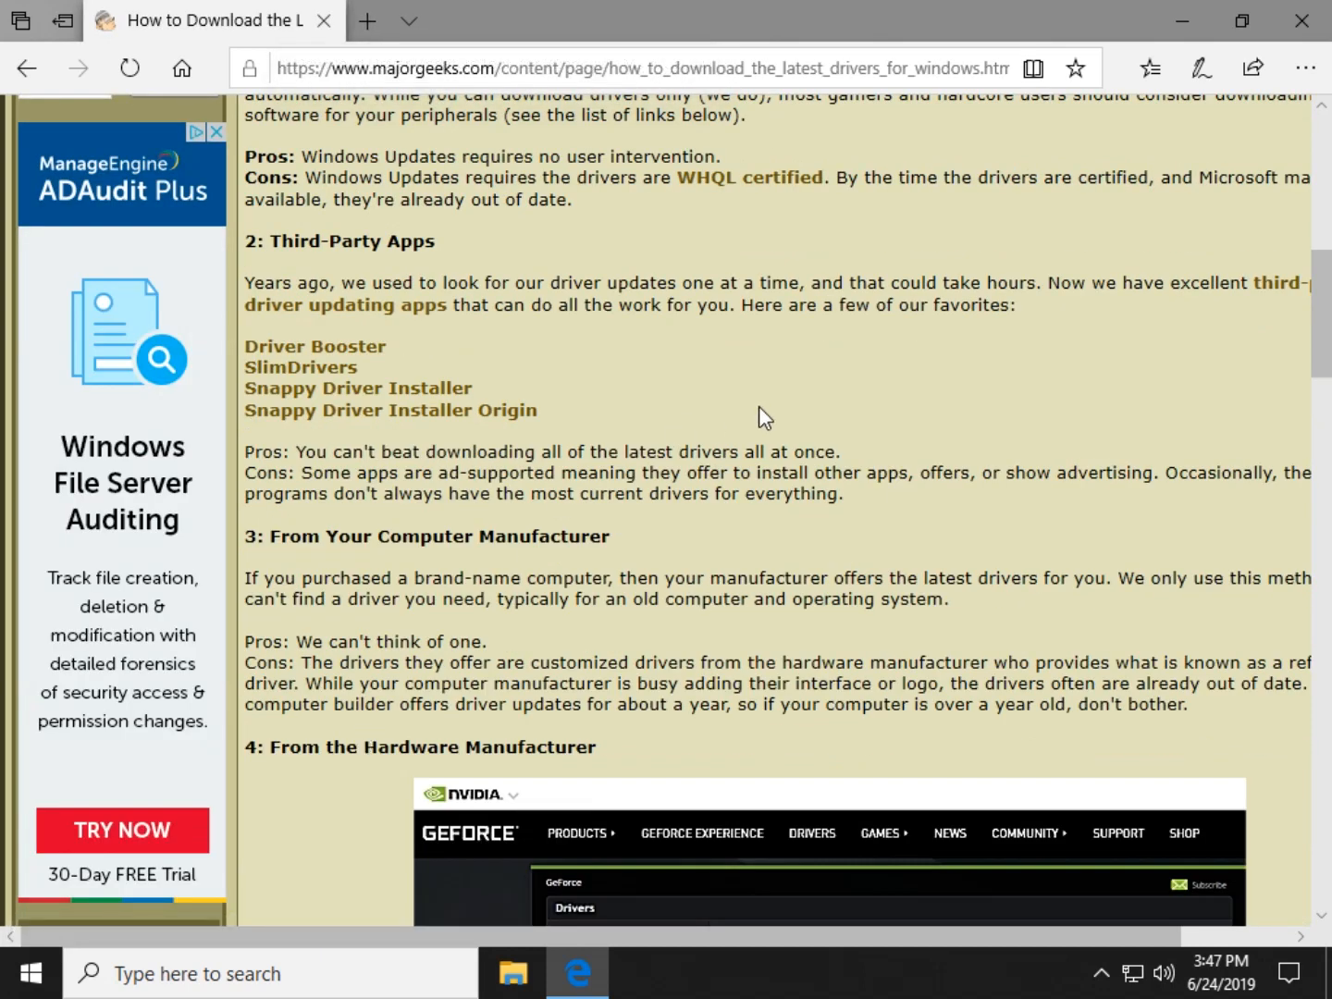
{"action": "mouse_move", "coordinate": [775, 415]}
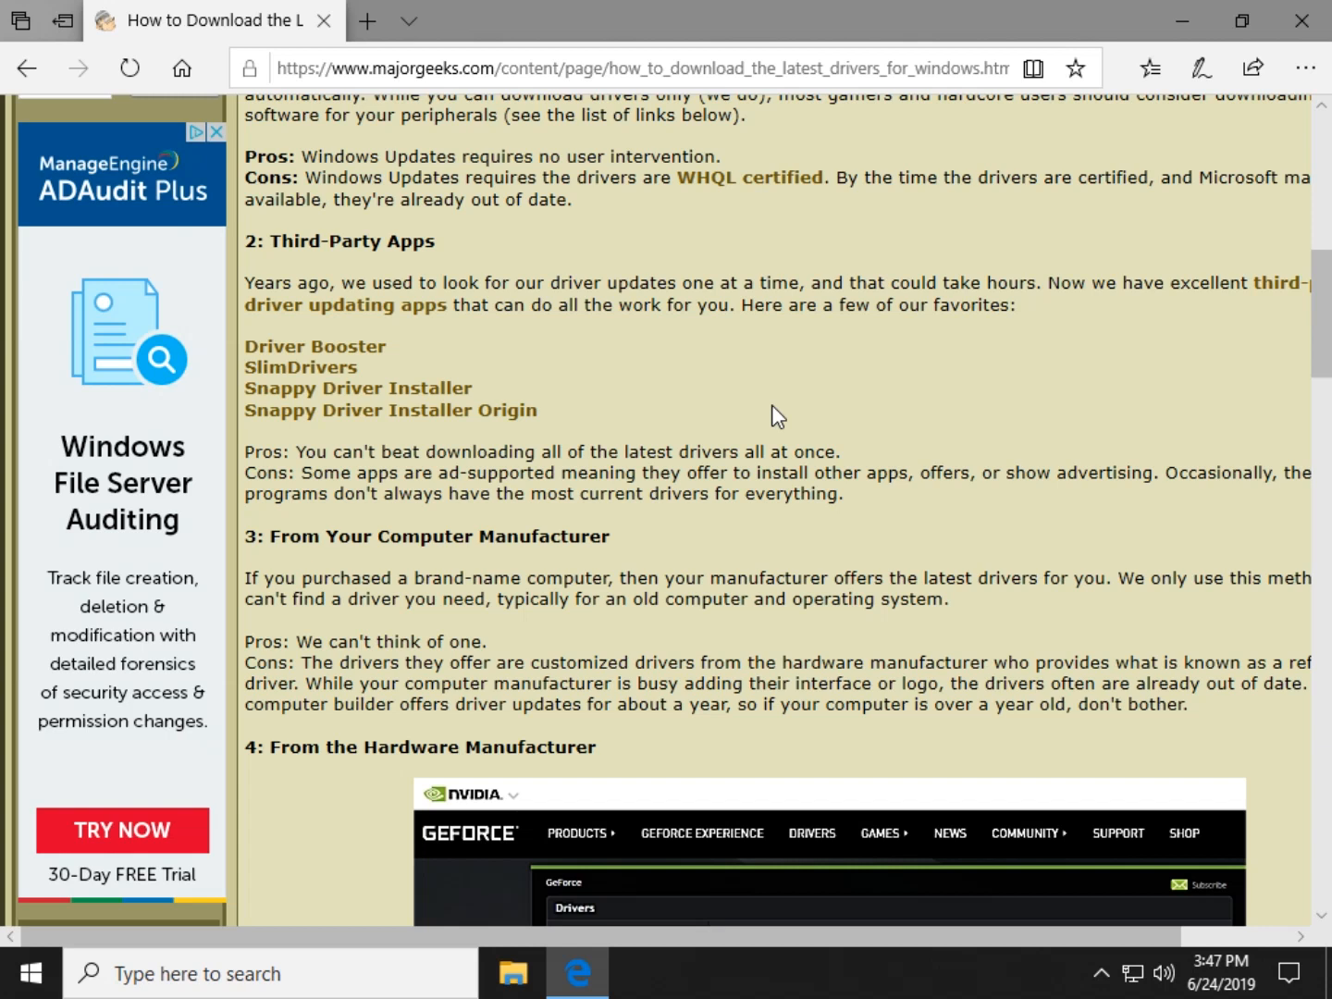
{"action": "mouse_move", "coordinate": [652, 388]}
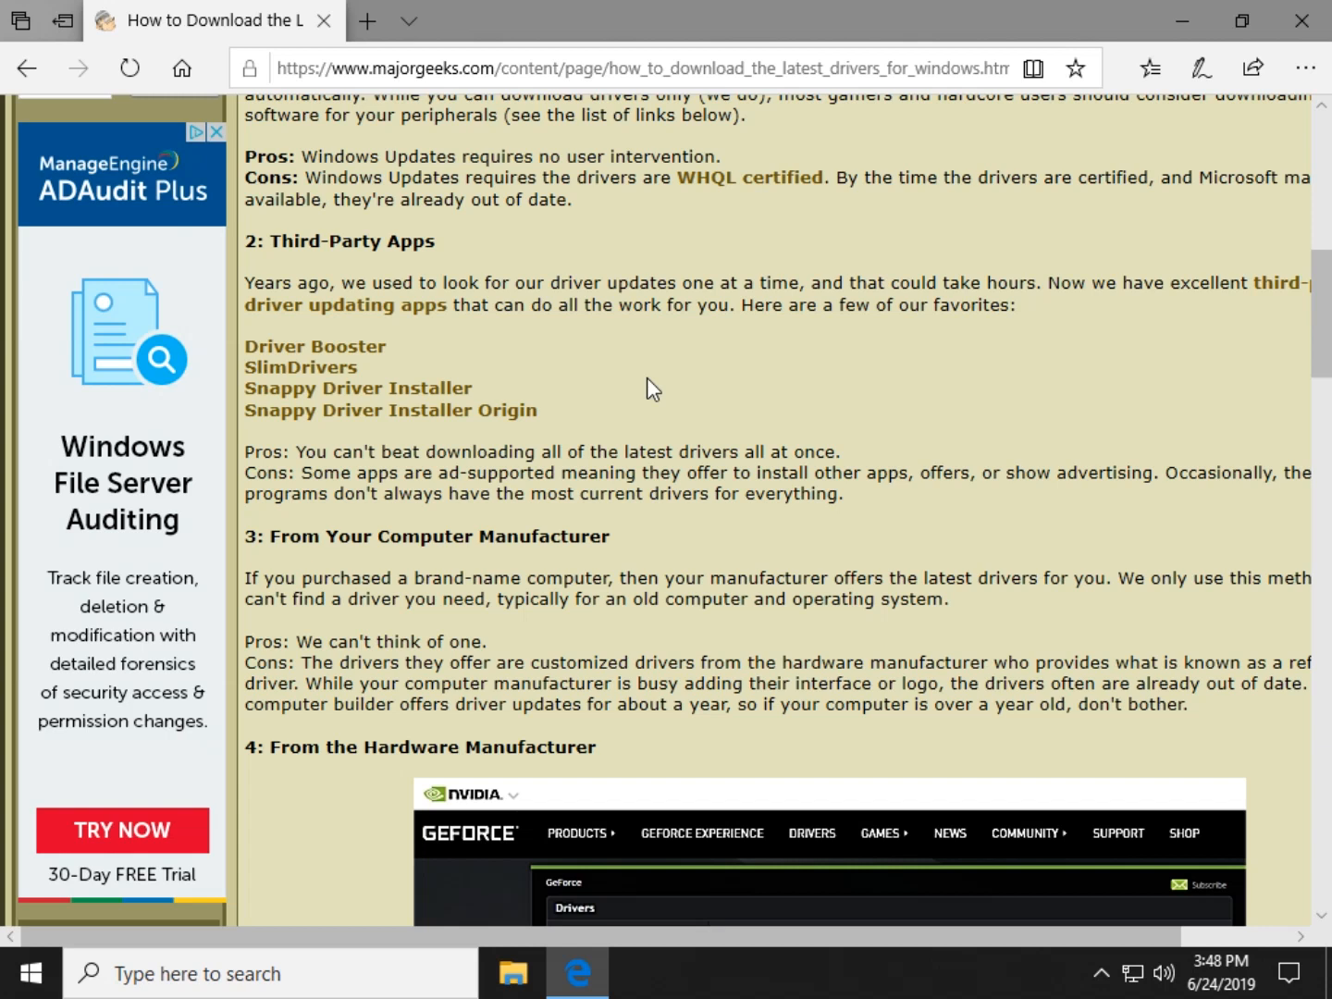
{"action": "mouse_move", "coordinate": [588, 359]}
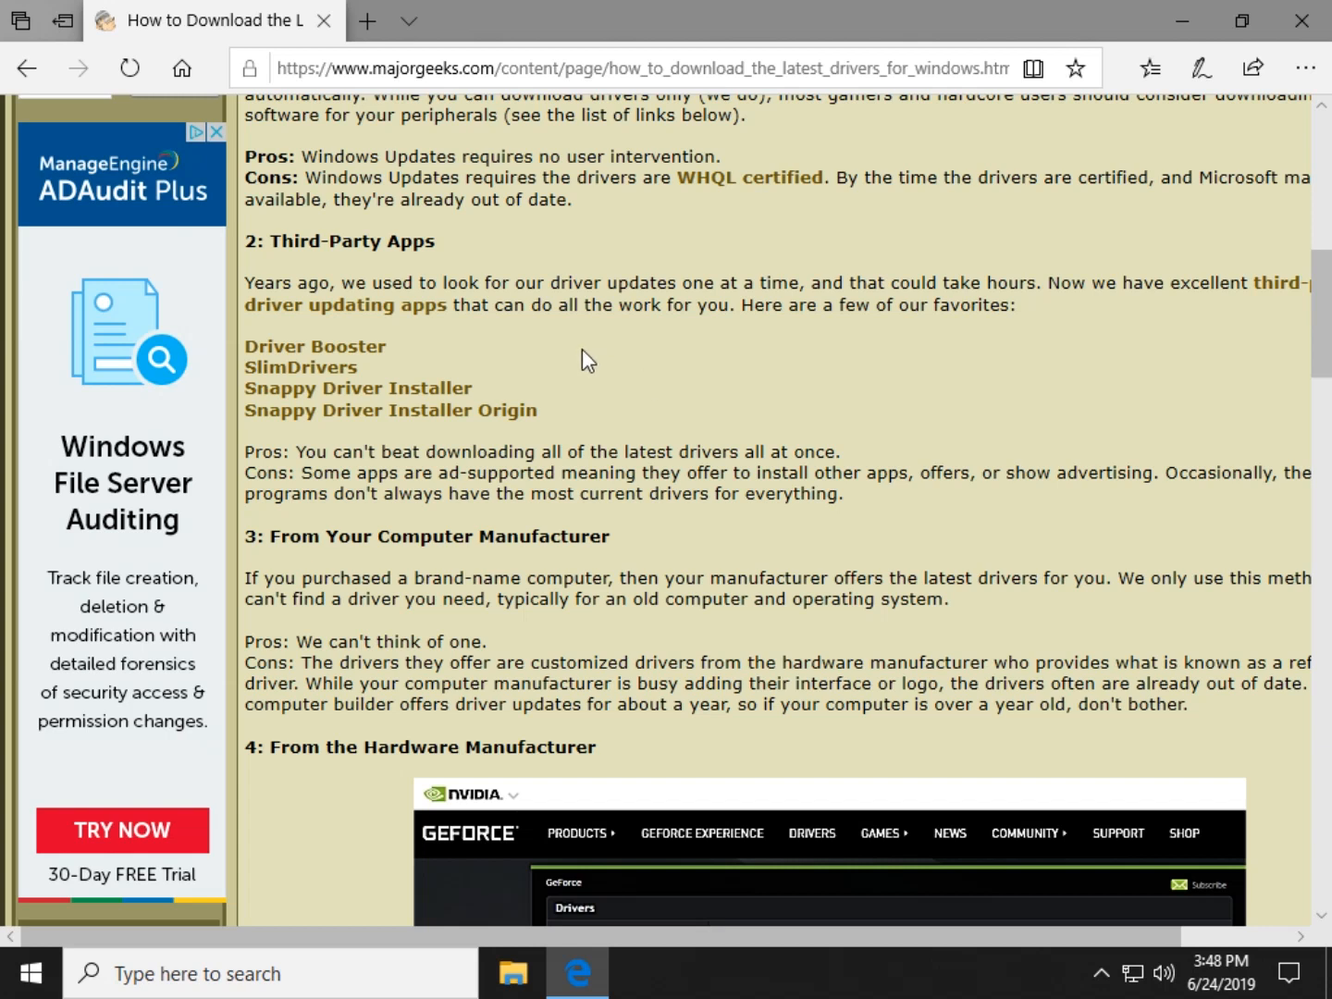
{"action": "mouse_move", "coordinate": [730, 374]}
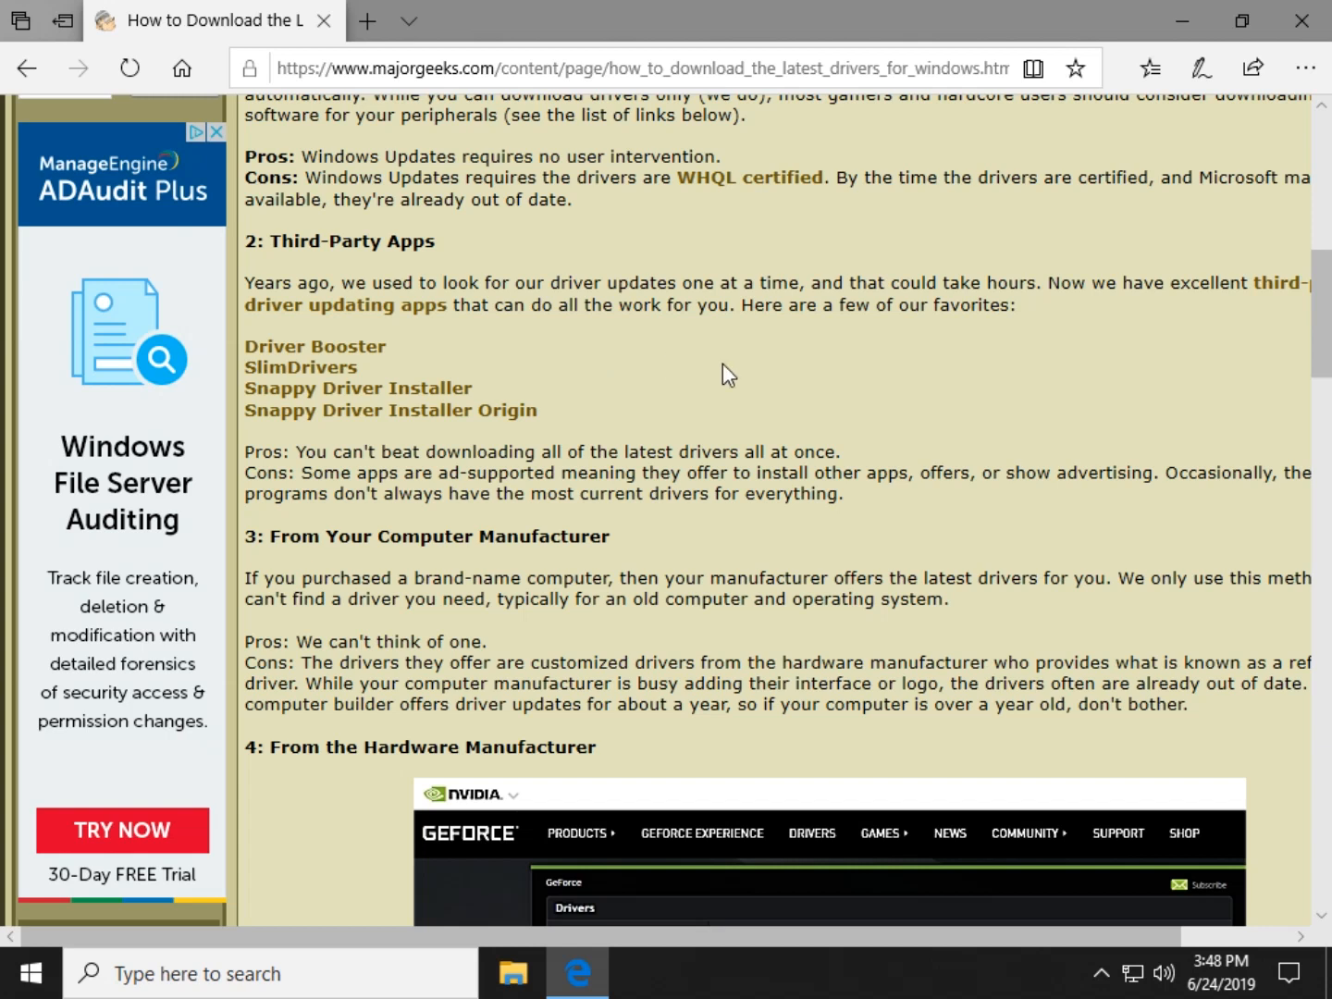
{"action": "mouse_move", "coordinate": [760, 376]}
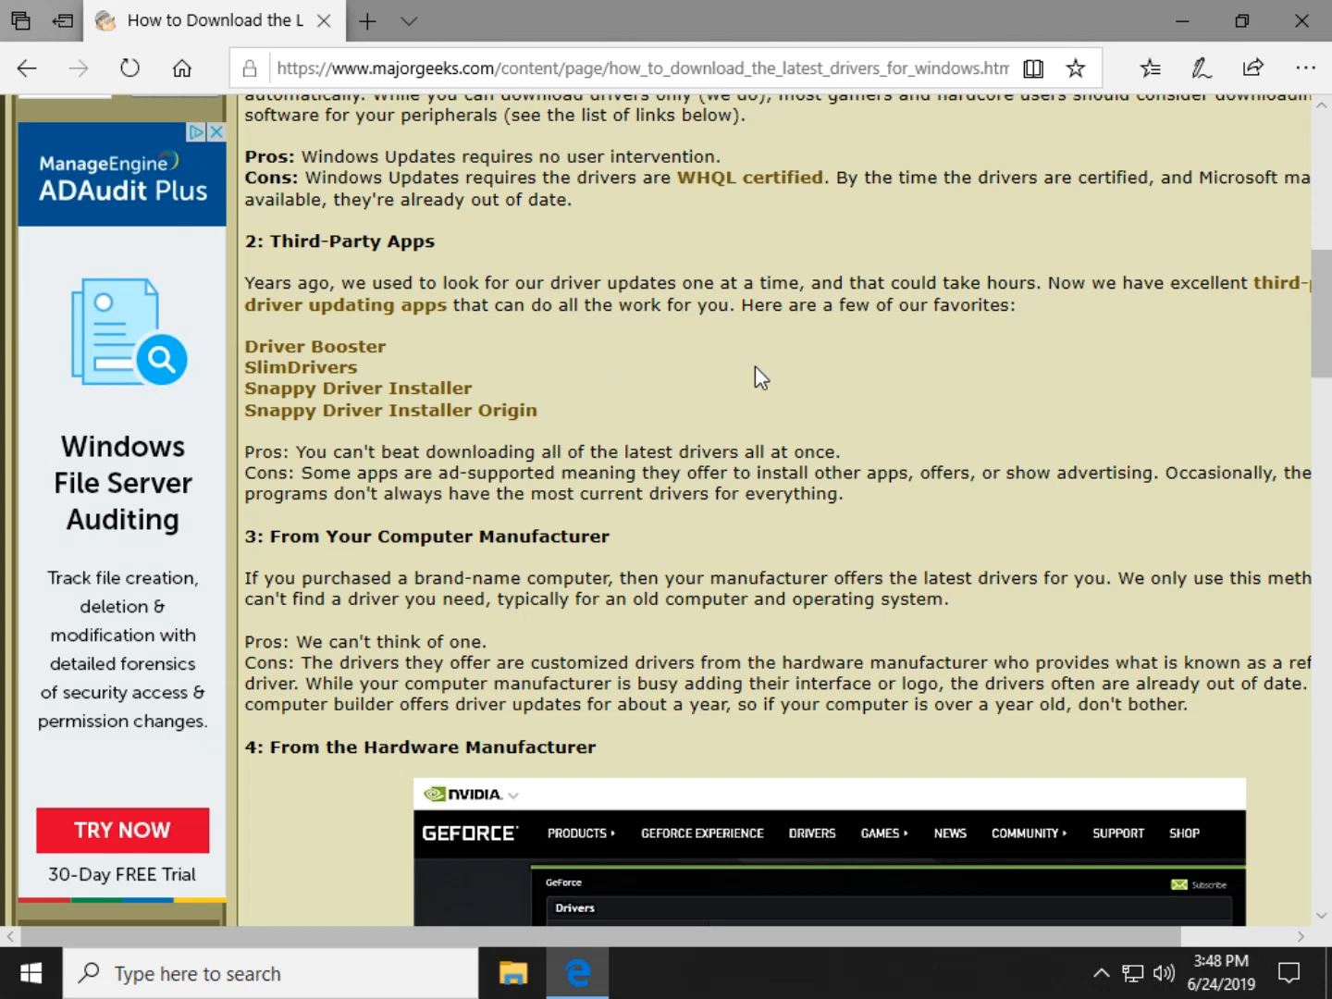
{"action": "mouse_move", "coordinate": [690, 304]}
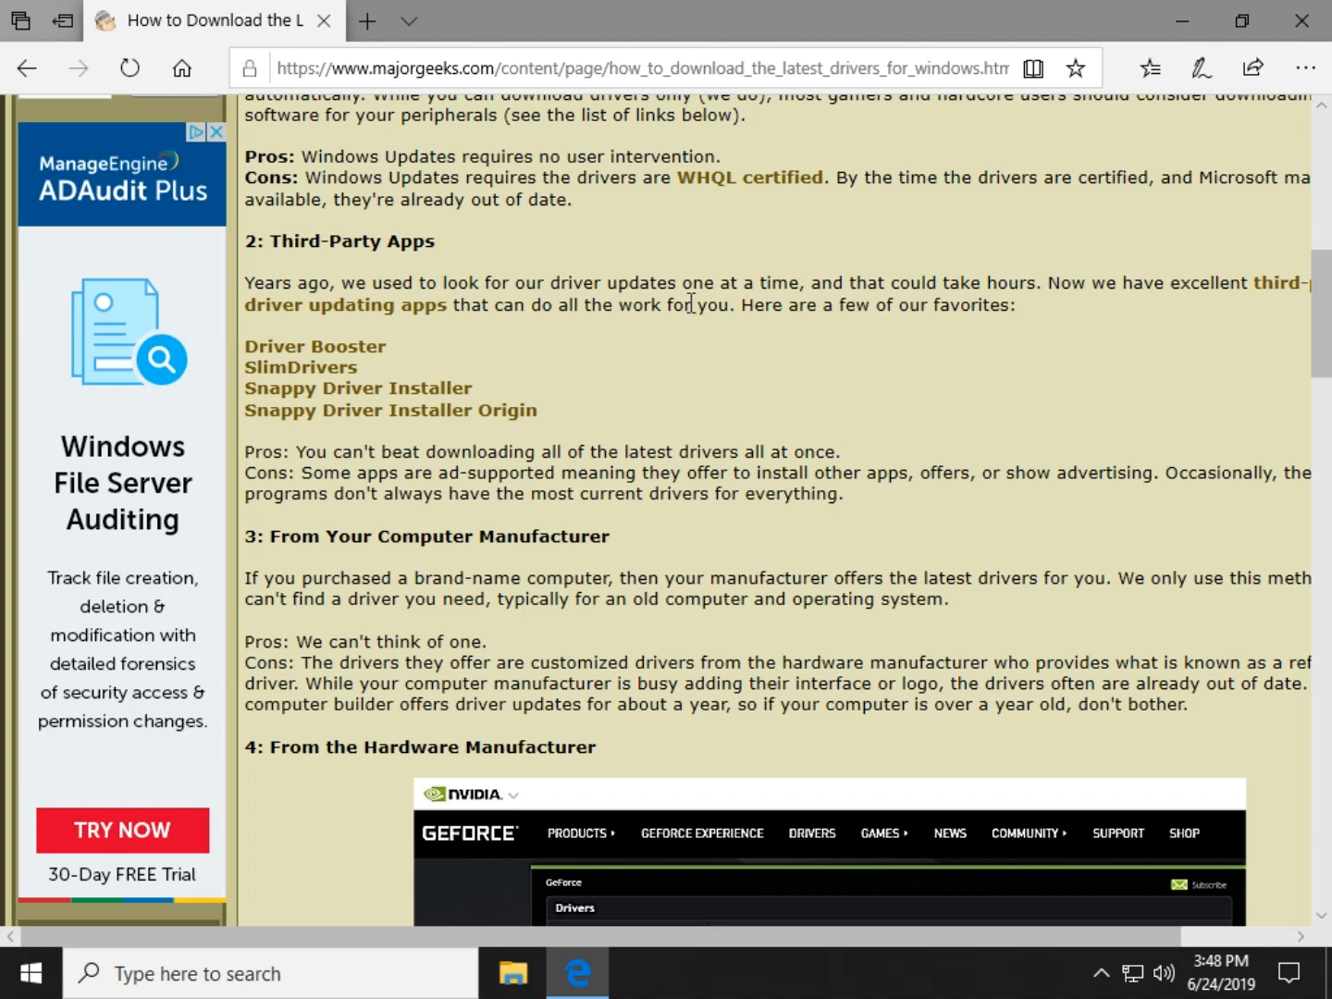
{"action": "mouse_move", "coordinate": [668, 360]}
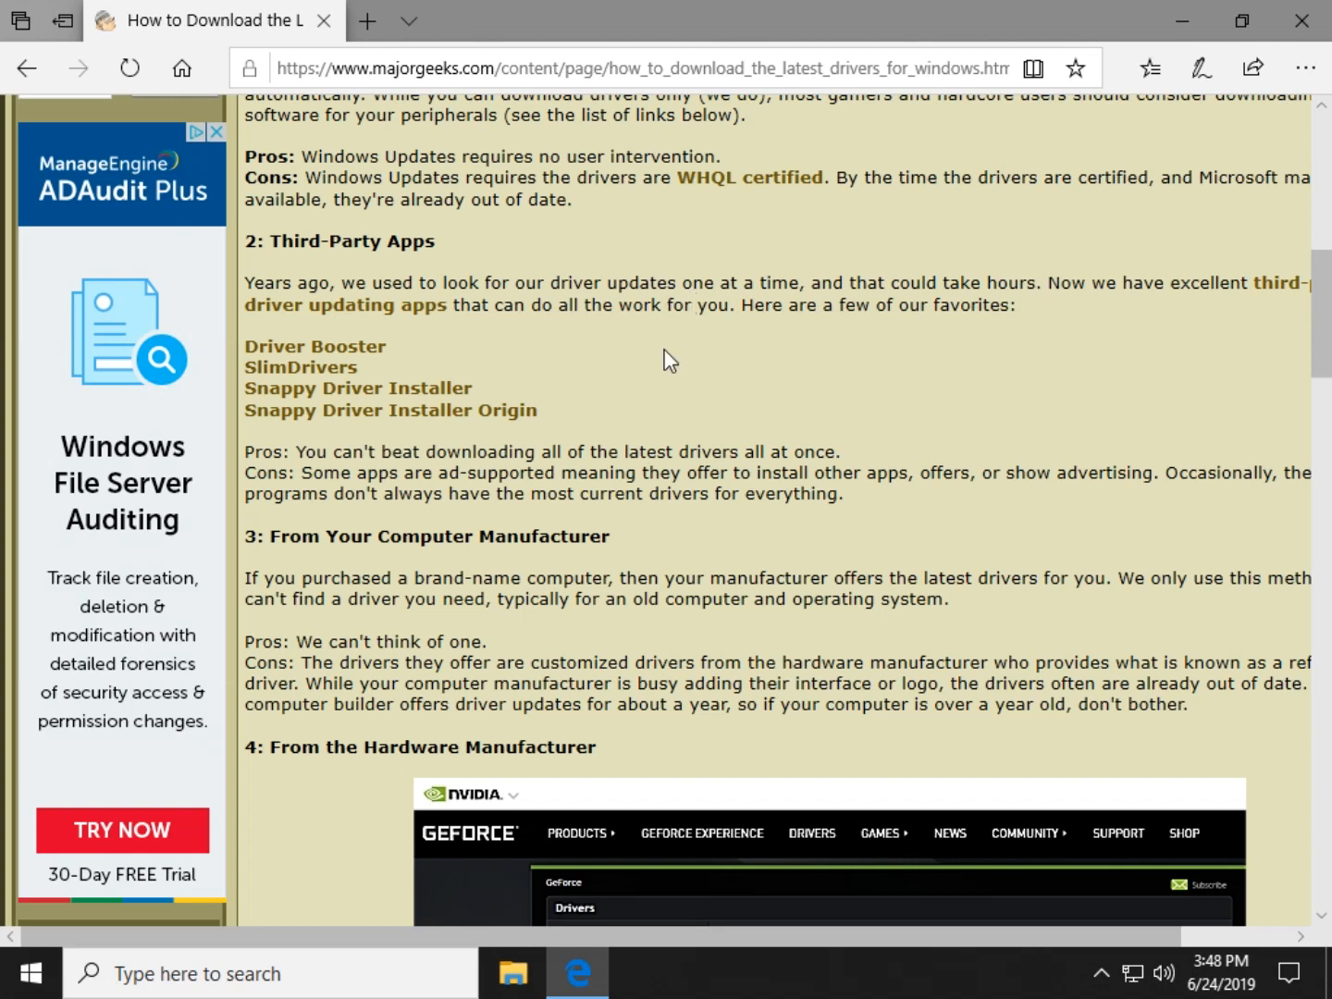
{"action": "mouse_move", "coordinate": [821, 409]}
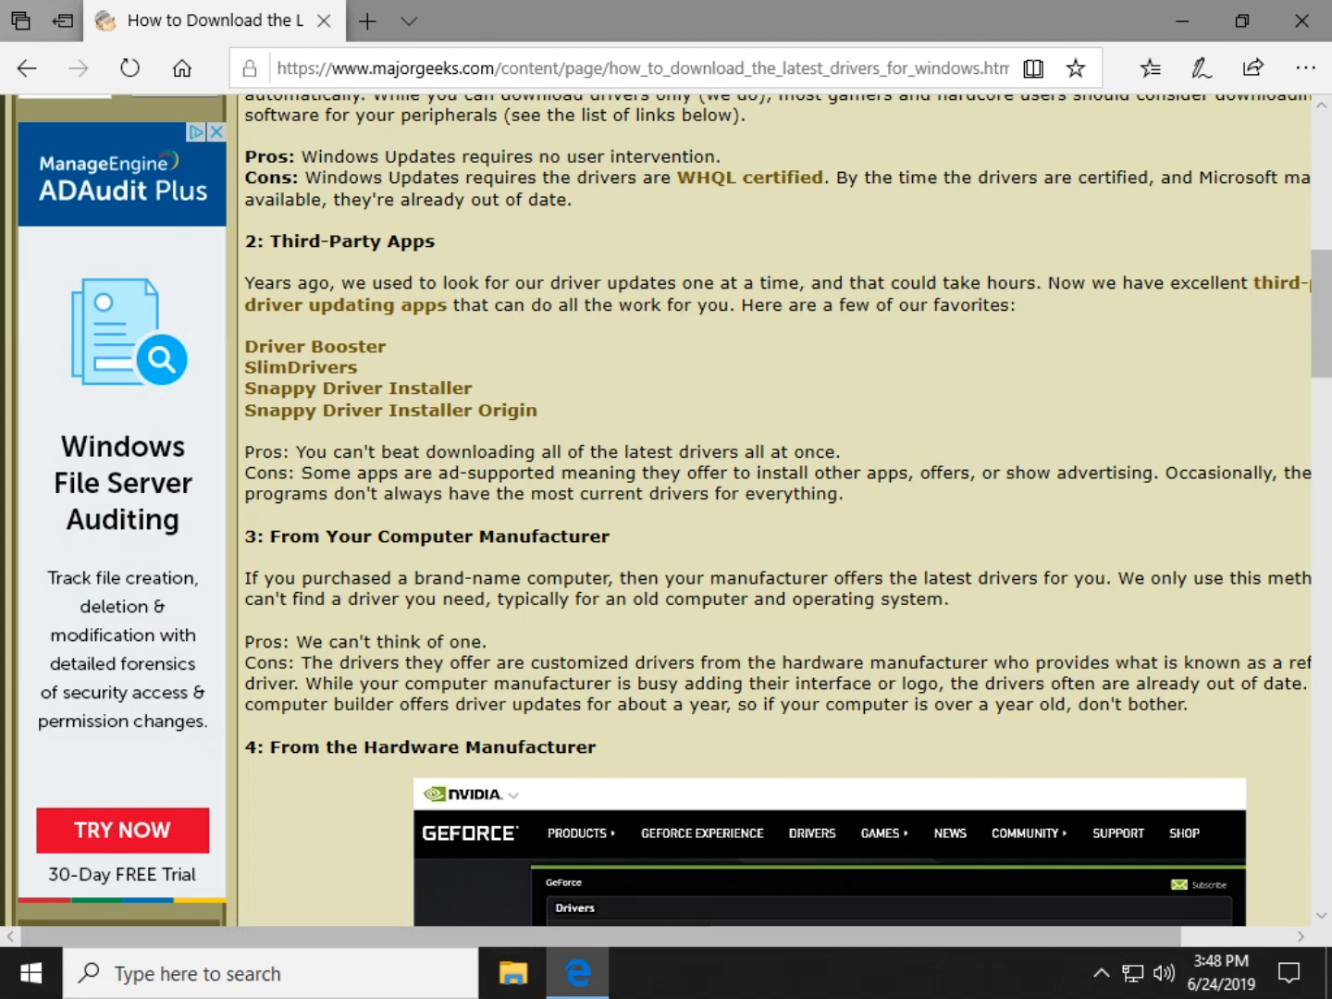
{"action": "mouse_move", "coordinate": [877, 366]}
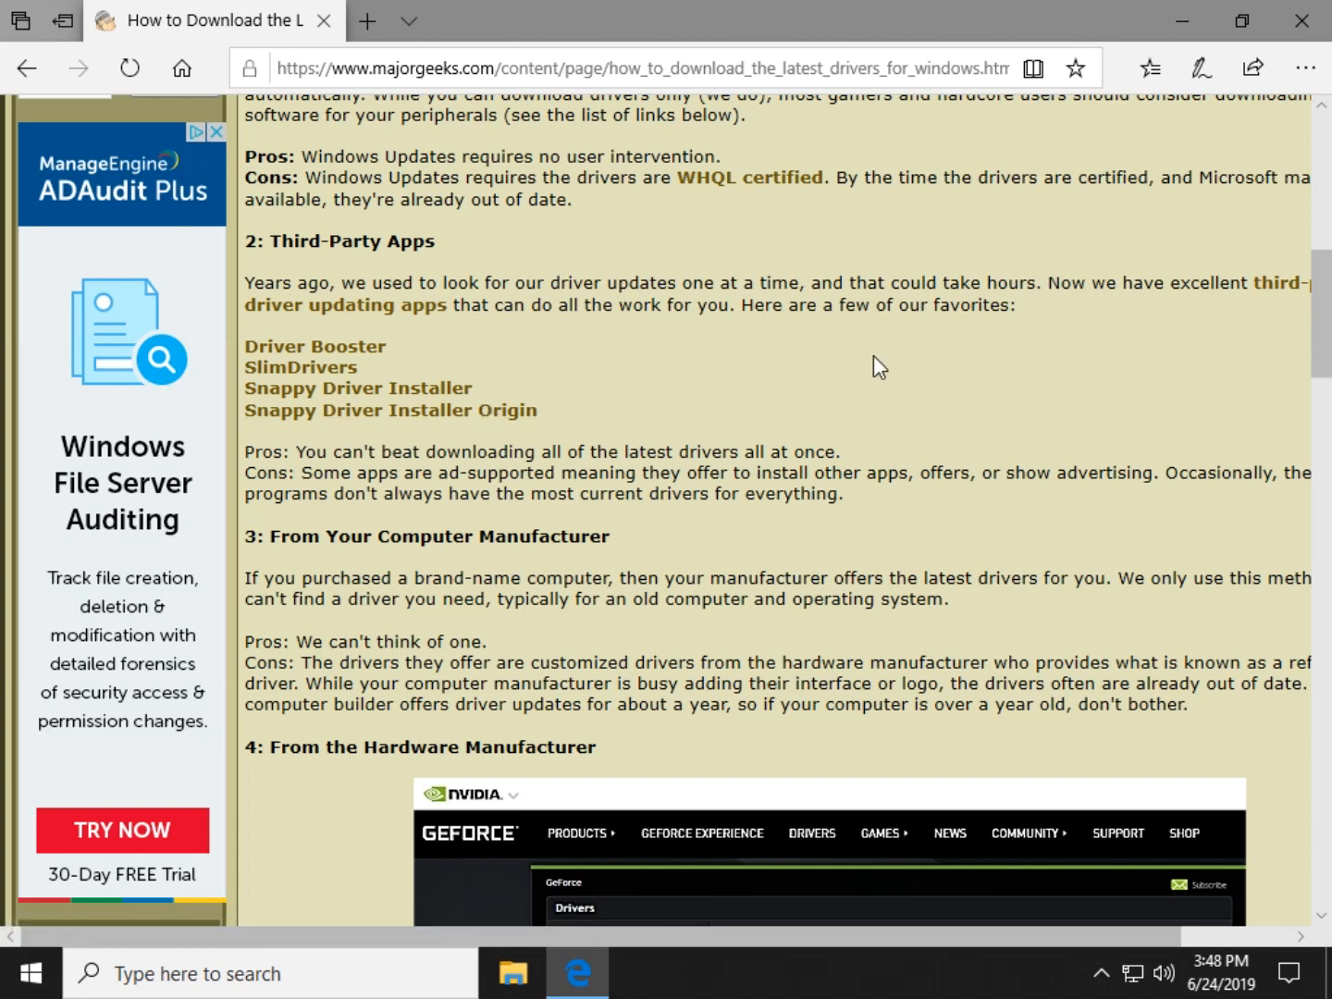
{"action": "mouse_move", "coordinate": [876, 359]}
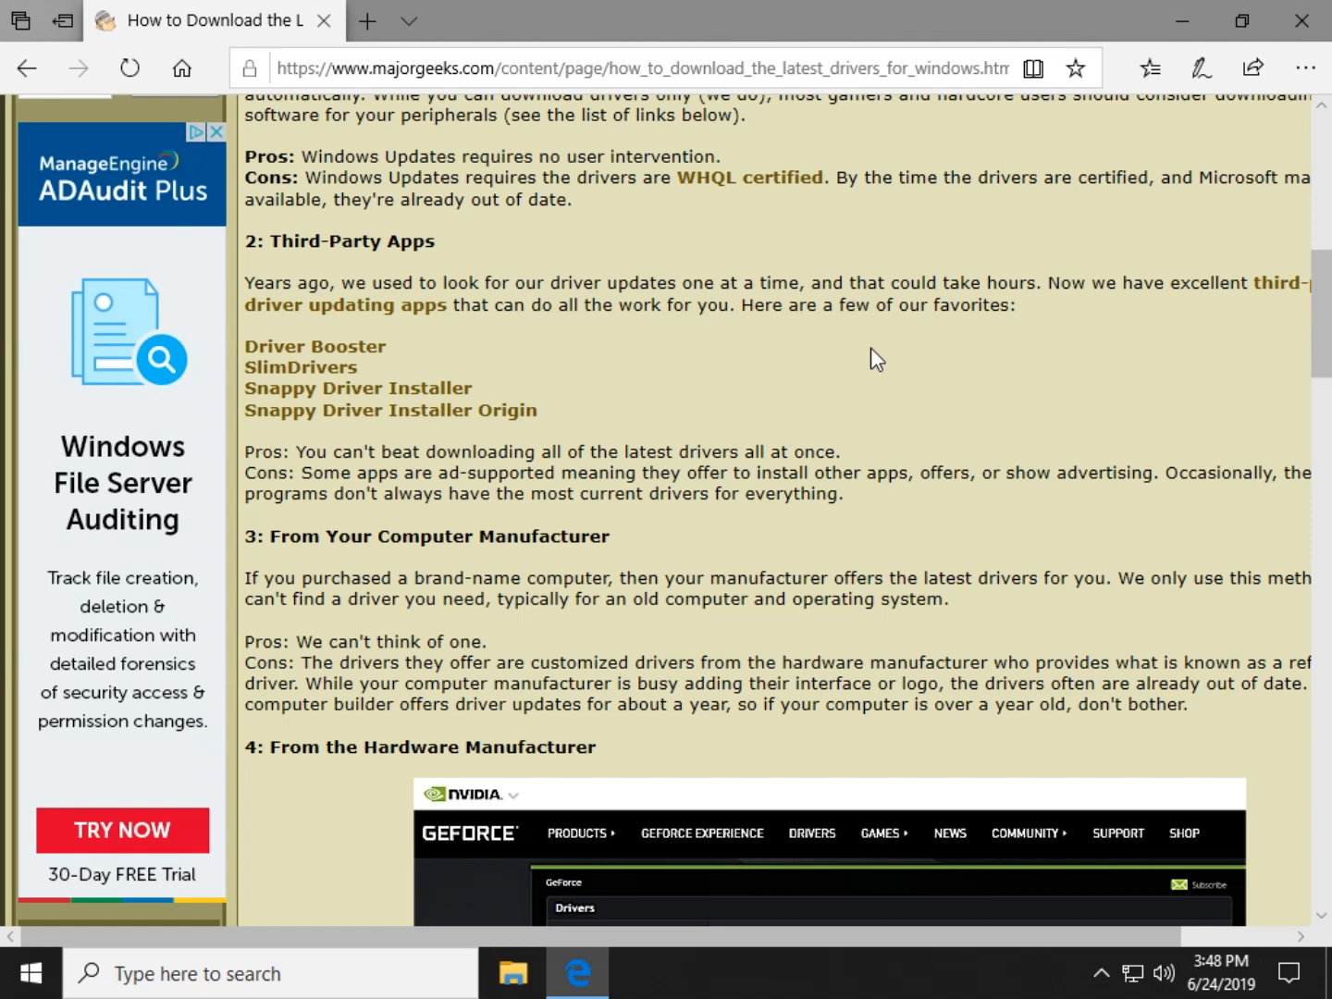
Read the From Your Computer Manufacturer pros and cons and deselect the highlighted paragraph
{"action": "scroll", "scroll_direction": "down", "scroll_amount": 3}
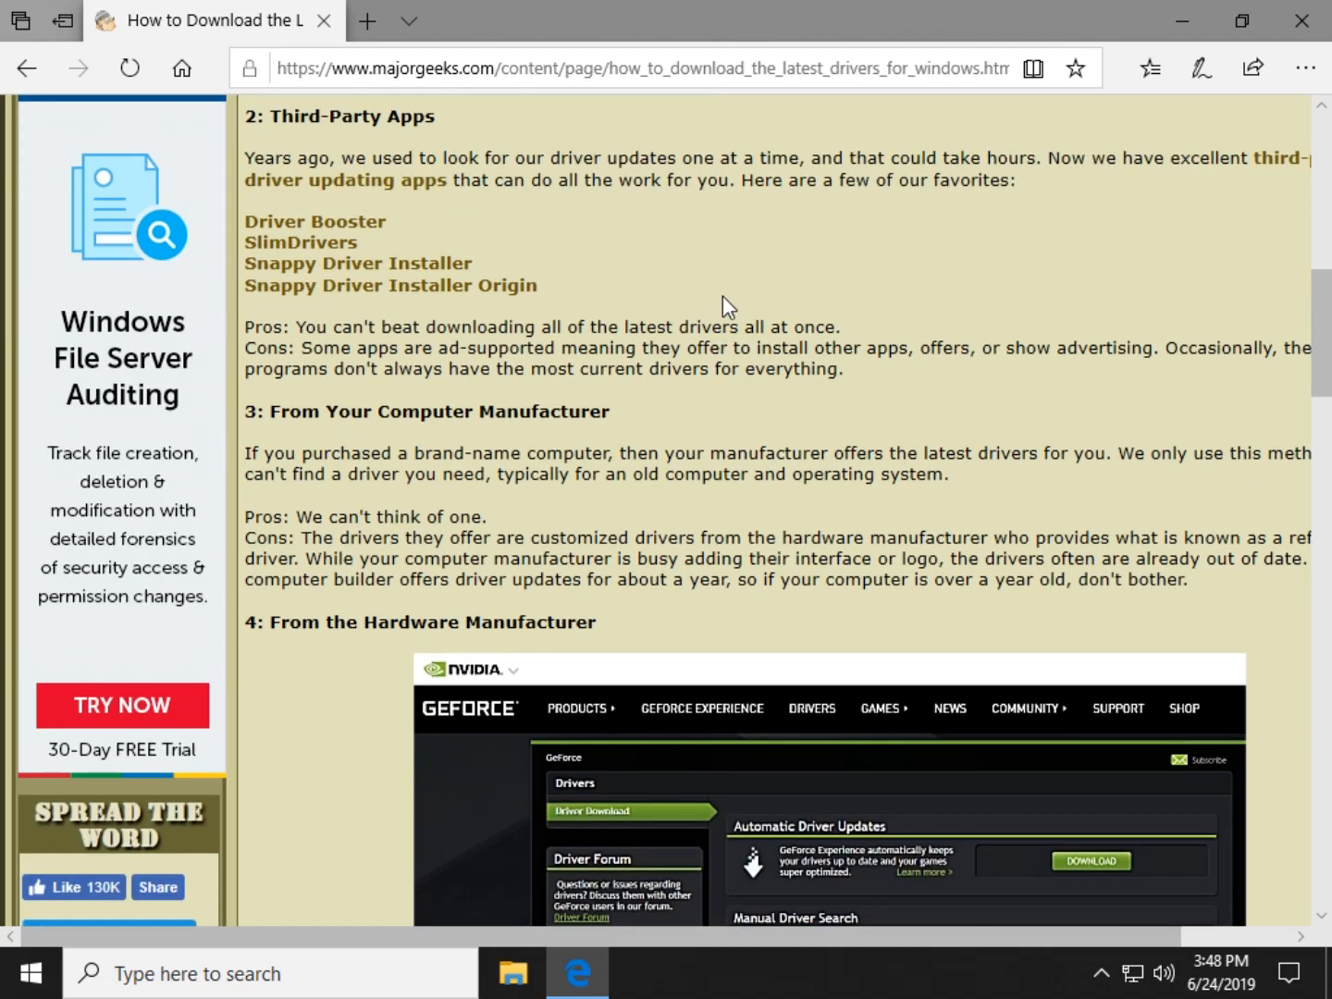
{"action": "mouse_move", "coordinate": [735, 313]}
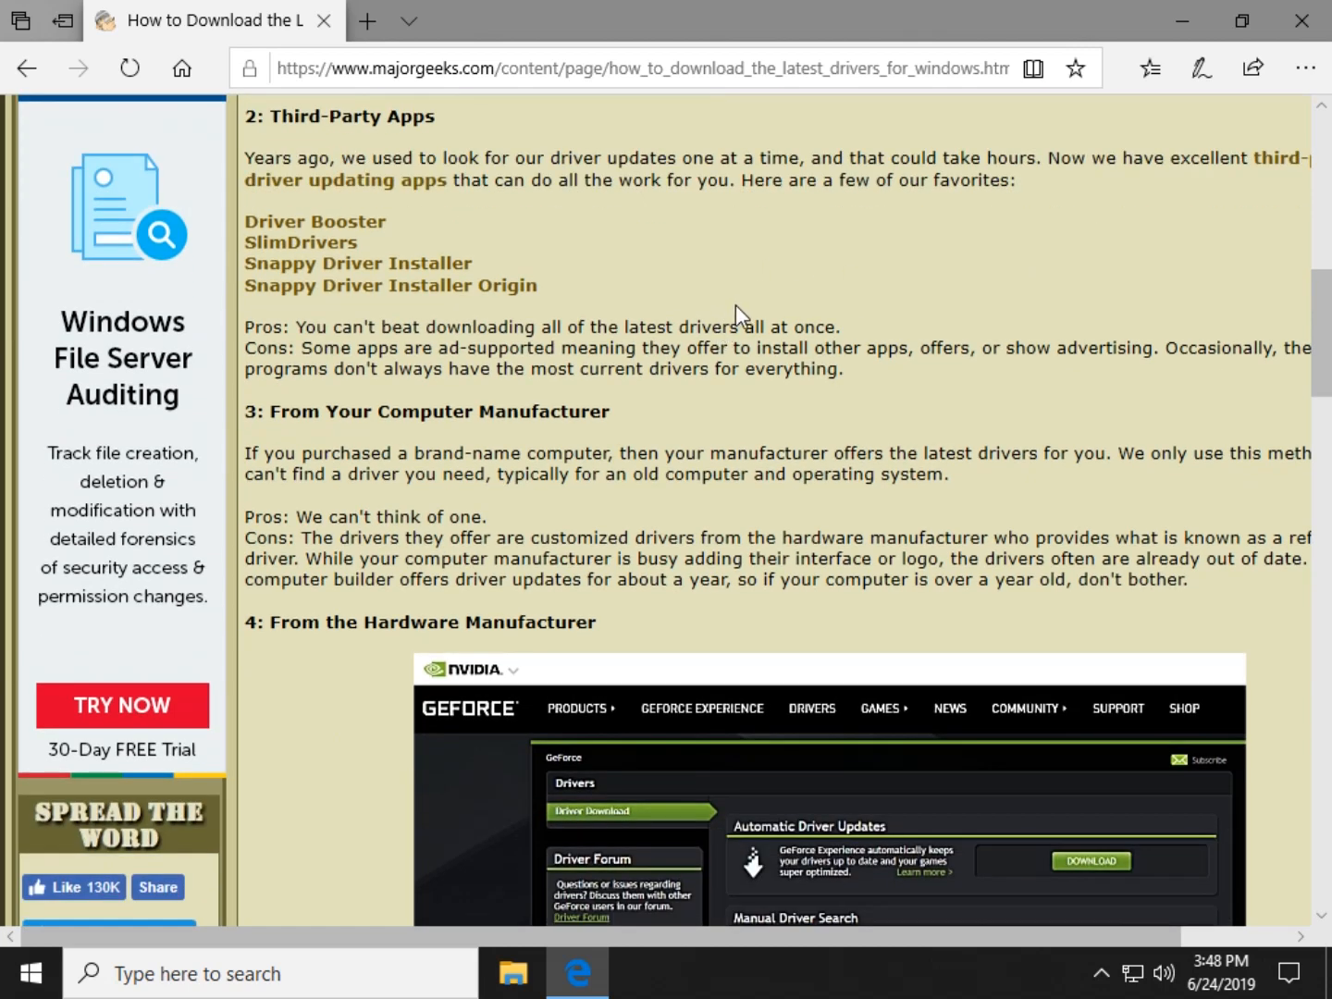
{"action": "scroll", "scroll_direction": "down", "scroll_amount": 3}
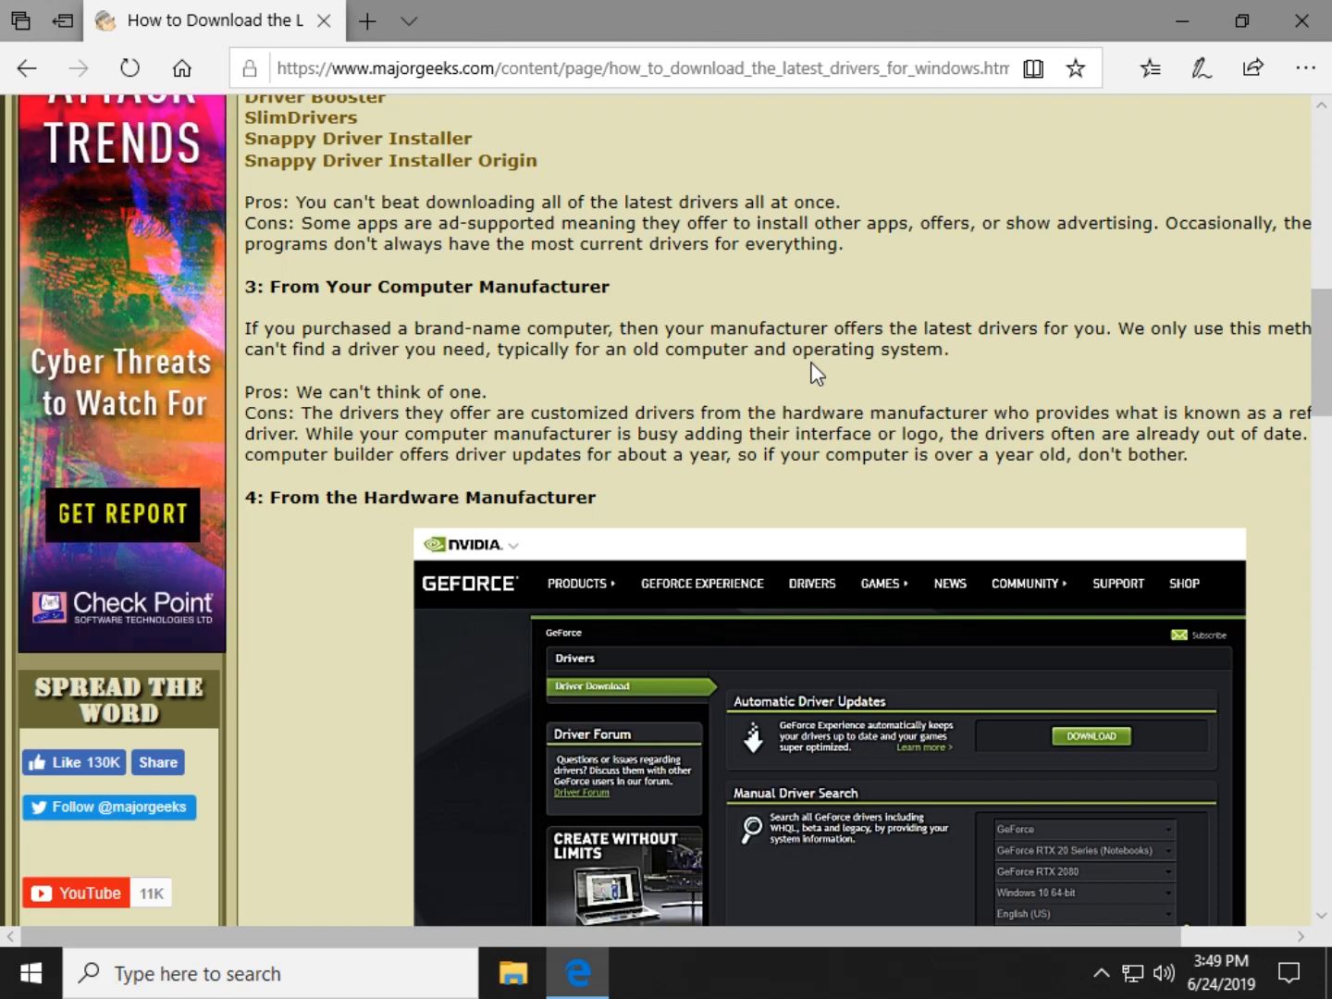
{"action": "mouse_move", "coordinate": [713, 501]}
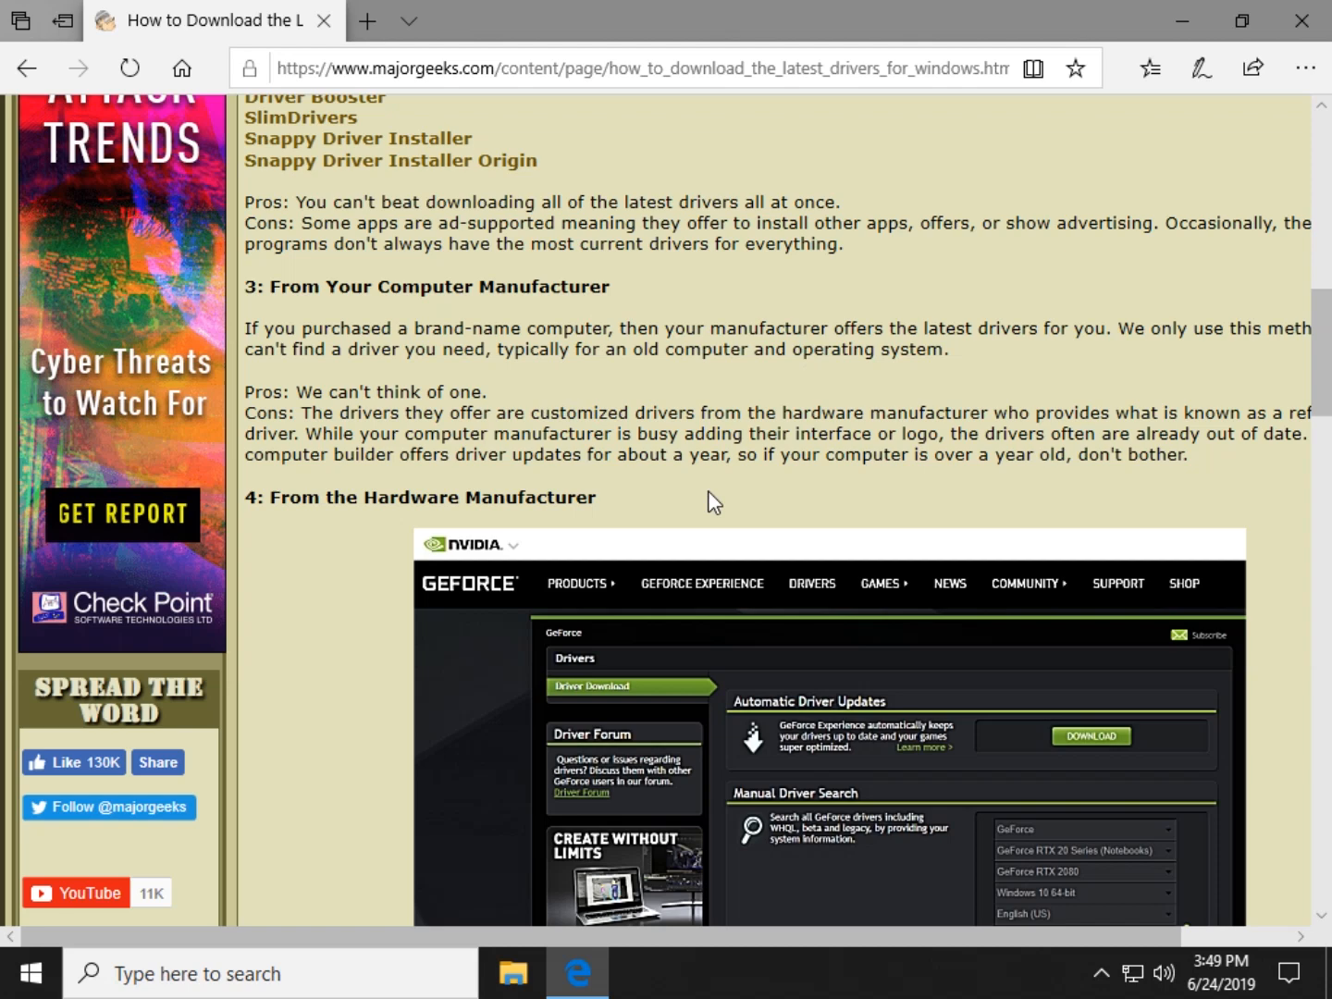
{"action": "mouse_move", "coordinate": [807, 349]}
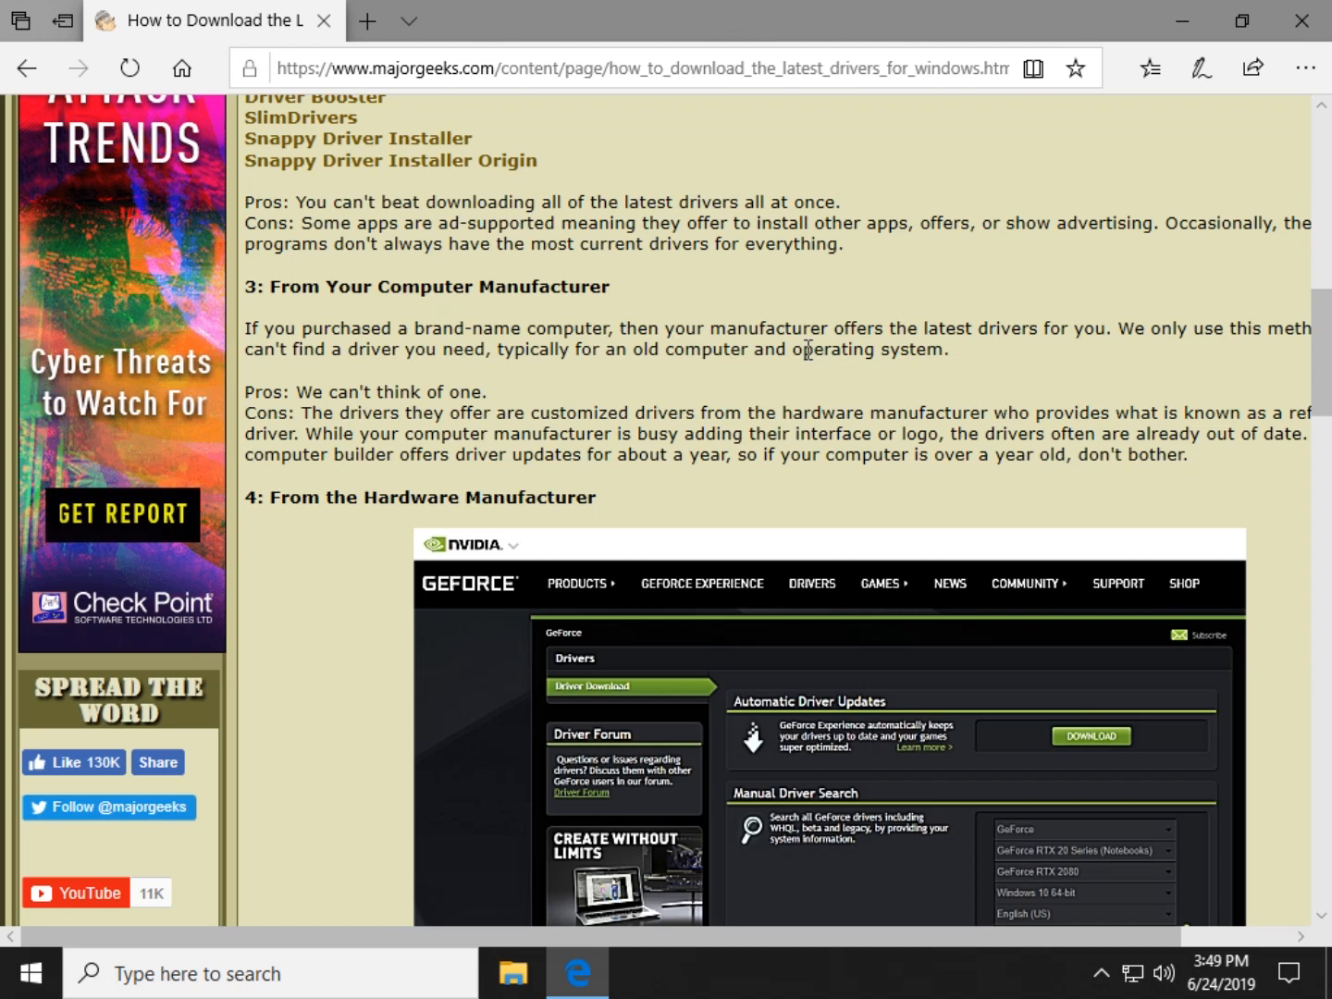
{"action": "mouse_move", "coordinate": [807, 349]}
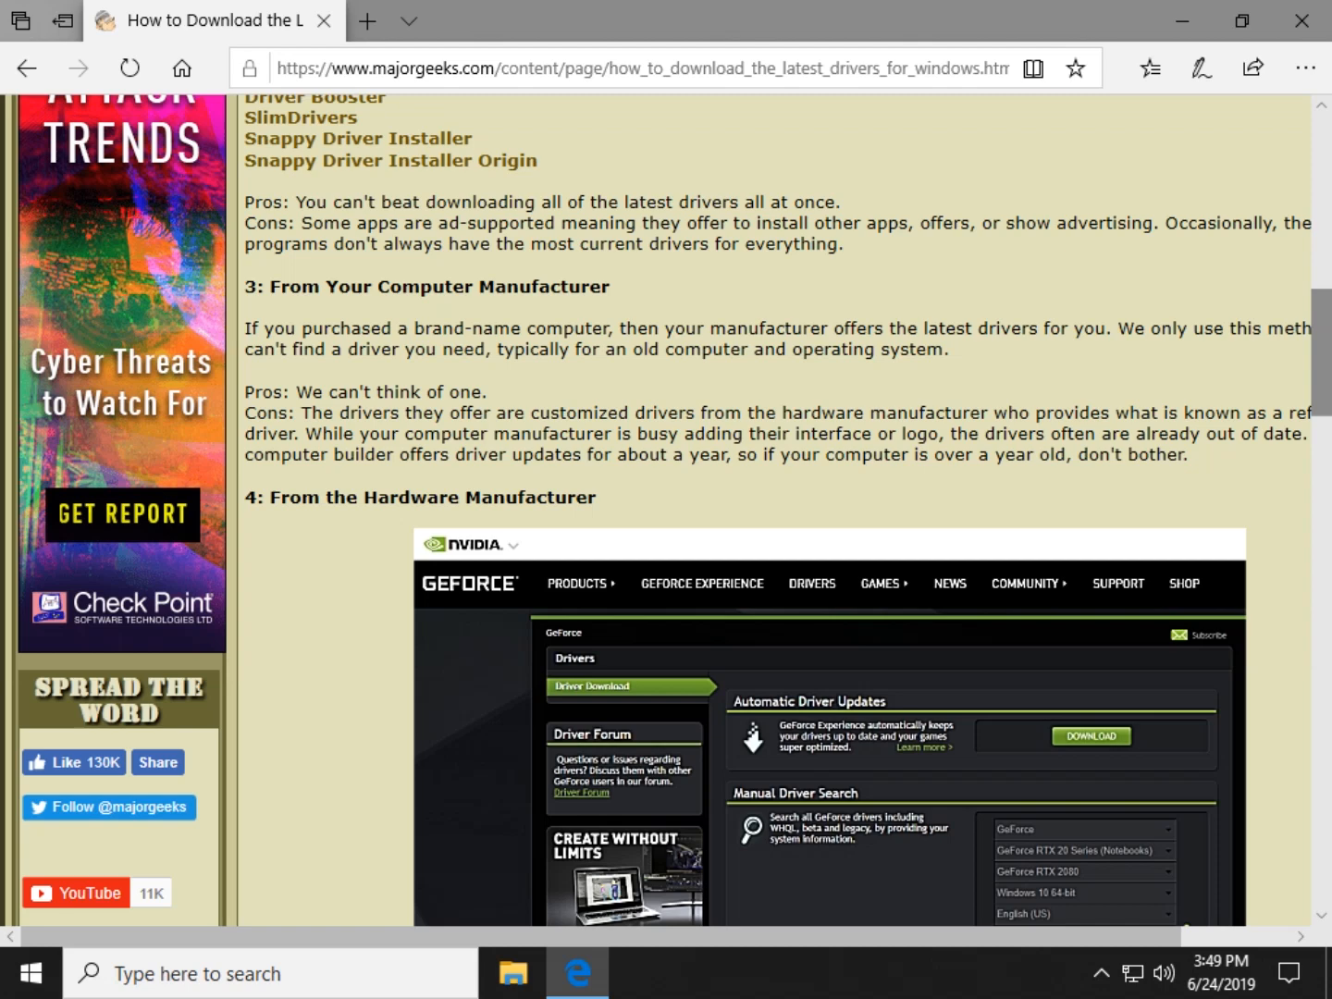
{"action": "mouse_move", "coordinate": [768, 412]}
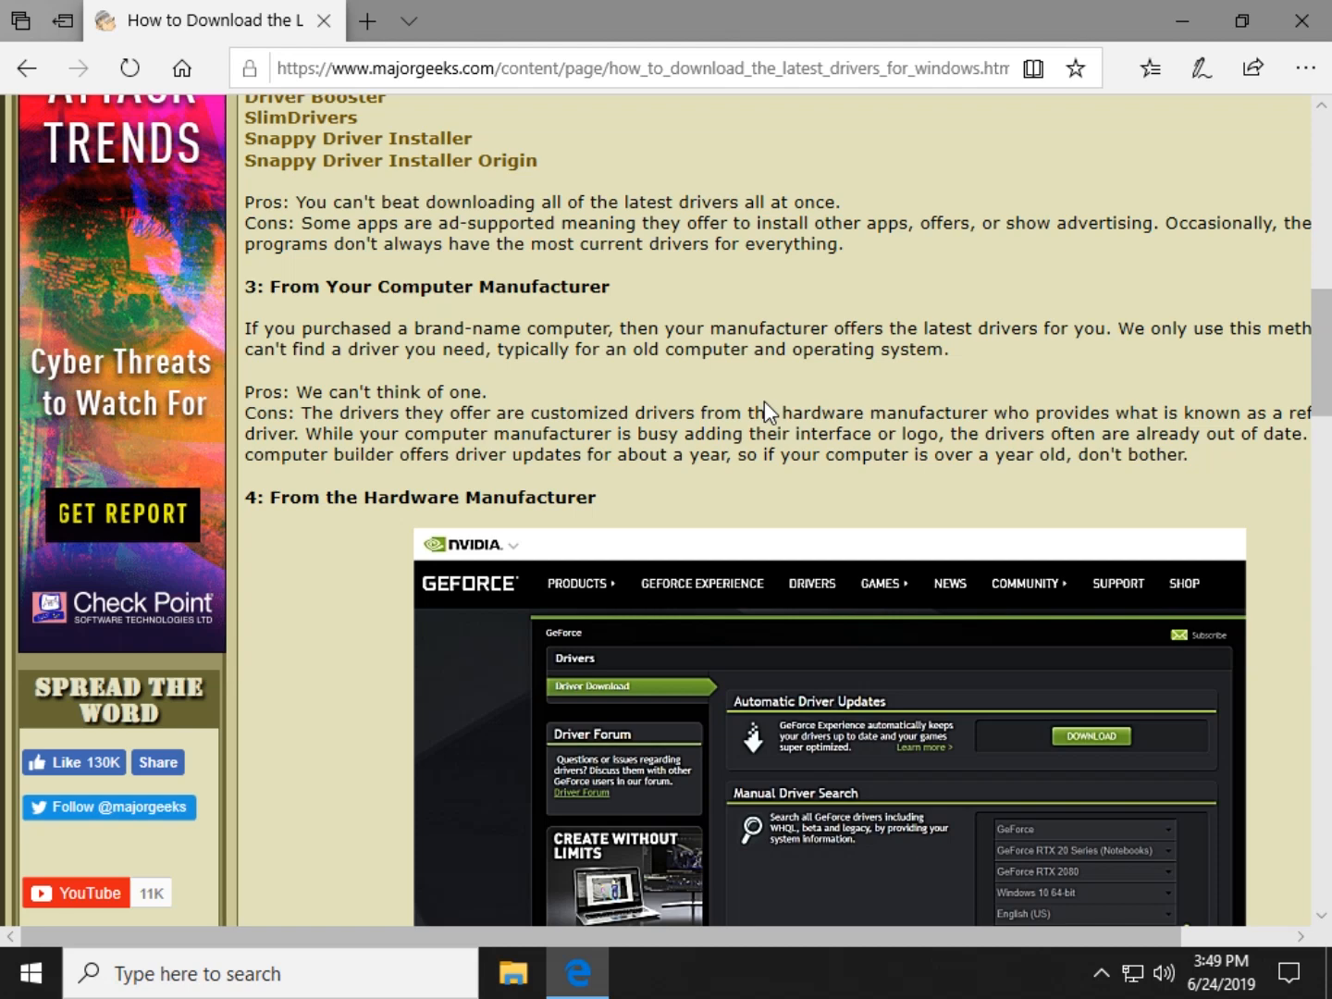
{"action": "mouse_move", "coordinate": [759, 409]}
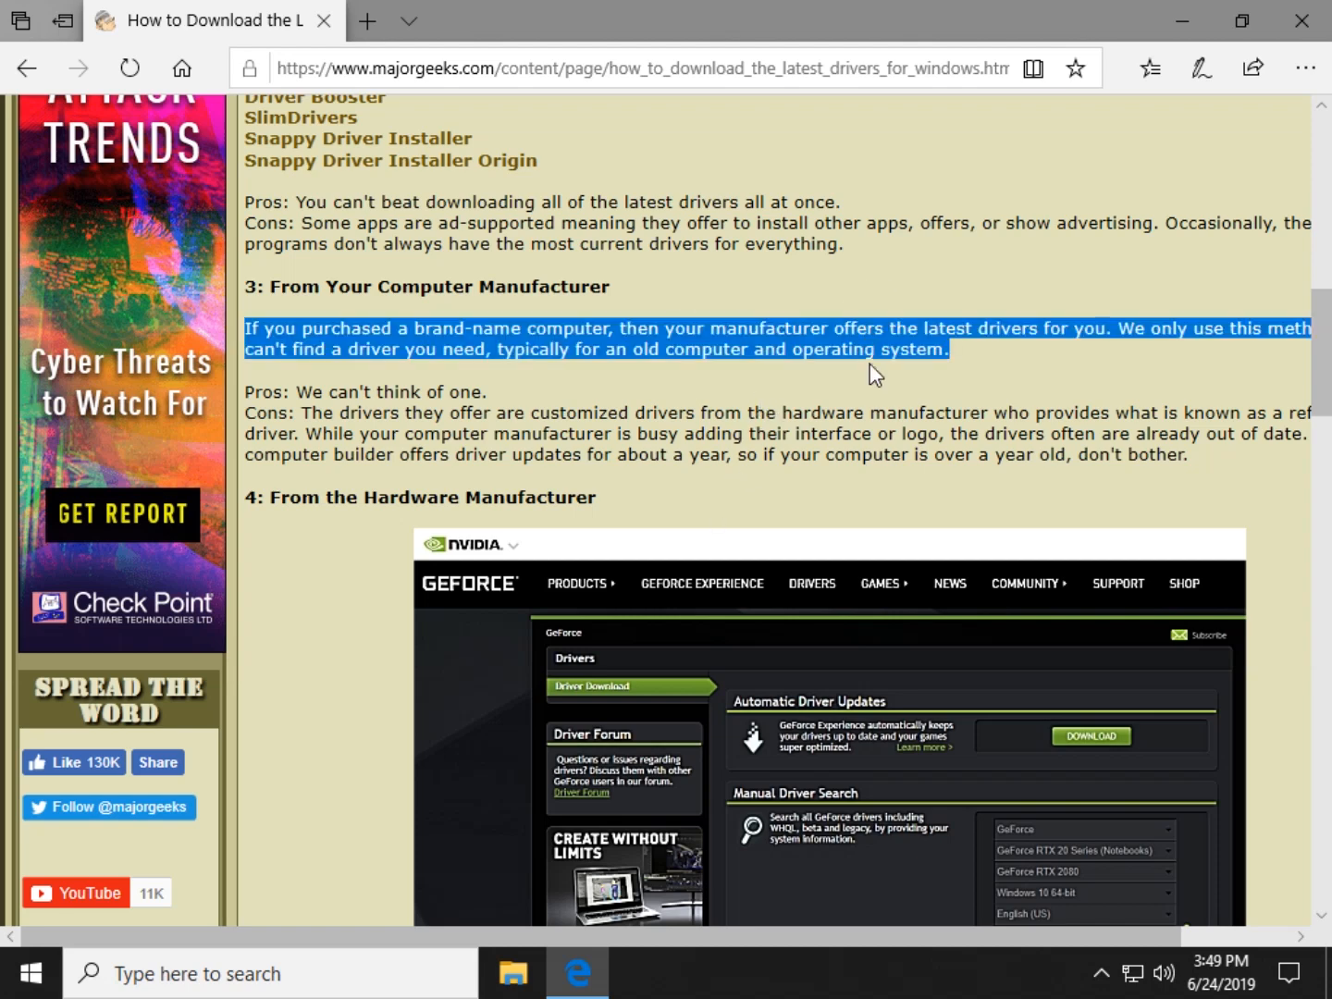
{"action": "left_click", "coordinate": [520, 338]}
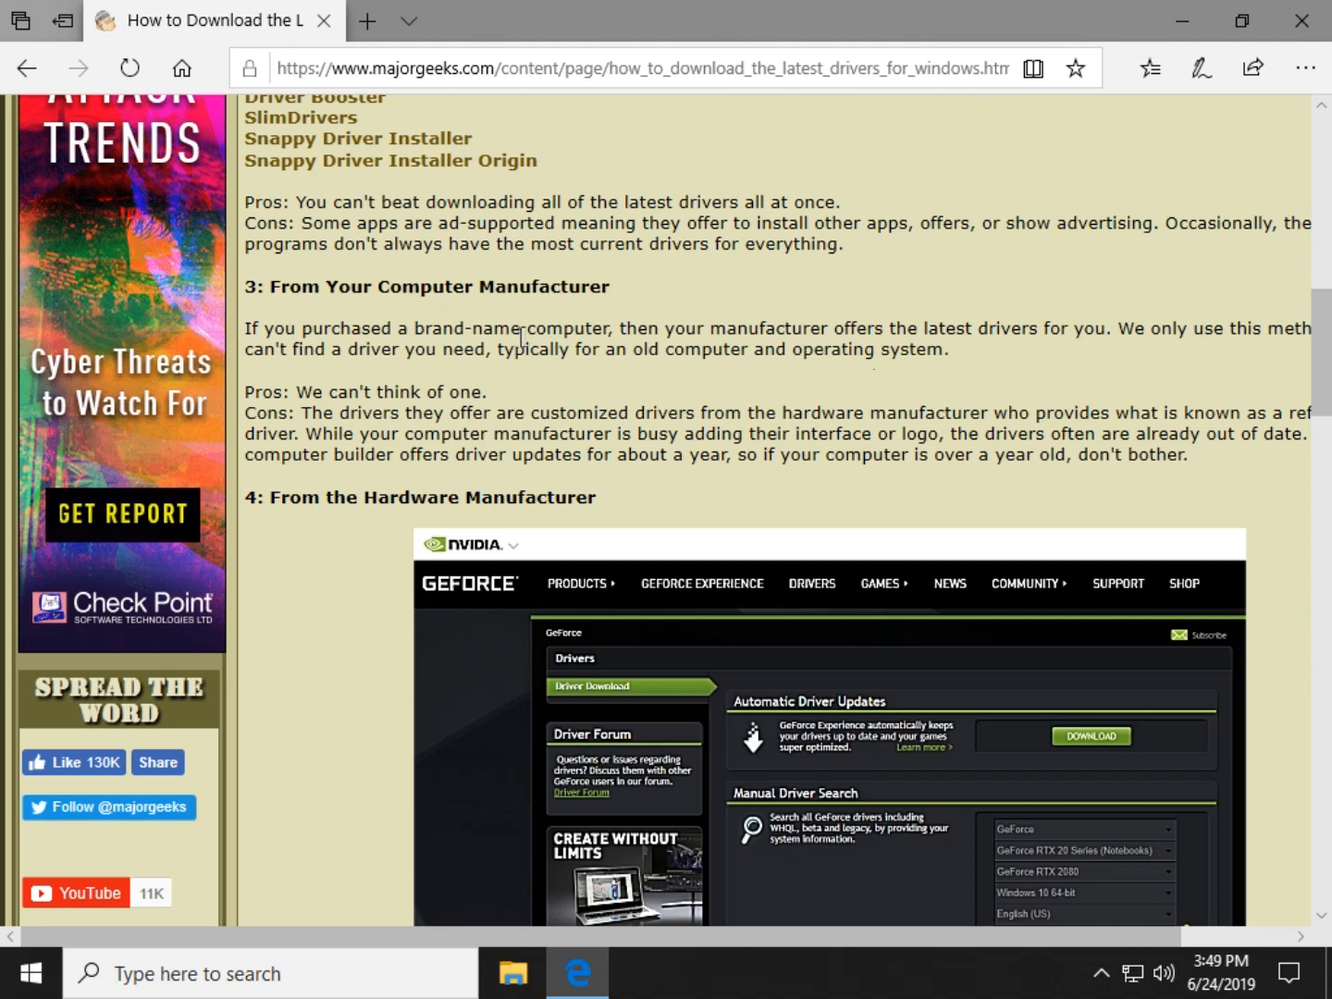
{"action": "mouse_move", "coordinate": [608, 339]}
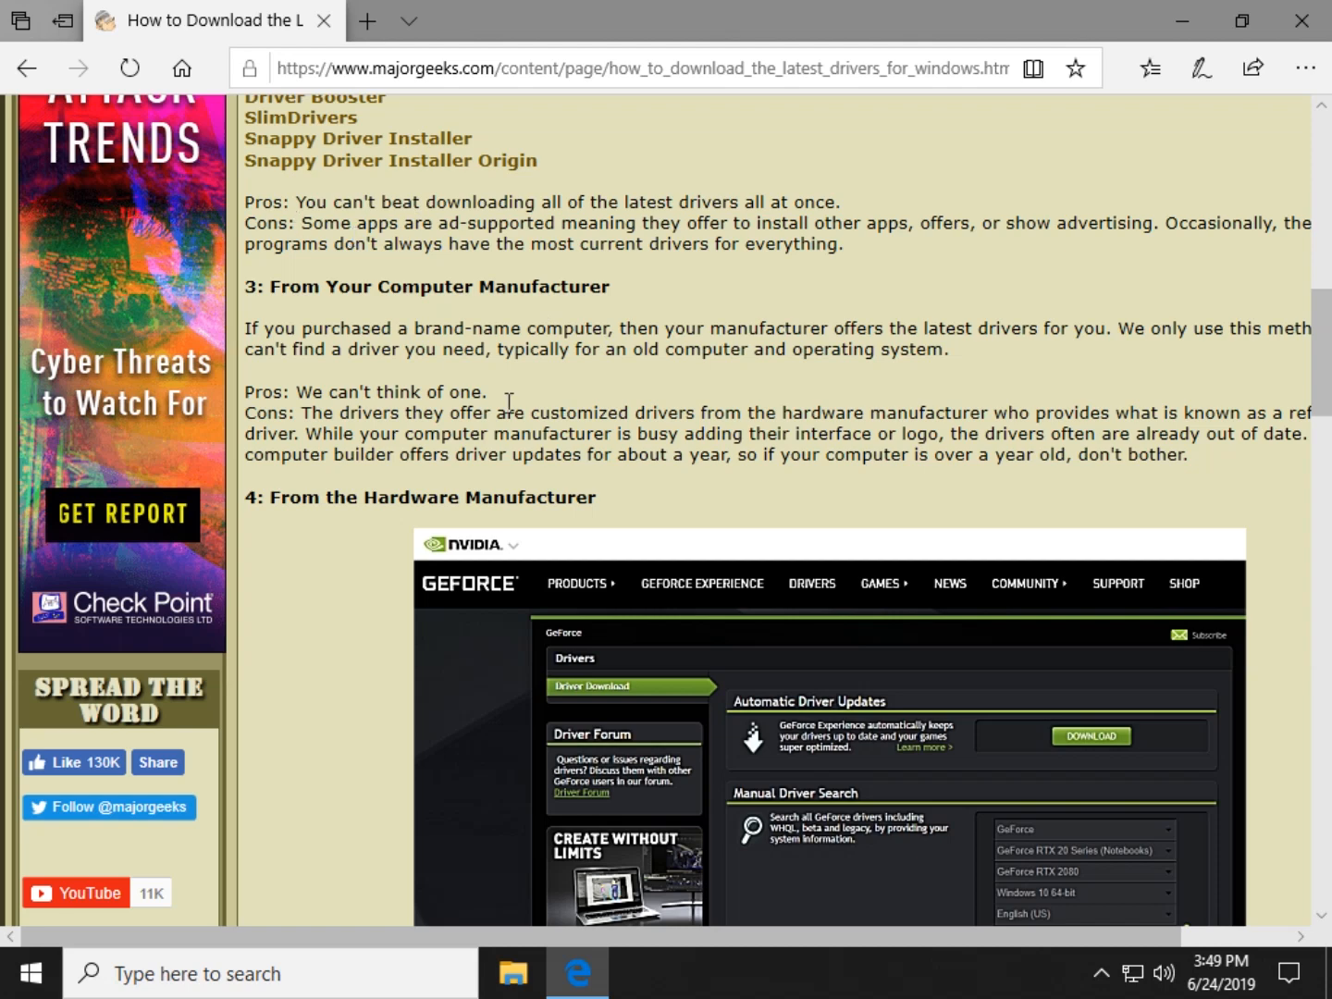
{"action": "mouse_move", "coordinate": [507, 402]}
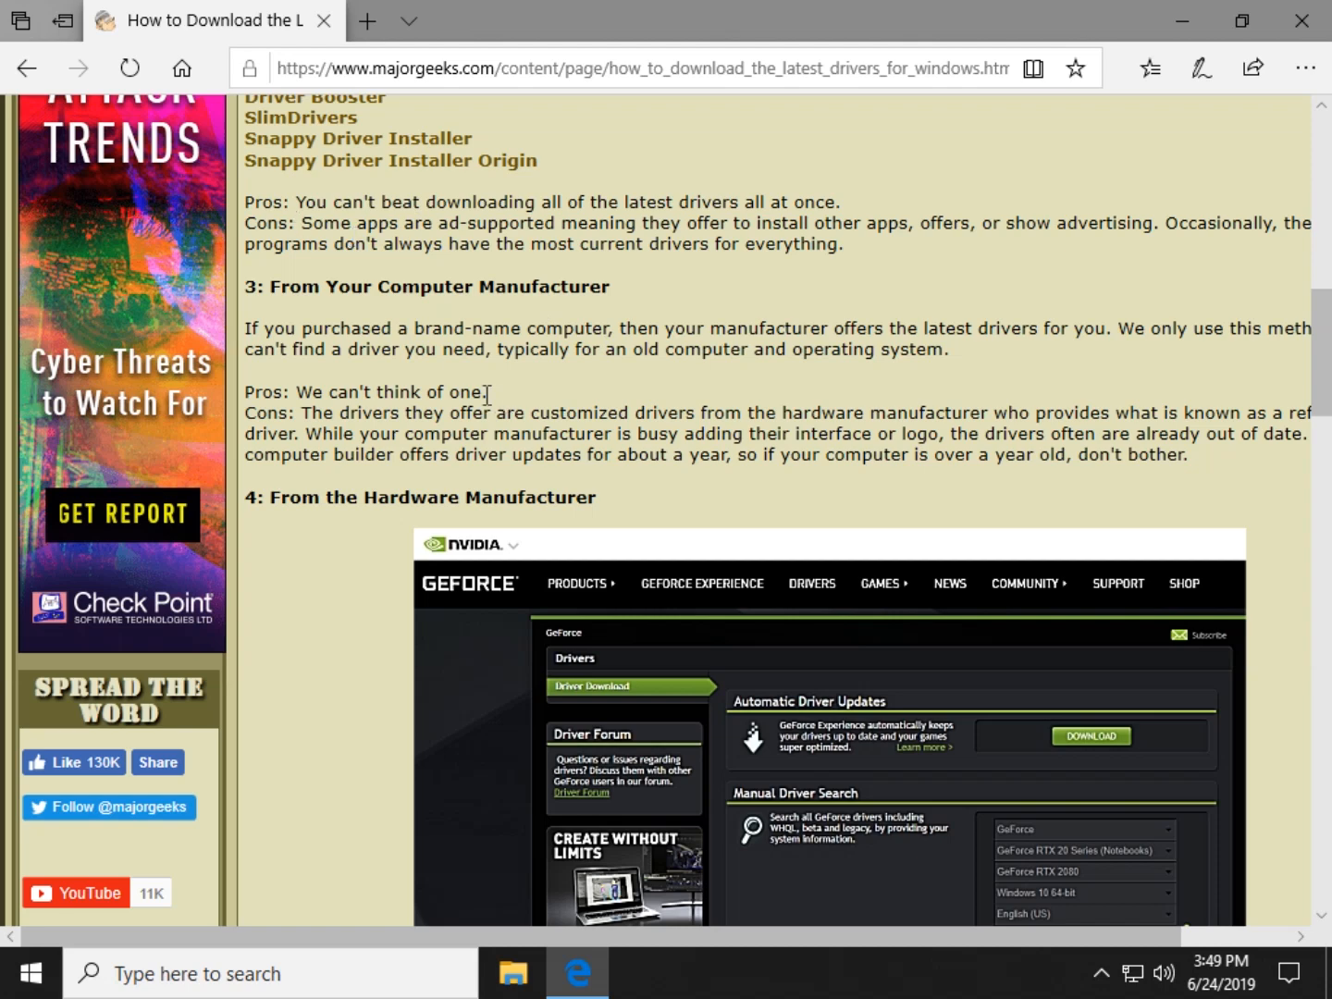
Scroll past the NVIDIA GeForce screenshot to section 5, then back so the screenshot is fully visible
{"action": "scroll", "scroll_direction": "down", "scroll_amount": 3}
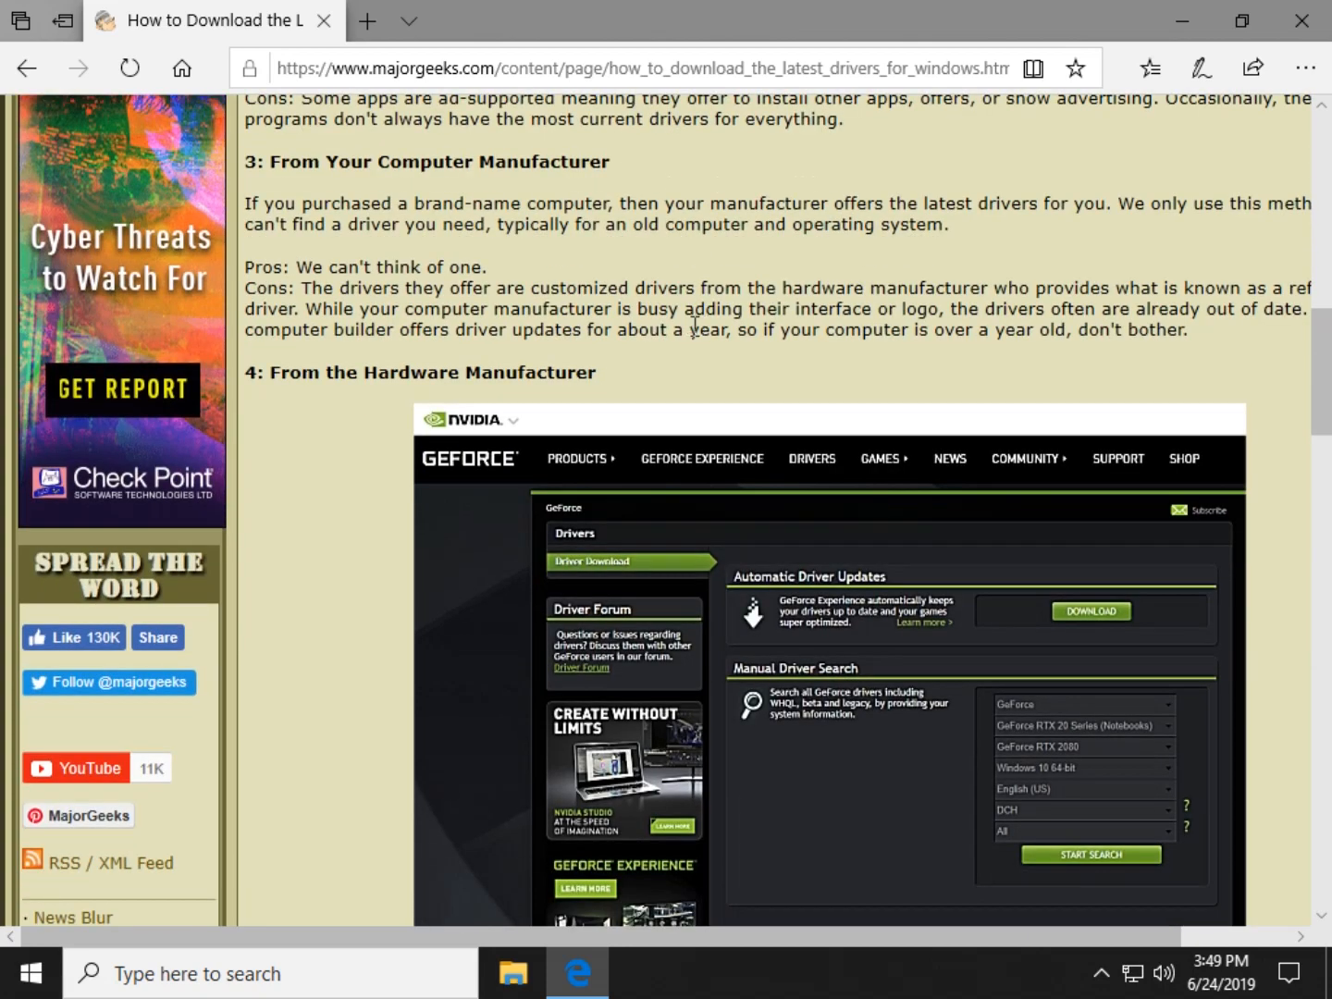
{"action": "scroll", "scroll_direction": "down", "scroll_amount": 3}
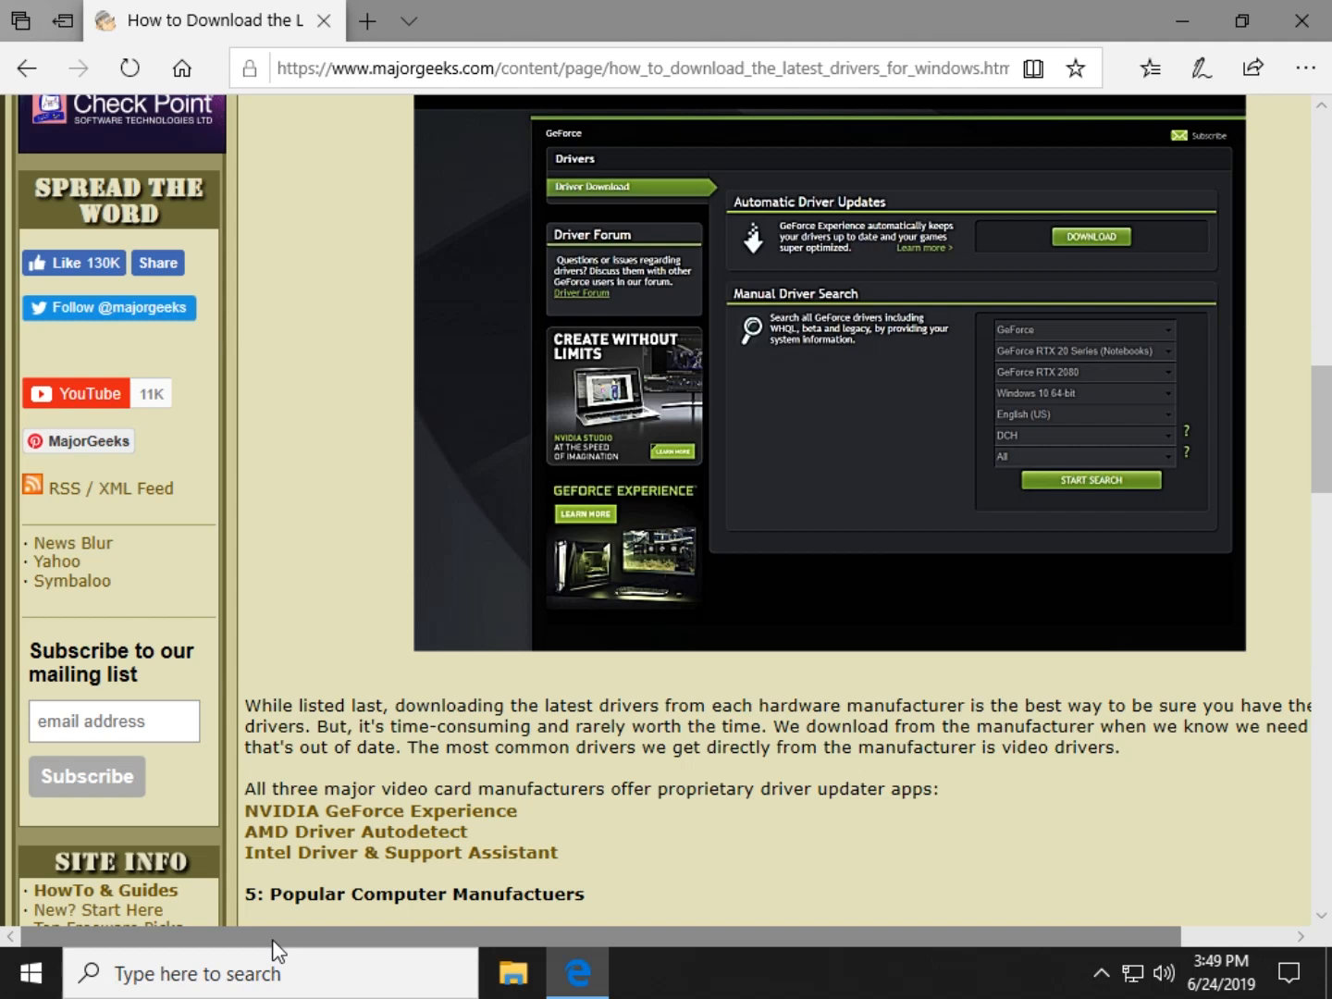
{"action": "scroll", "scroll_direction": "up", "scroll_amount": 3}
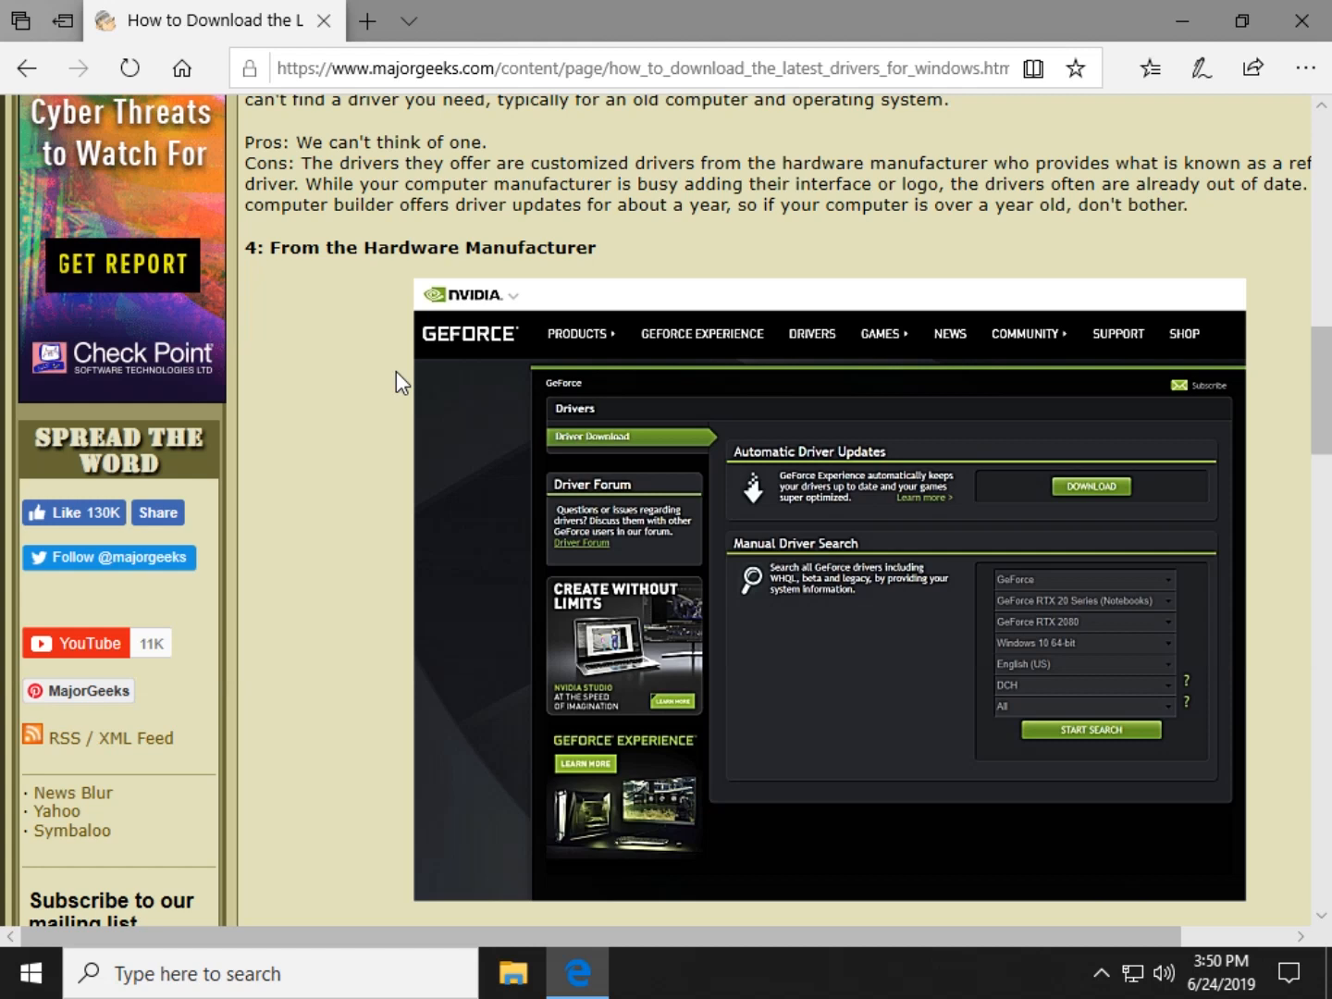
{"action": "mouse_move", "coordinate": [379, 356]}
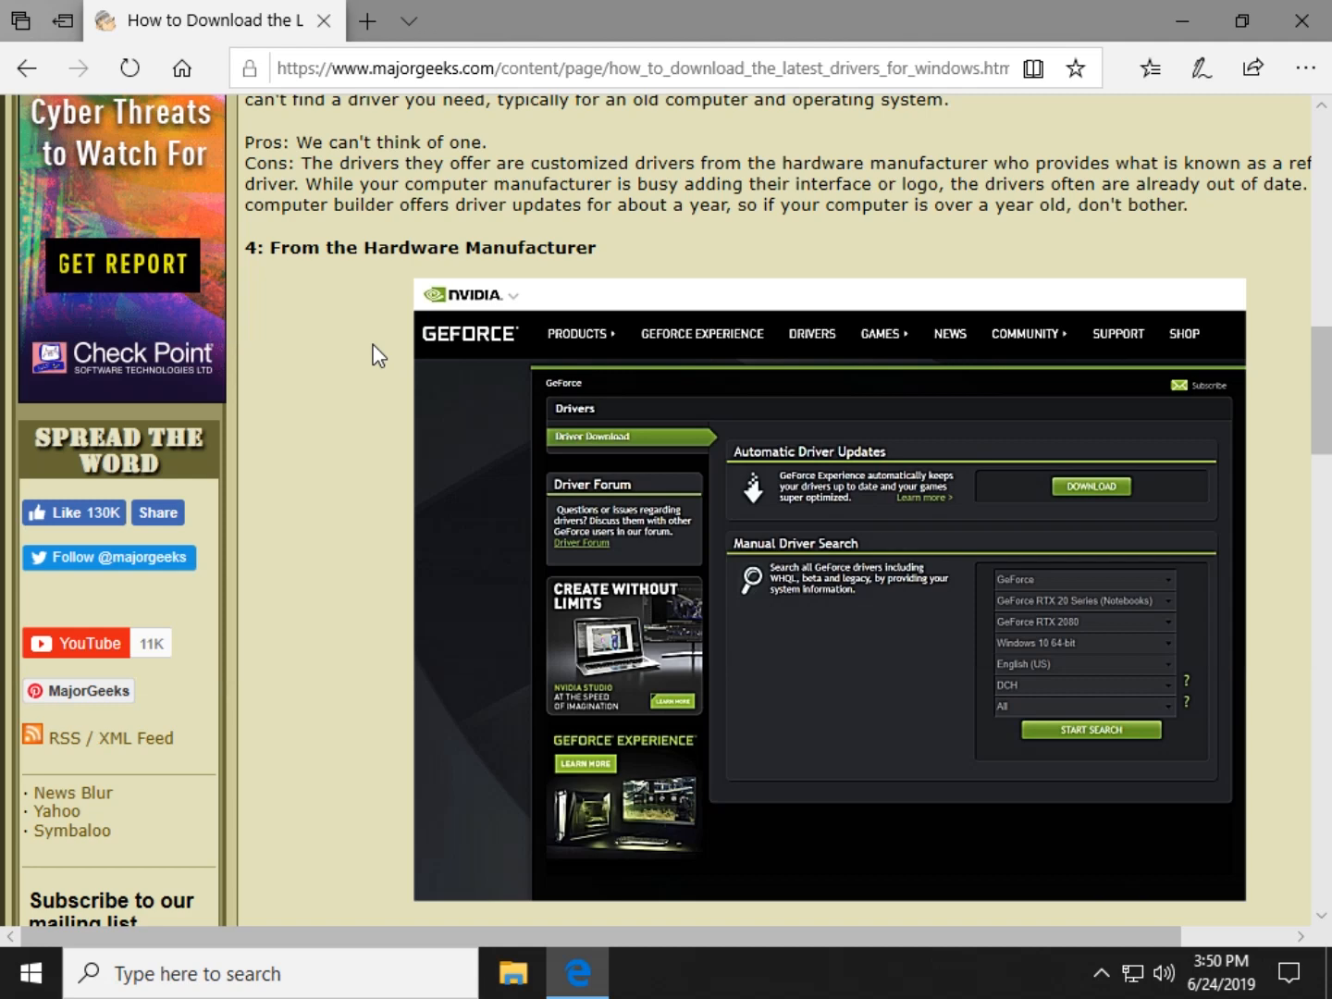
{"action": "mouse_move", "coordinate": [359, 340]}
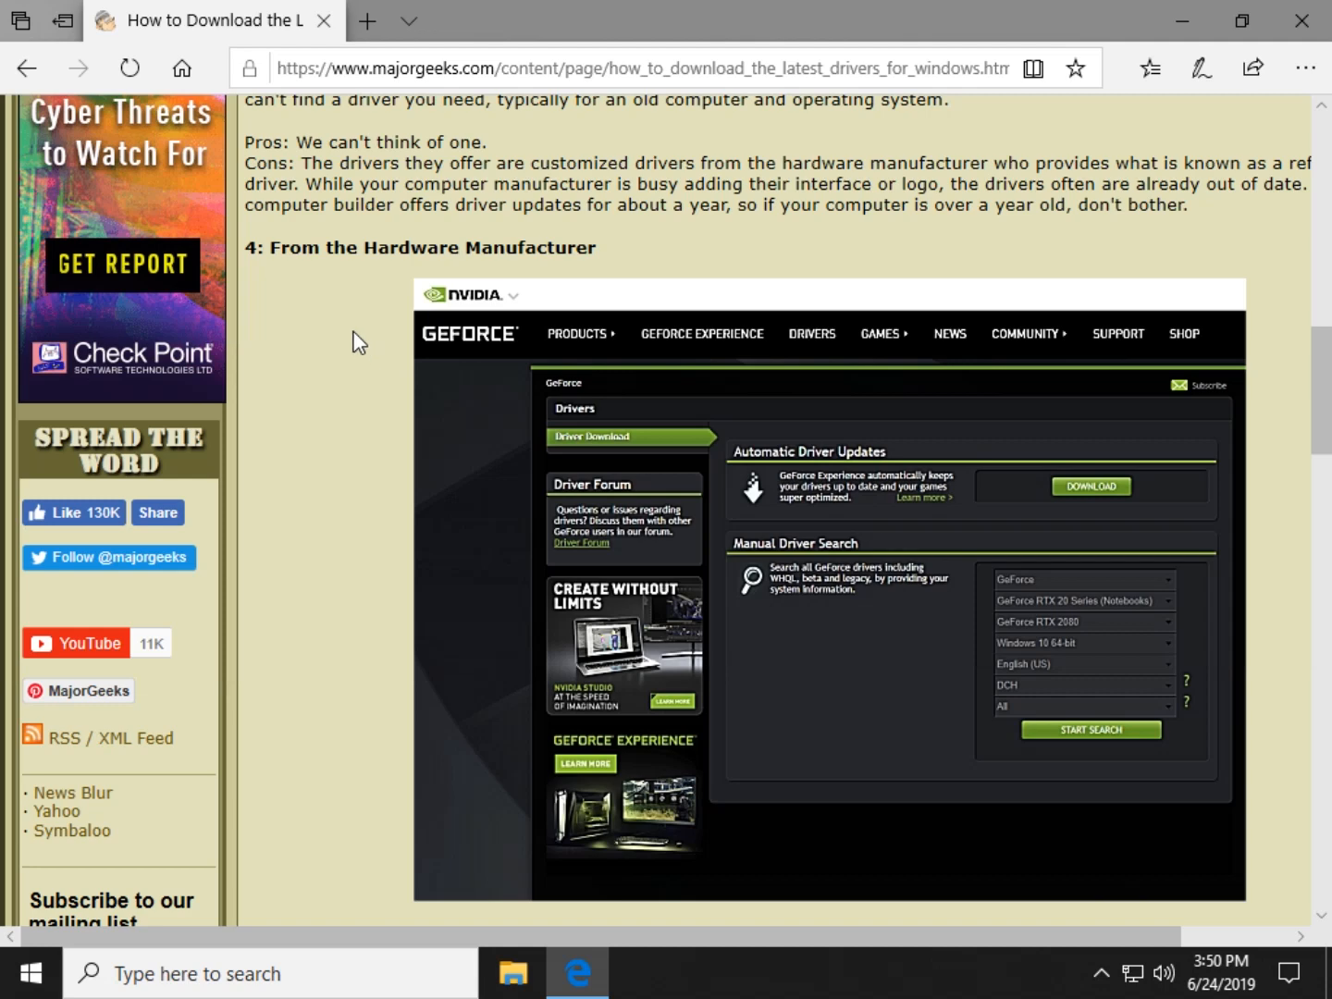
{"action": "mouse_move", "coordinate": [564, 183]}
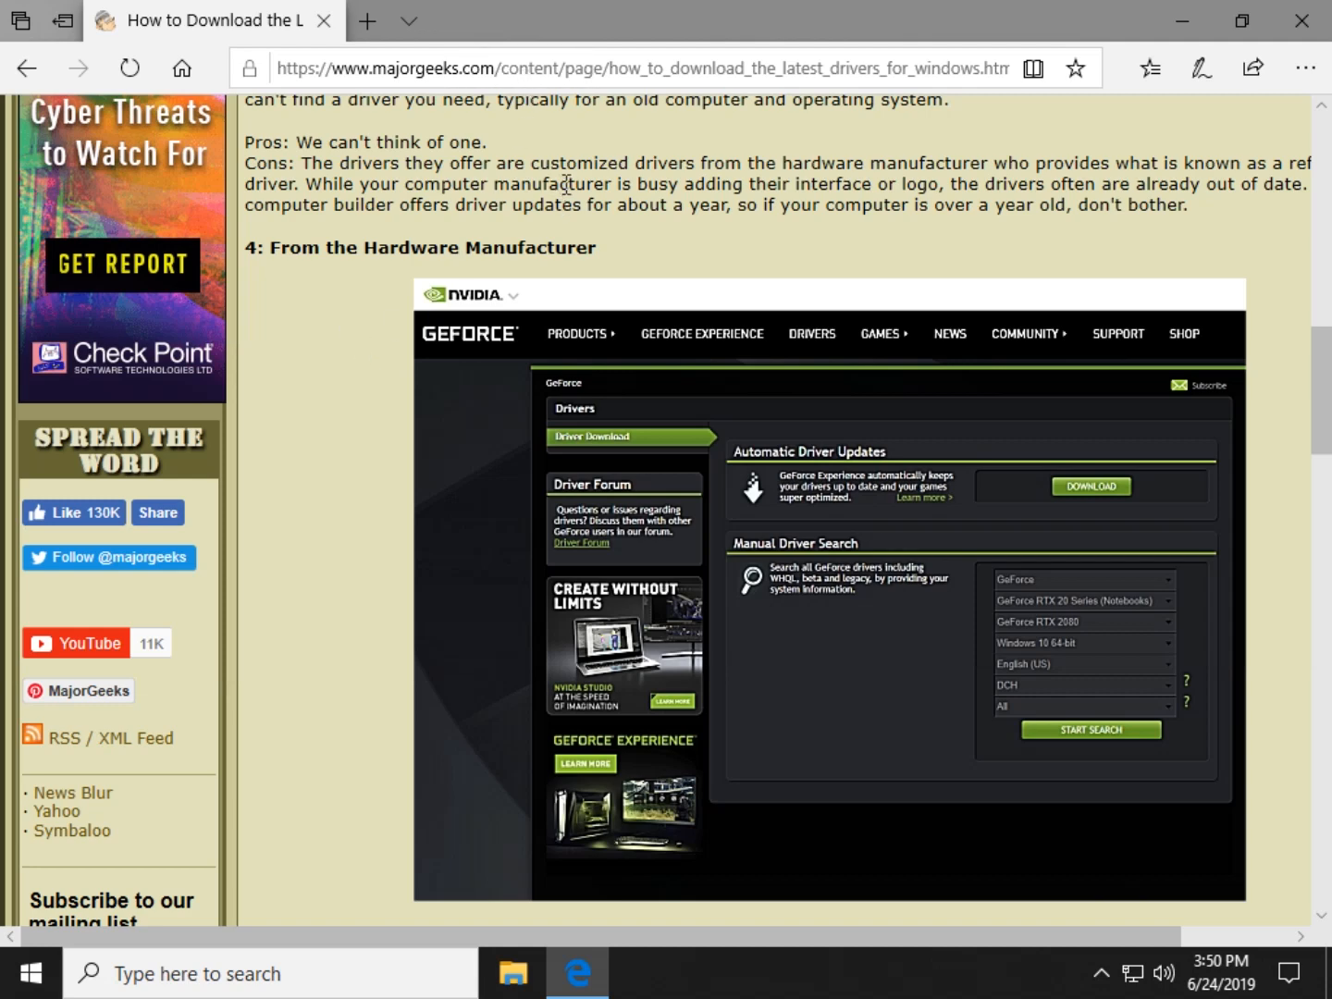
Scroll between the NVIDIA driver search image and the Popular Computer Manufacturers heading with its video card updater links
{"action": "scroll", "scroll_direction": "down", "scroll_amount": 3}
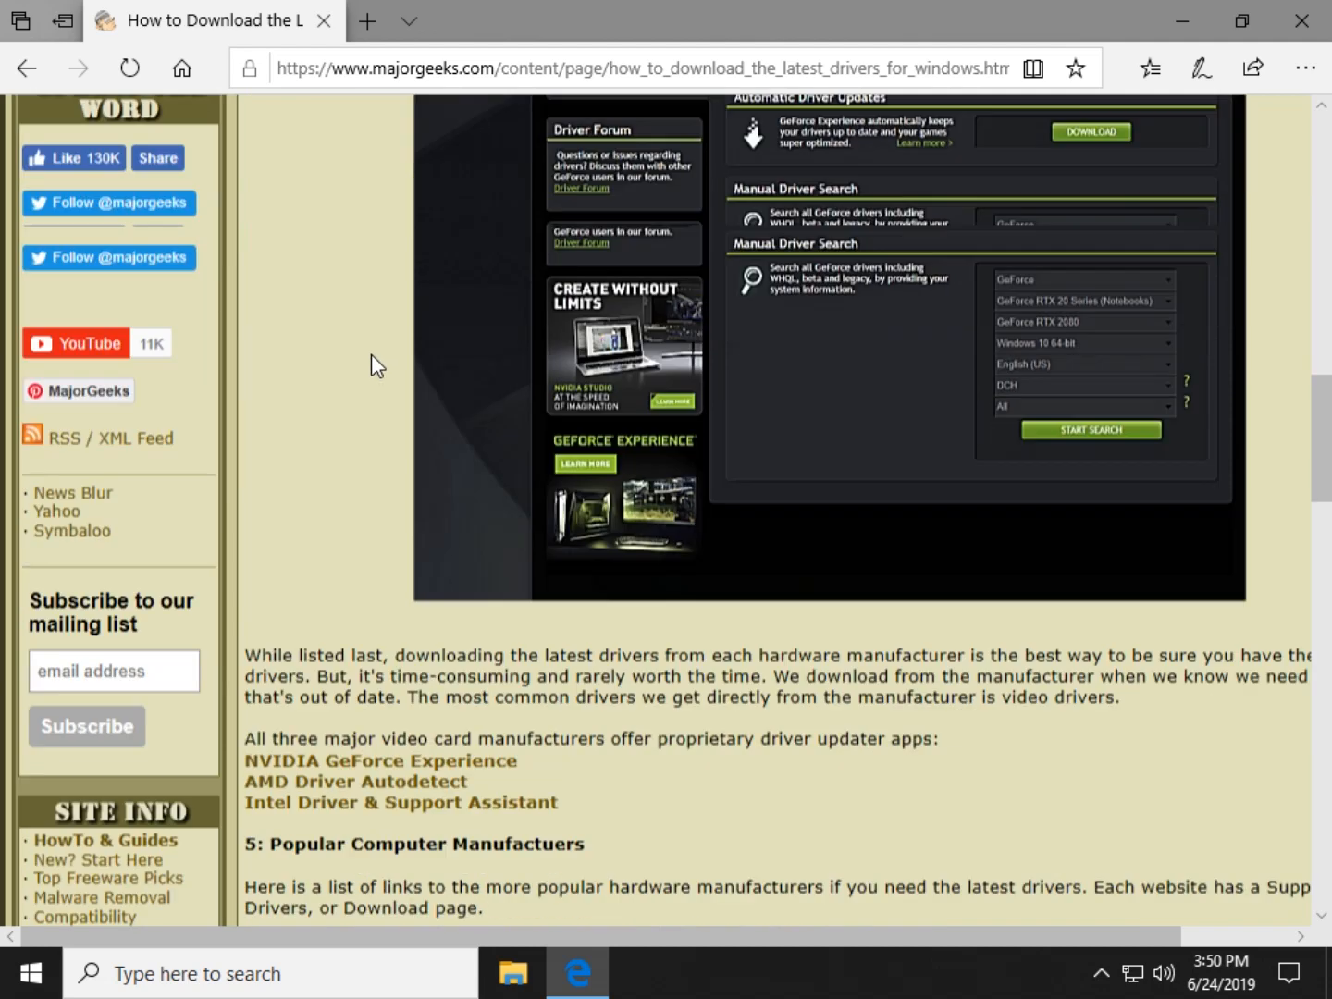
{"action": "scroll", "scroll_direction": "down", "scroll_amount": 3}
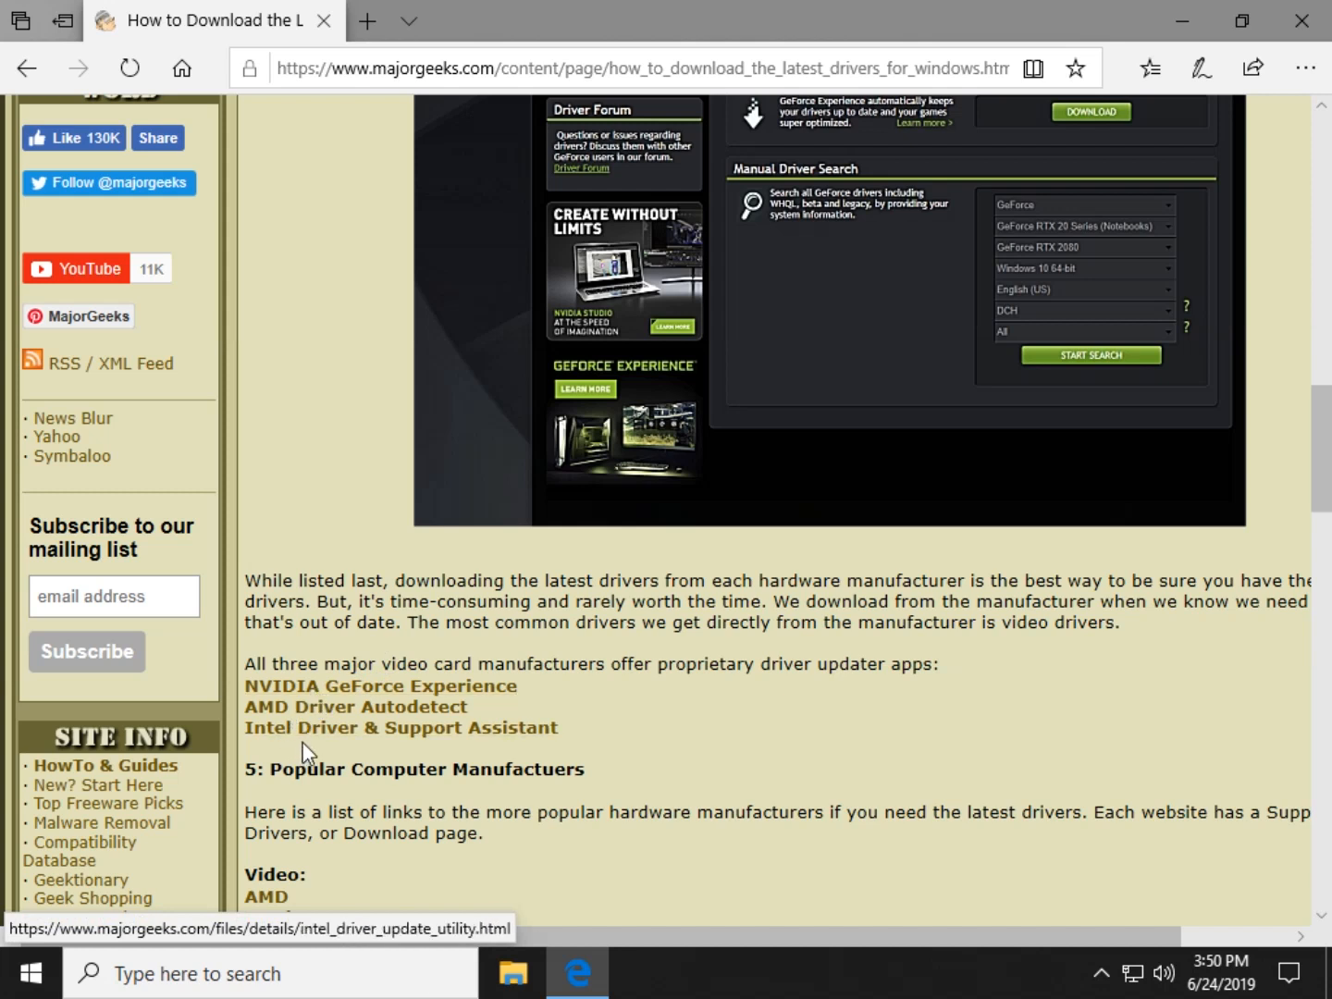
{"action": "mouse_move", "coordinate": [551, 608]}
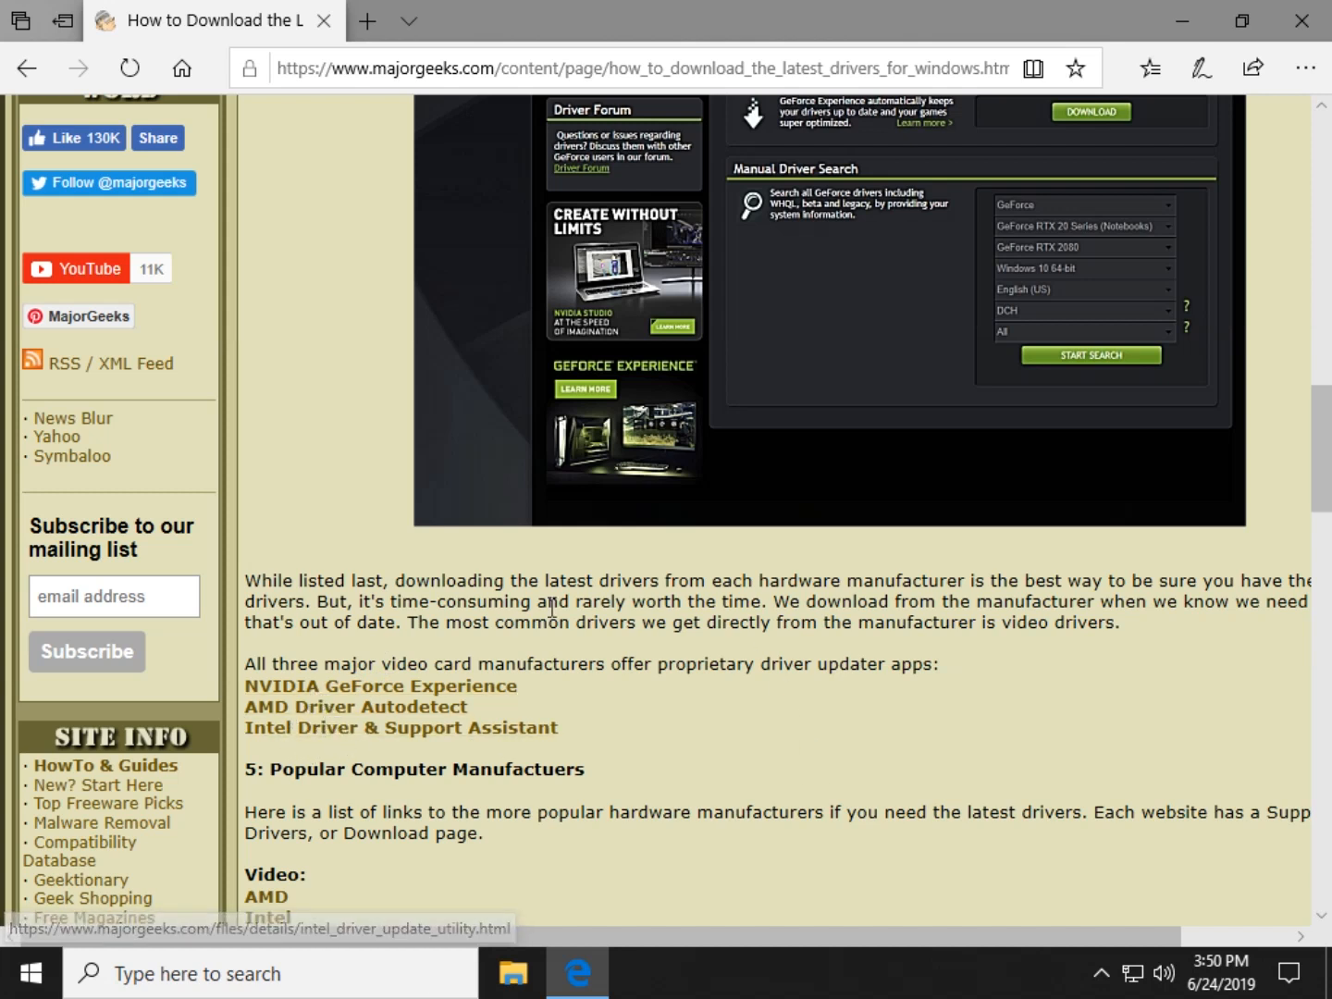
{"action": "mouse_move", "coordinate": [584, 643]}
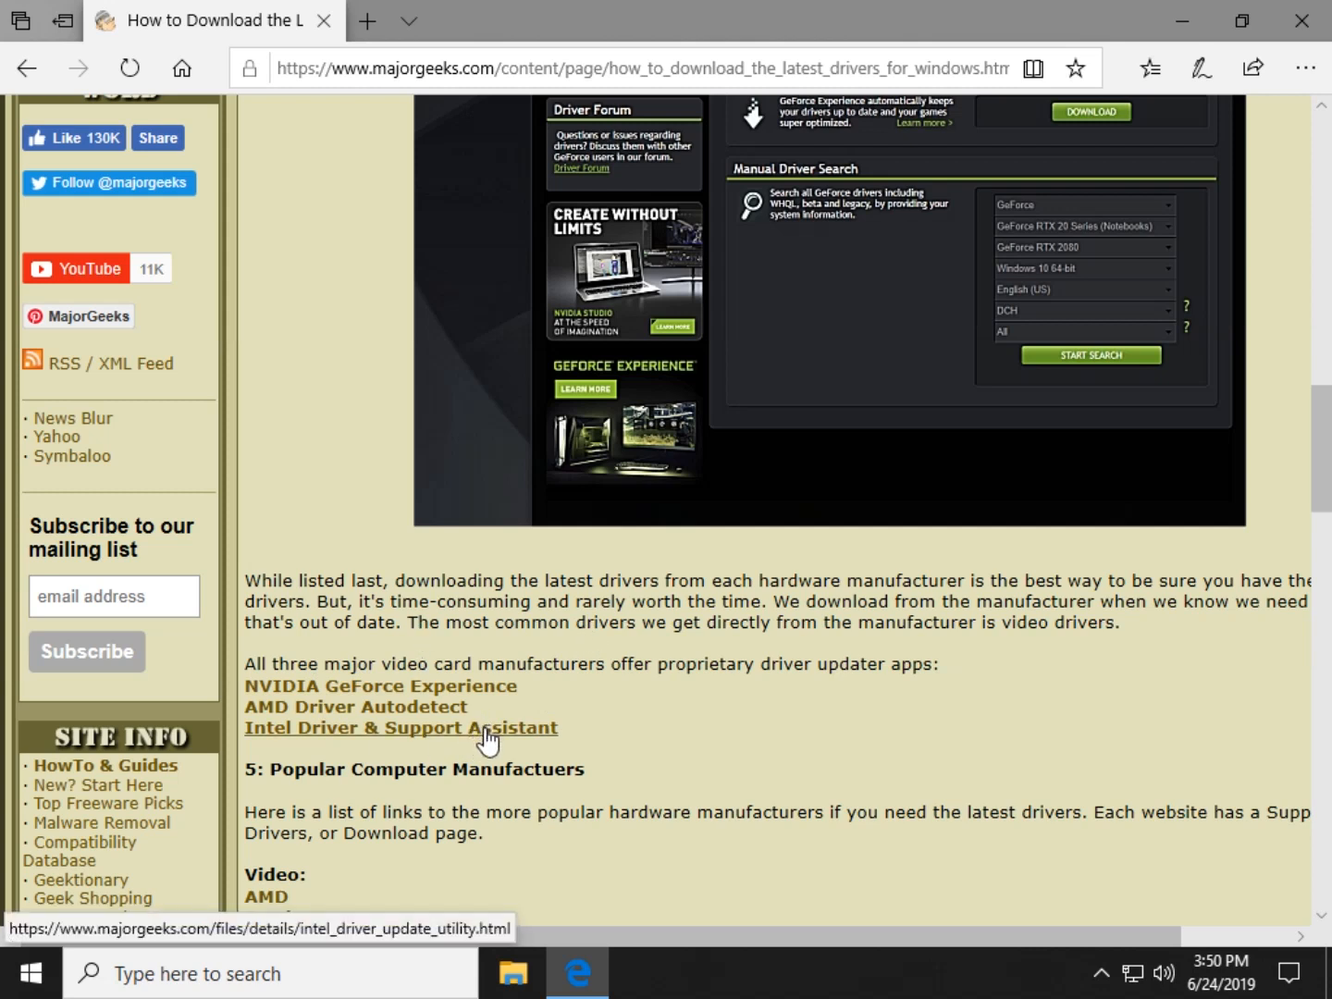
{"action": "mouse_move", "coordinate": [490, 739]}
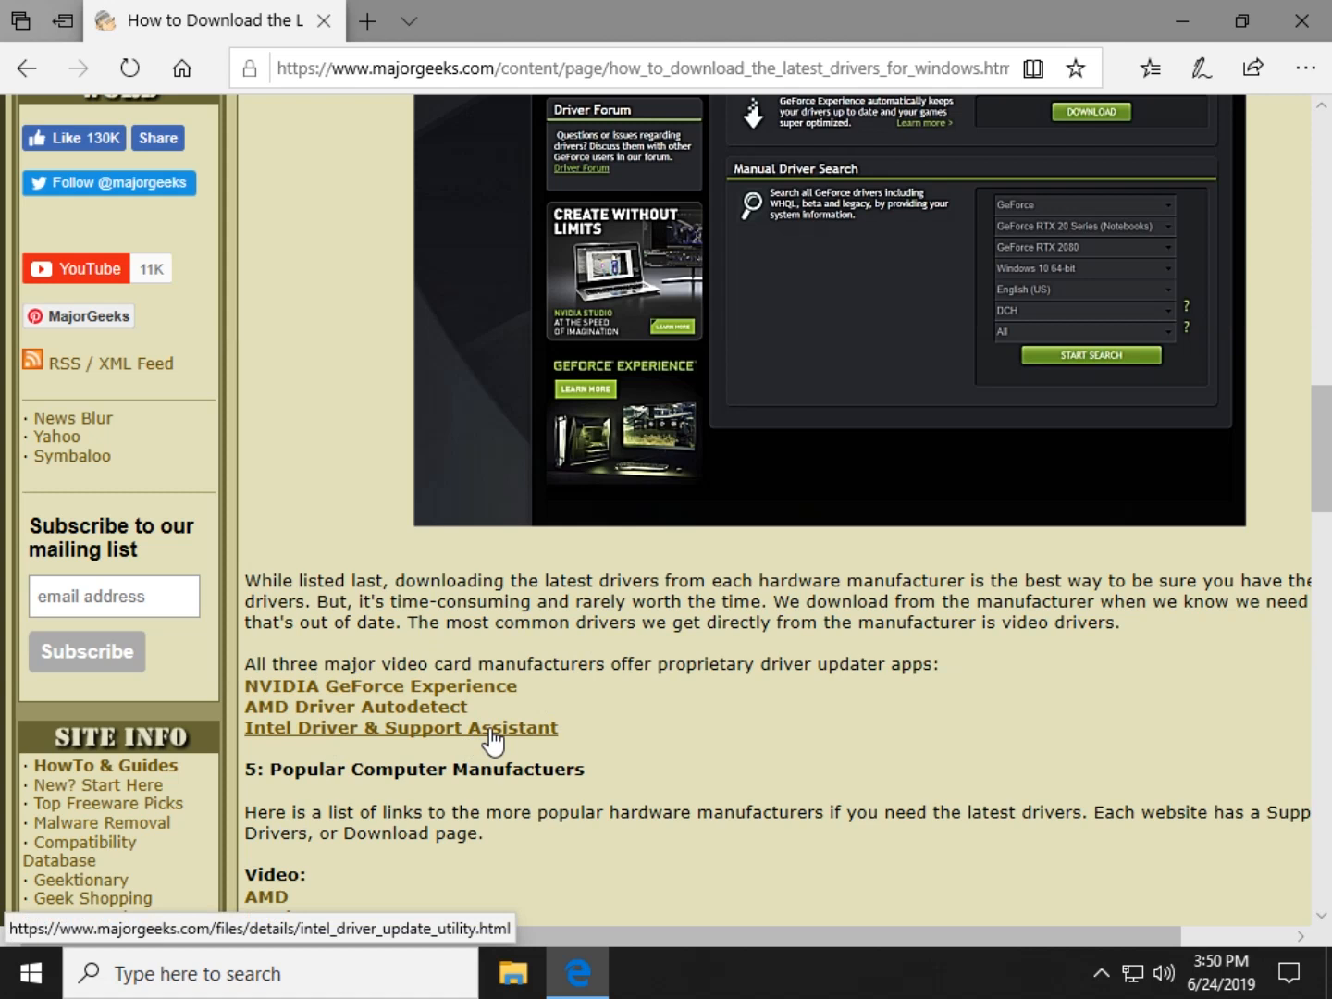
{"action": "mouse_move", "coordinate": [296, 735]}
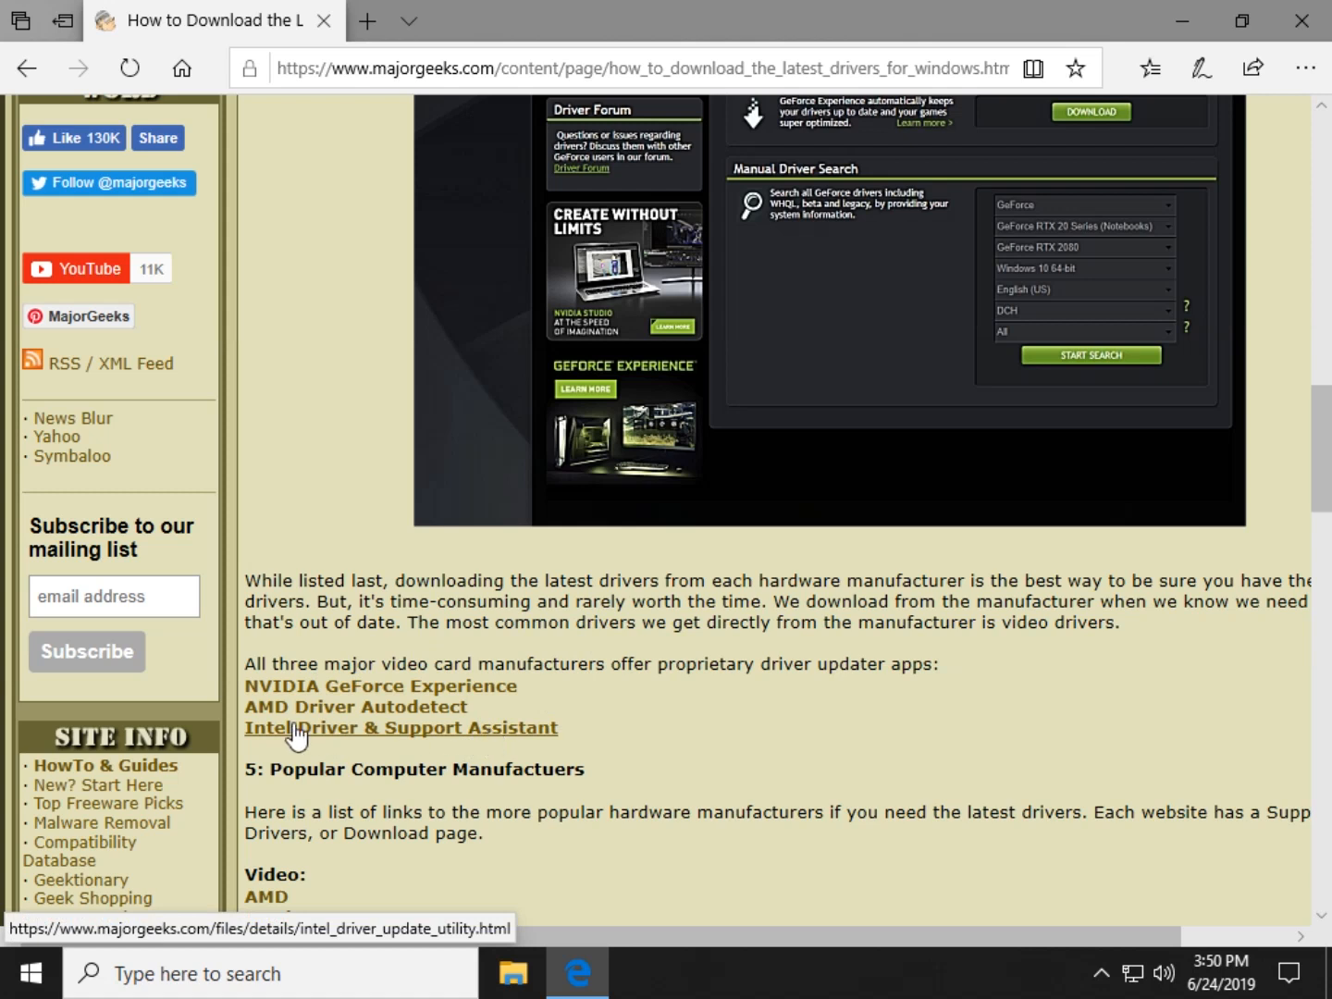
{"action": "mouse_move", "coordinate": [487, 740]}
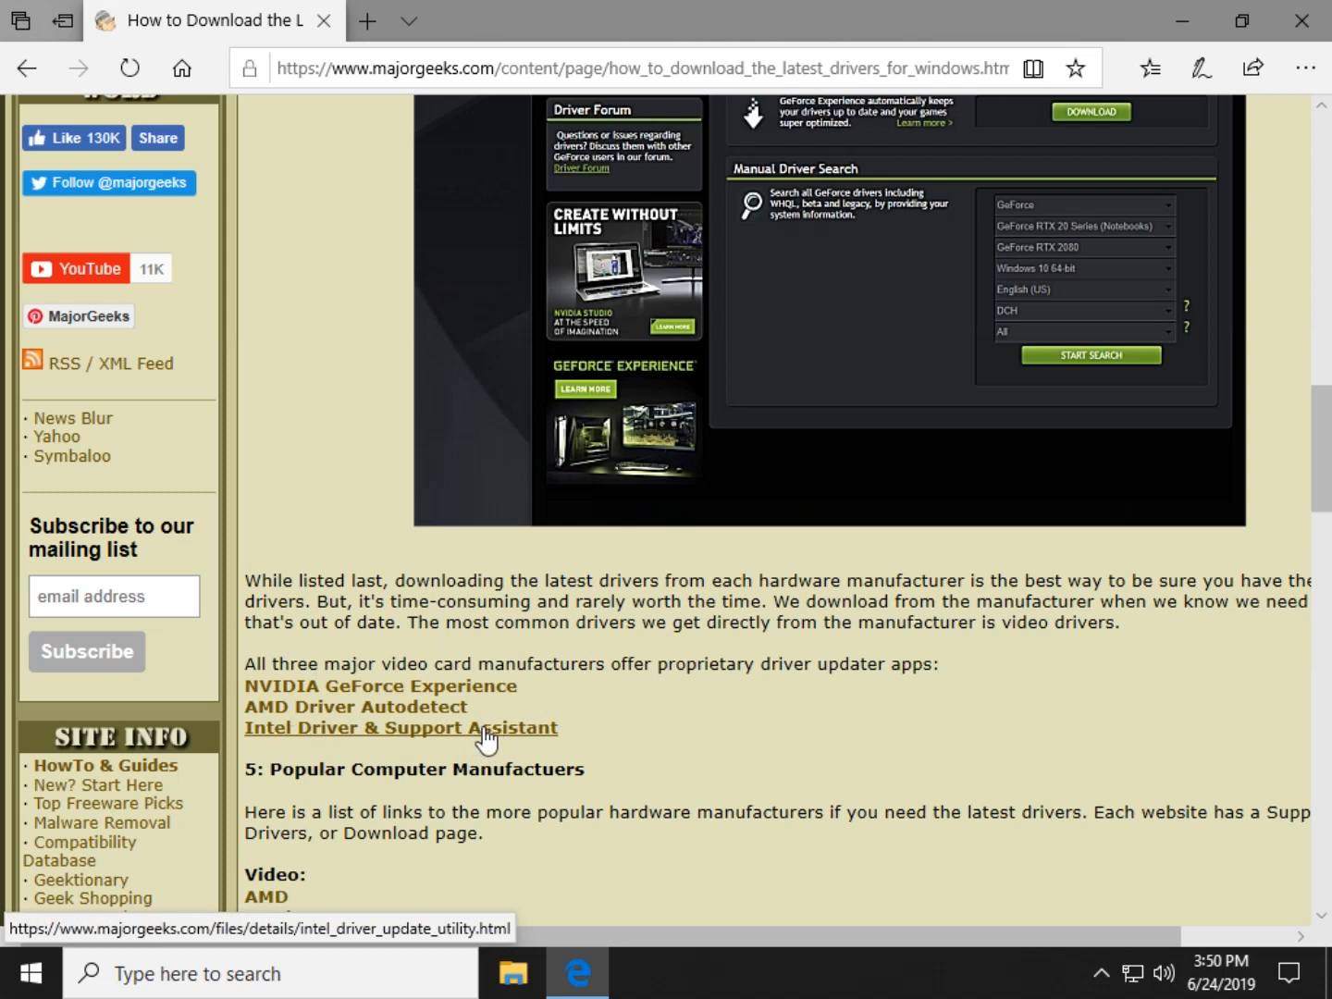
{"action": "scroll", "scroll_direction": "up", "scroll_amount": 3}
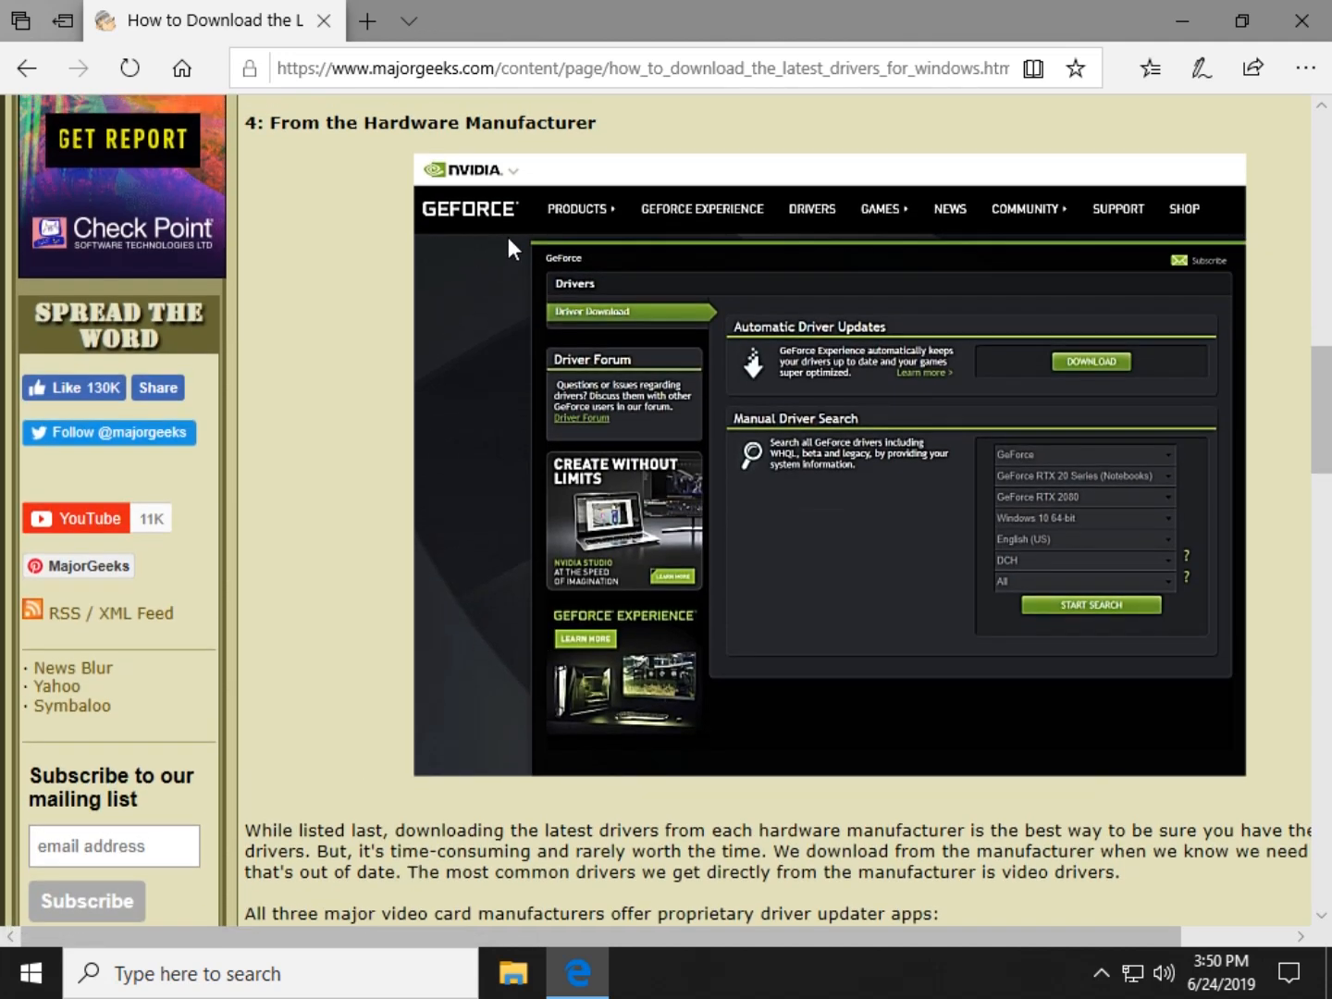
{"action": "scroll", "scroll_direction": "up", "scroll_amount": 3}
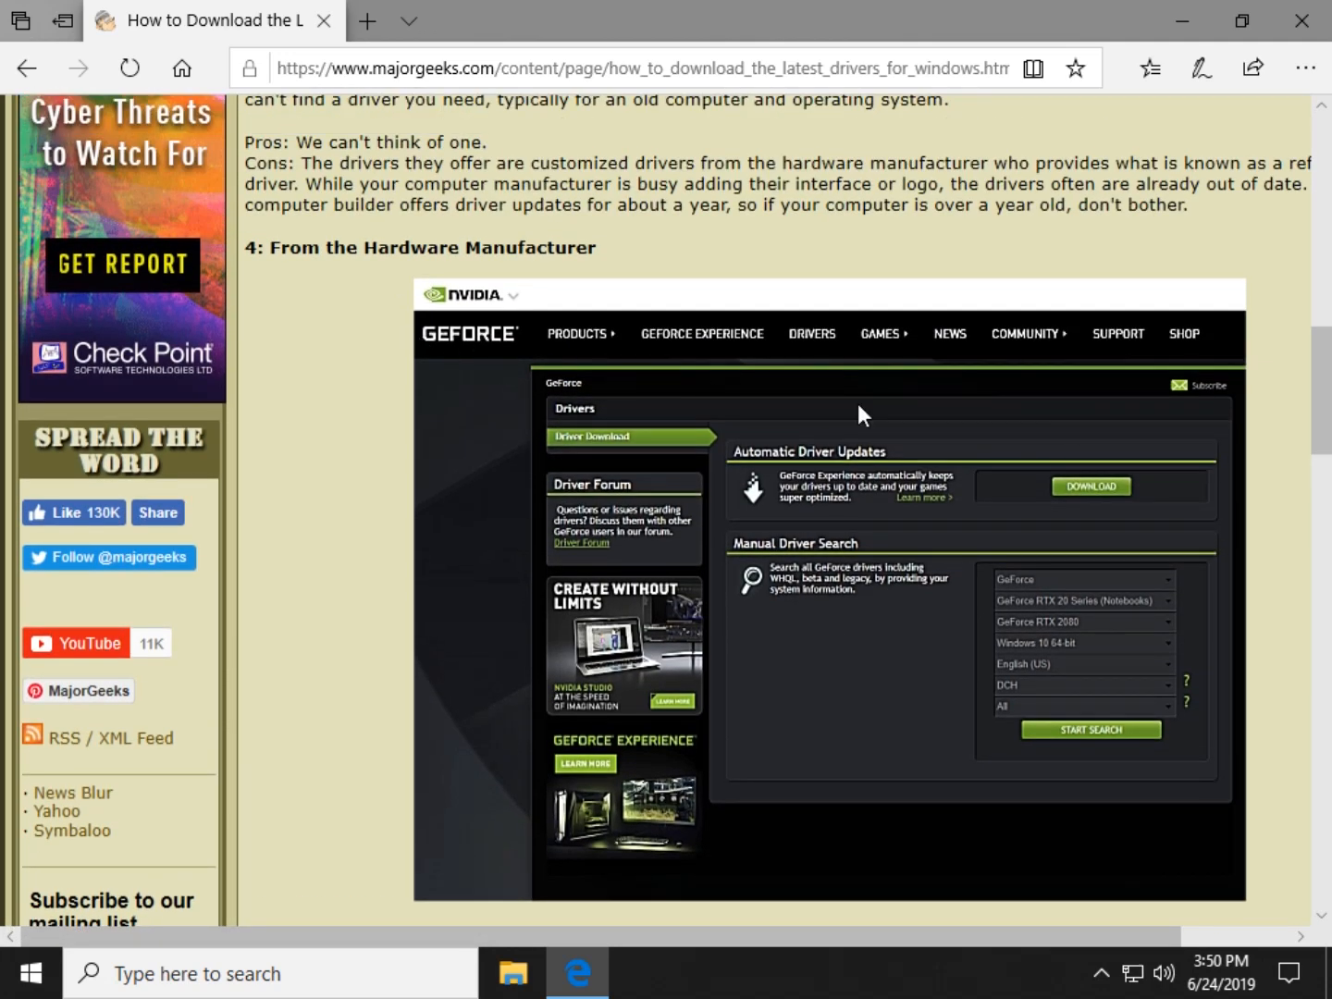
{"action": "mouse_move", "coordinate": [820, 511]}
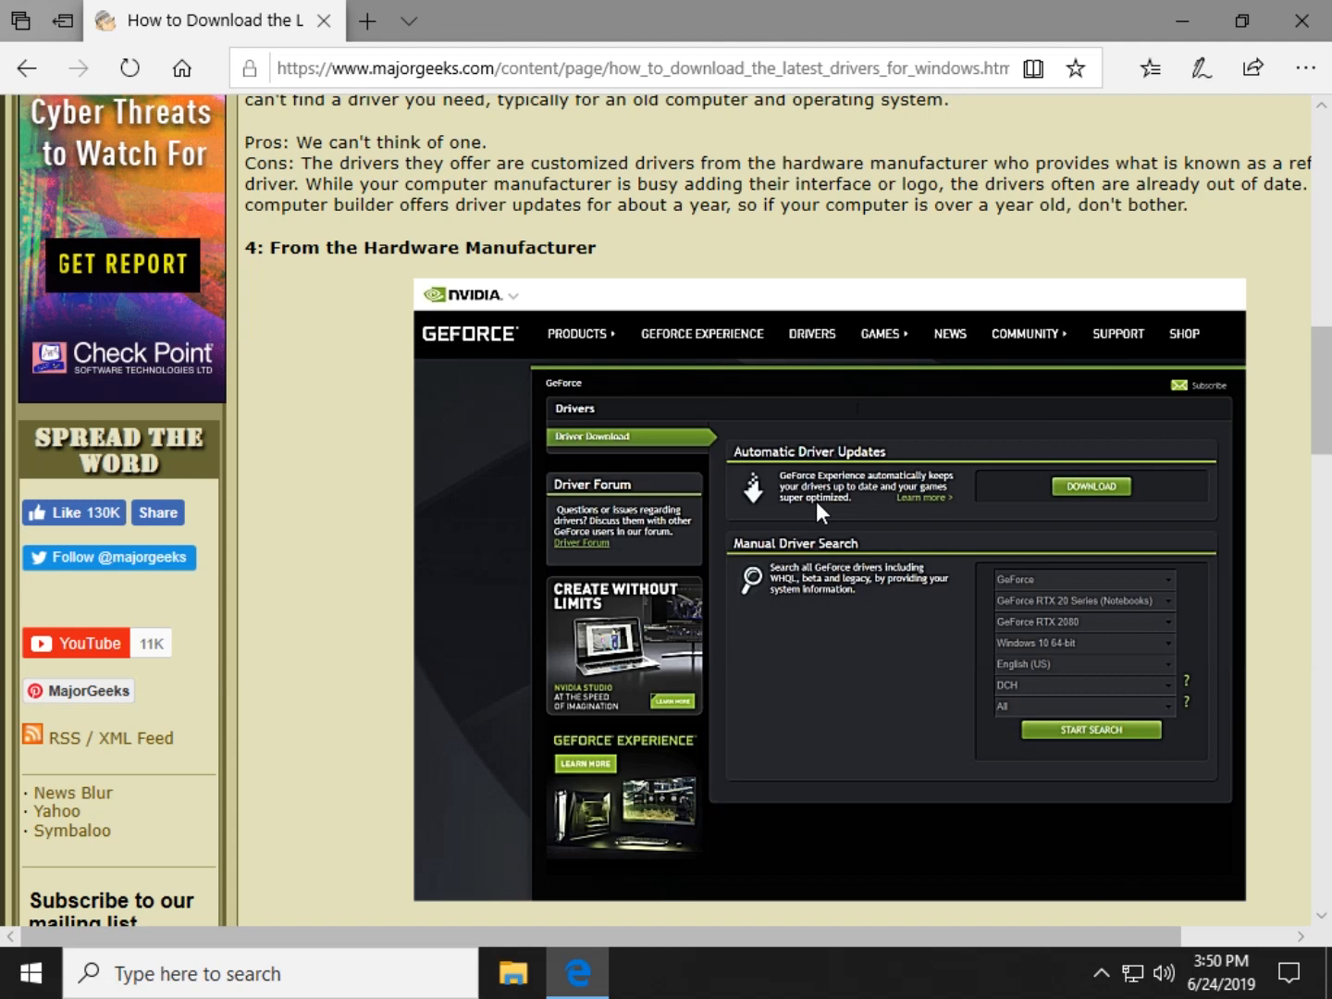
{"action": "scroll", "scroll_direction": "down", "scroll_amount": 3}
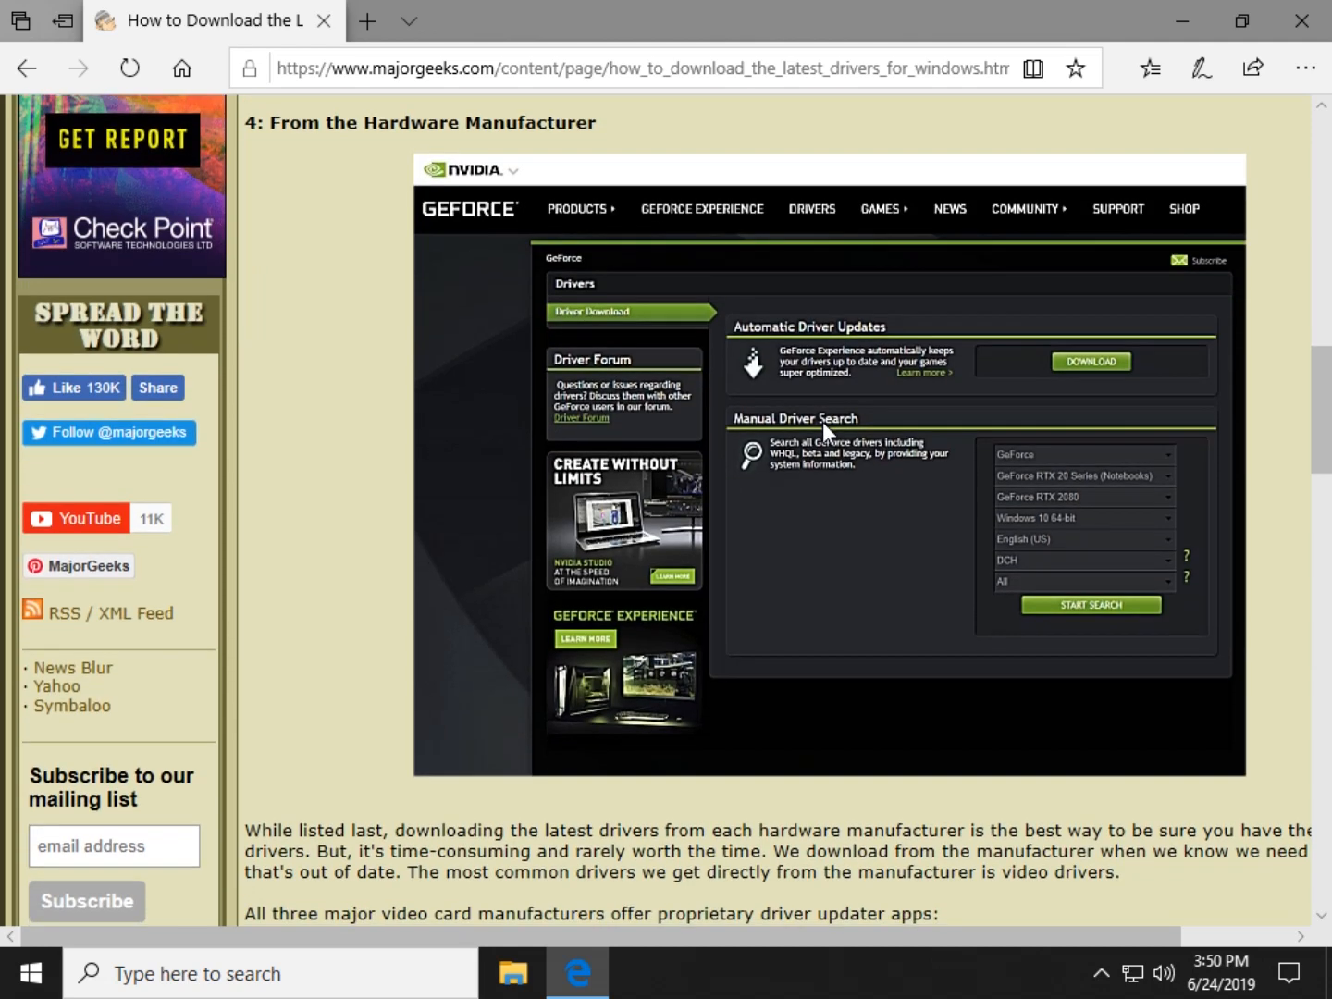
{"action": "scroll", "scroll_direction": "down", "scroll_amount": 3}
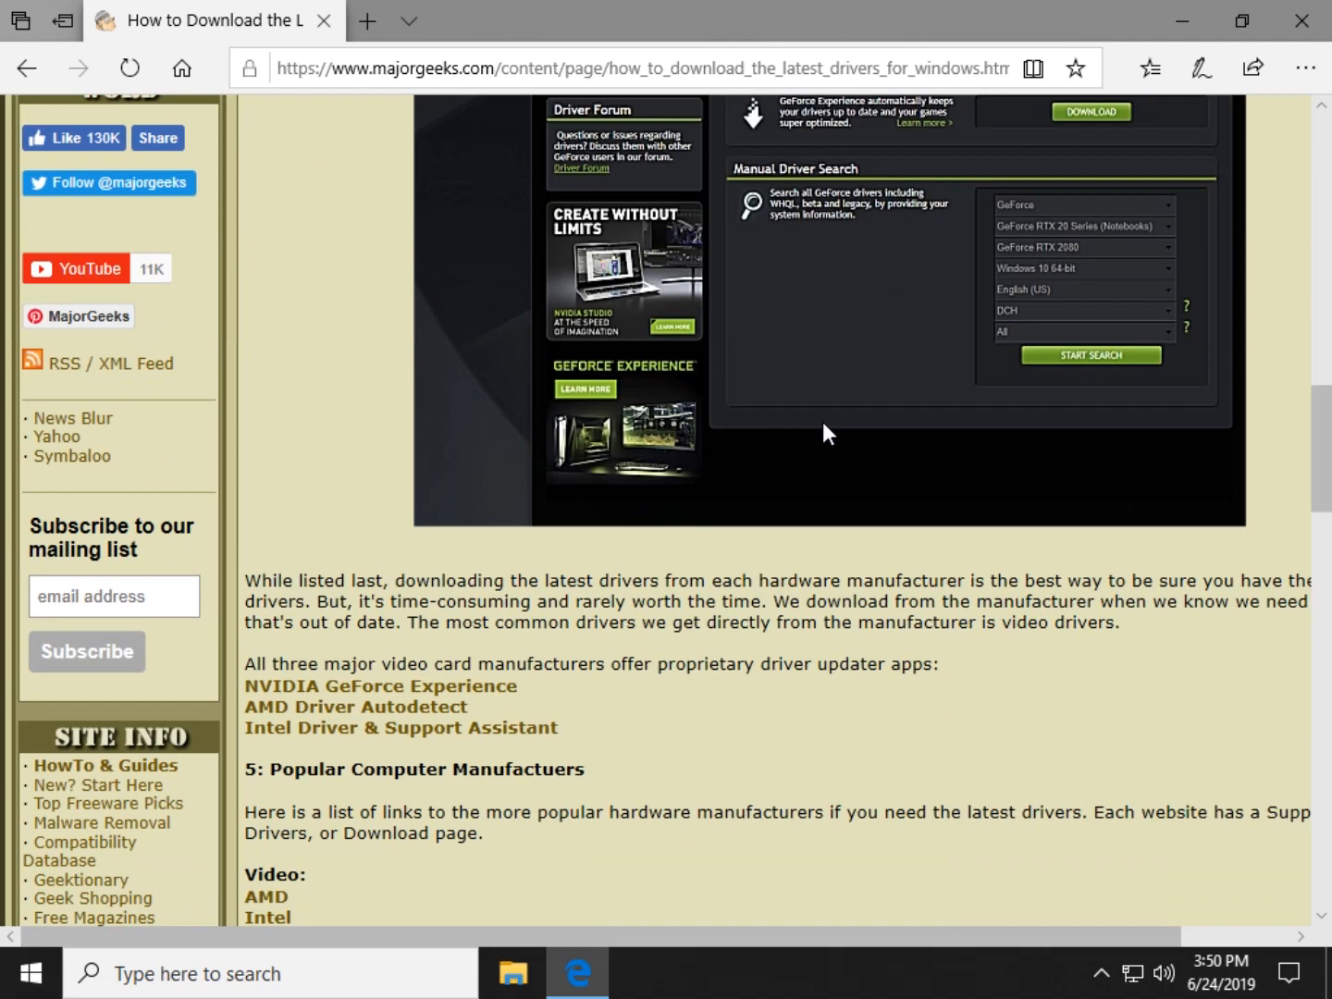
{"action": "mouse_move", "coordinate": [760, 418]}
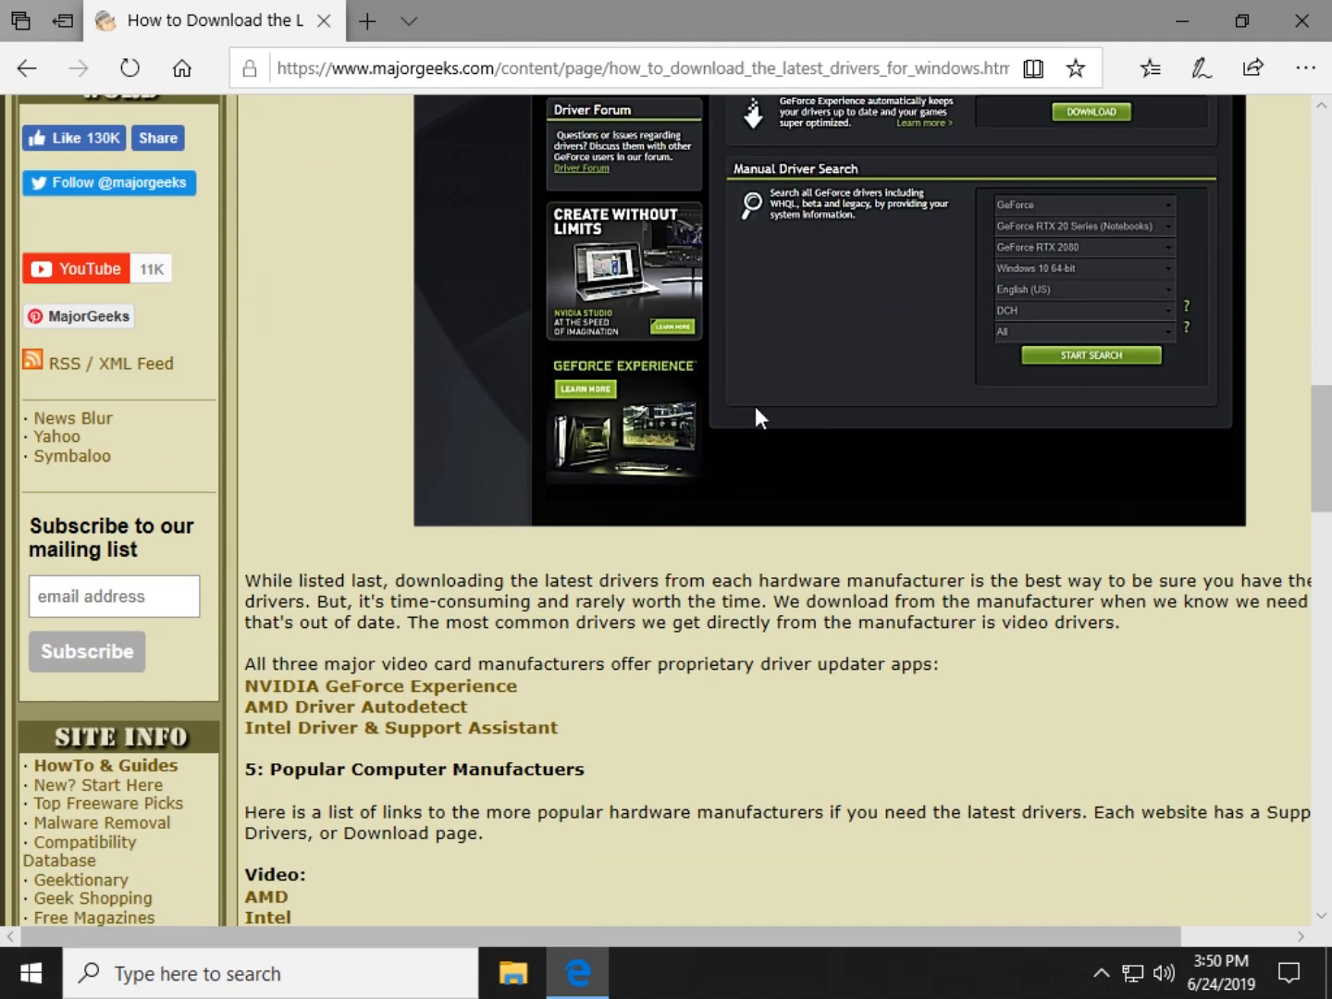
View the Video, Sound and Peripherals manufacturer links and Similar articles, then return to the section 5 list
{"action": "scroll", "scroll_direction": "down", "scroll_amount": 3}
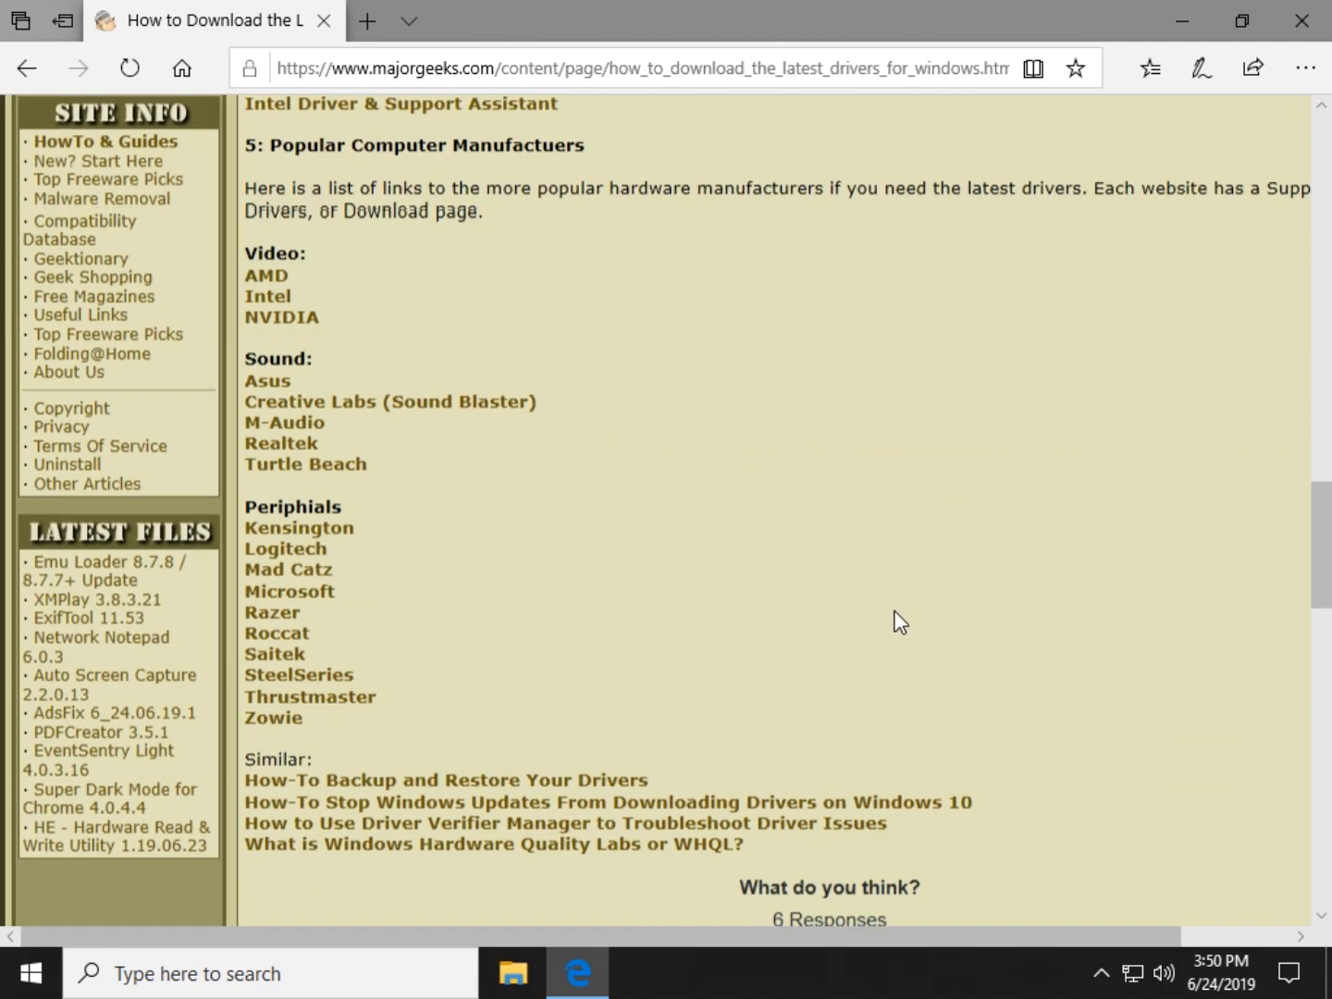
{"action": "scroll", "scroll_direction": "up", "scroll_amount": 3}
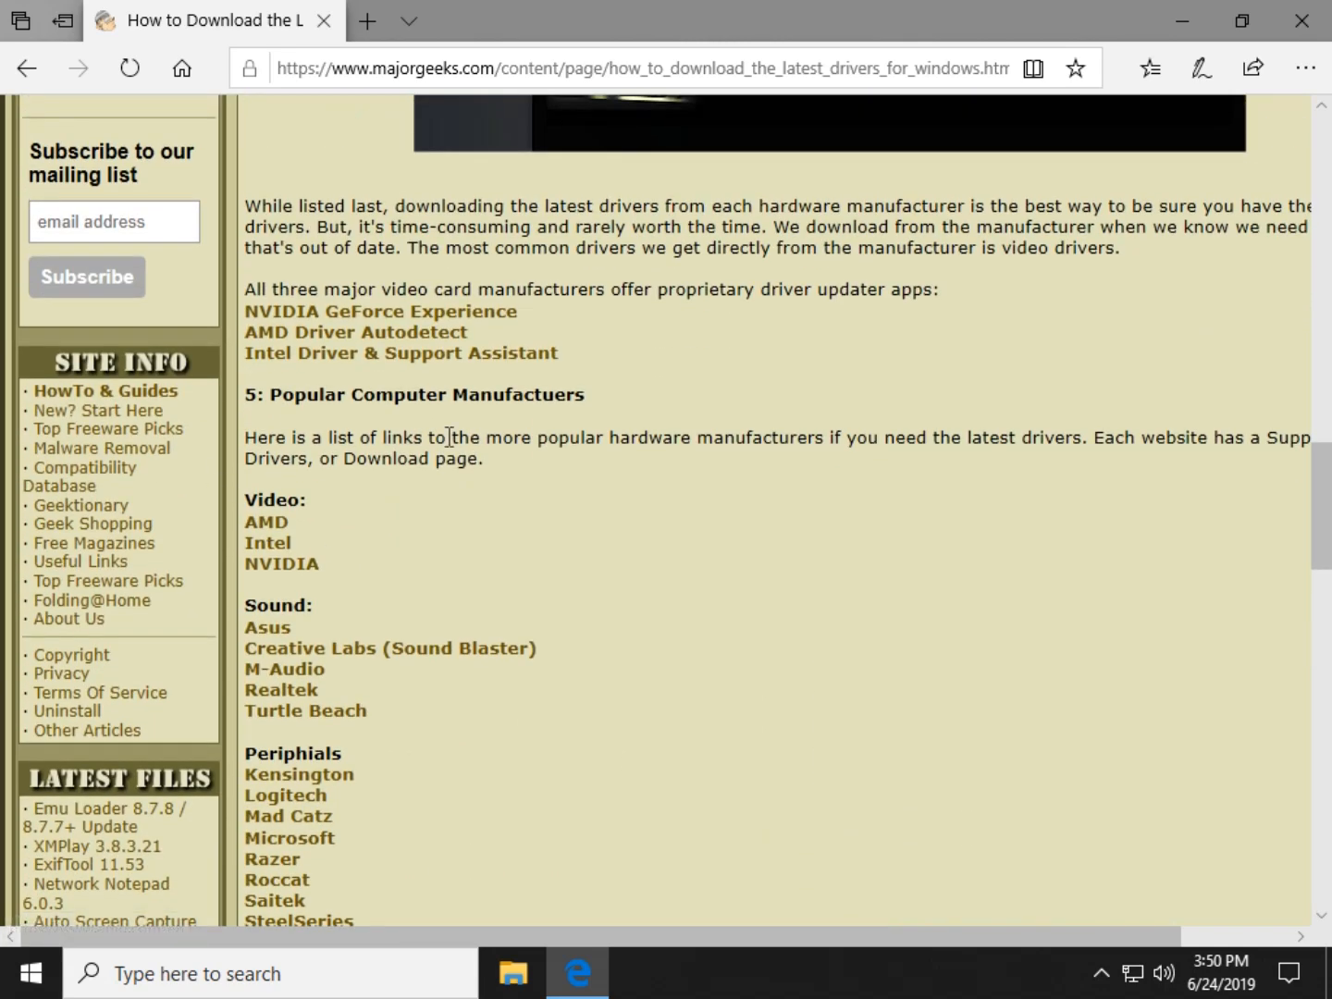
{"action": "mouse_move", "coordinate": [735, 512]}
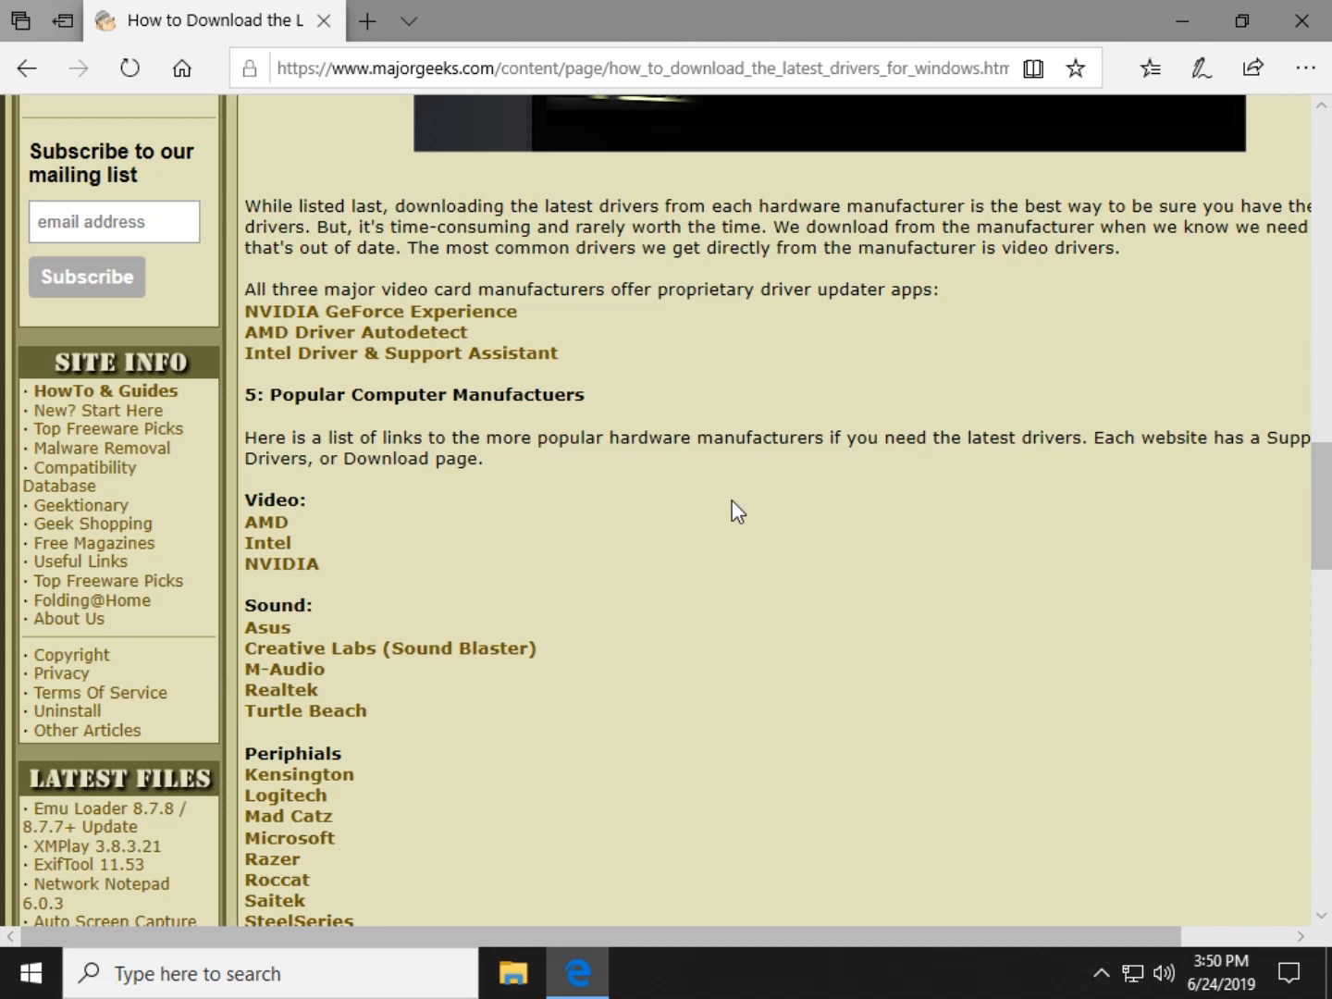
{"action": "mouse_move", "coordinate": [665, 511]}
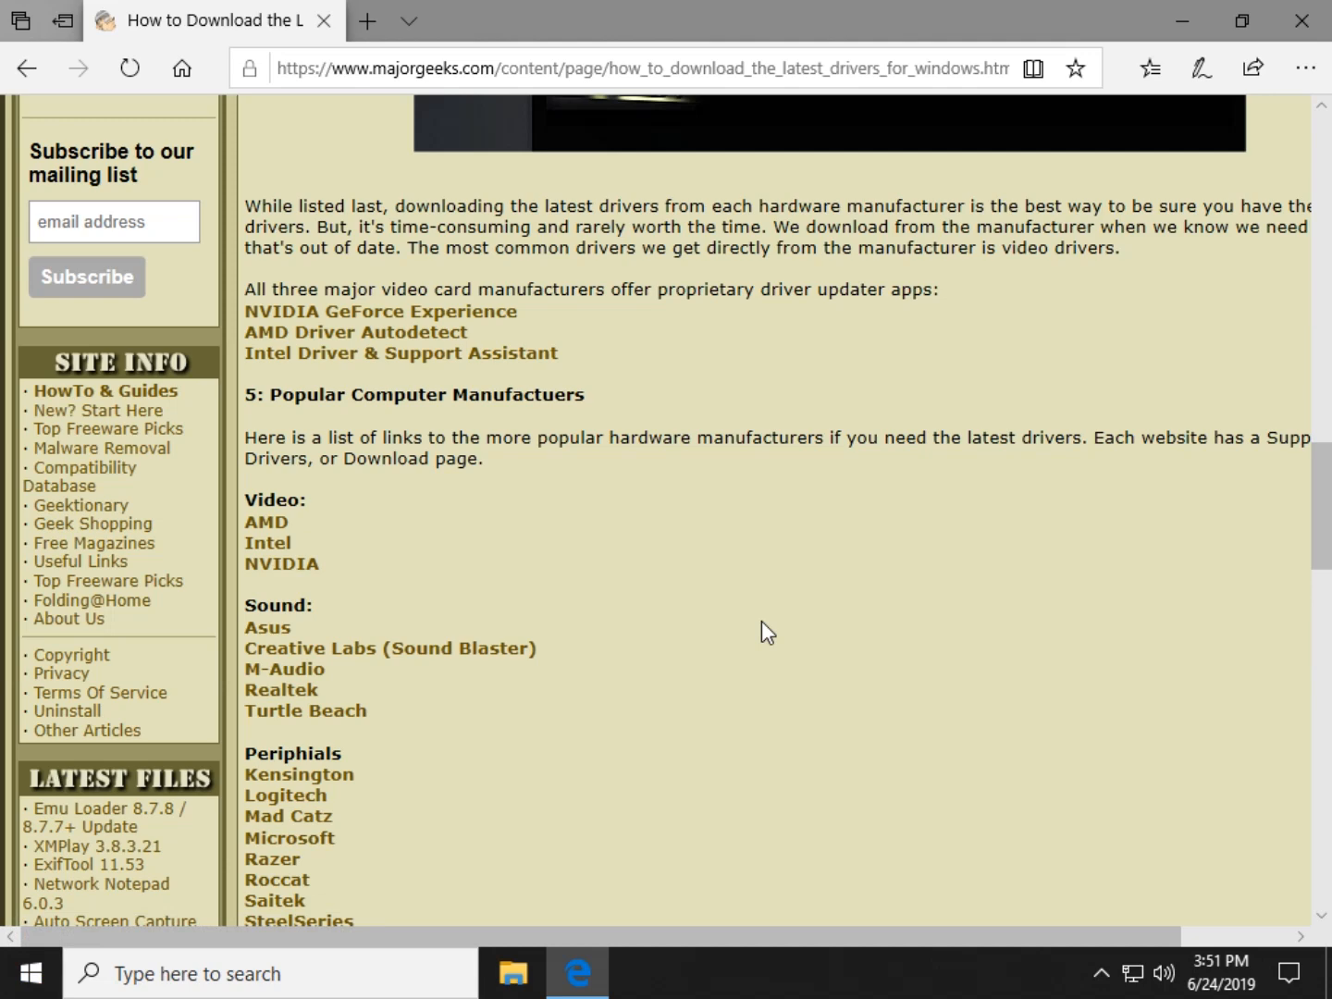
{"action": "mouse_move", "coordinate": [272, 858]}
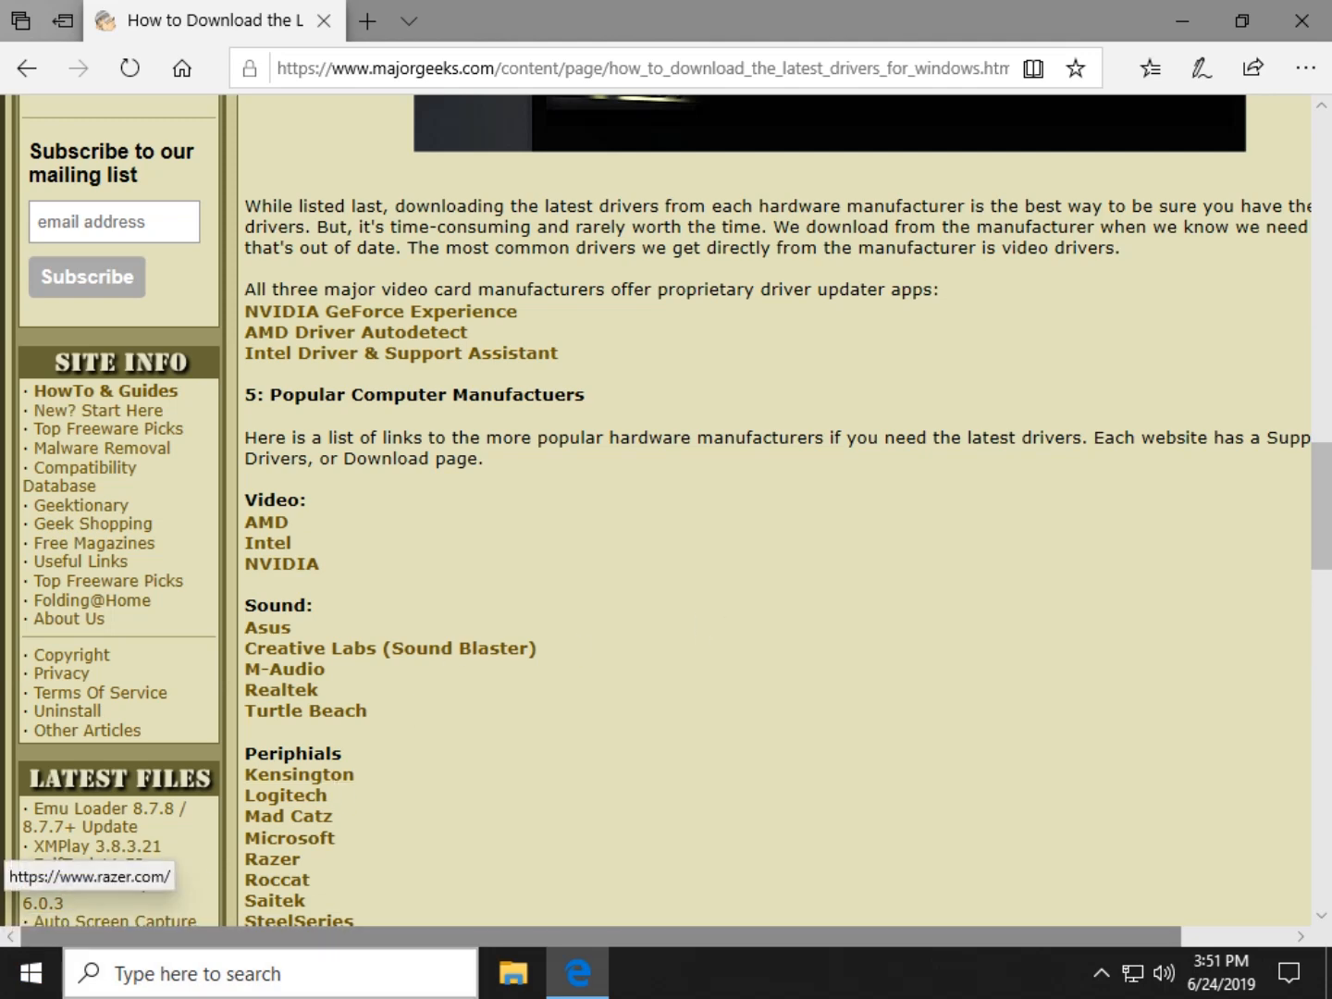
Search the Start menu for 'hardware' and launch Device Manager from the results
{"action": "left_click", "coordinate": [30, 972]}
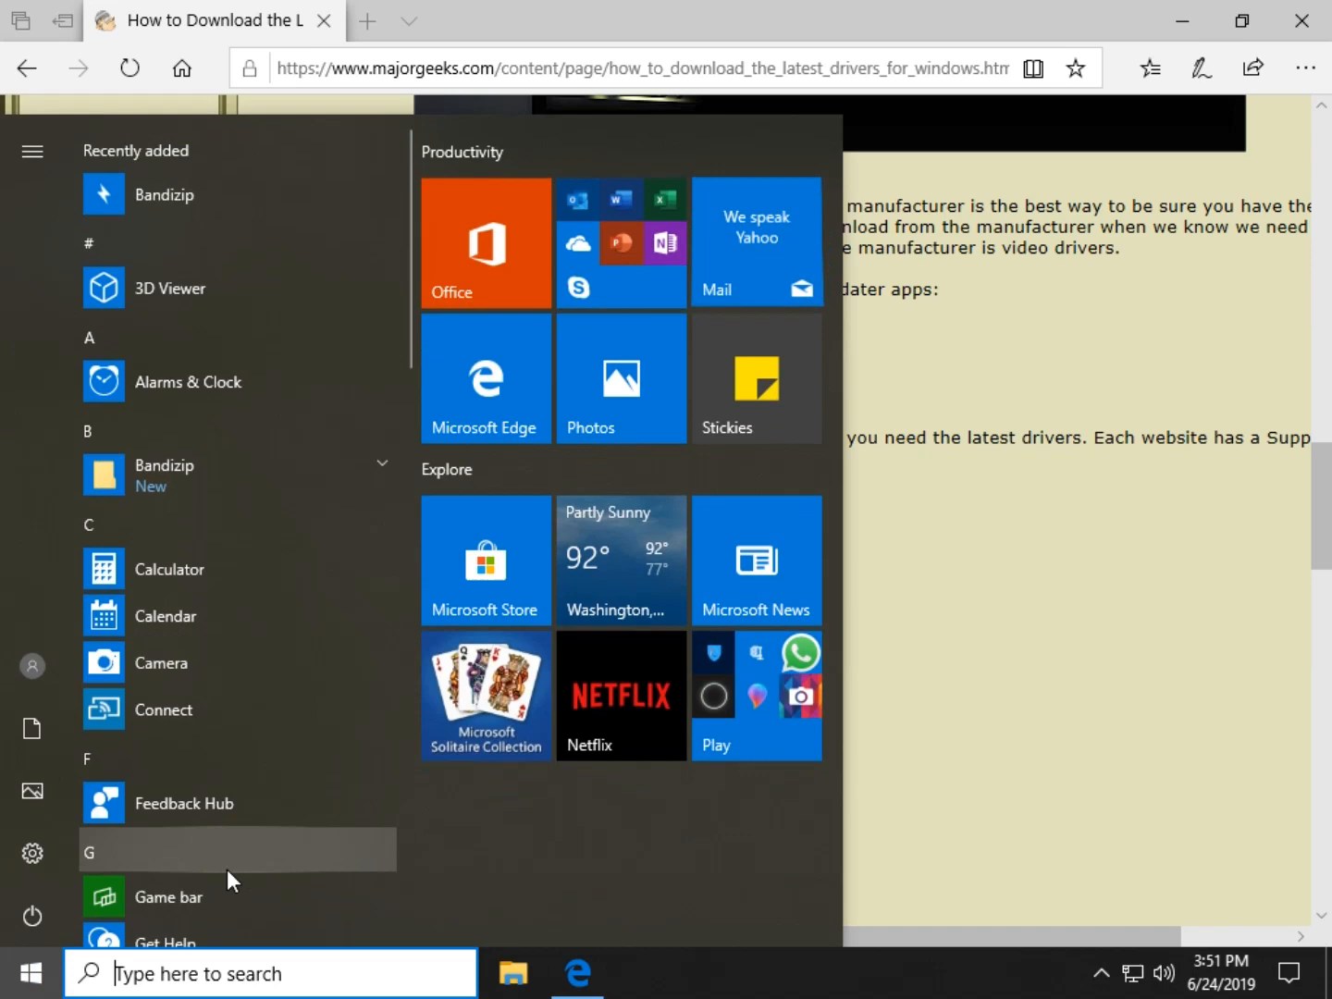
{"action": "type", "text": "hard"}
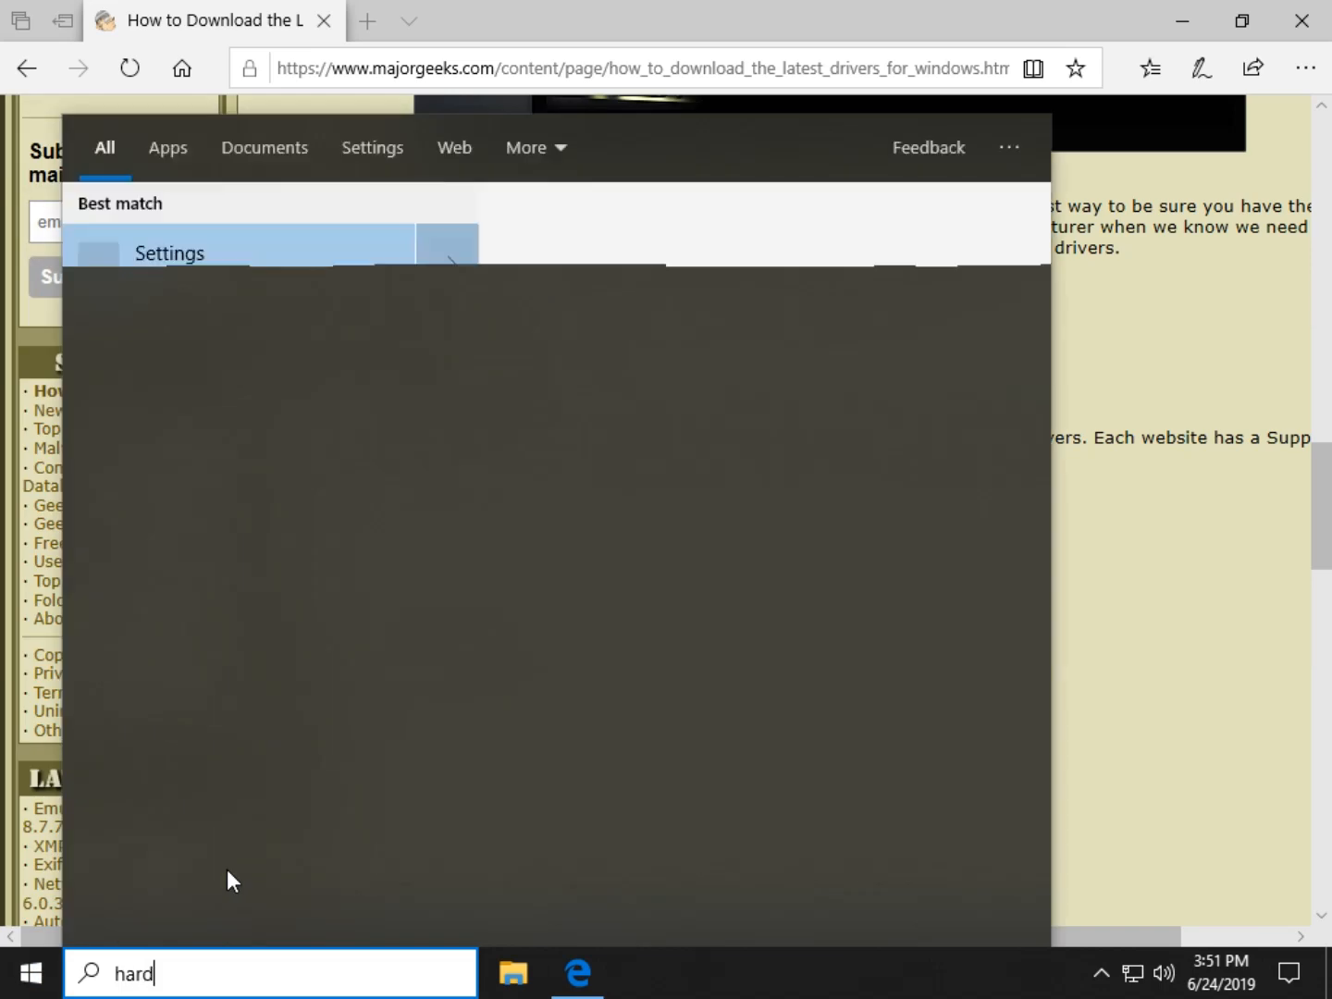
{"action": "type", "text": "ware"}
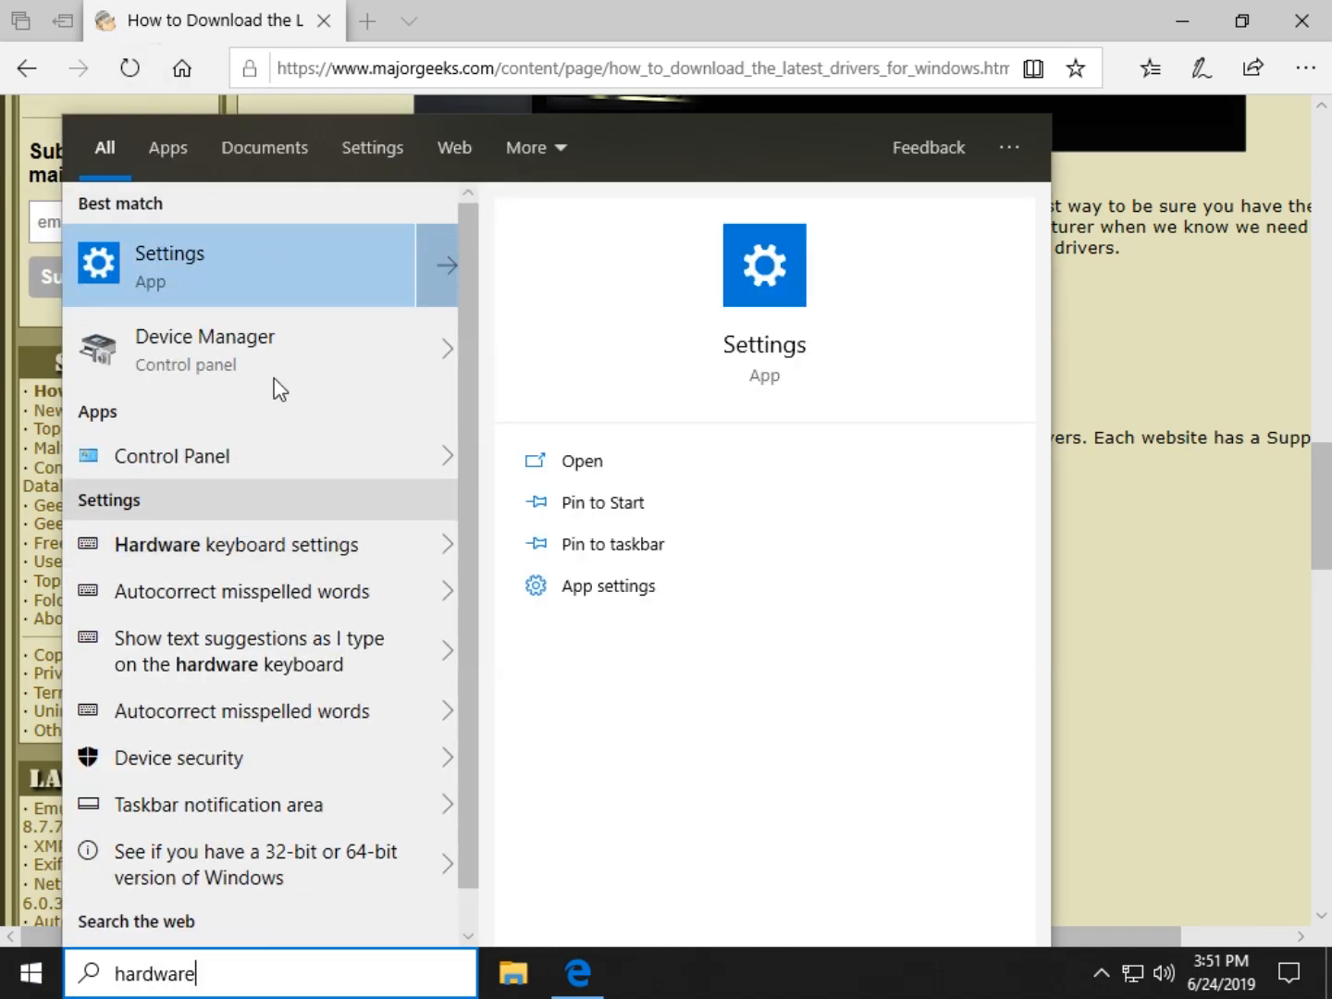
{"action": "left_click", "coordinate": [204, 336]}
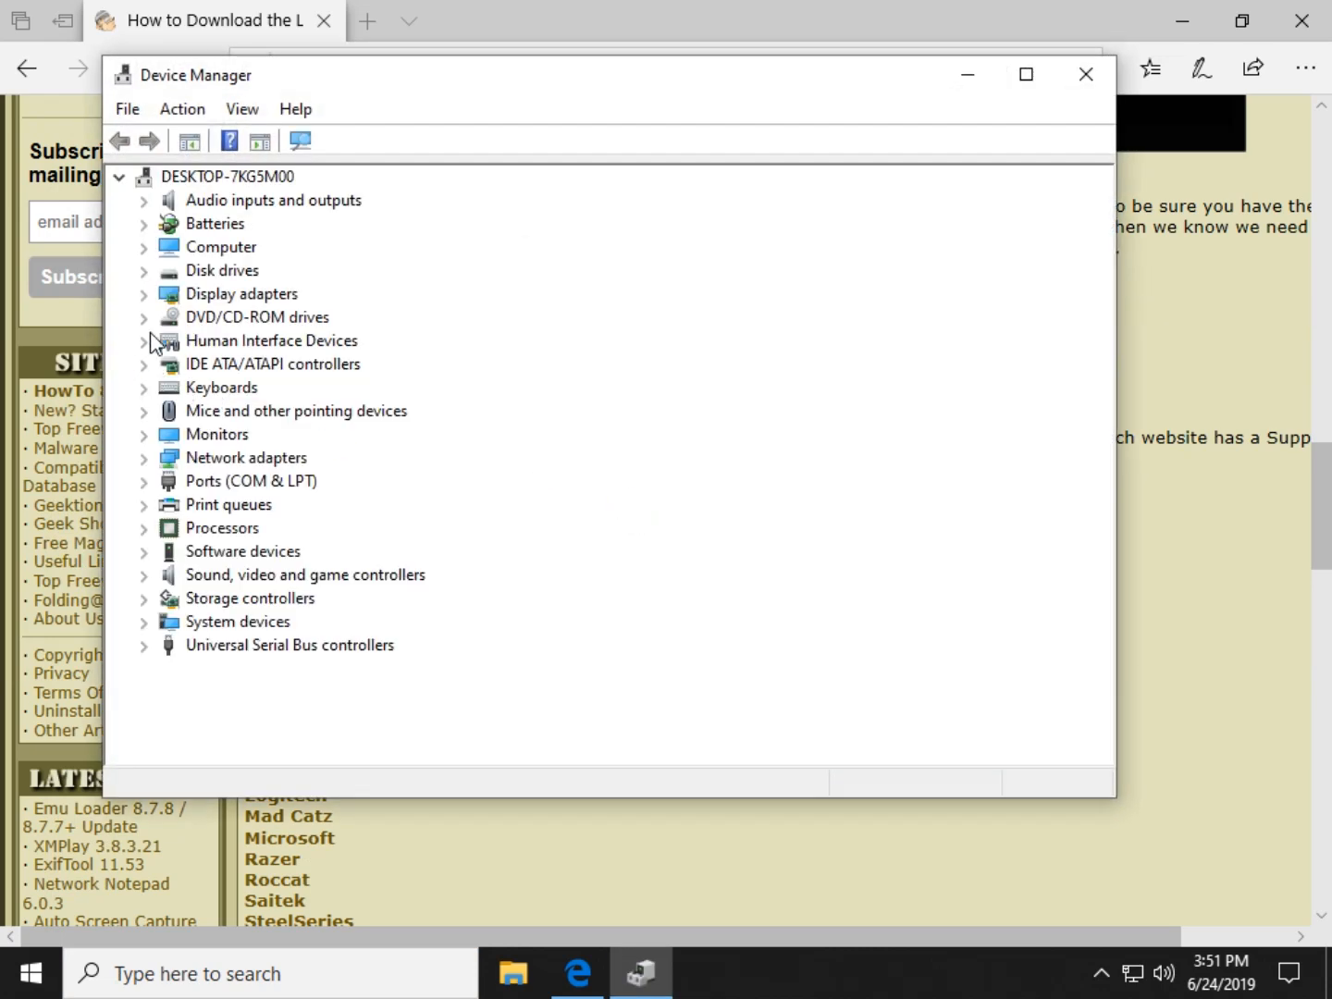
{"action": "mouse_move", "coordinate": [199, 282]}
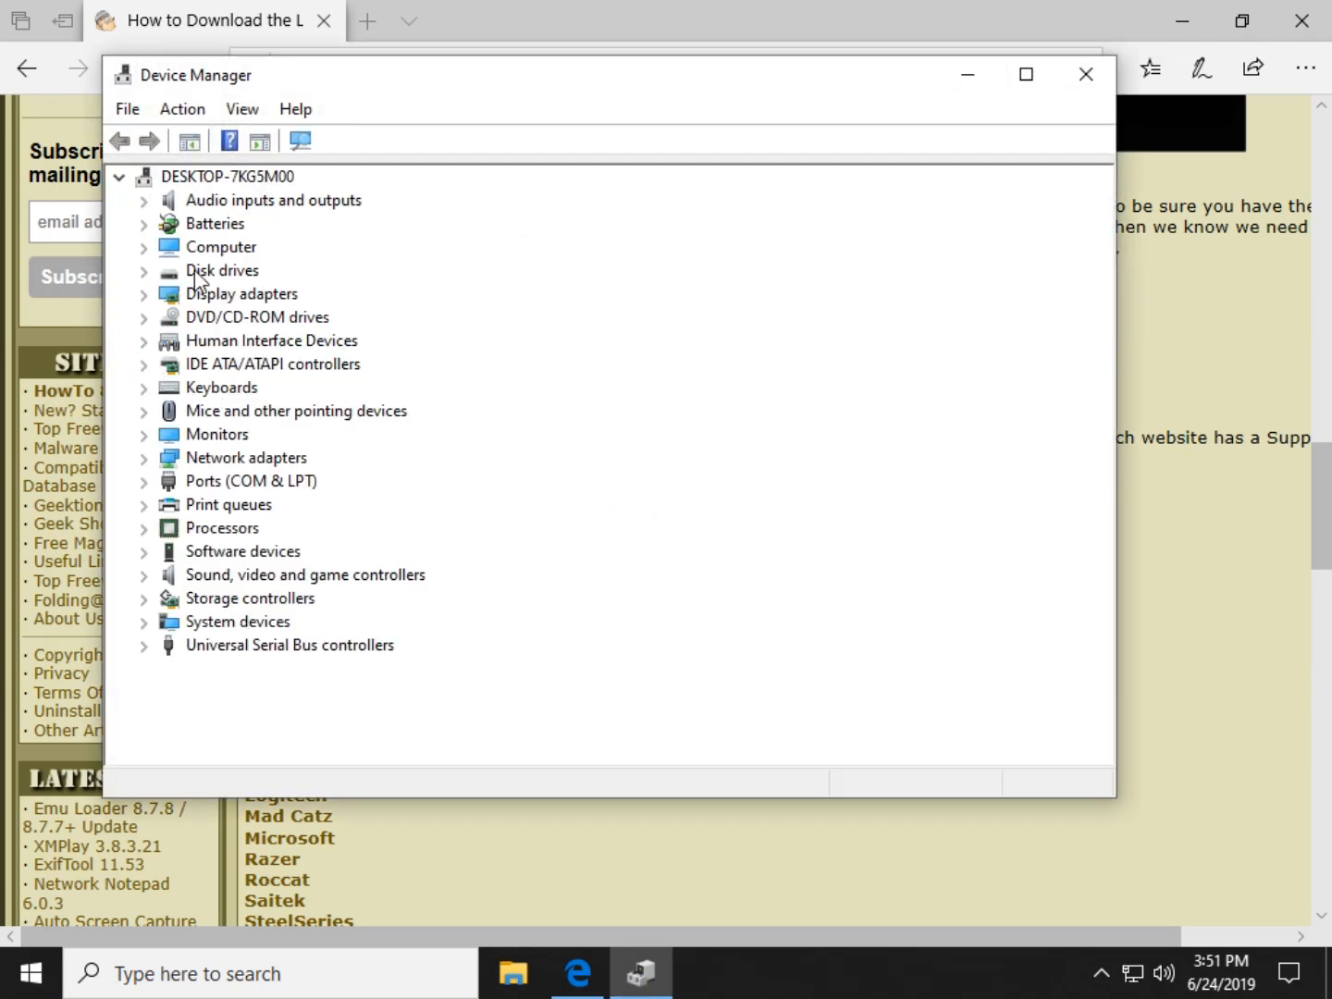
Expand Audio inputs and outputs, then select Microphone, Disk drives, Mice and Network adapters in turn
{"action": "left_click", "coordinate": [144, 200]}
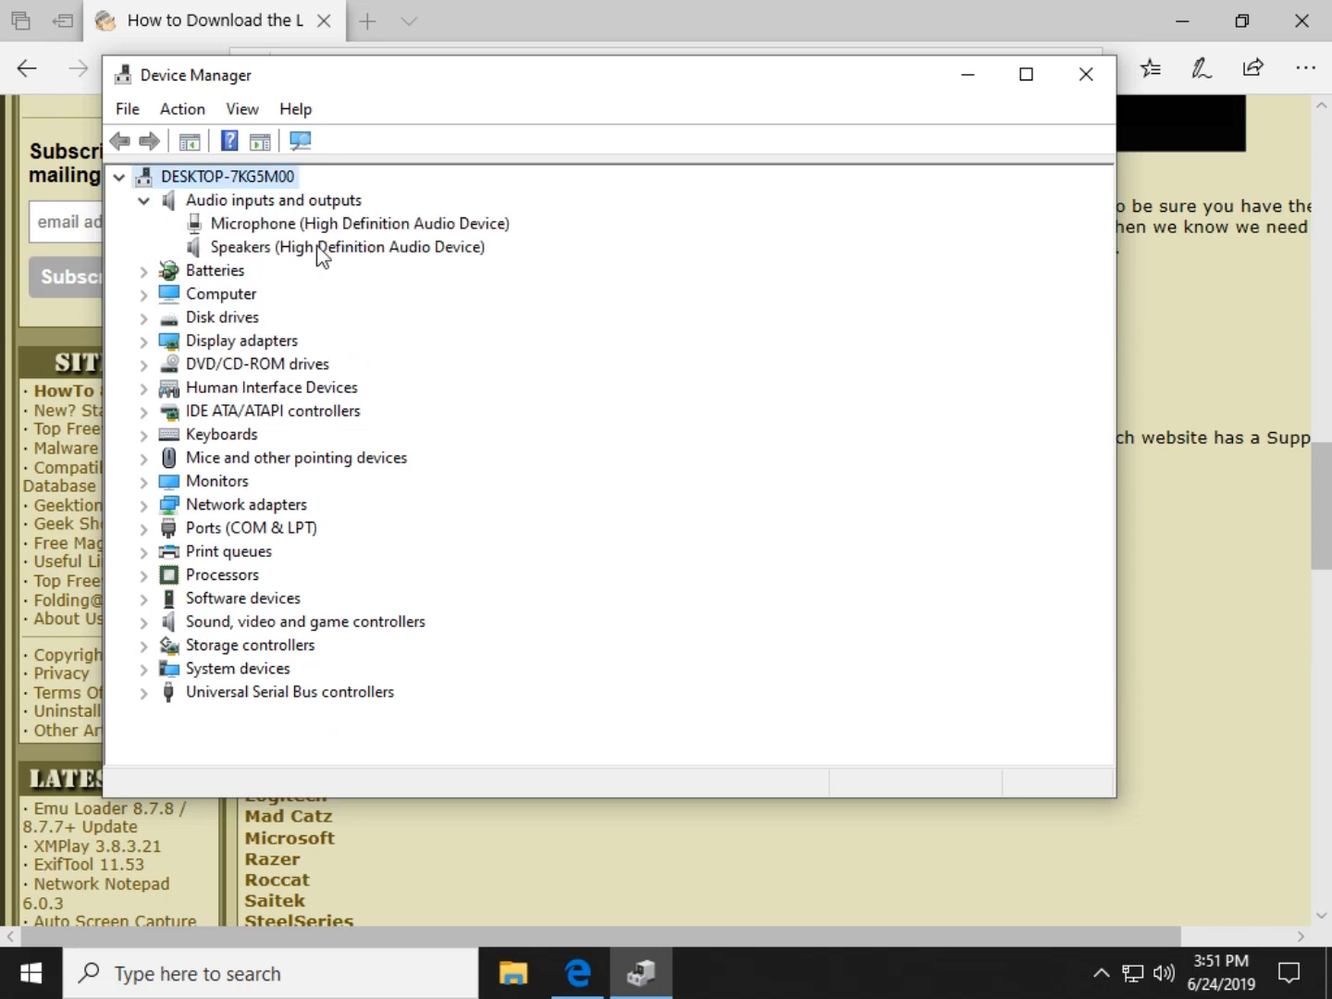
{"action": "left_click", "coordinate": [359, 223]}
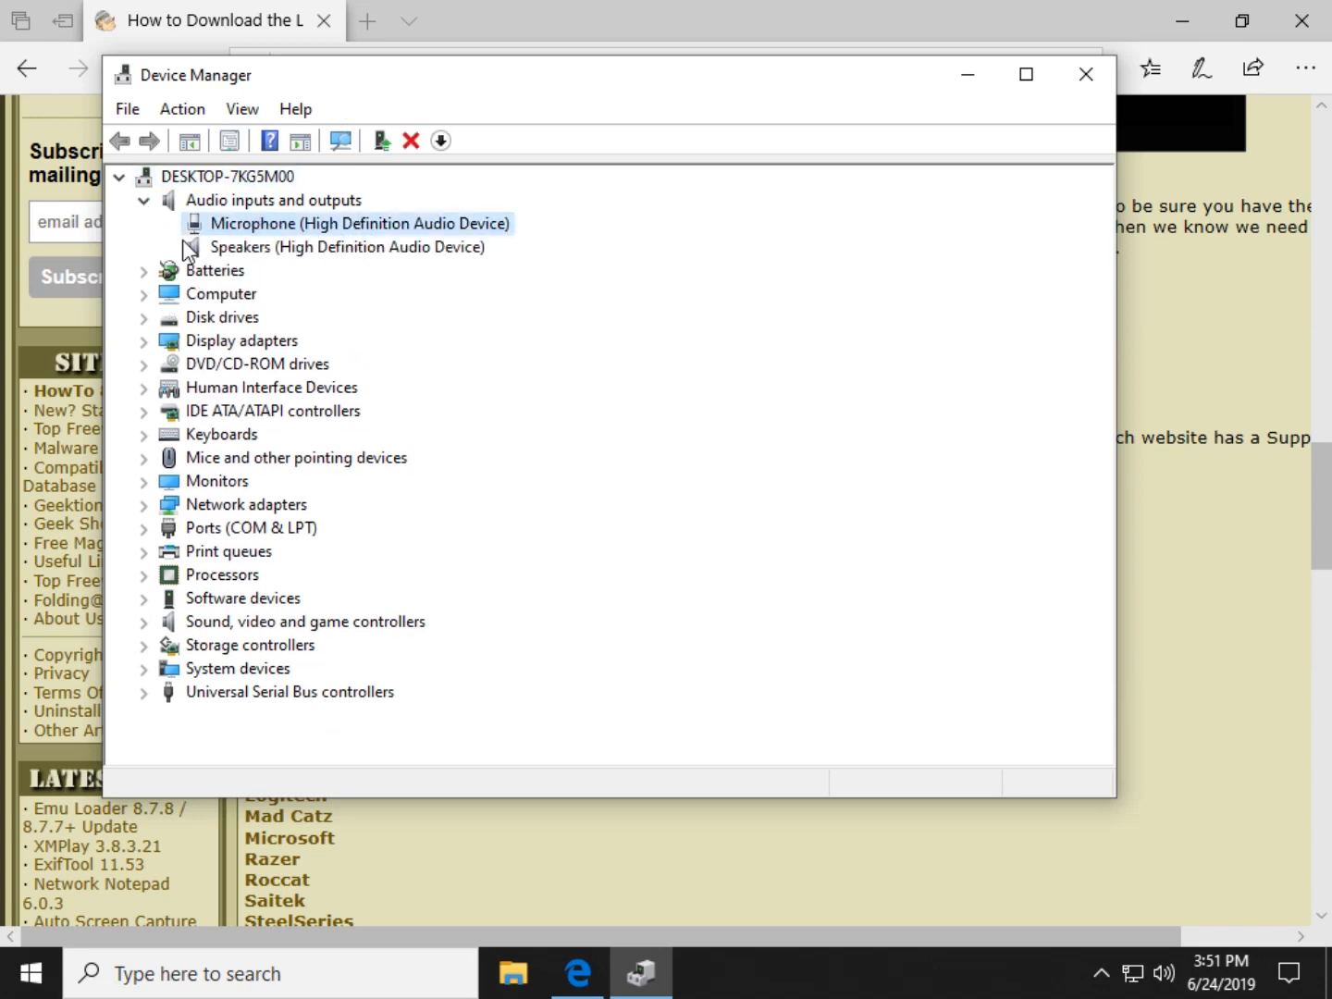
{"action": "mouse_move", "coordinate": [157, 322]}
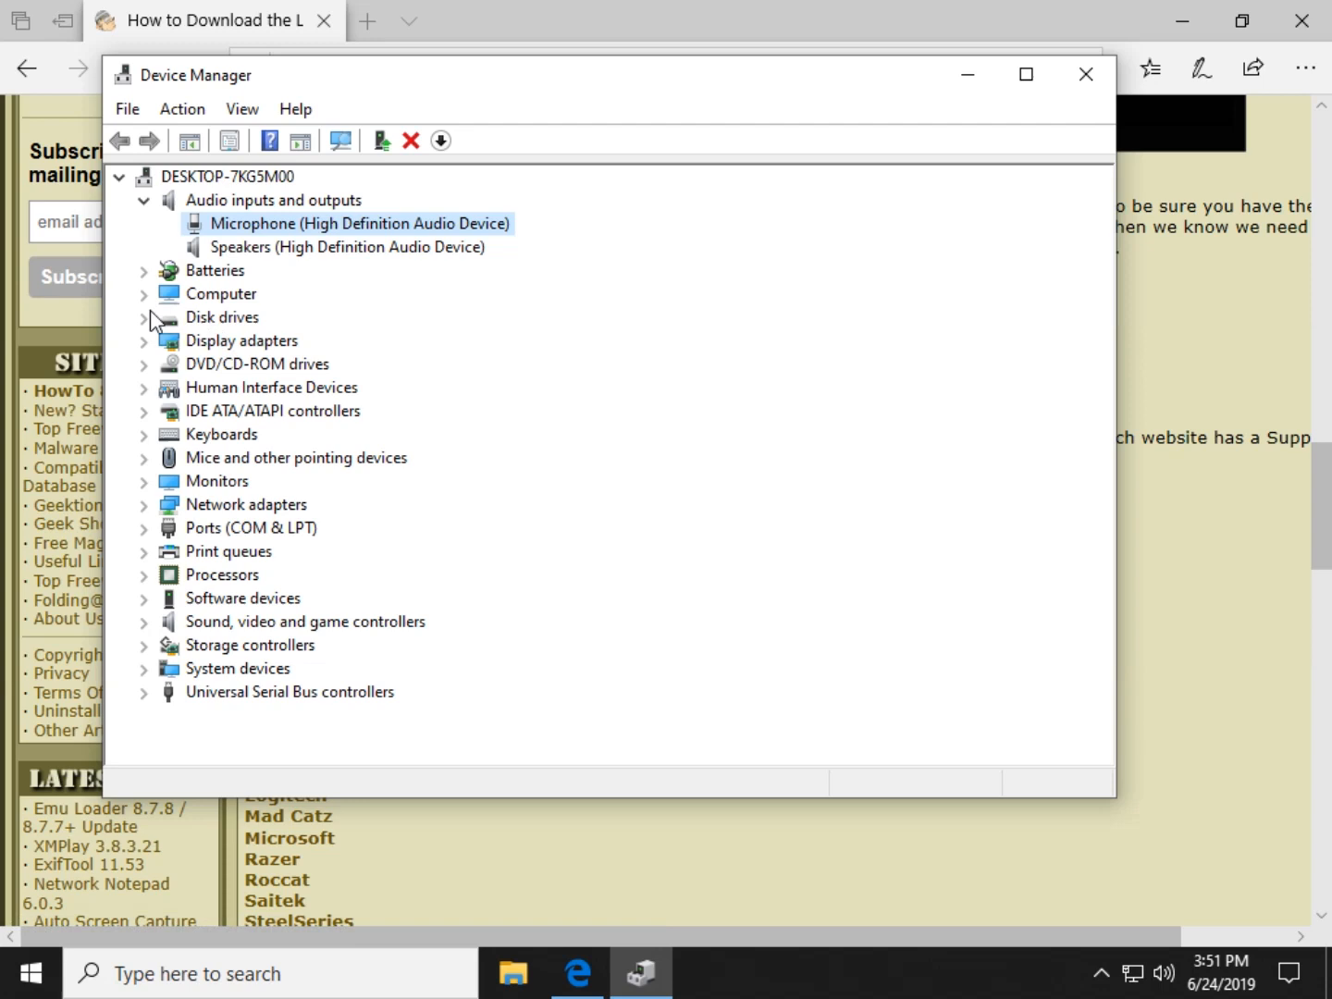
{"action": "left_click", "coordinate": [222, 316]}
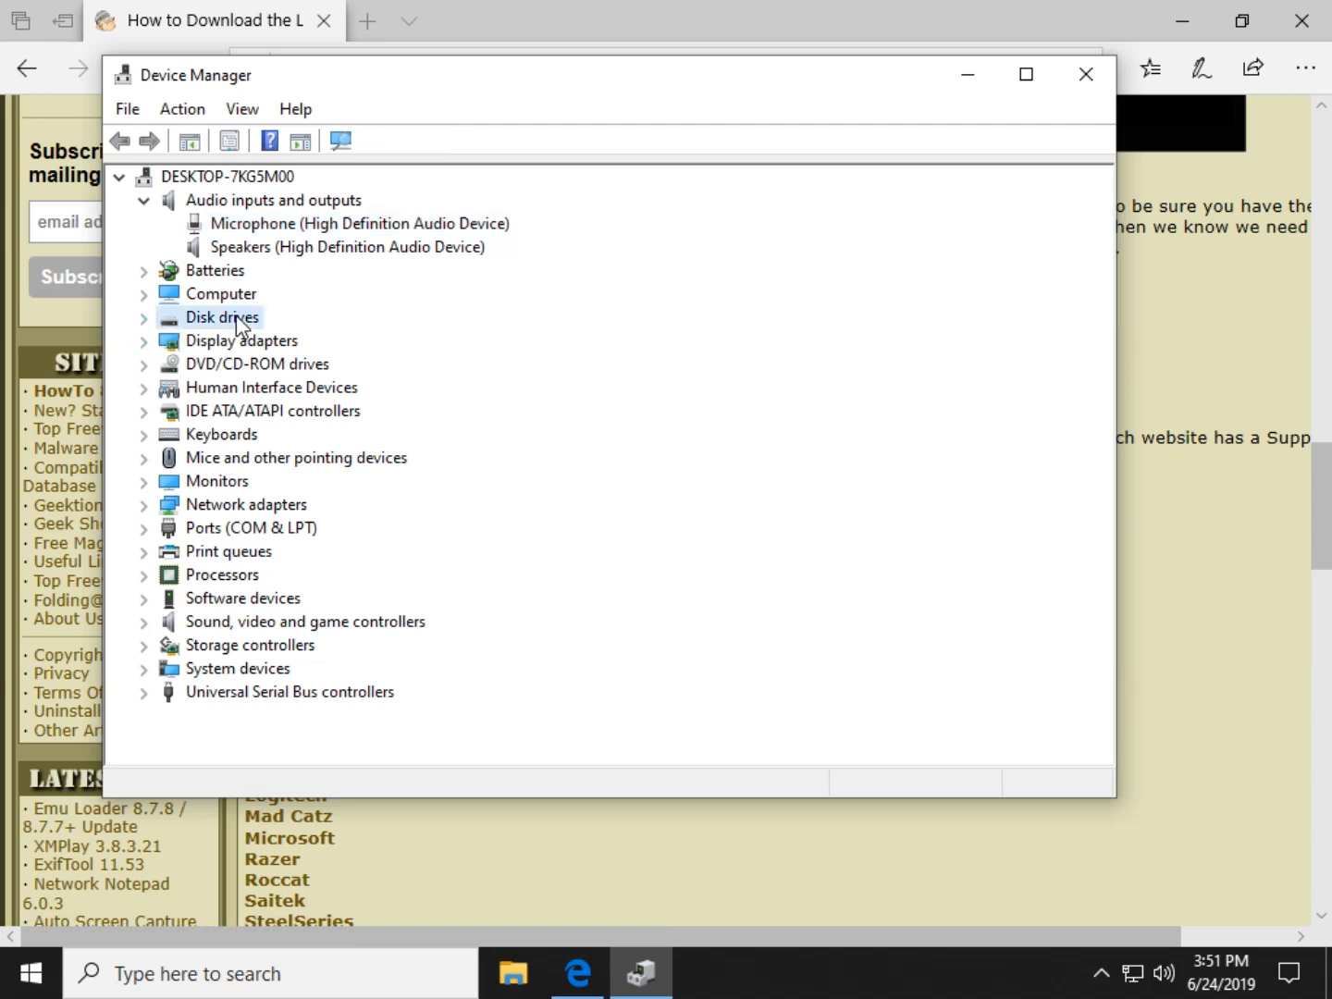
{"action": "mouse_move", "coordinate": [225, 343]}
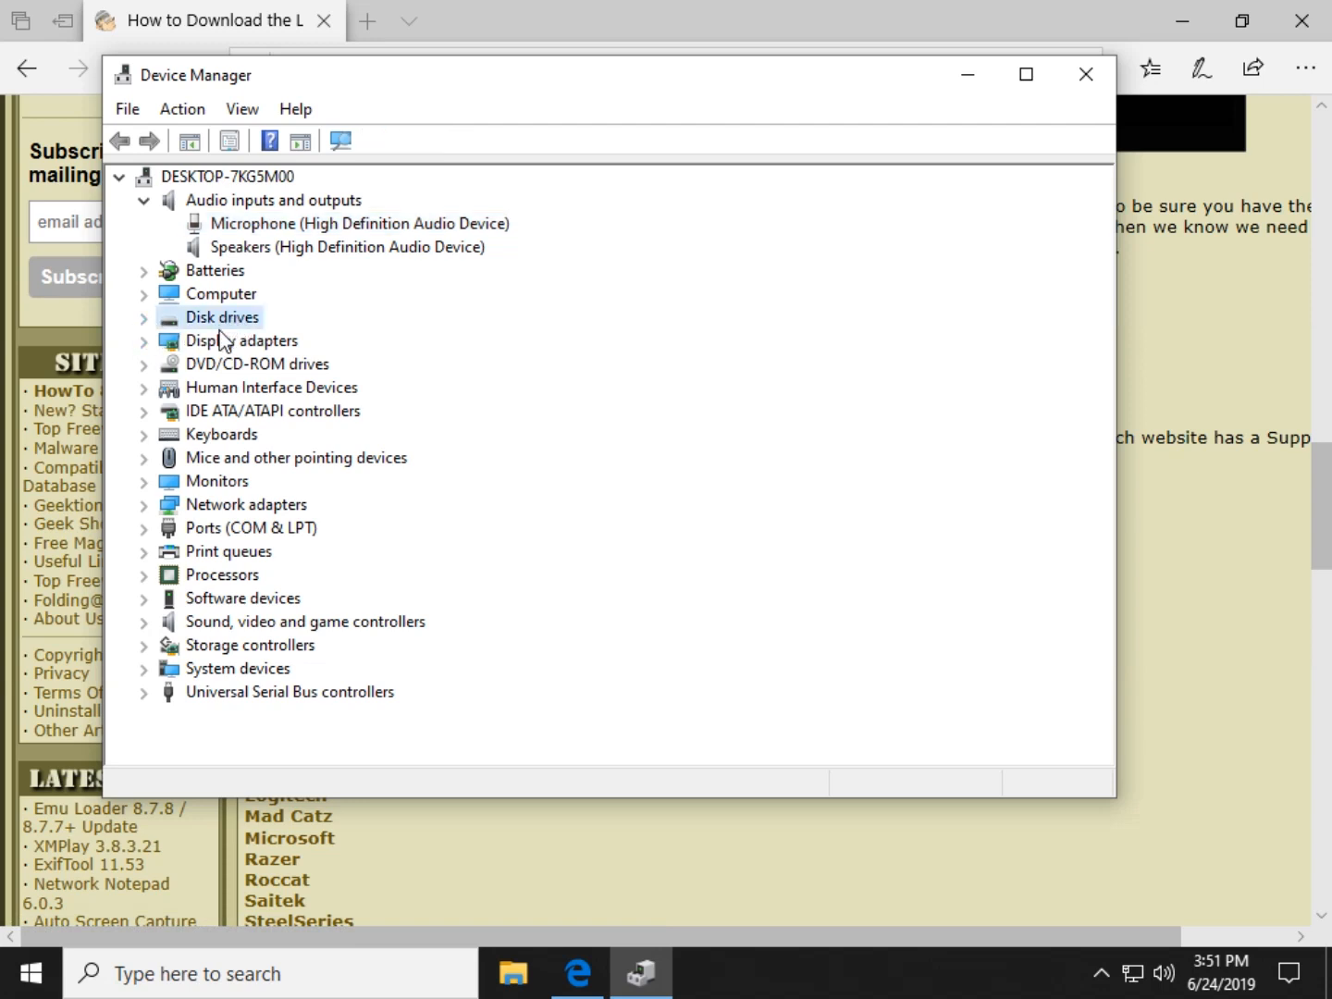
{"action": "mouse_move", "coordinate": [254, 401]}
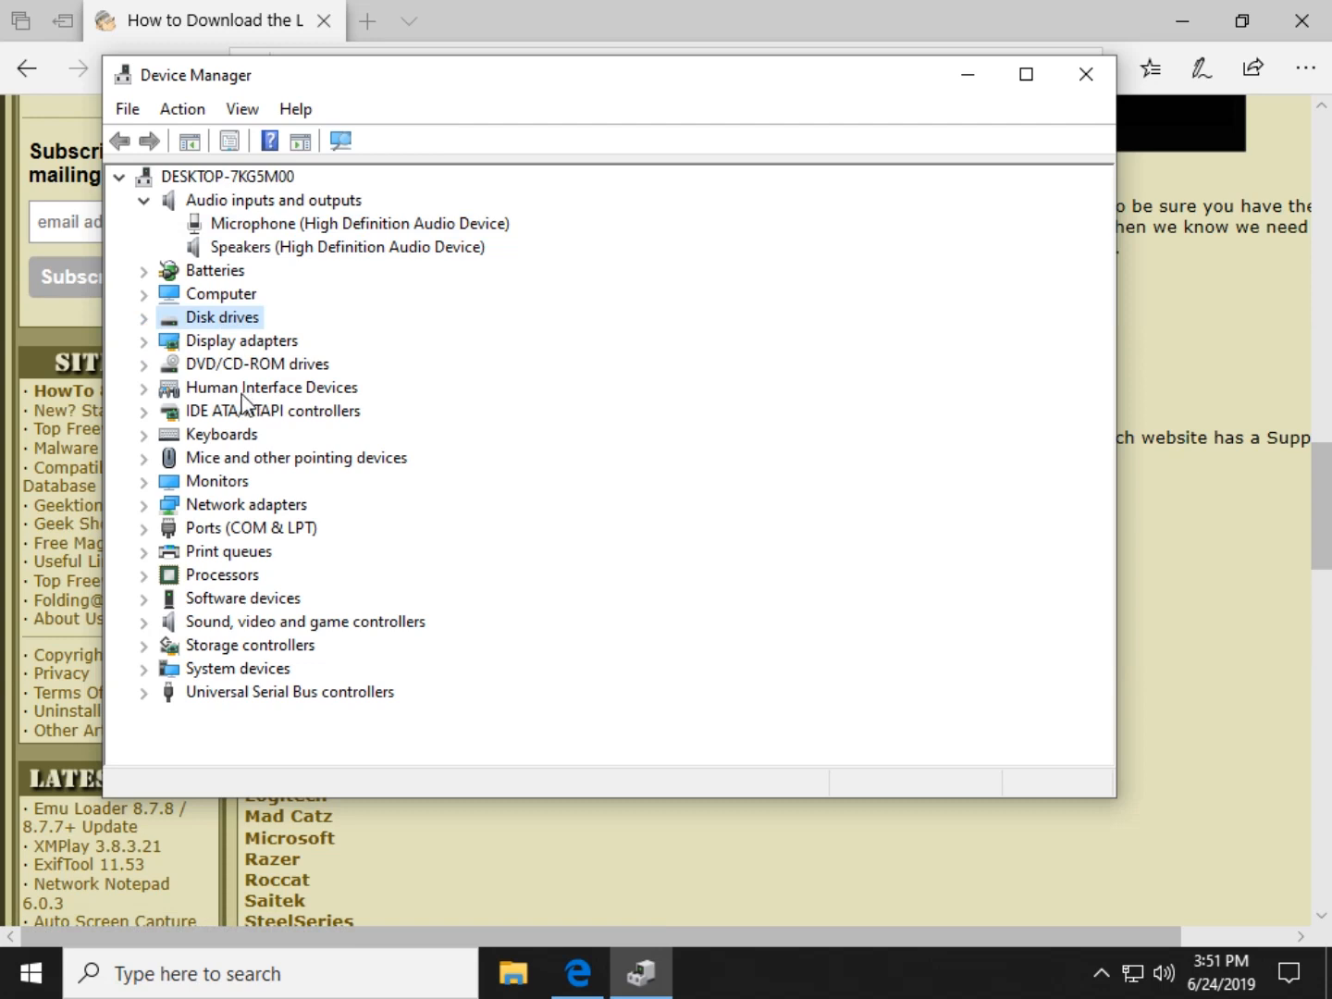
{"action": "mouse_move", "coordinate": [220, 434]}
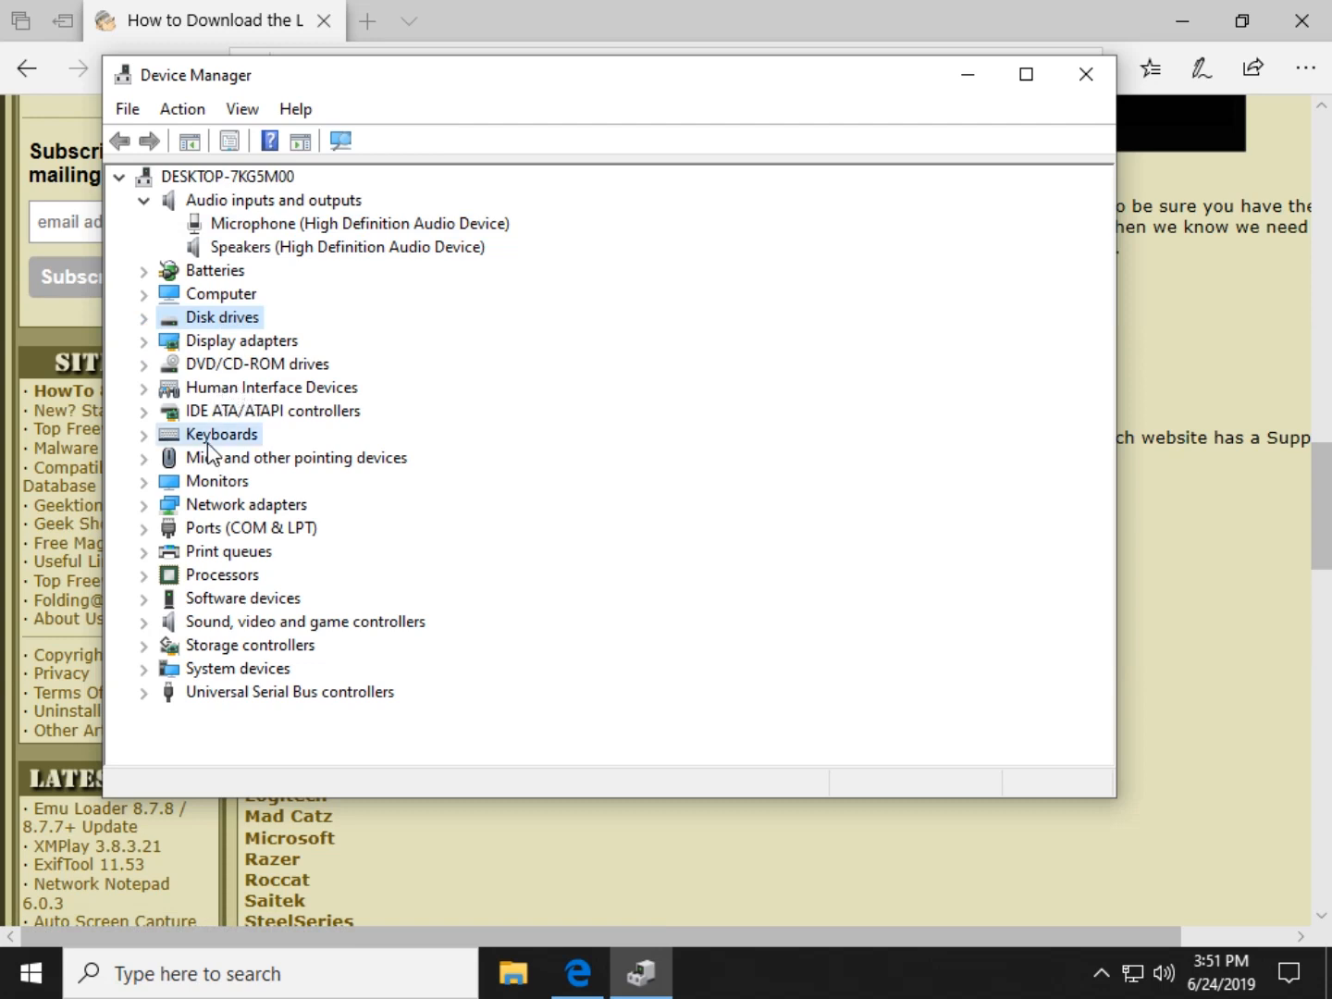
{"action": "left_click", "coordinate": [297, 457]}
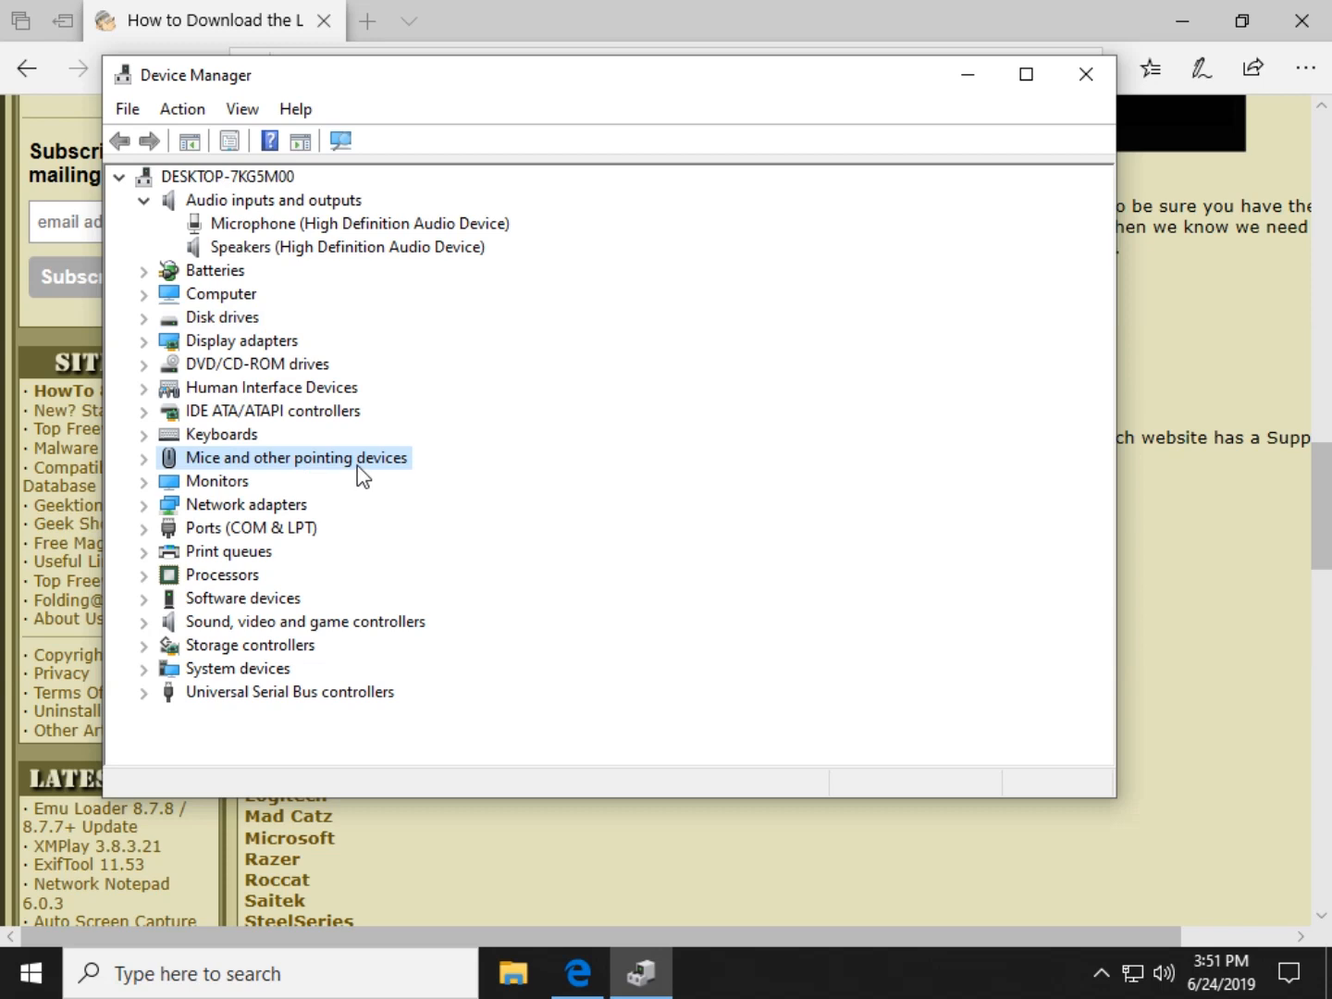
{"action": "mouse_move", "coordinate": [166, 491]}
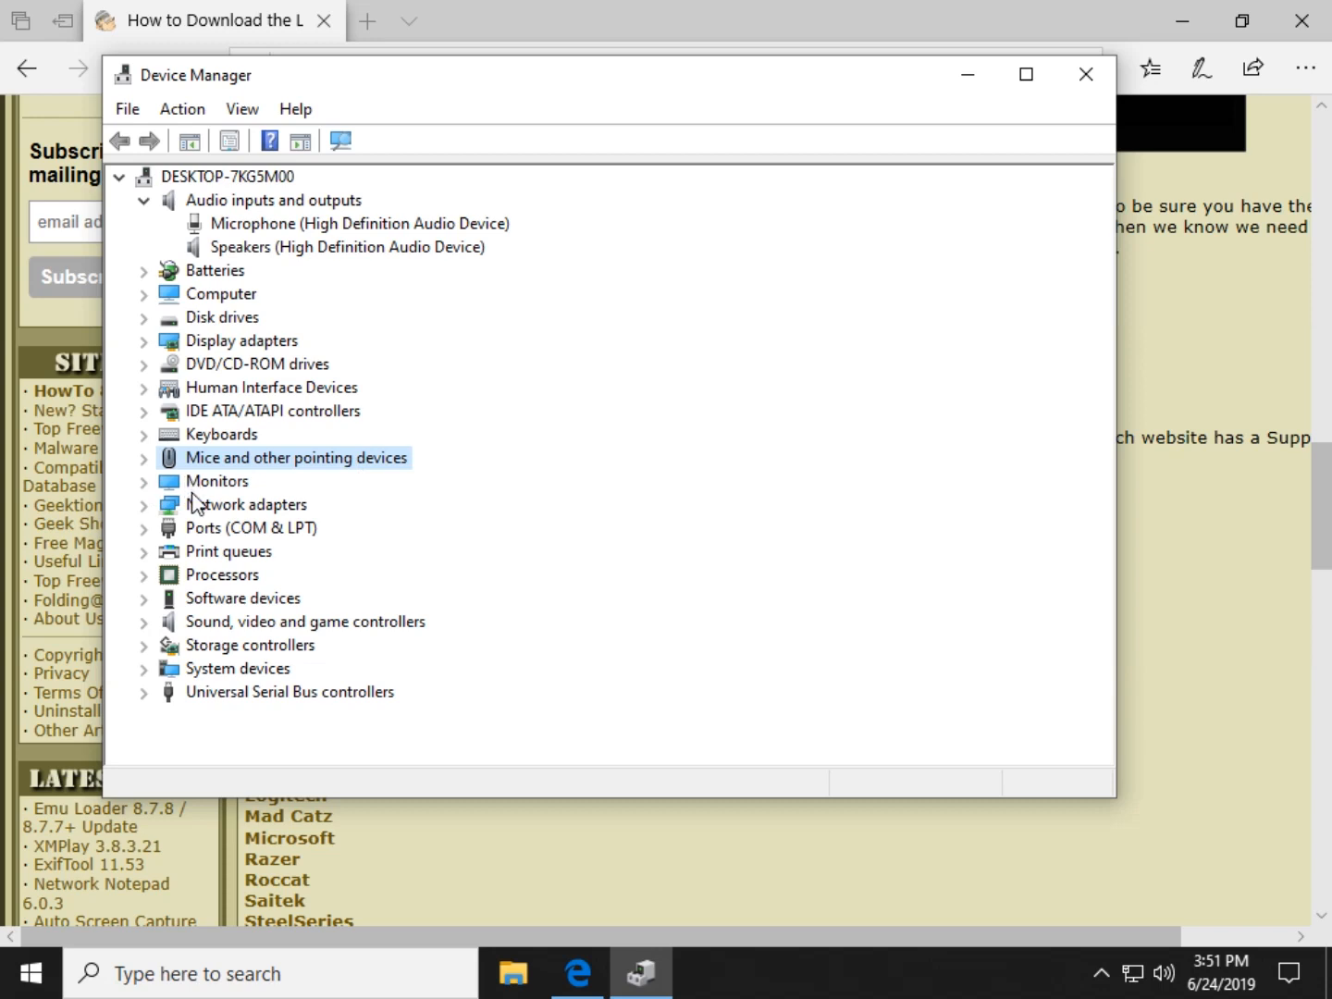
{"action": "left_click", "coordinate": [247, 504]}
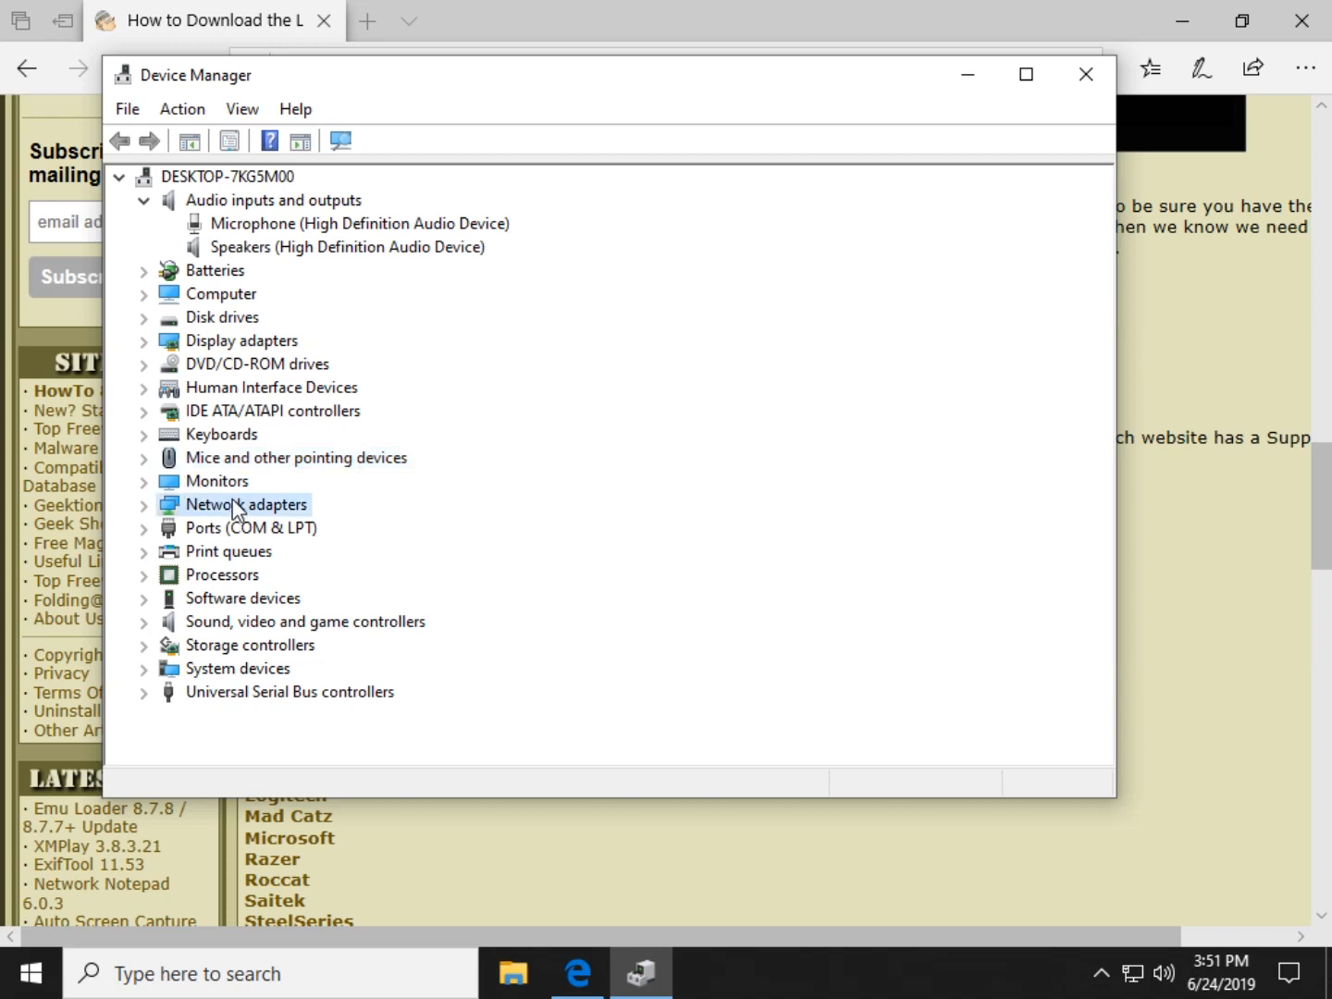
{"action": "left_click", "coordinate": [247, 504]}
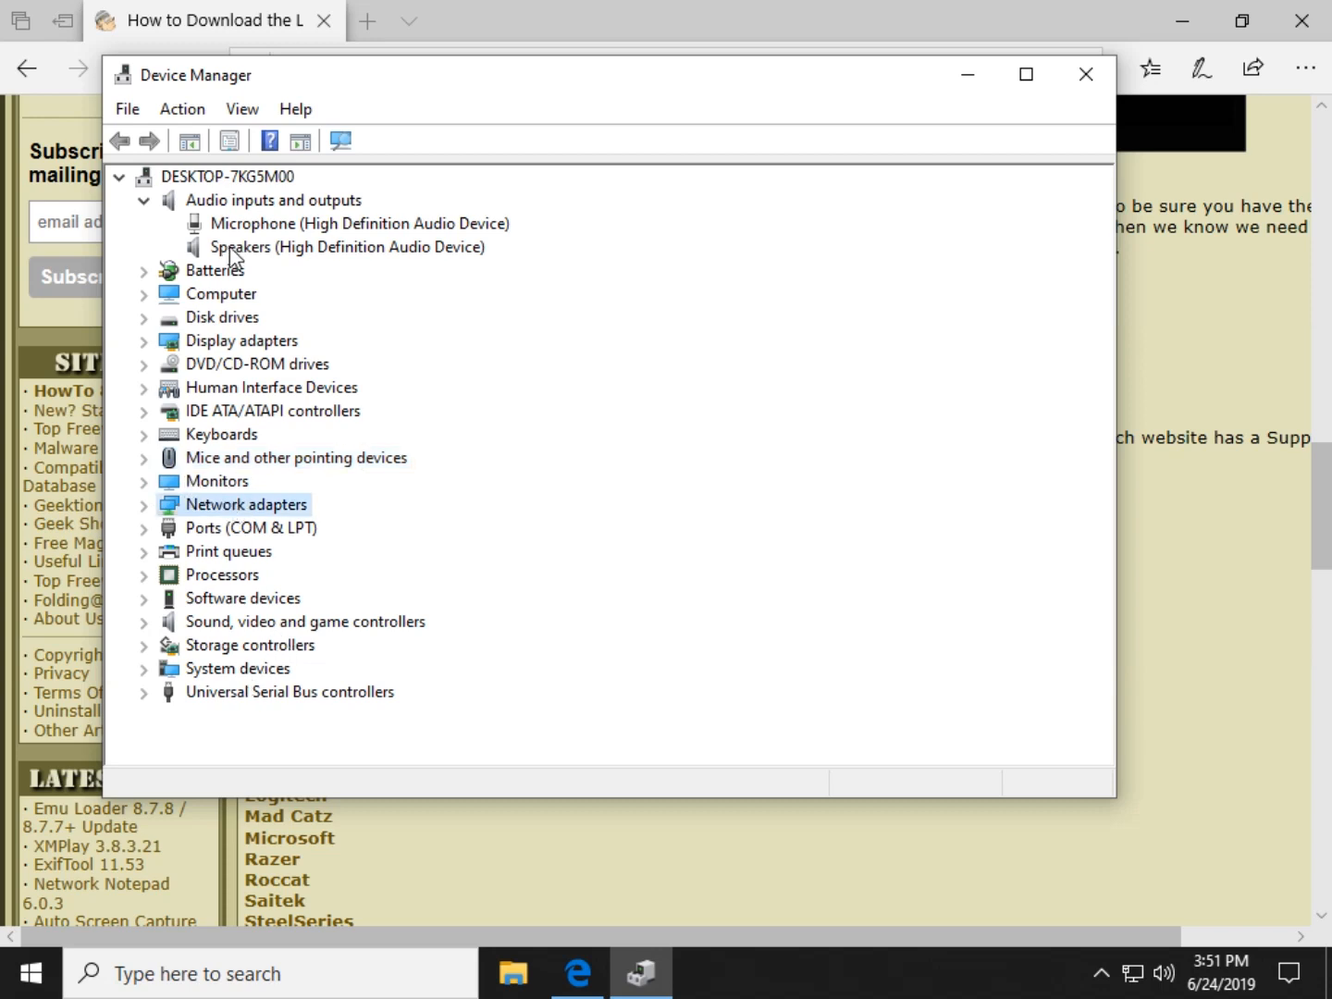
Collapse the Audio inputs and outputs category so all device categories show closed
{"action": "left_click", "coordinate": [144, 199]}
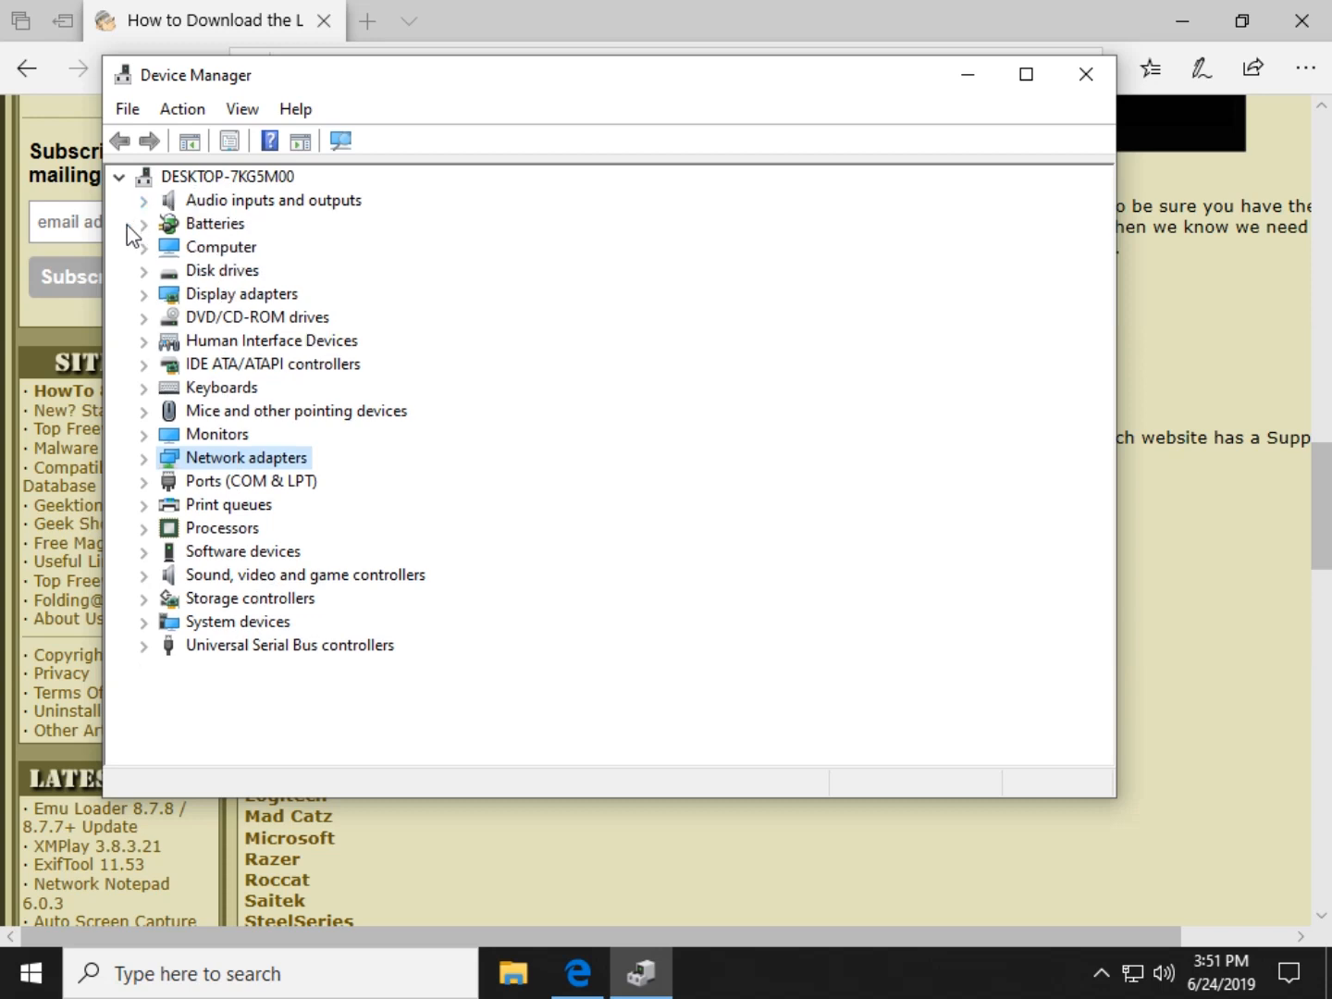
{"action": "mouse_move", "coordinate": [549, 682]}
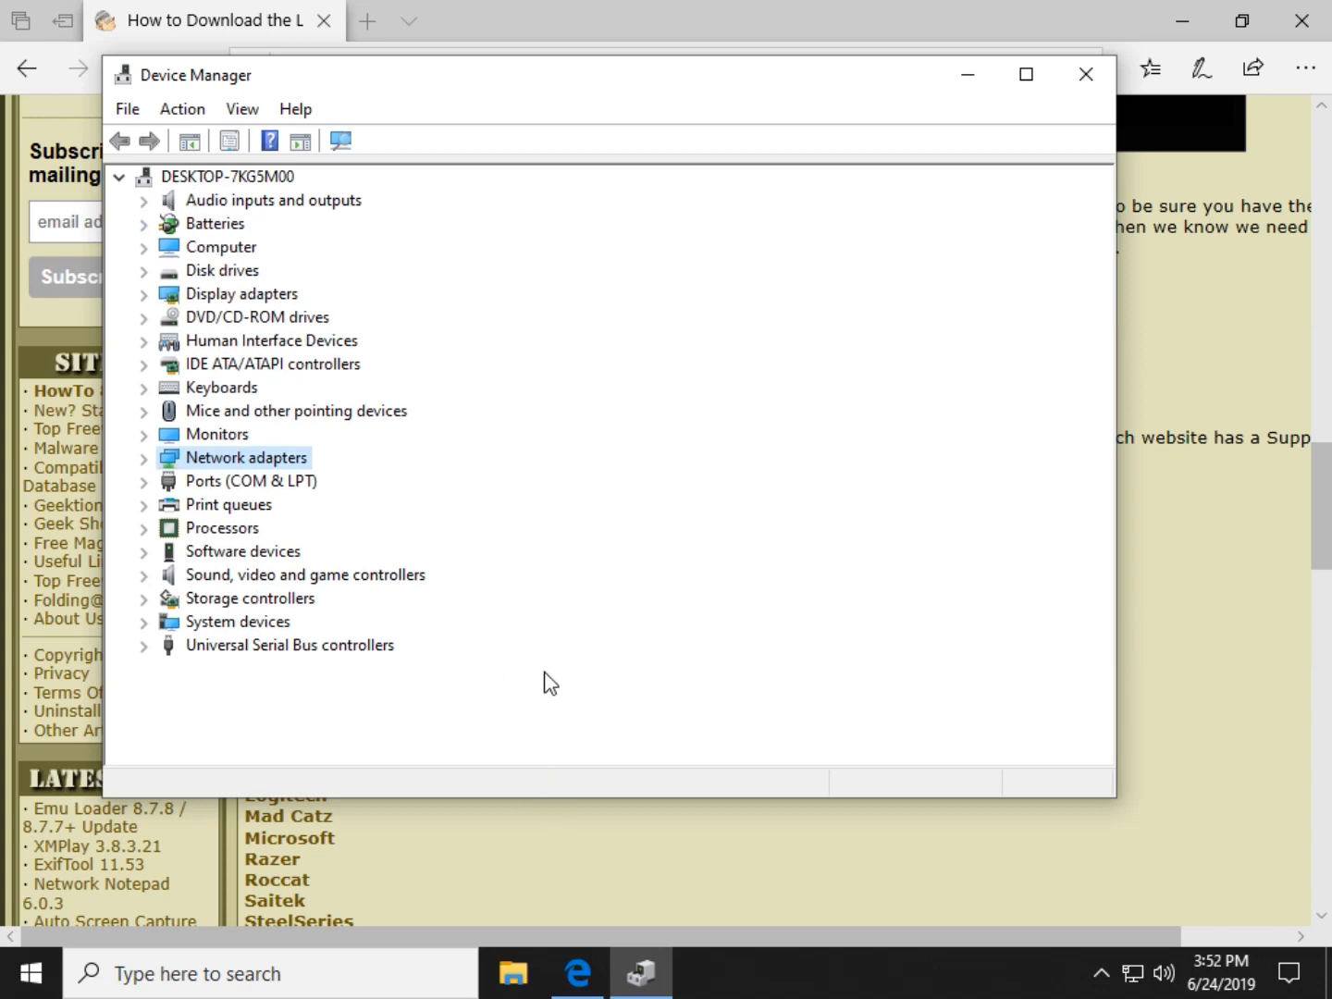
{"action": "mouse_move", "coordinate": [280, 728]}
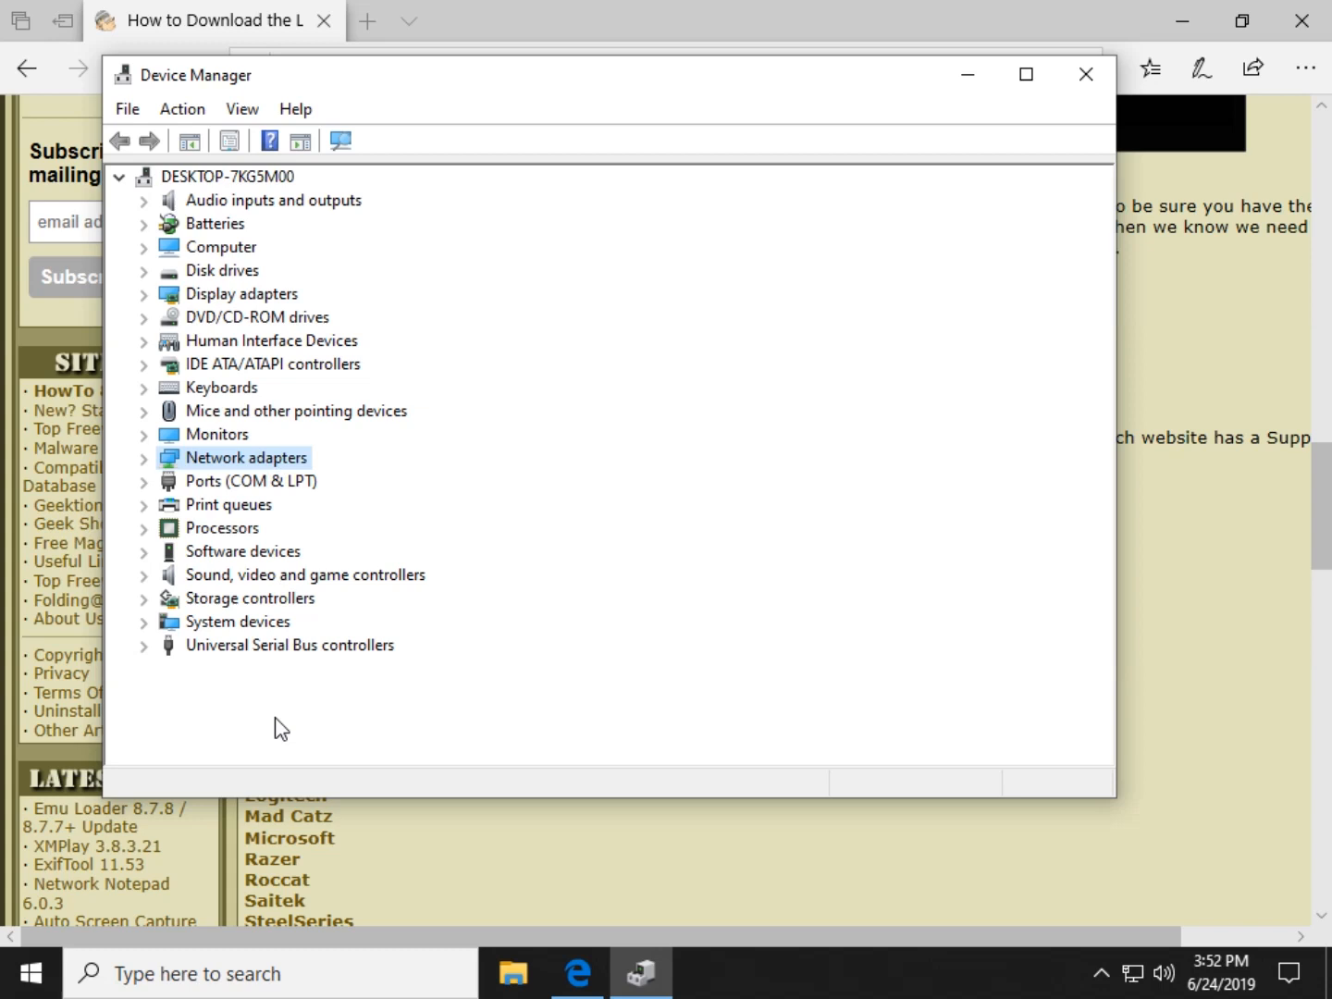
{"action": "mouse_move", "coordinate": [248, 634]}
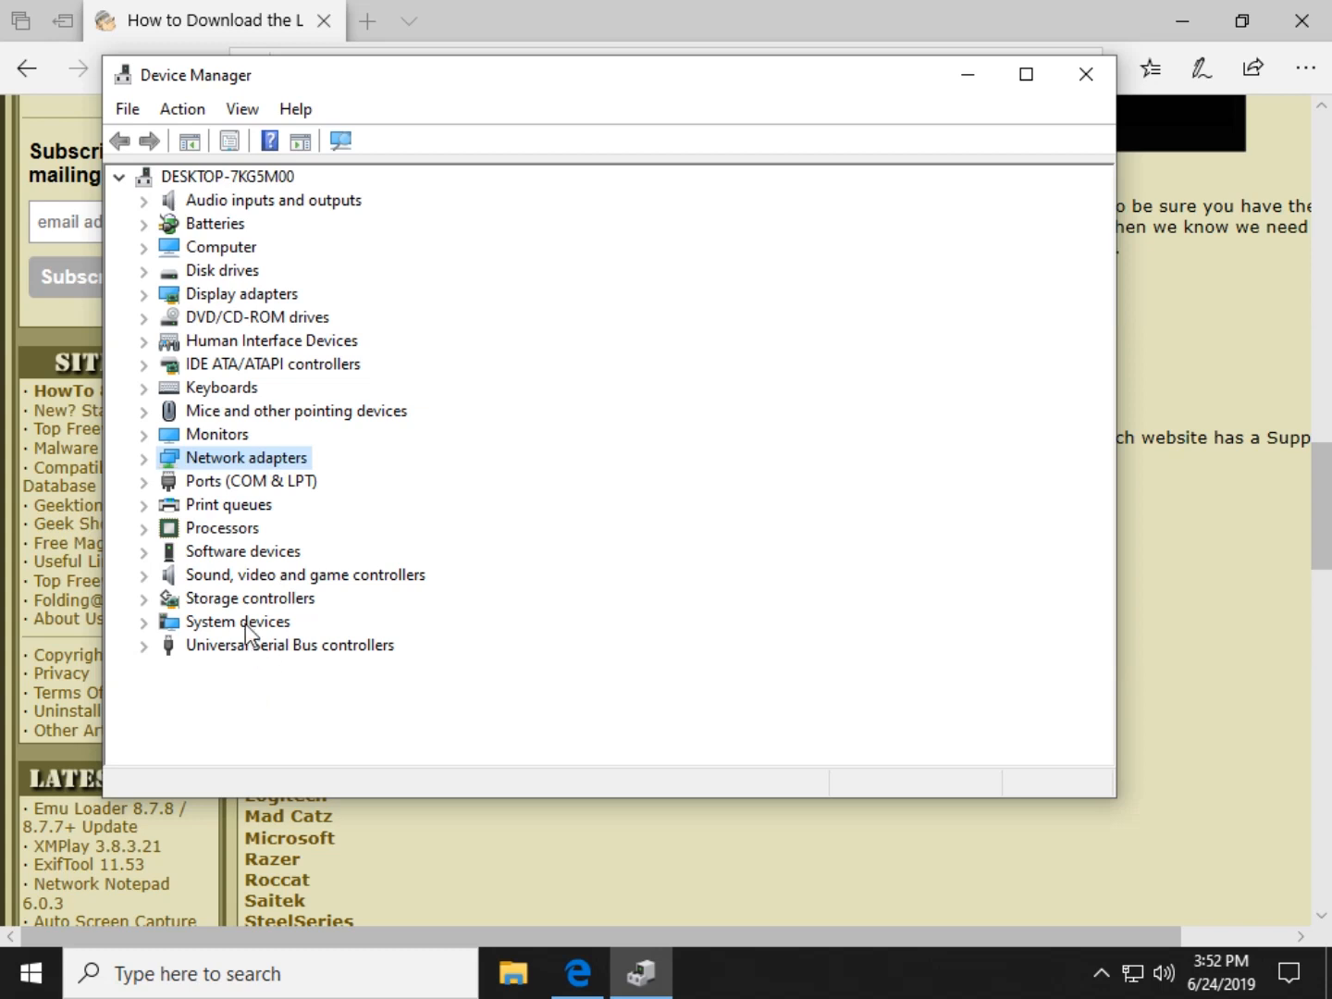
{"action": "mouse_move", "coordinate": [271, 305]}
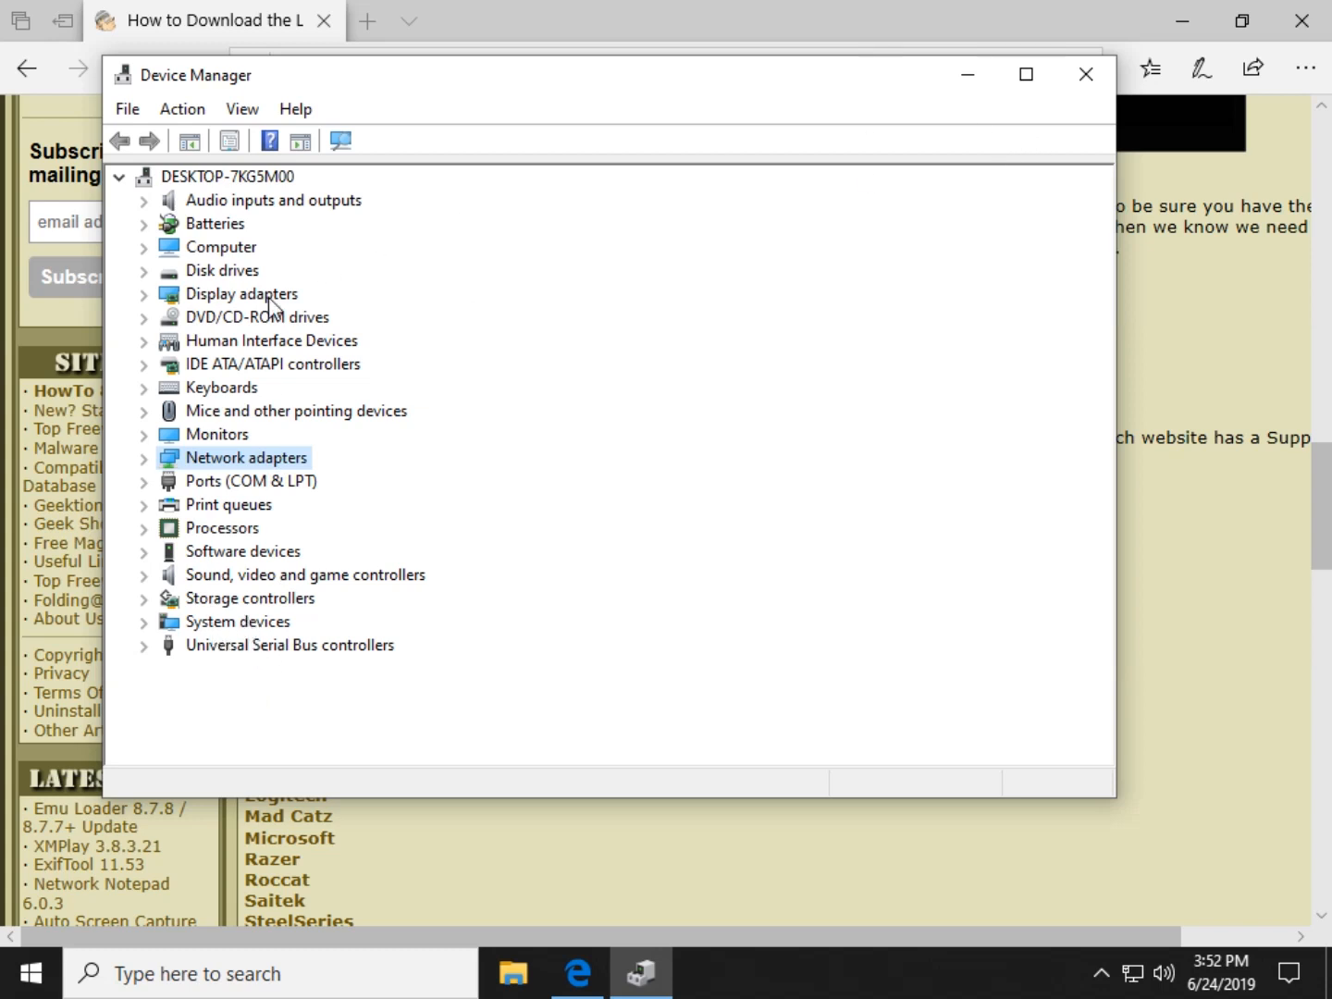
{"action": "mouse_move", "coordinate": [213, 268]}
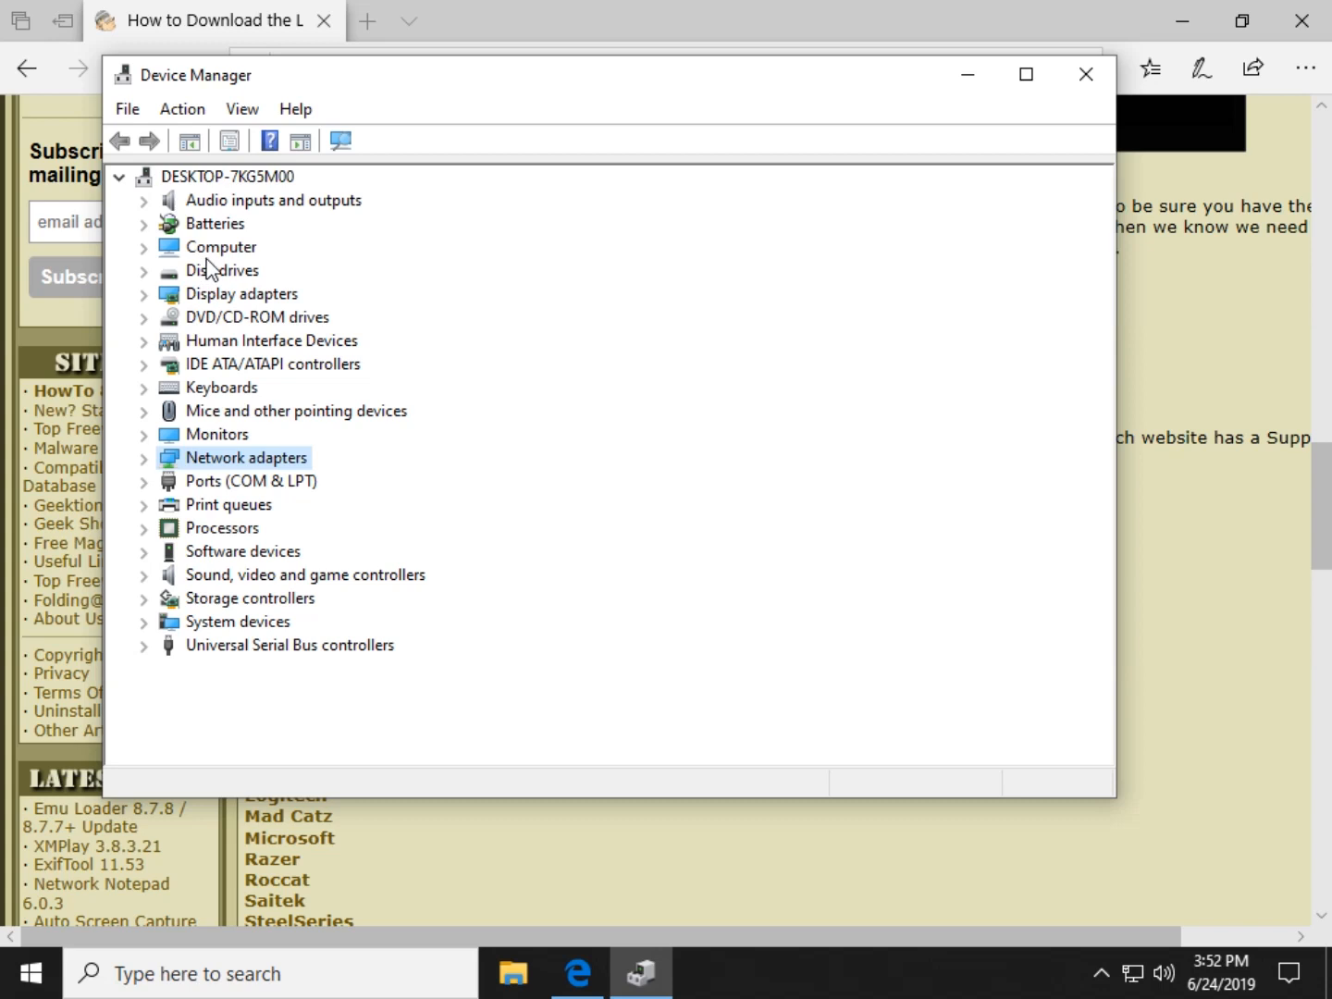
{"action": "mouse_move", "coordinate": [717, 265]}
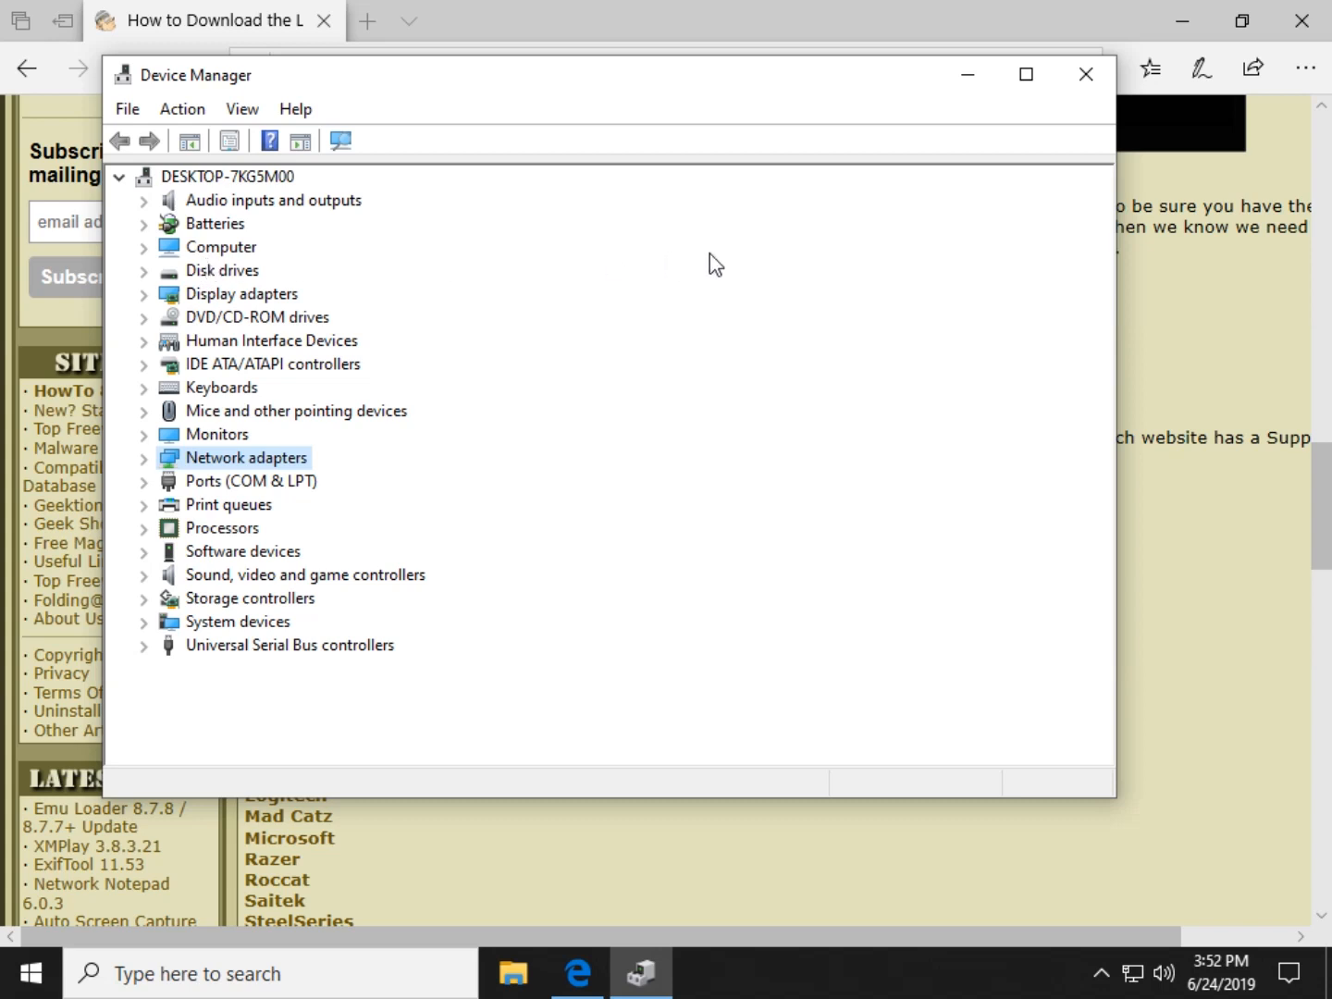
{"action": "mouse_move", "coordinate": [1086, 74]}
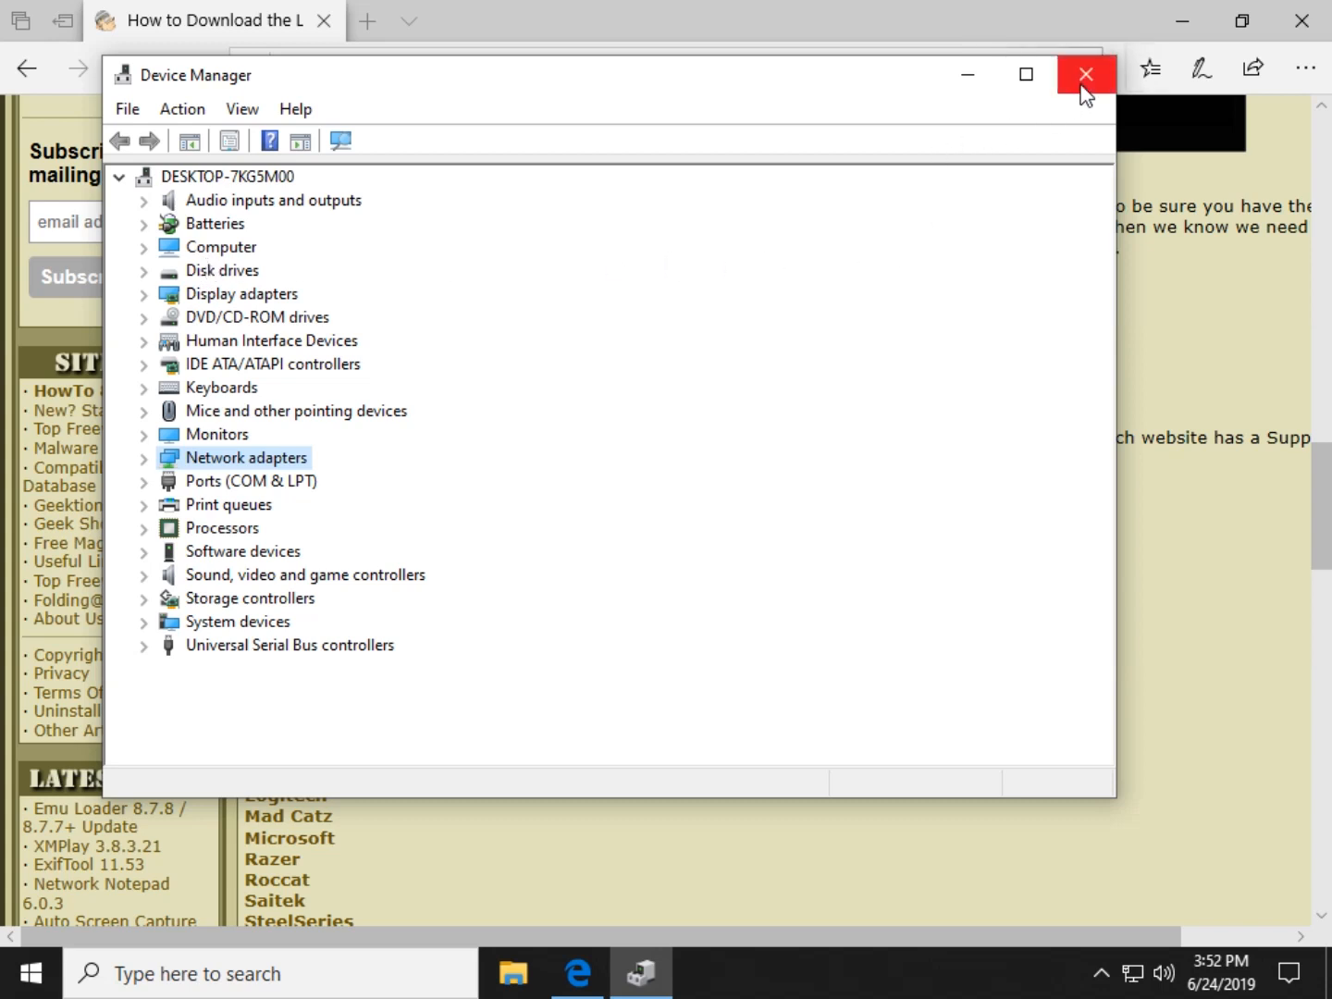
{"action": "mouse_move", "coordinate": [1086, 74]}
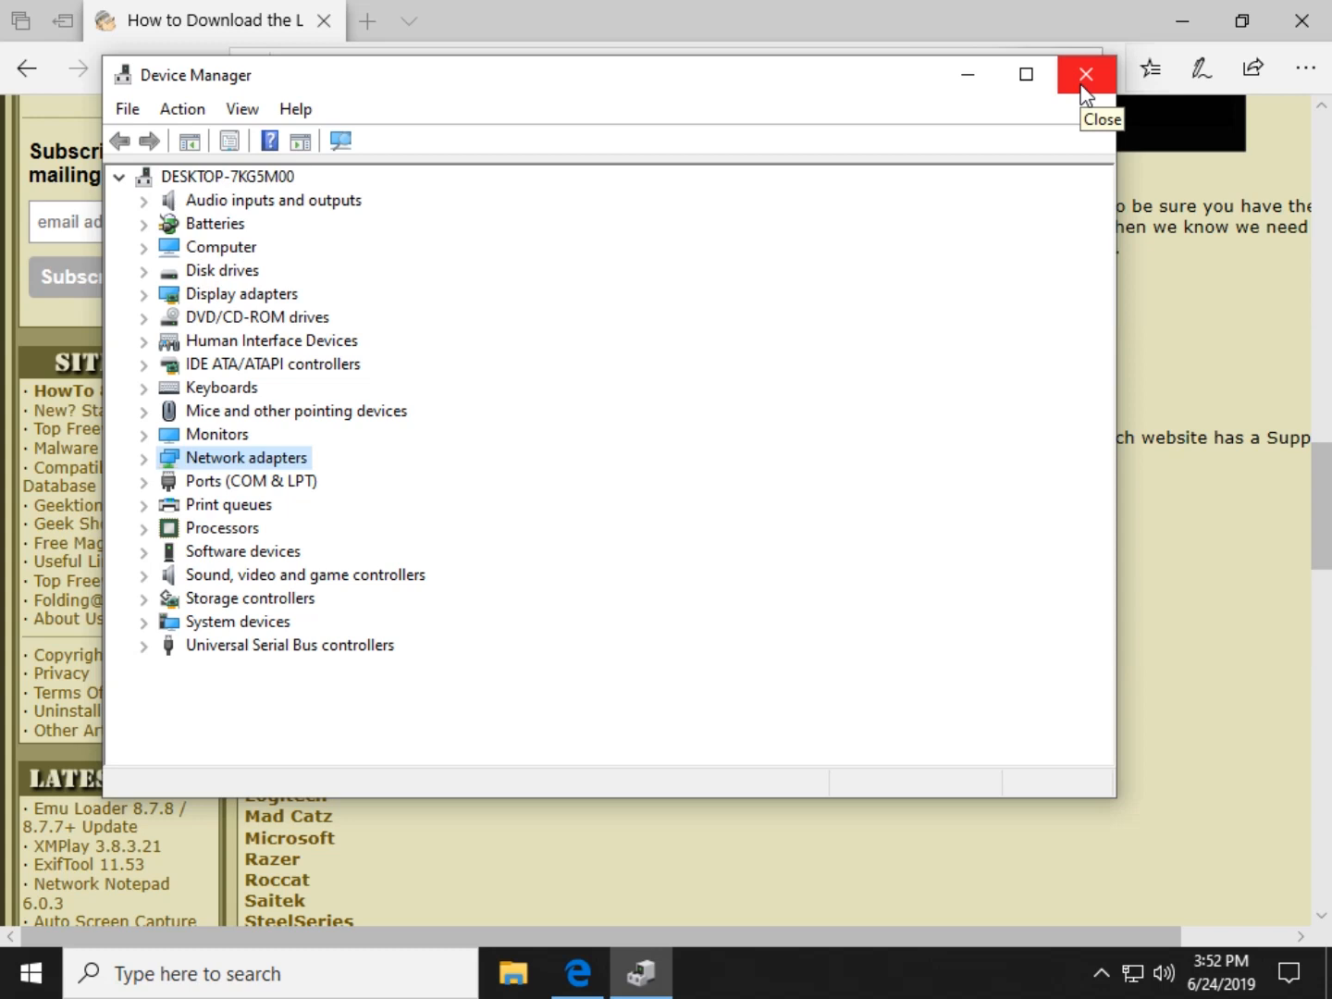
{"action": "mouse_move", "coordinate": [1008, 159]}
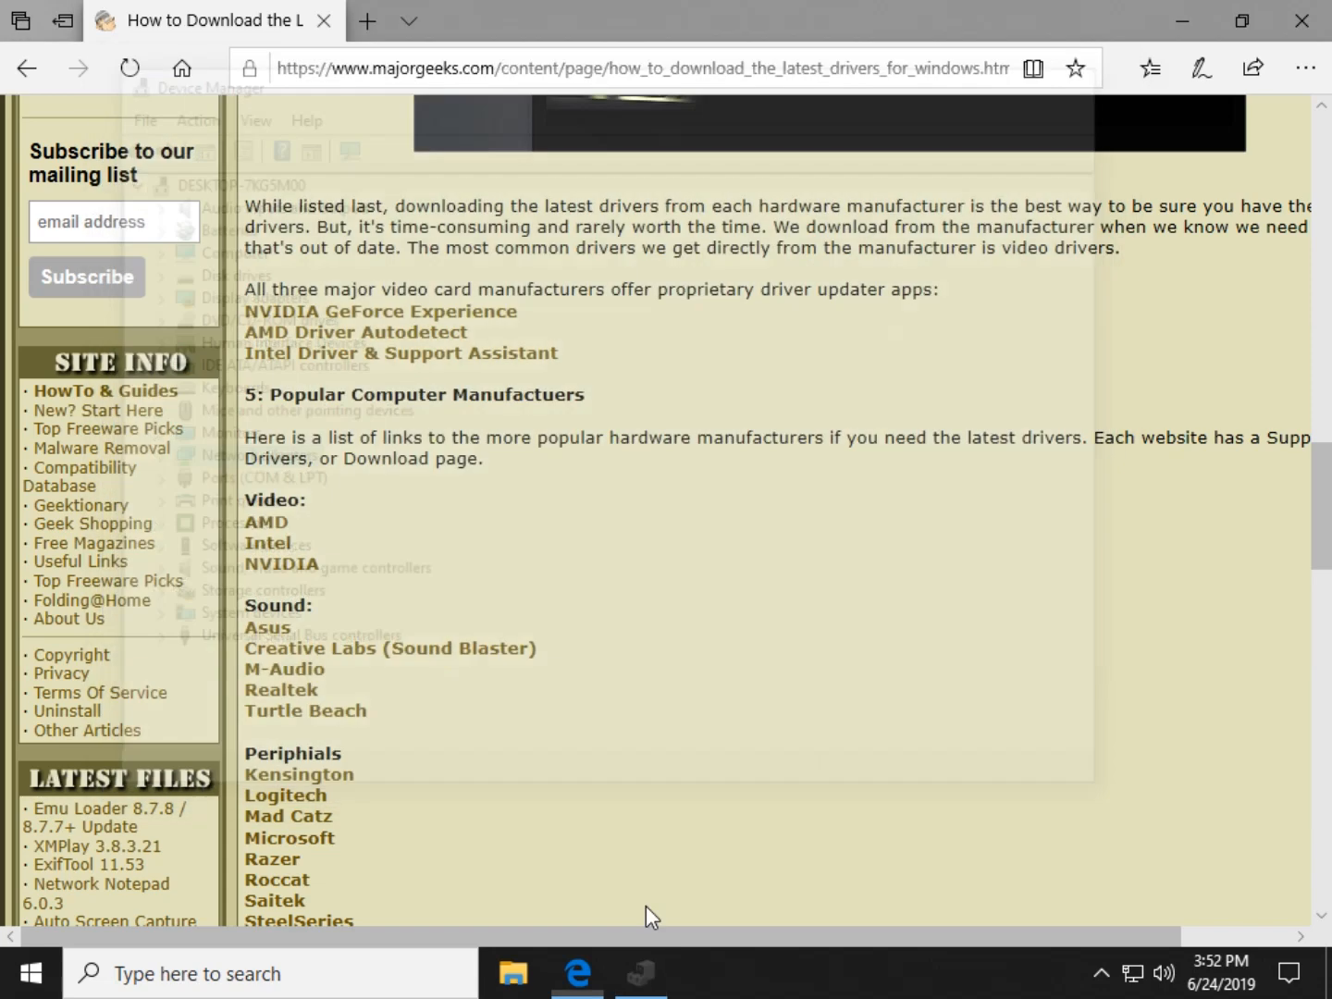
Open NVIDIA's website from the Video links under Popular Computer Manufacturers
{"action": "scroll", "scroll_direction": "down", "scroll_amount": 3}
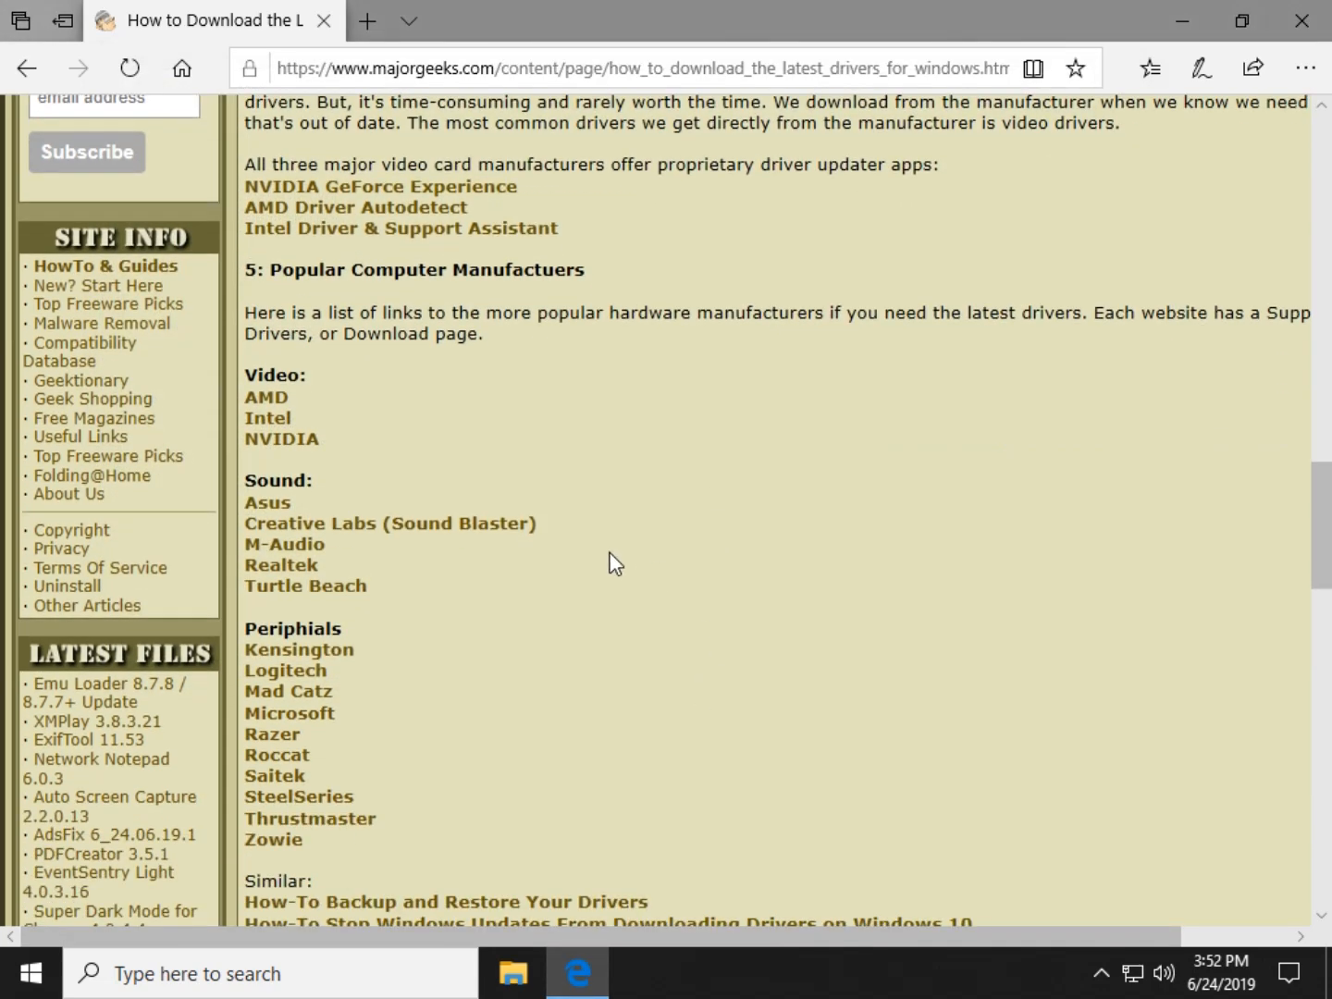
{"action": "mouse_move", "coordinate": [603, 526]}
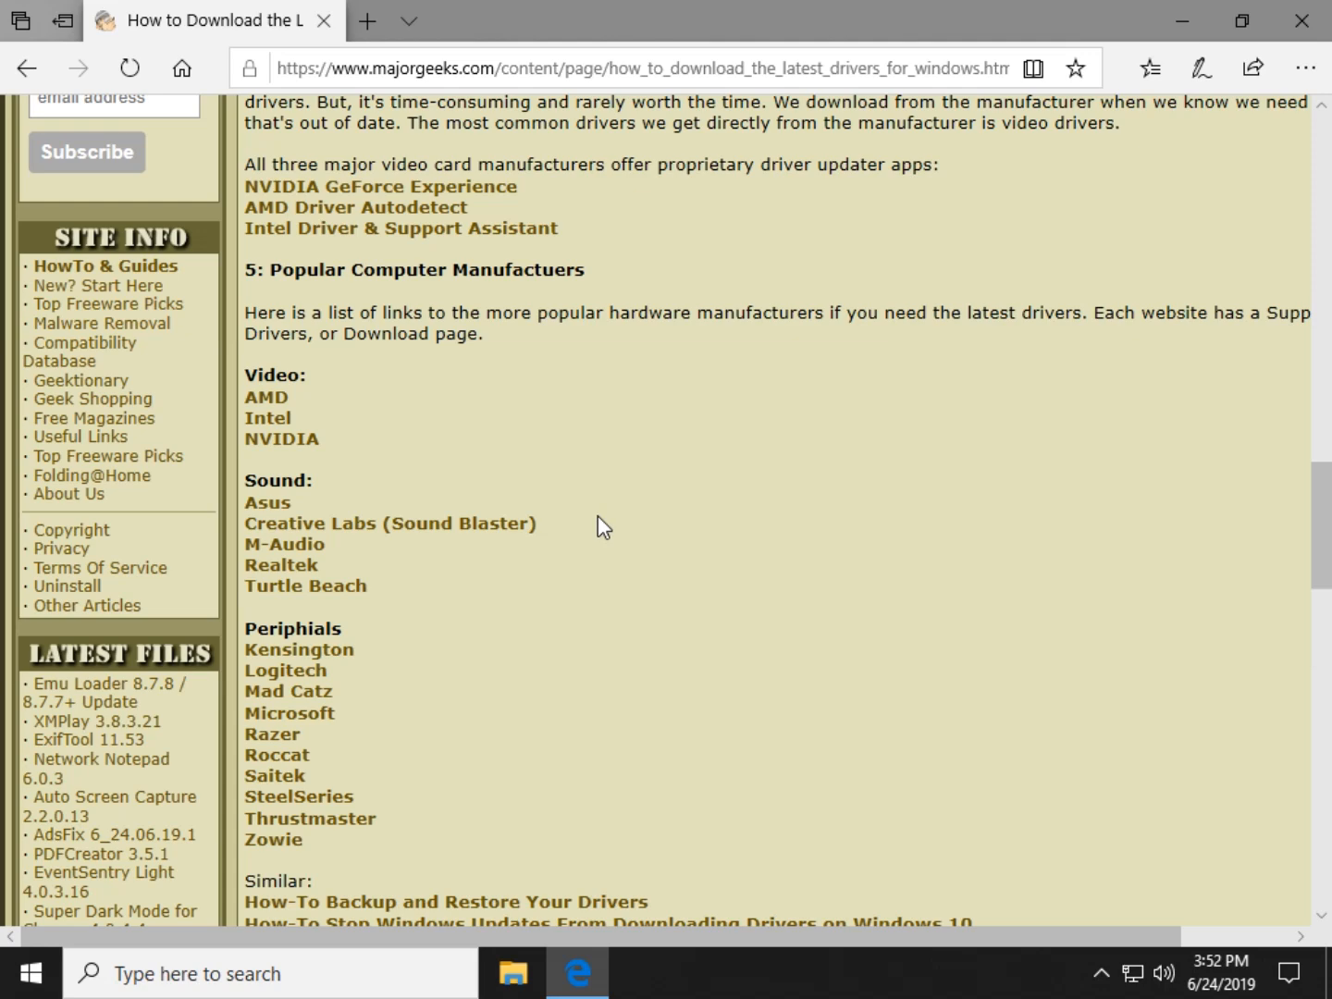
{"action": "scroll", "scroll_direction": "down", "scroll_amount": 3}
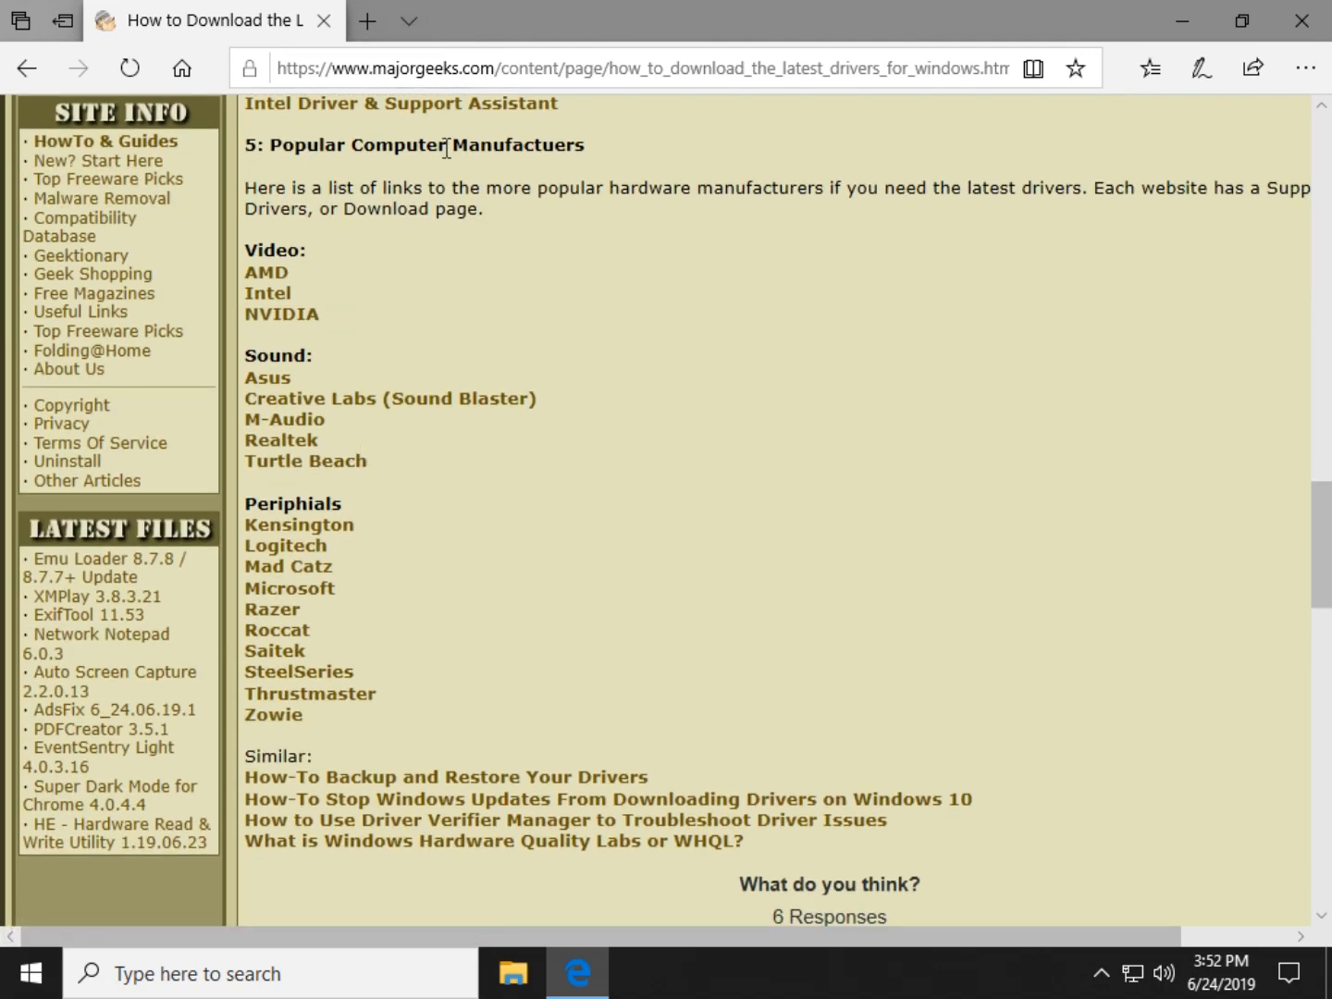
{"action": "mouse_move", "coordinate": [278, 301]}
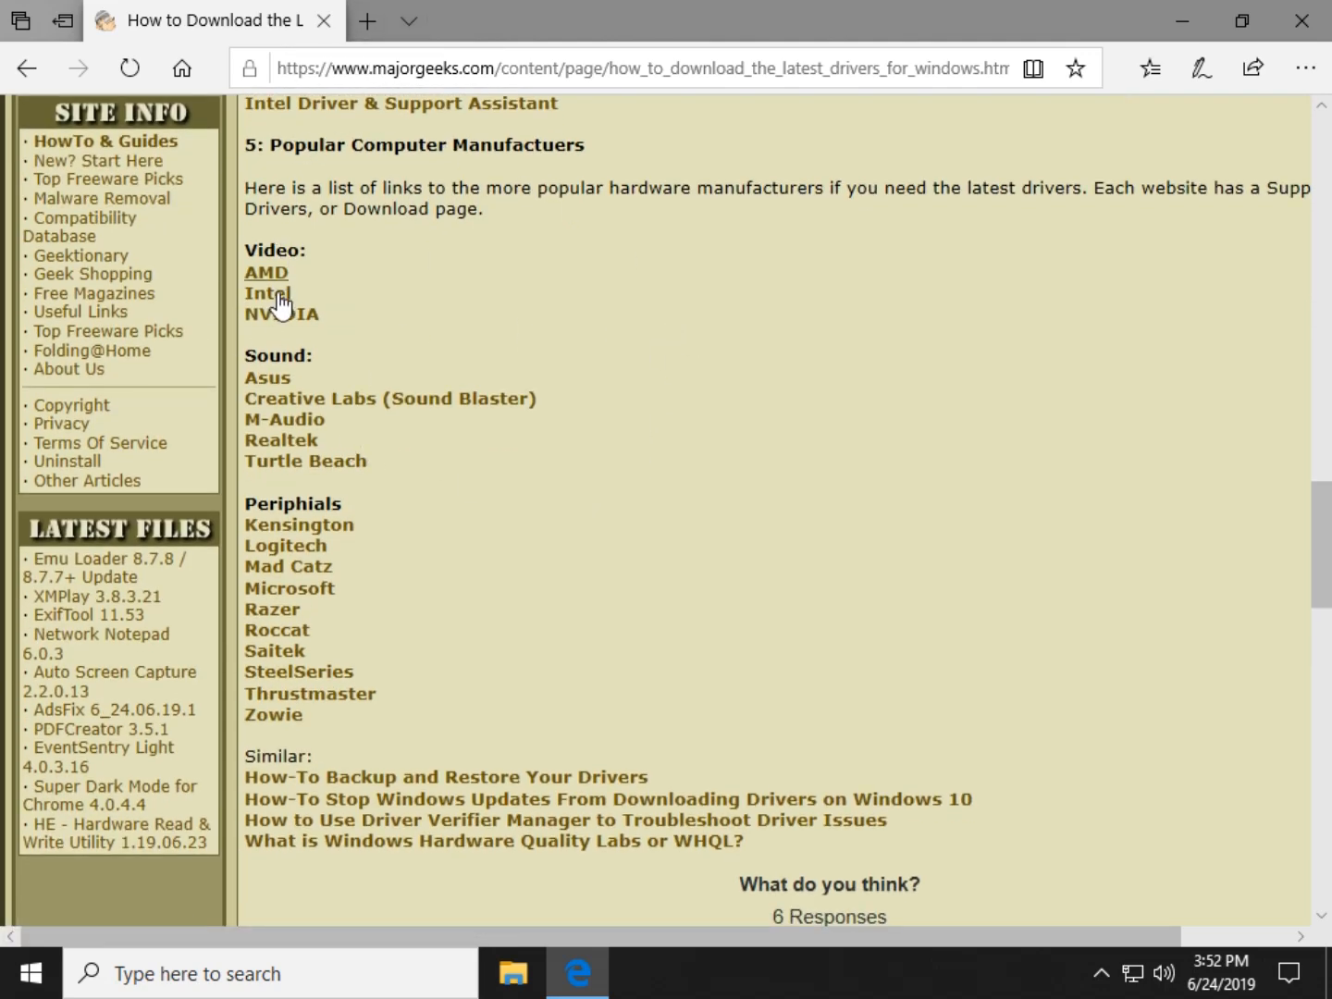
{"action": "mouse_move", "coordinate": [281, 315]}
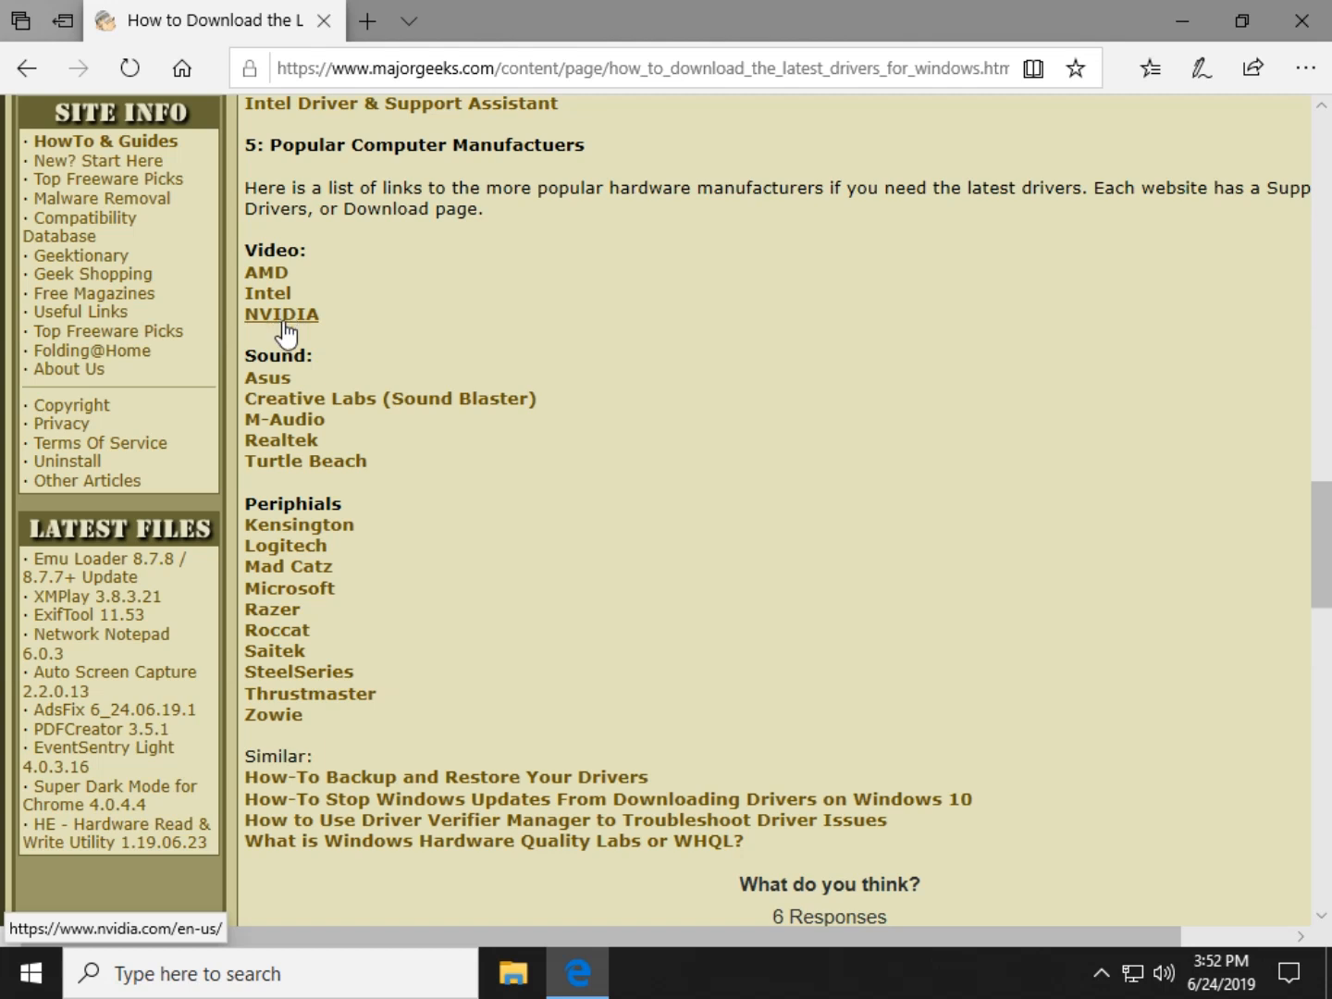
{"action": "left_click", "coordinate": [281, 313]}
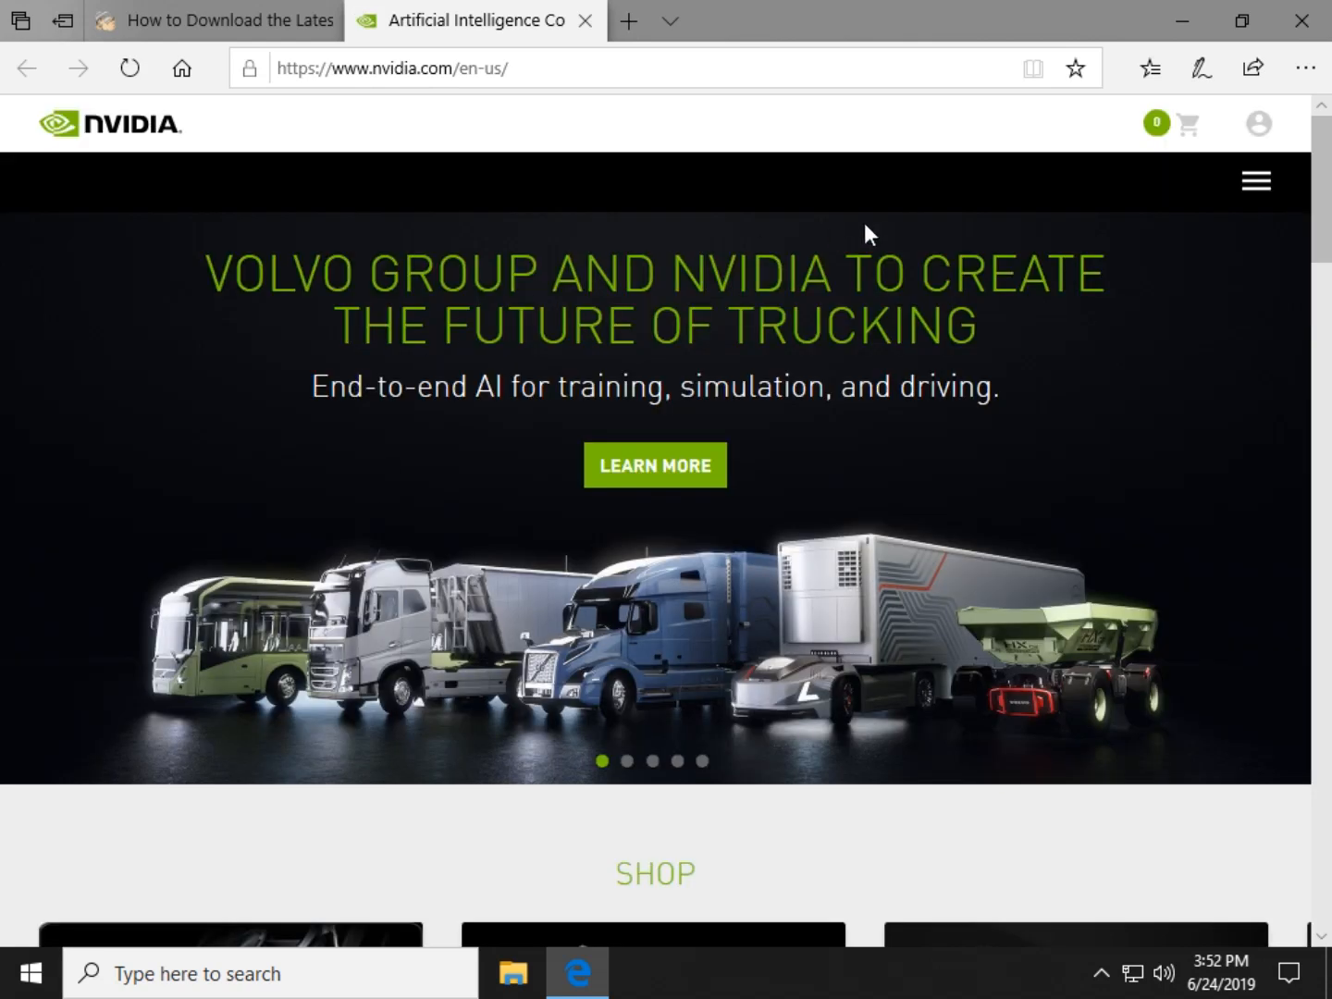
{"action": "mouse_move", "coordinate": [832, 499]}
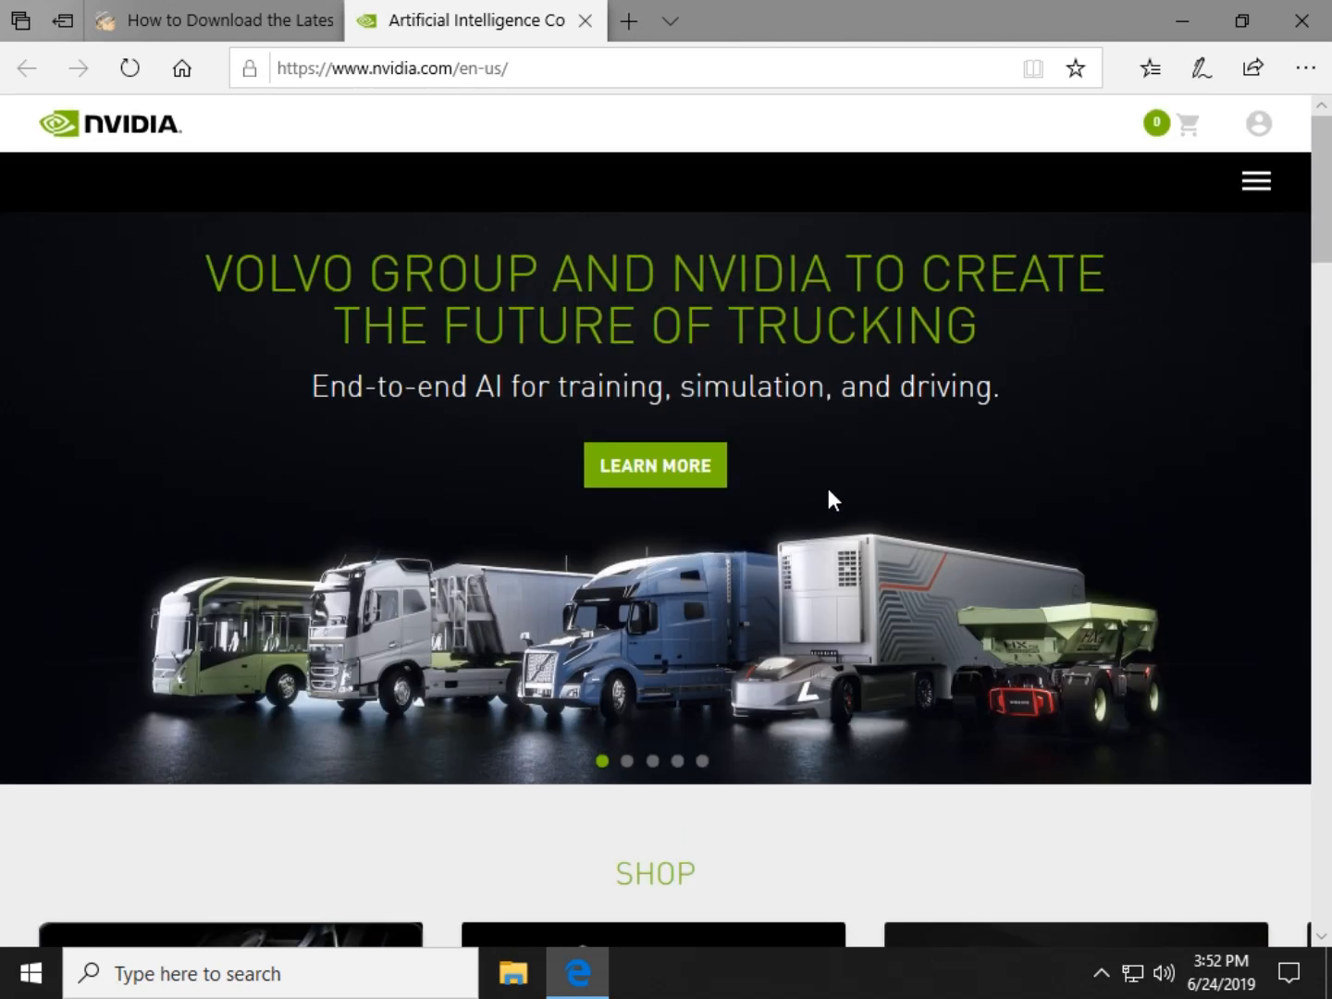
Browse the NVIDIA home page to its footer and back, view its navigation menu, then close the NVIDIA tab
{"action": "scroll", "scroll_direction": "down", "scroll_amount": 3}
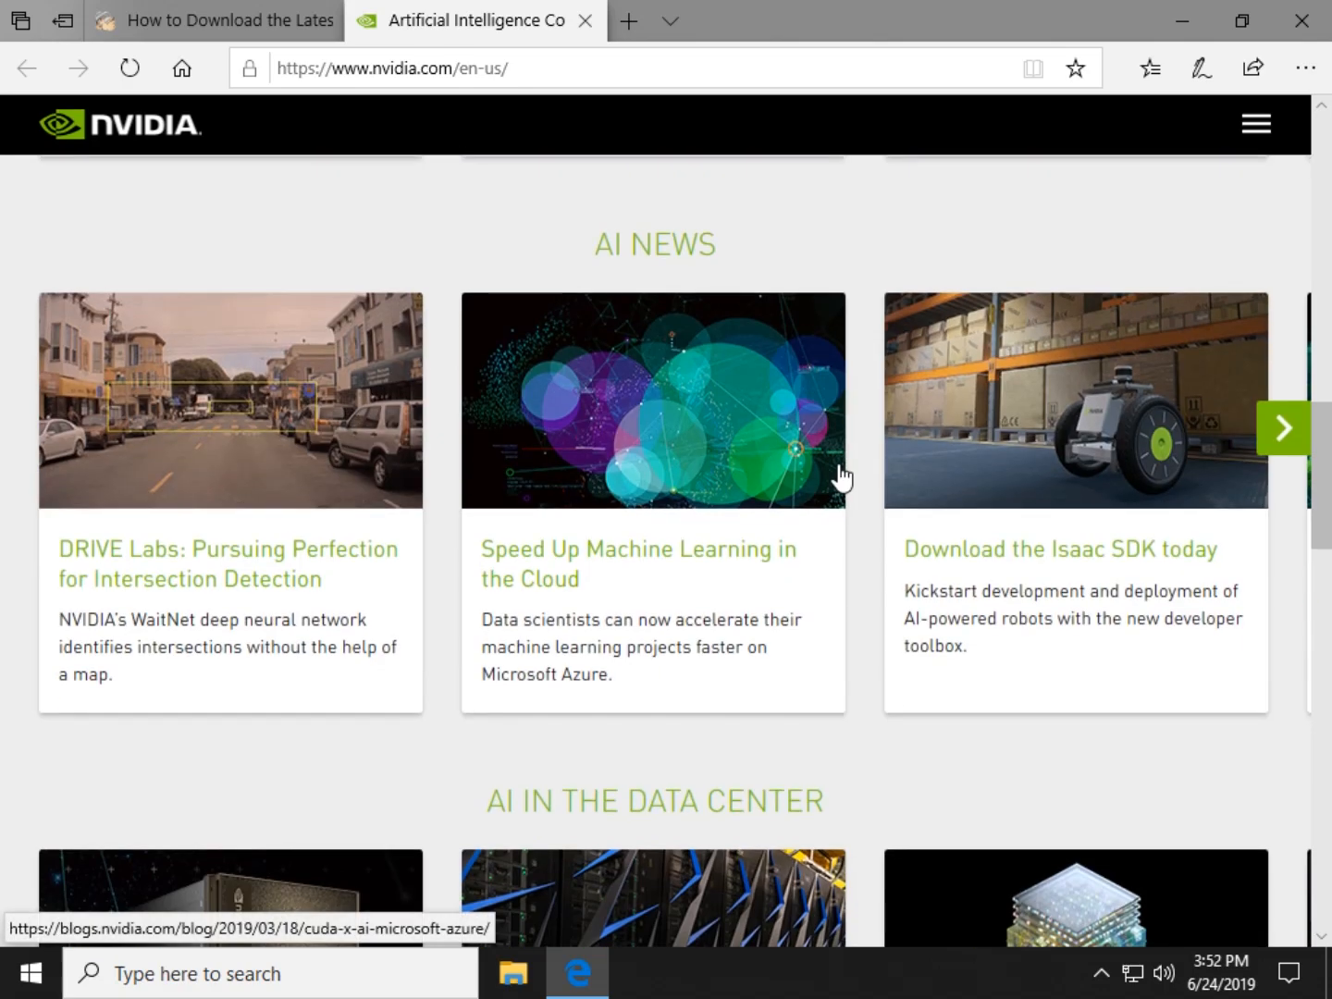
{"action": "scroll", "scroll_direction": "down", "scroll_amount": 3}
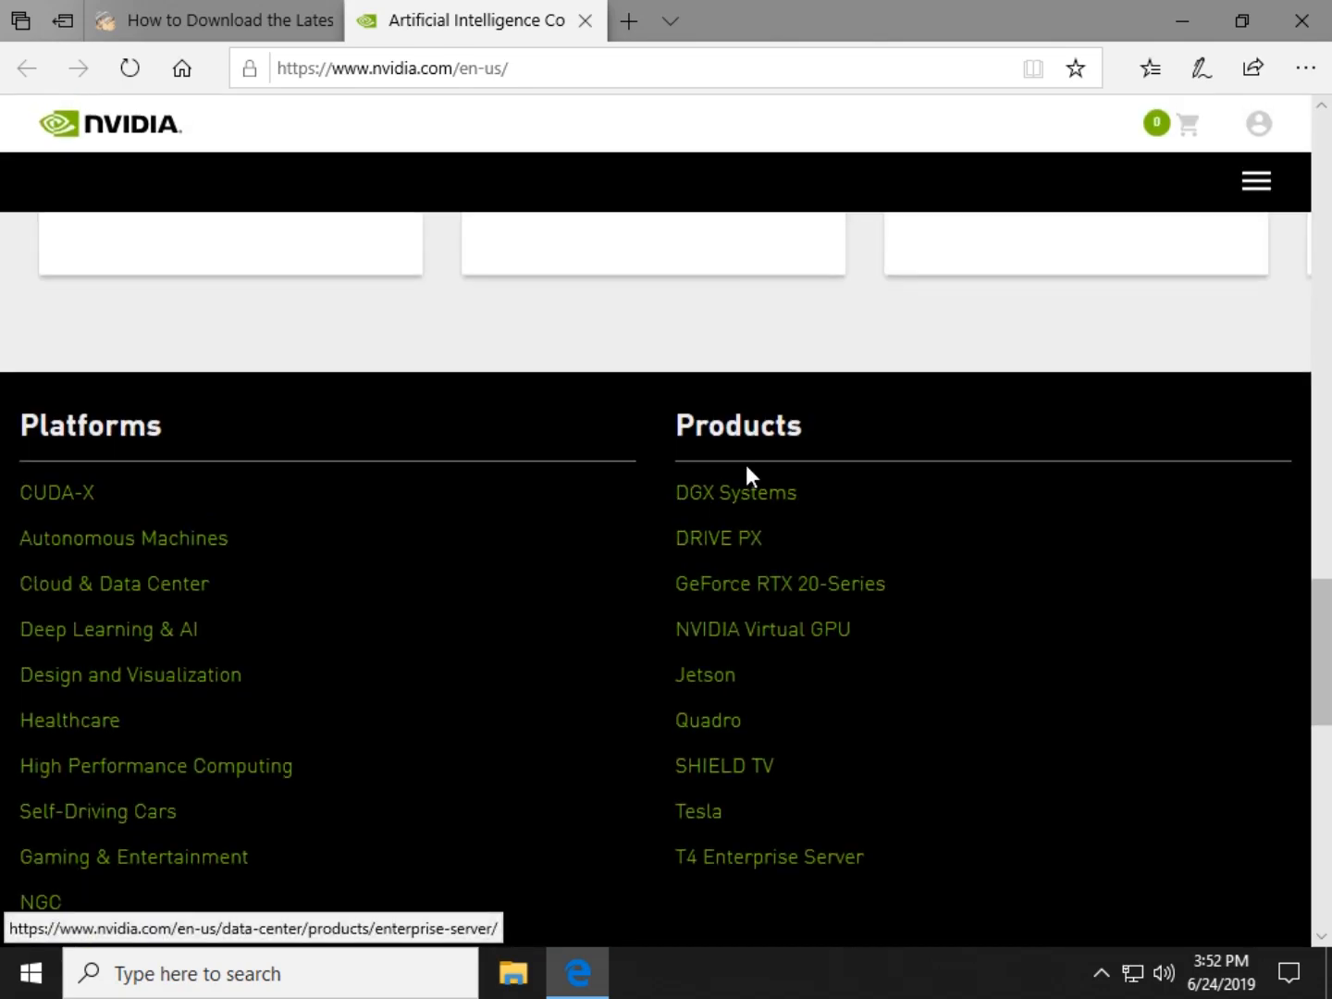
{"action": "scroll", "scroll_direction": "down", "scroll_amount": 3}
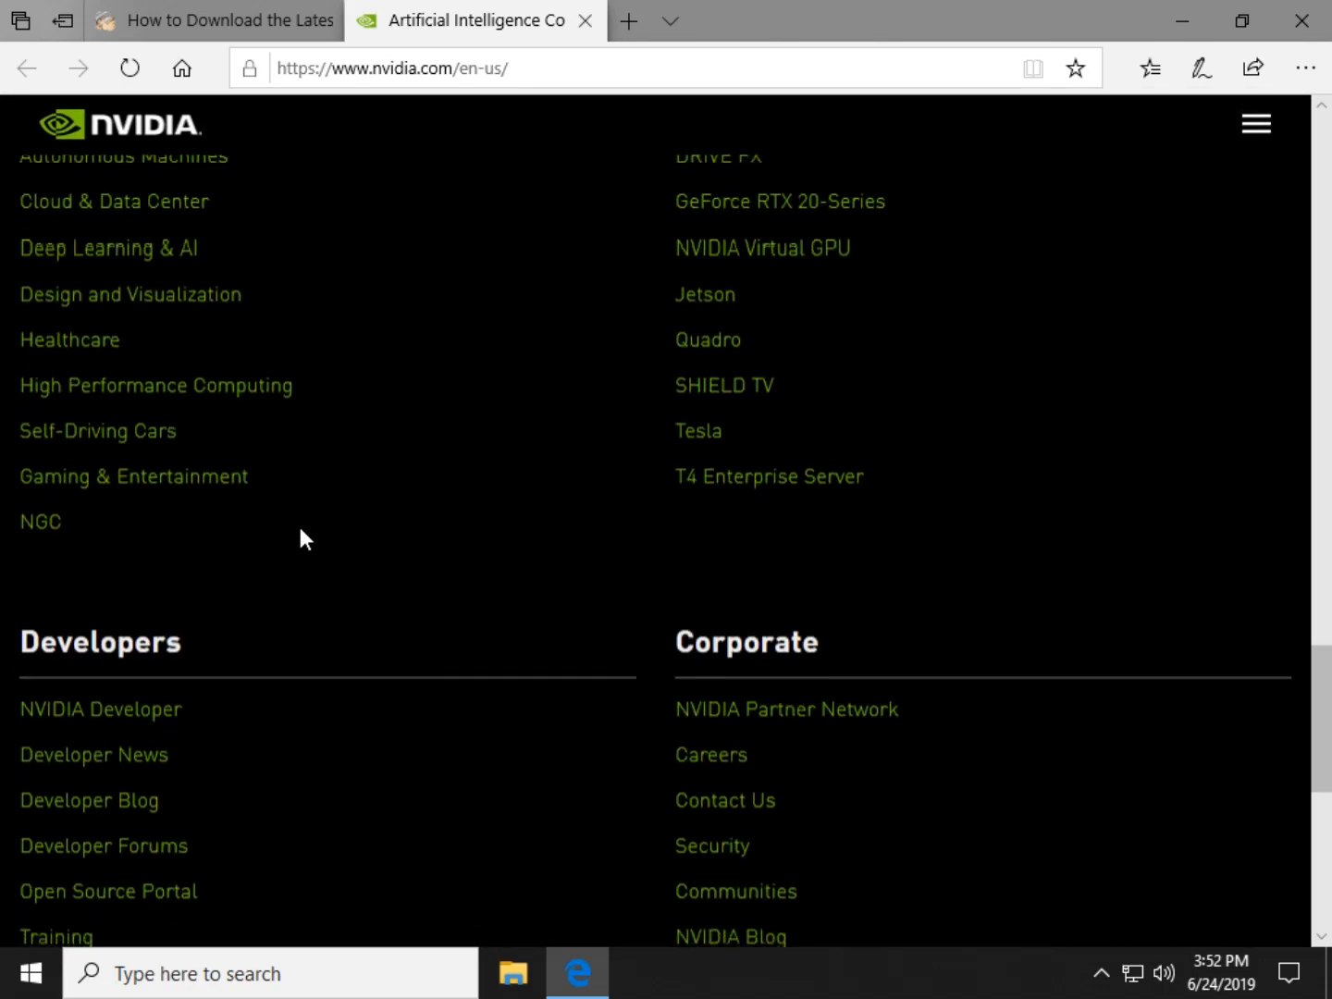
{"action": "scroll", "scroll_direction": "up", "scroll_amount": 3}
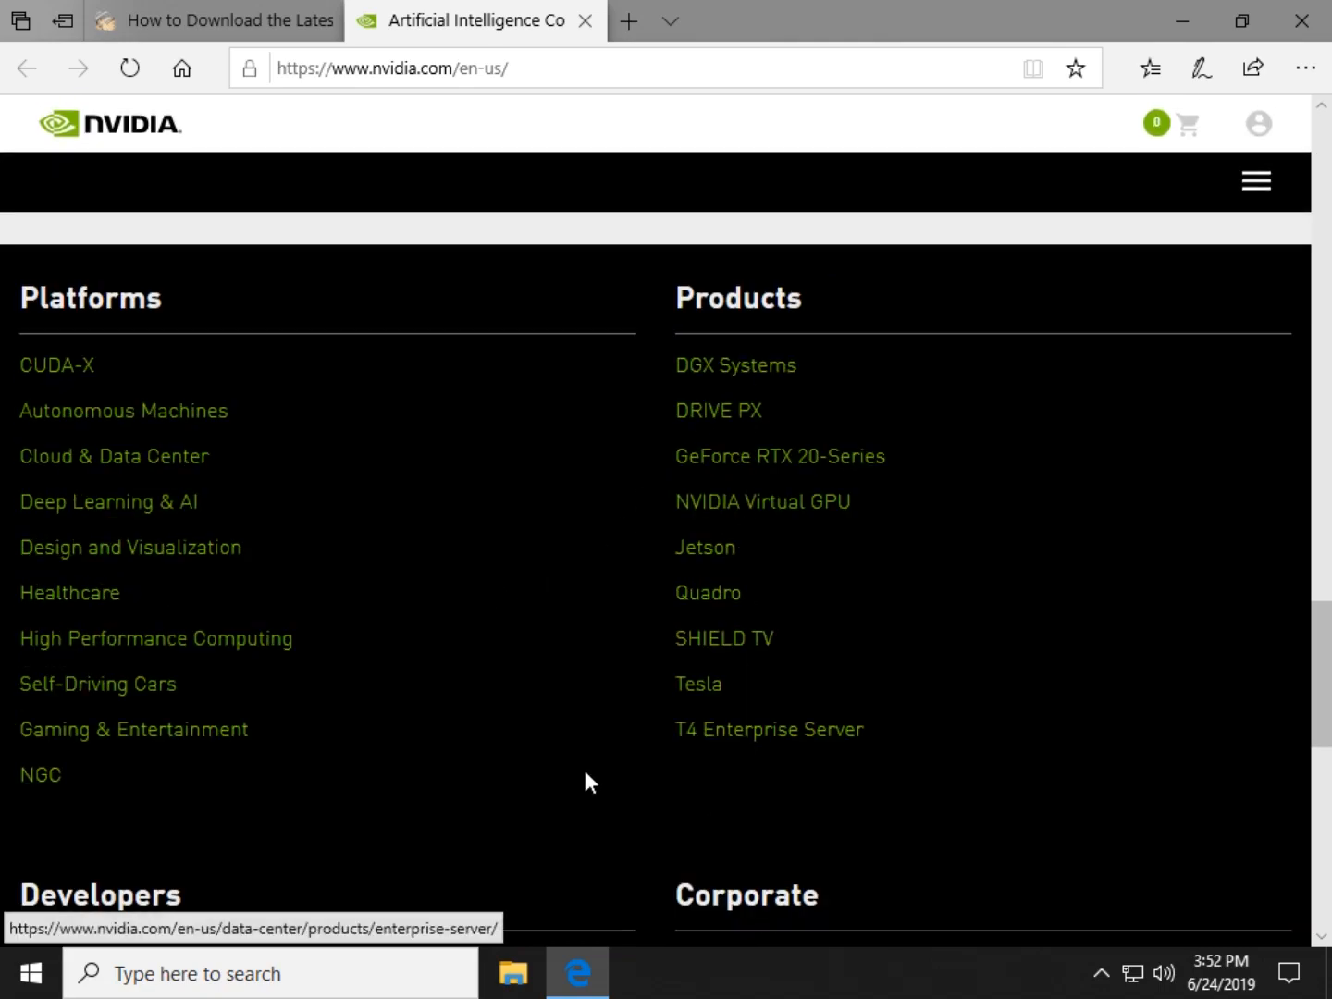
{"action": "mouse_move", "coordinate": [123, 613]}
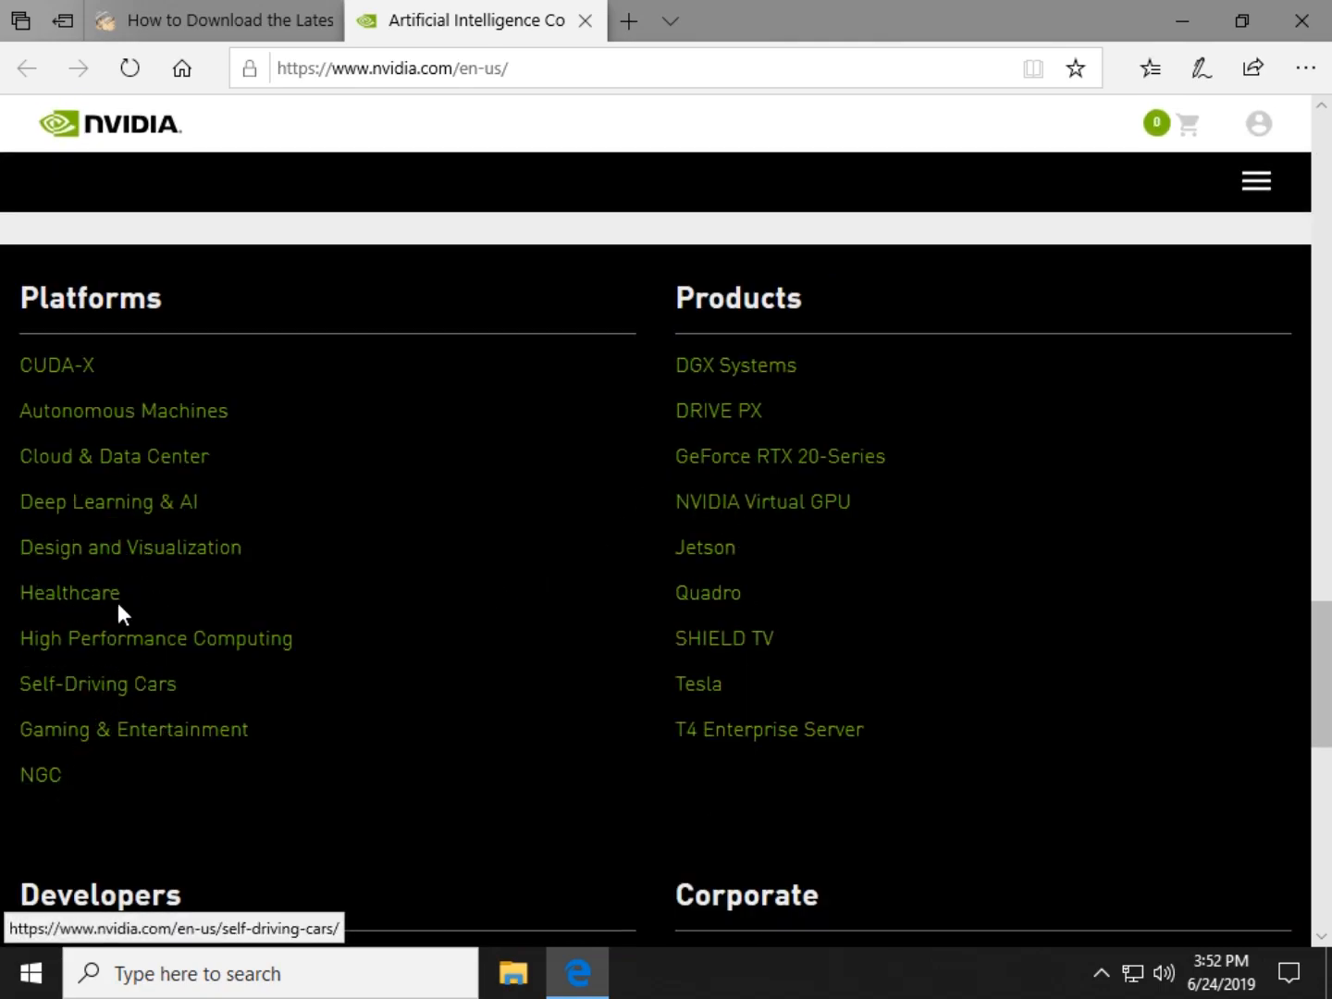
{"action": "scroll", "scroll_direction": "up", "scroll_amount": 3}
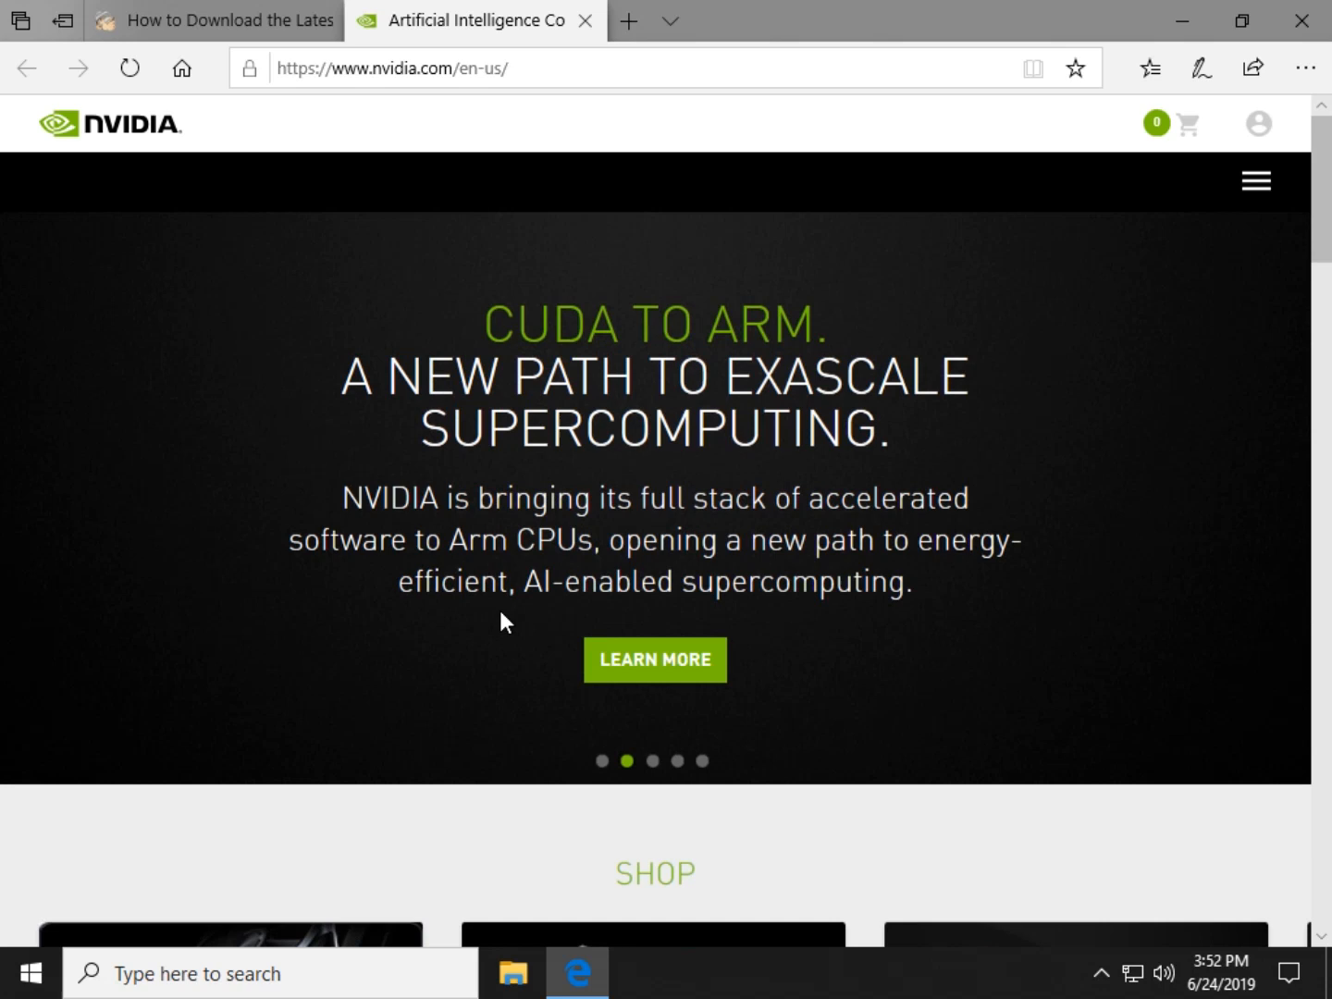
{"action": "left_click", "coordinate": [1255, 181]}
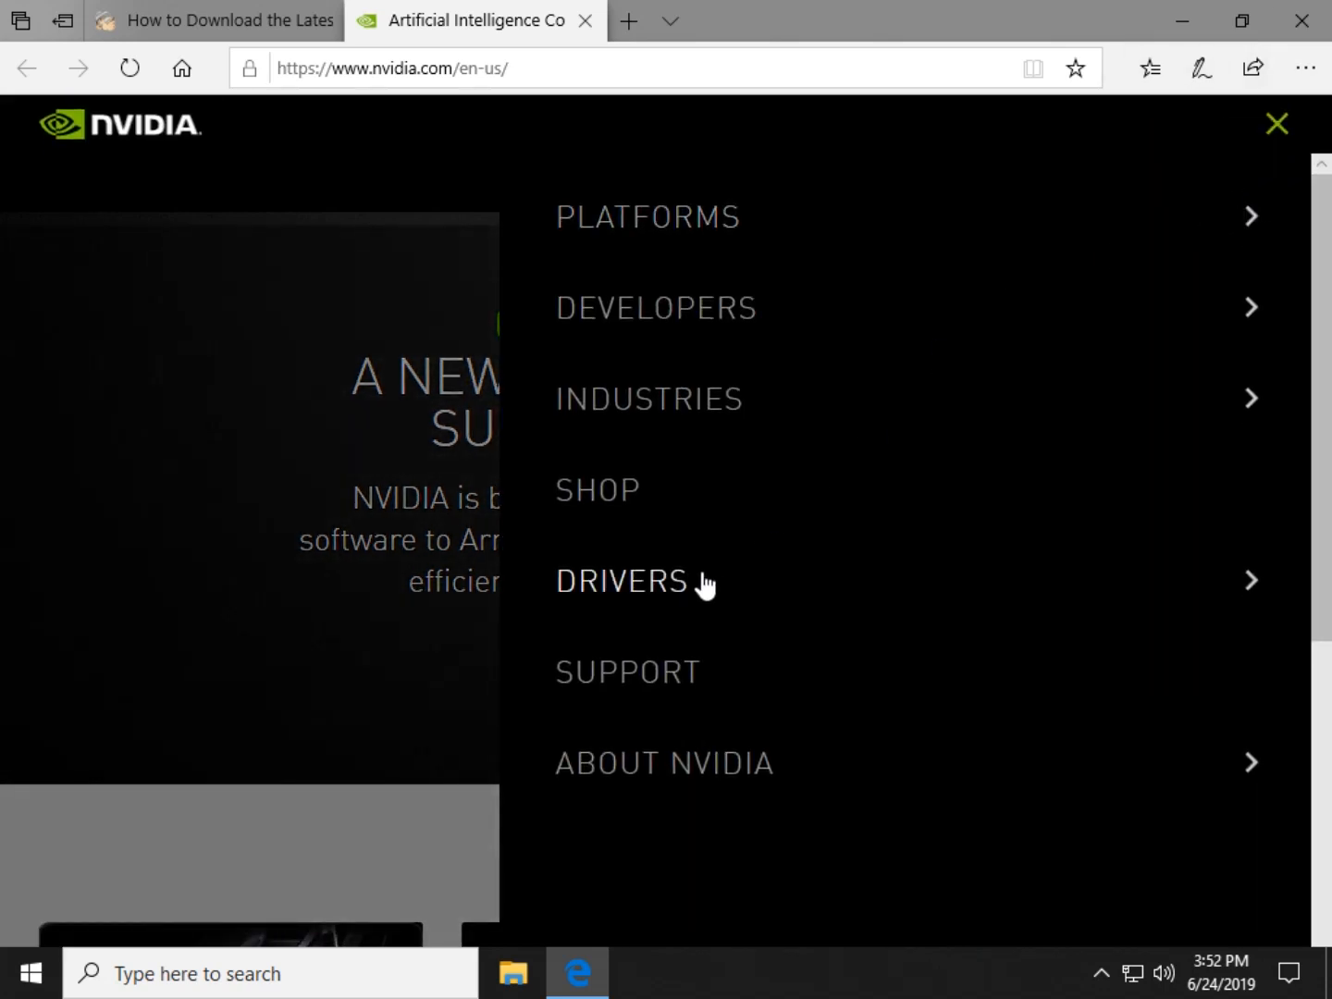
{"action": "mouse_move", "coordinate": [685, 574]}
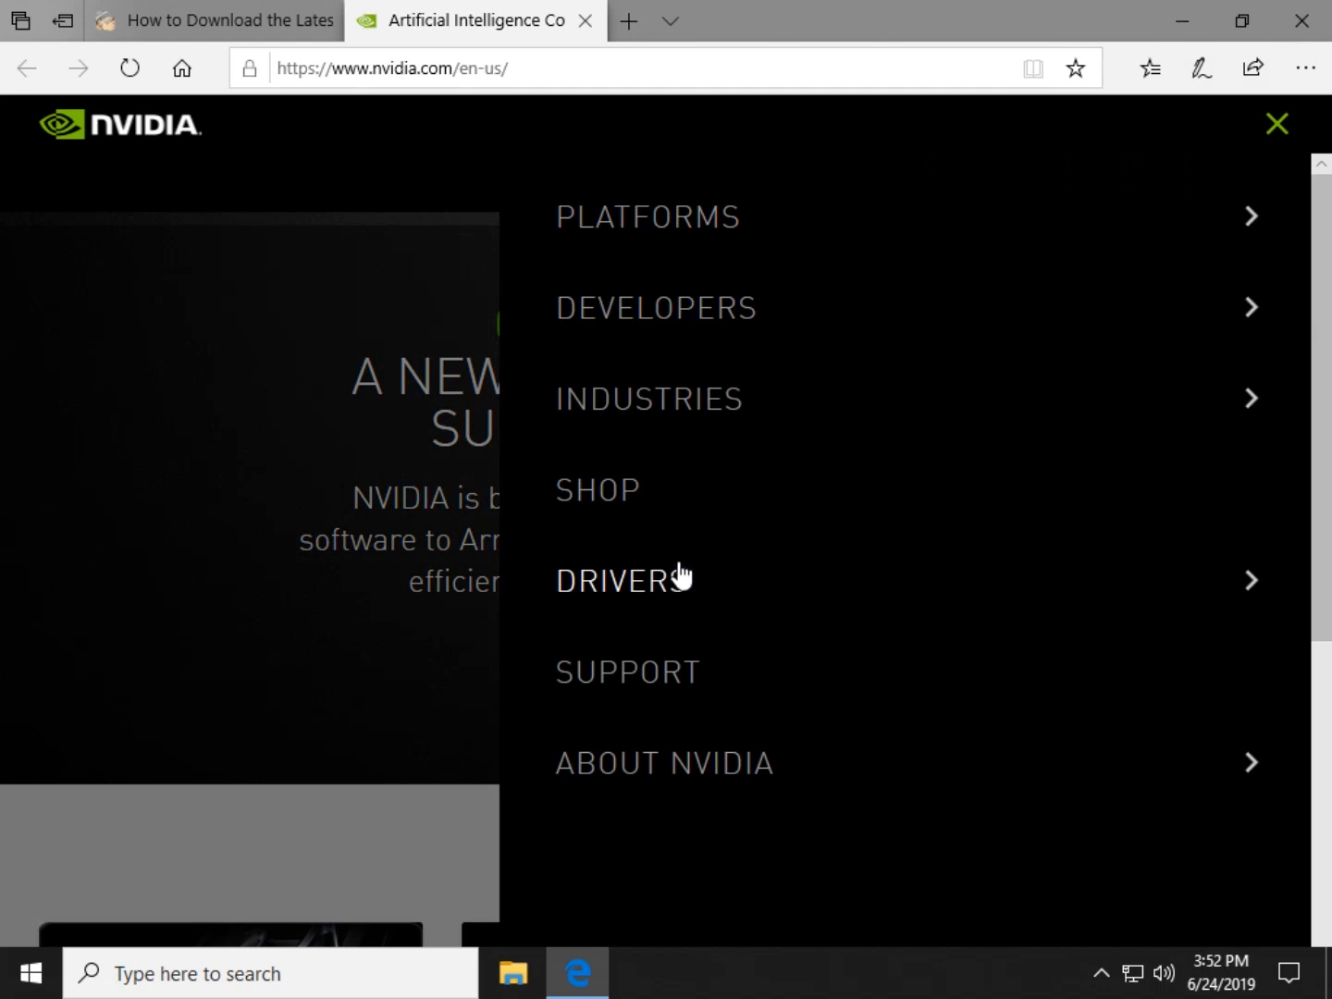
{"action": "mouse_move", "coordinate": [1305, 67]}
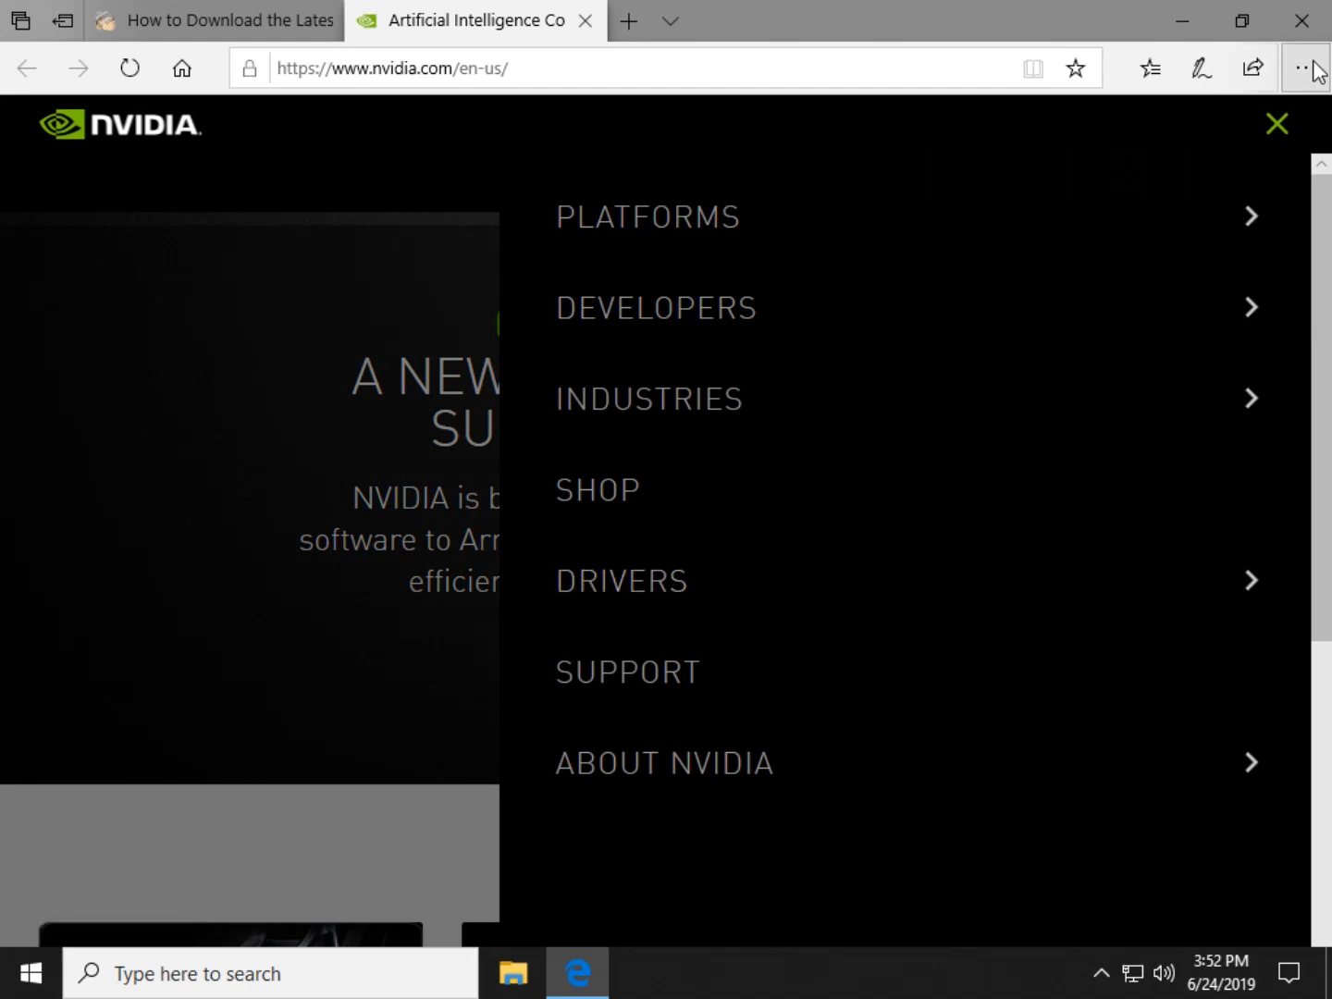
{"action": "left_click", "coordinate": [1304, 68]}
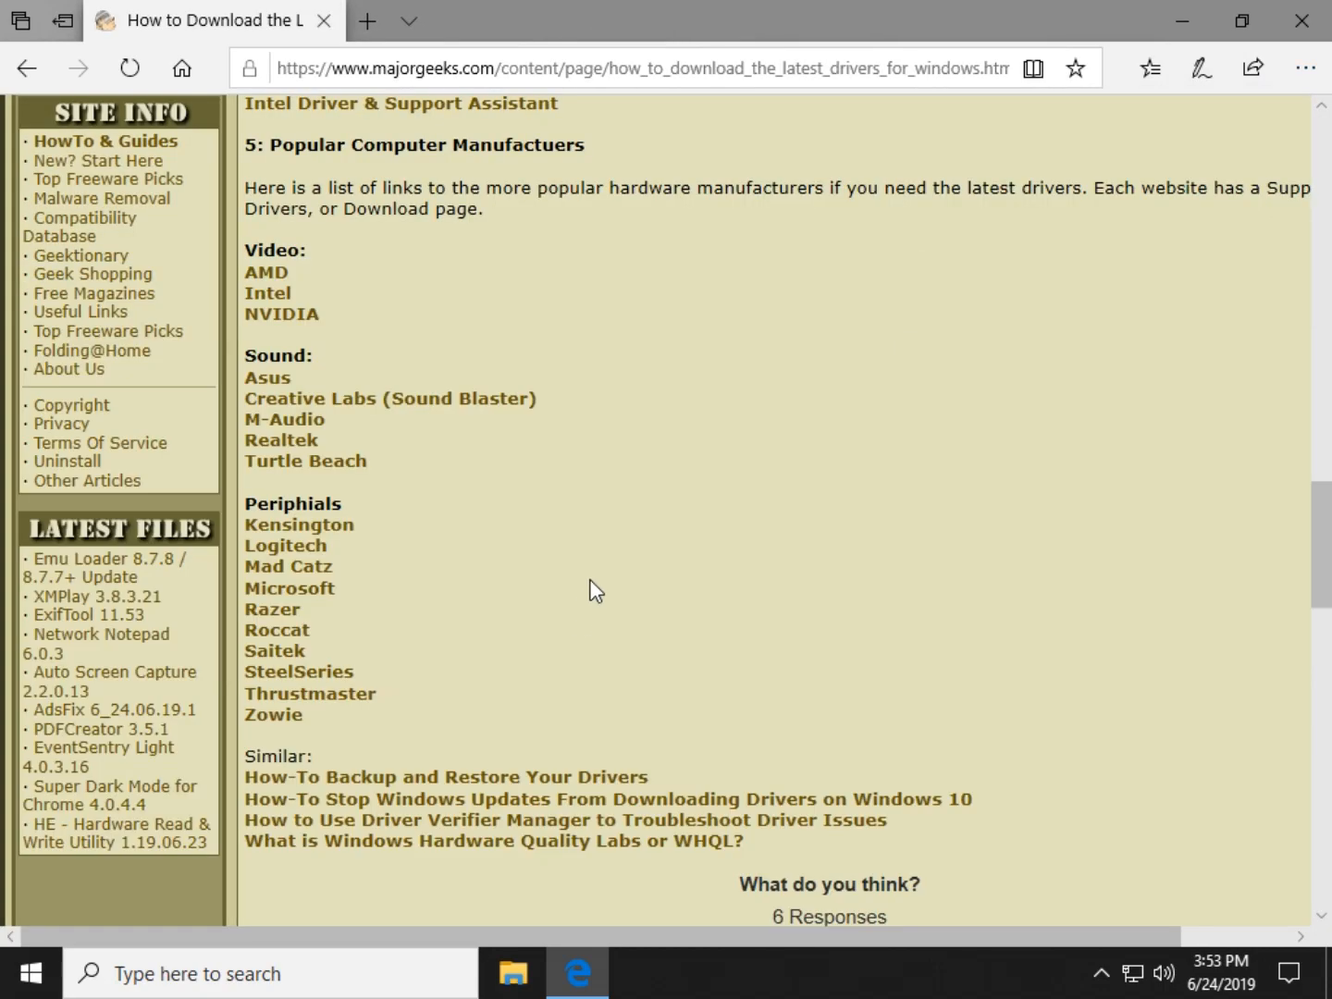
Scroll through the article's video card updater app links and open a new blank tab beside it
{"action": "scroll", "scroll_direction": "up", "scroll_amount": 3}
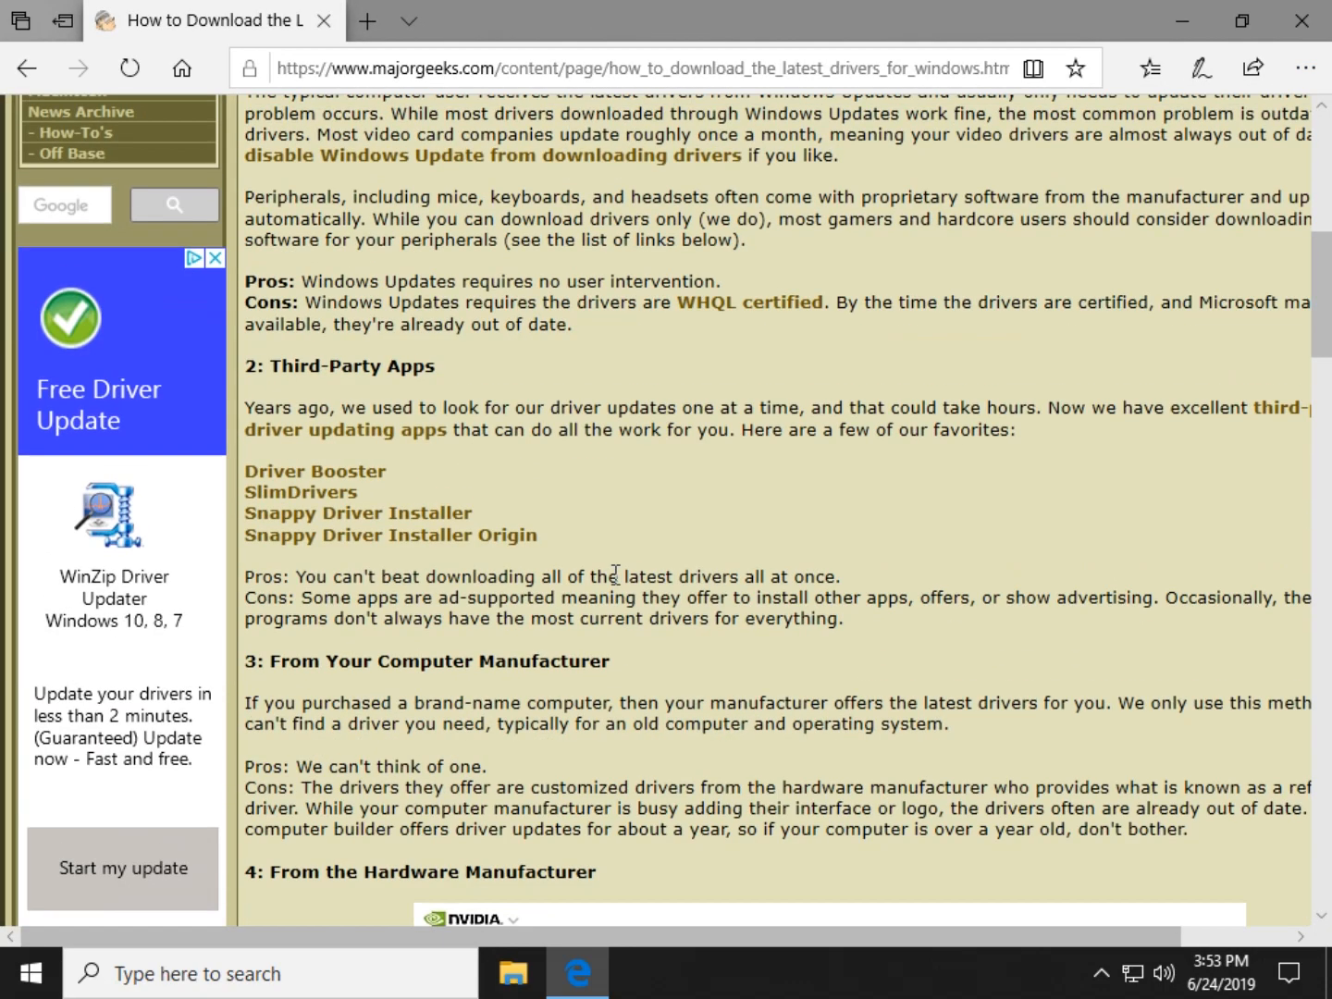
{"action": "scroll", "scroll_direction": "down", "scroll_amount": 3}
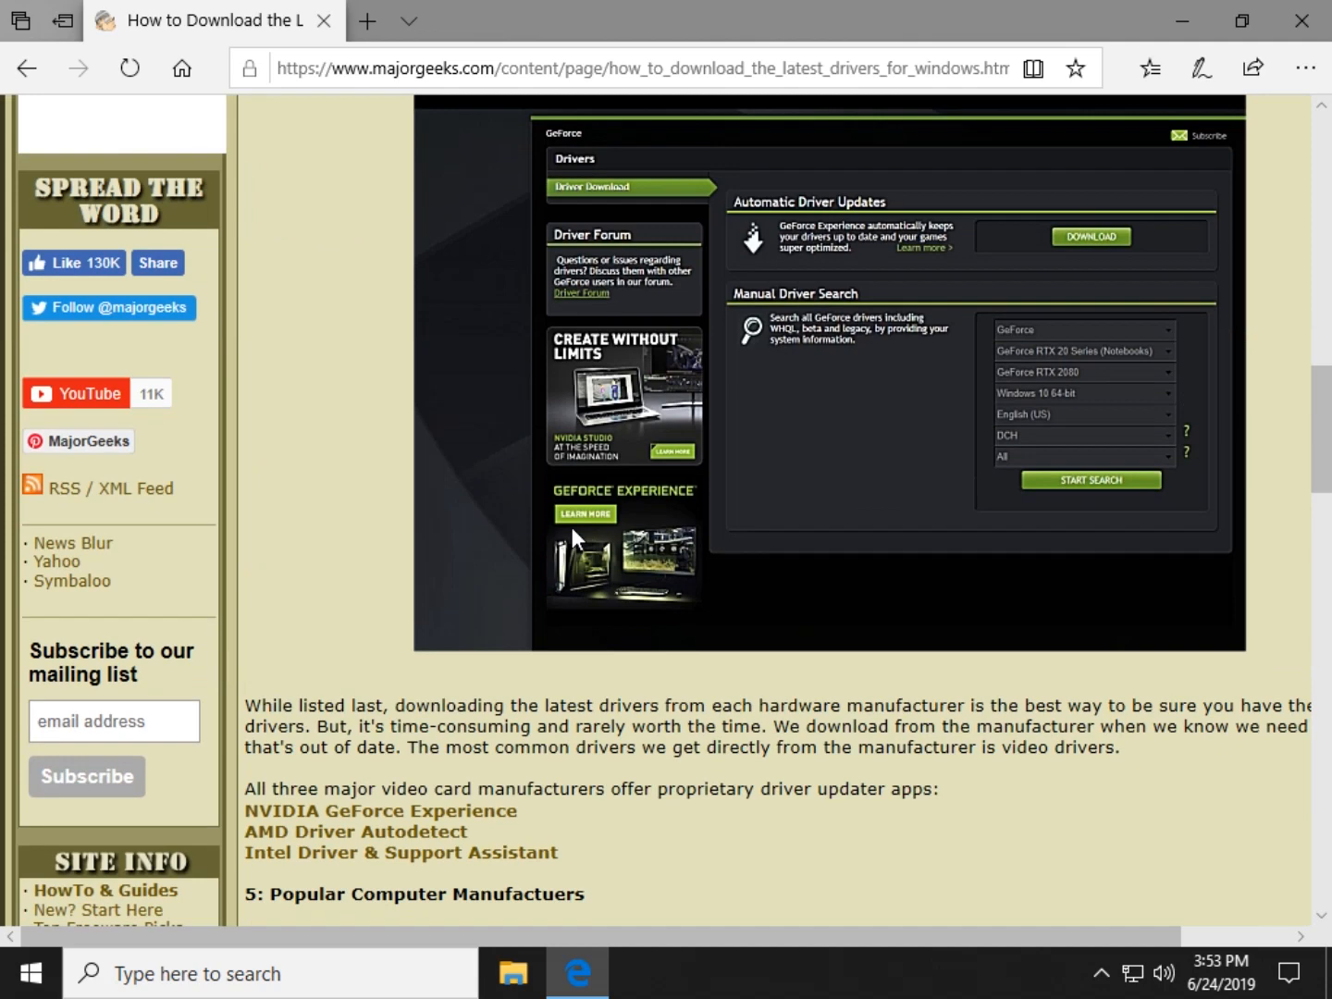
{"action": "scroll", "scroll_direction": "down", "scroll_amount": 3}
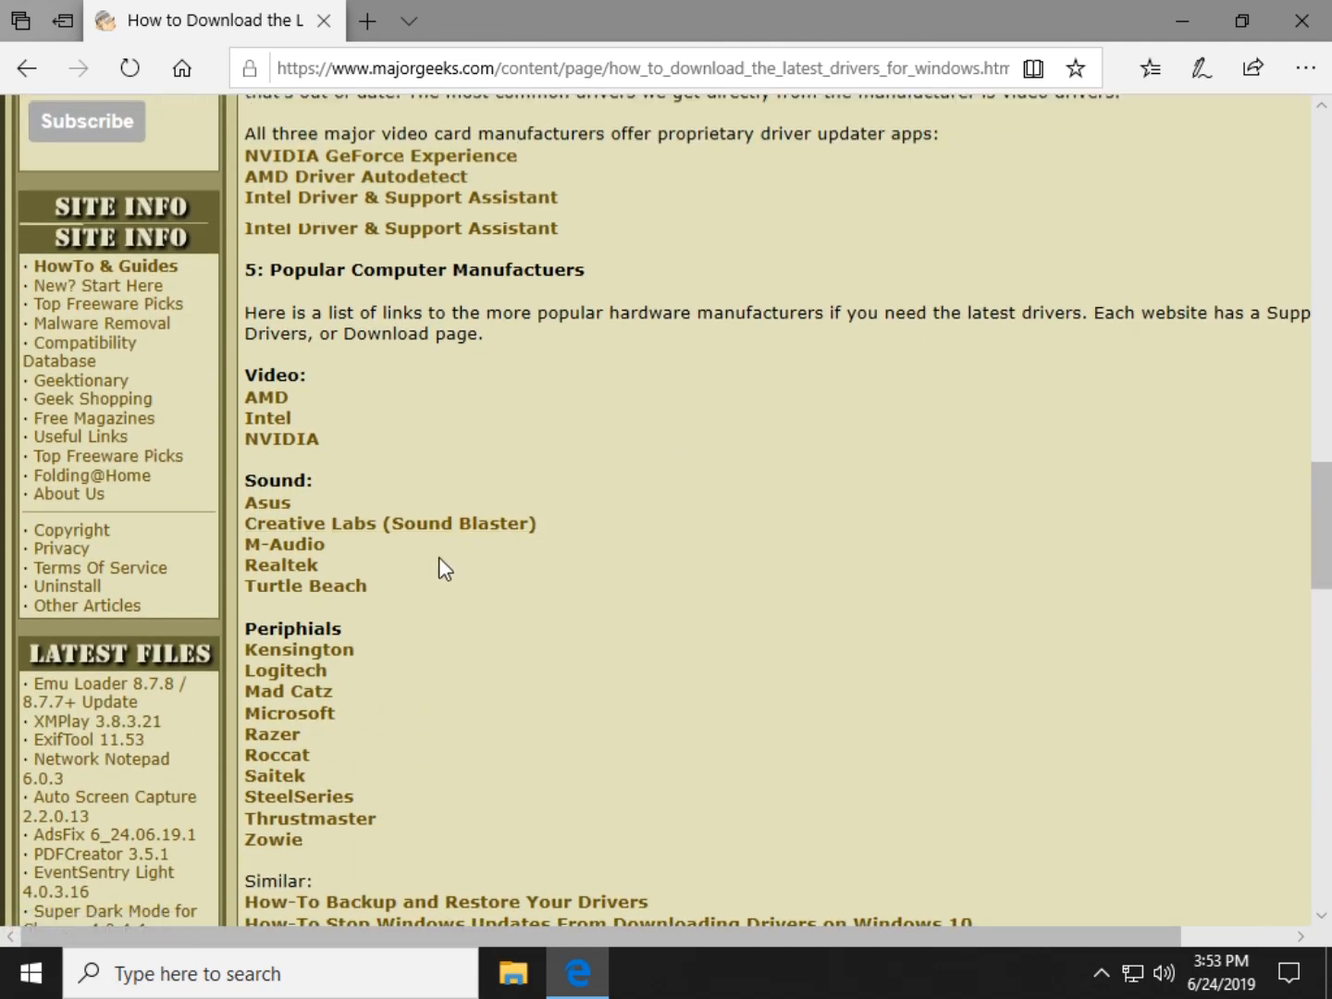
{"action": "scroll", "scroll_direction": "down", "scroll_amount": 3}
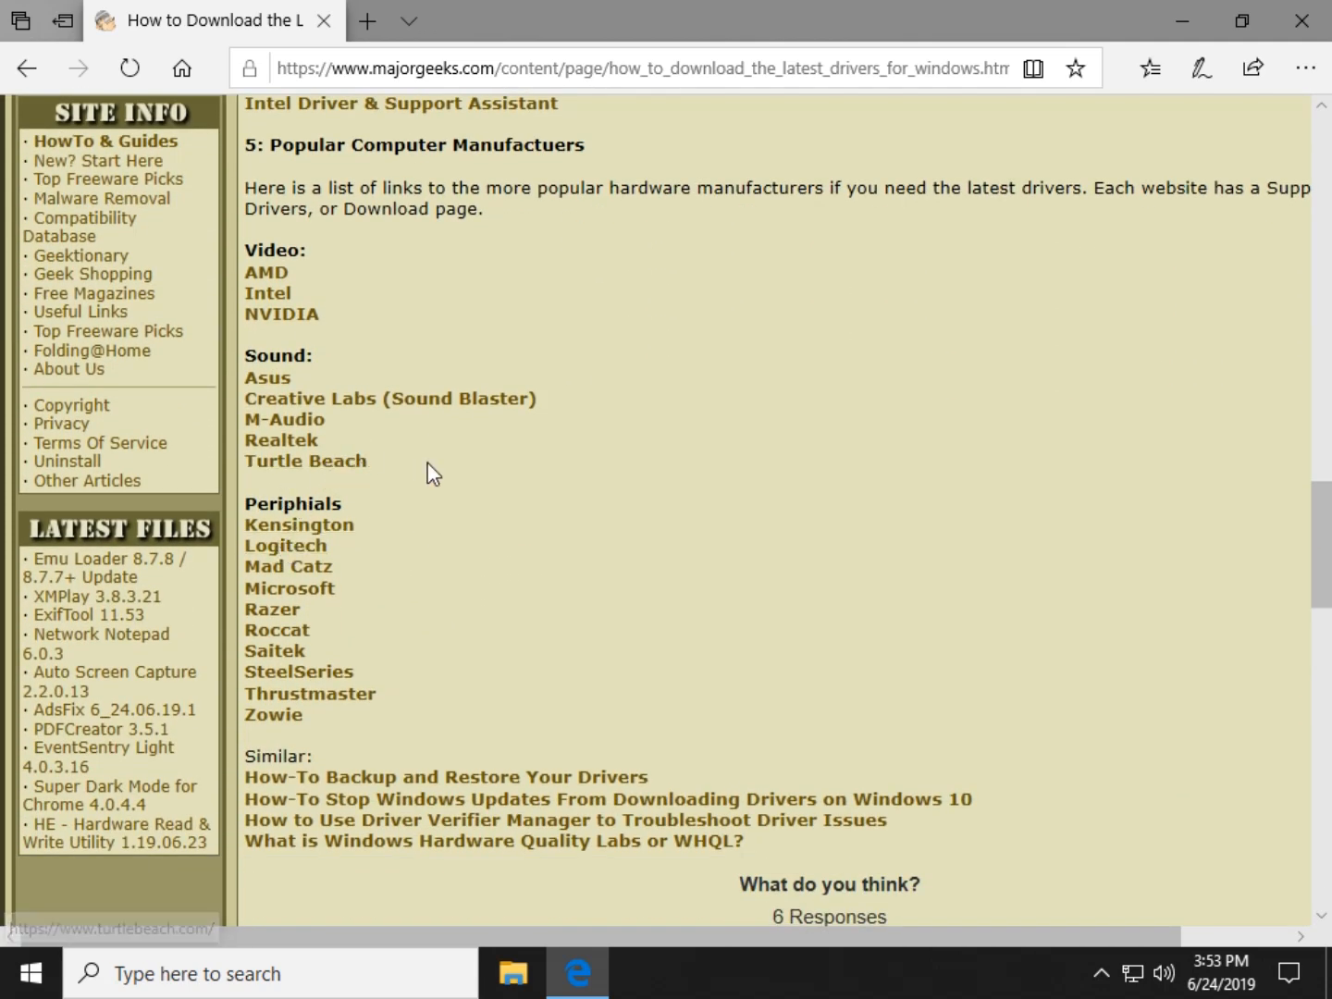
{"action": "scroll", "scroll_direction": "up", "scroll_amount": 3}
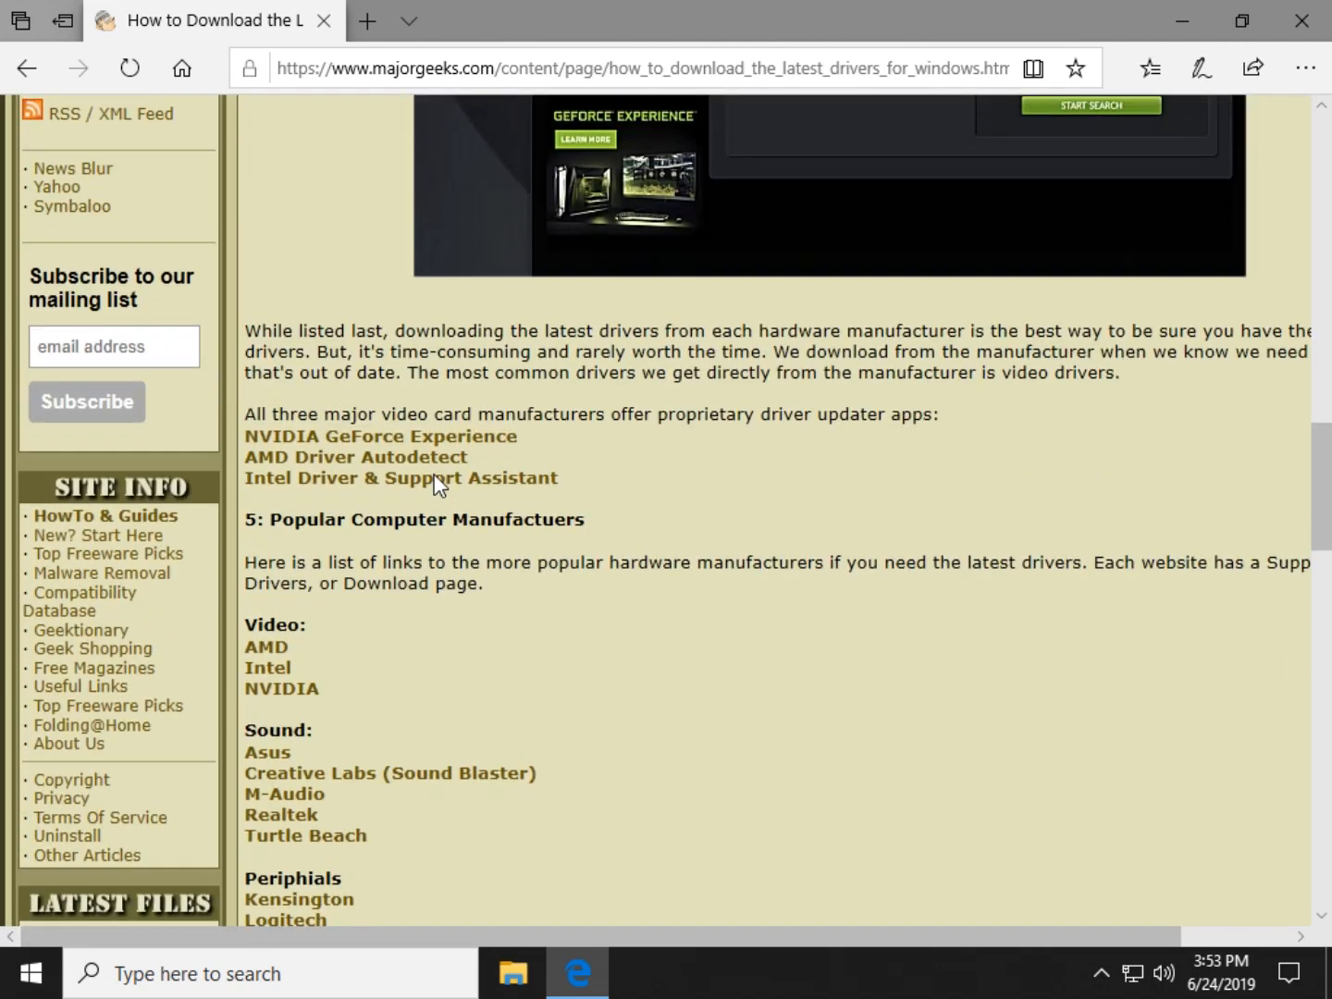
{"action": "left_click", "coordinate": [368, 20]}
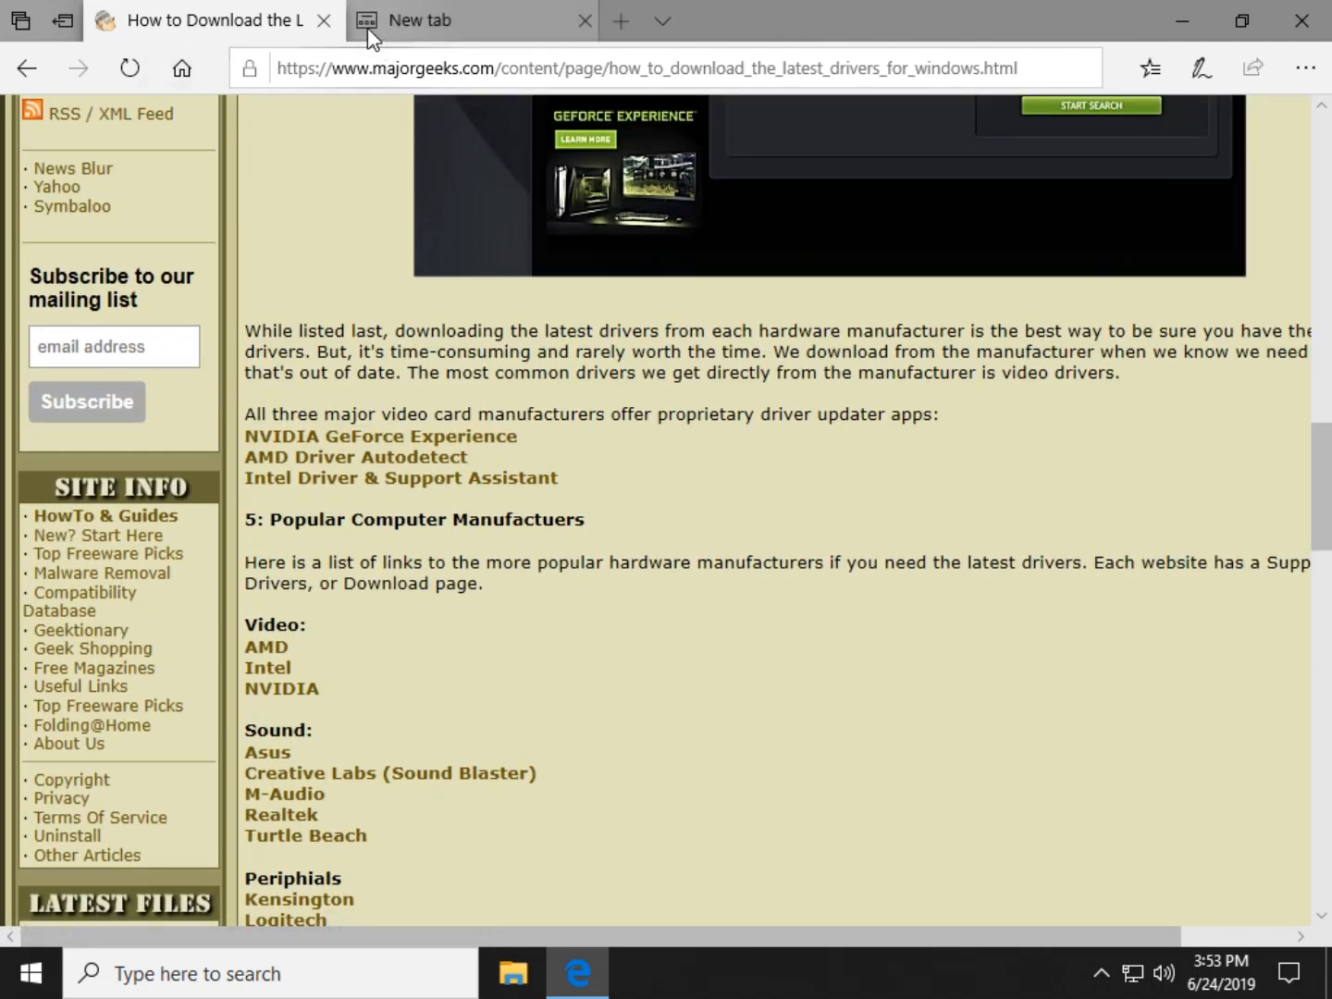
Go to hp.com and reach Software & Drivers through the site menu's Support section
{"action": "type", "text": "hp.cpo"}
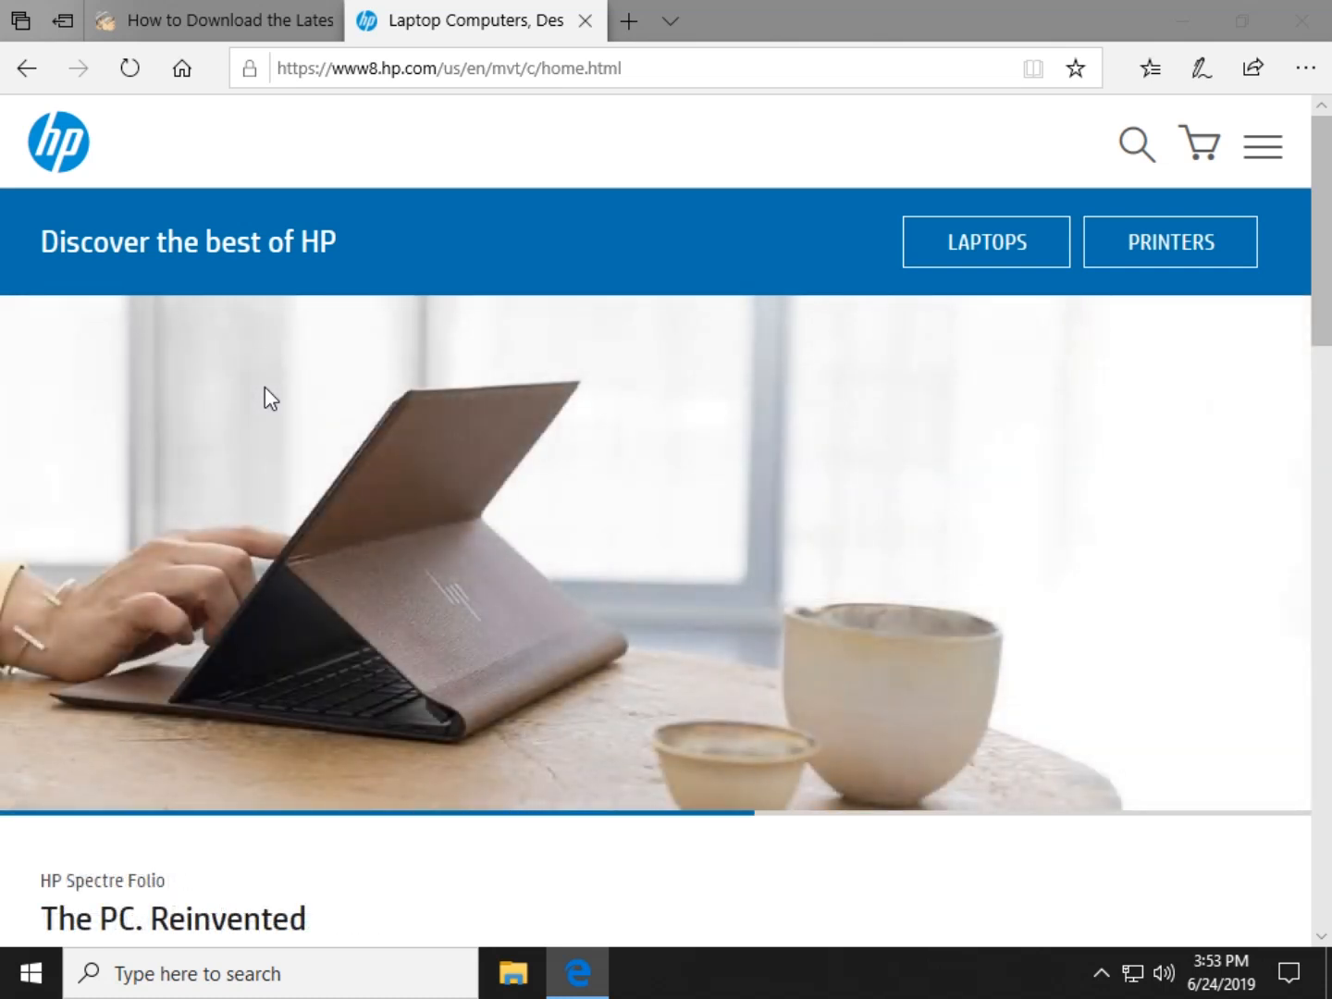
{"action": "scroll", "scroll_direction": "down", "scroll_amount": 3}
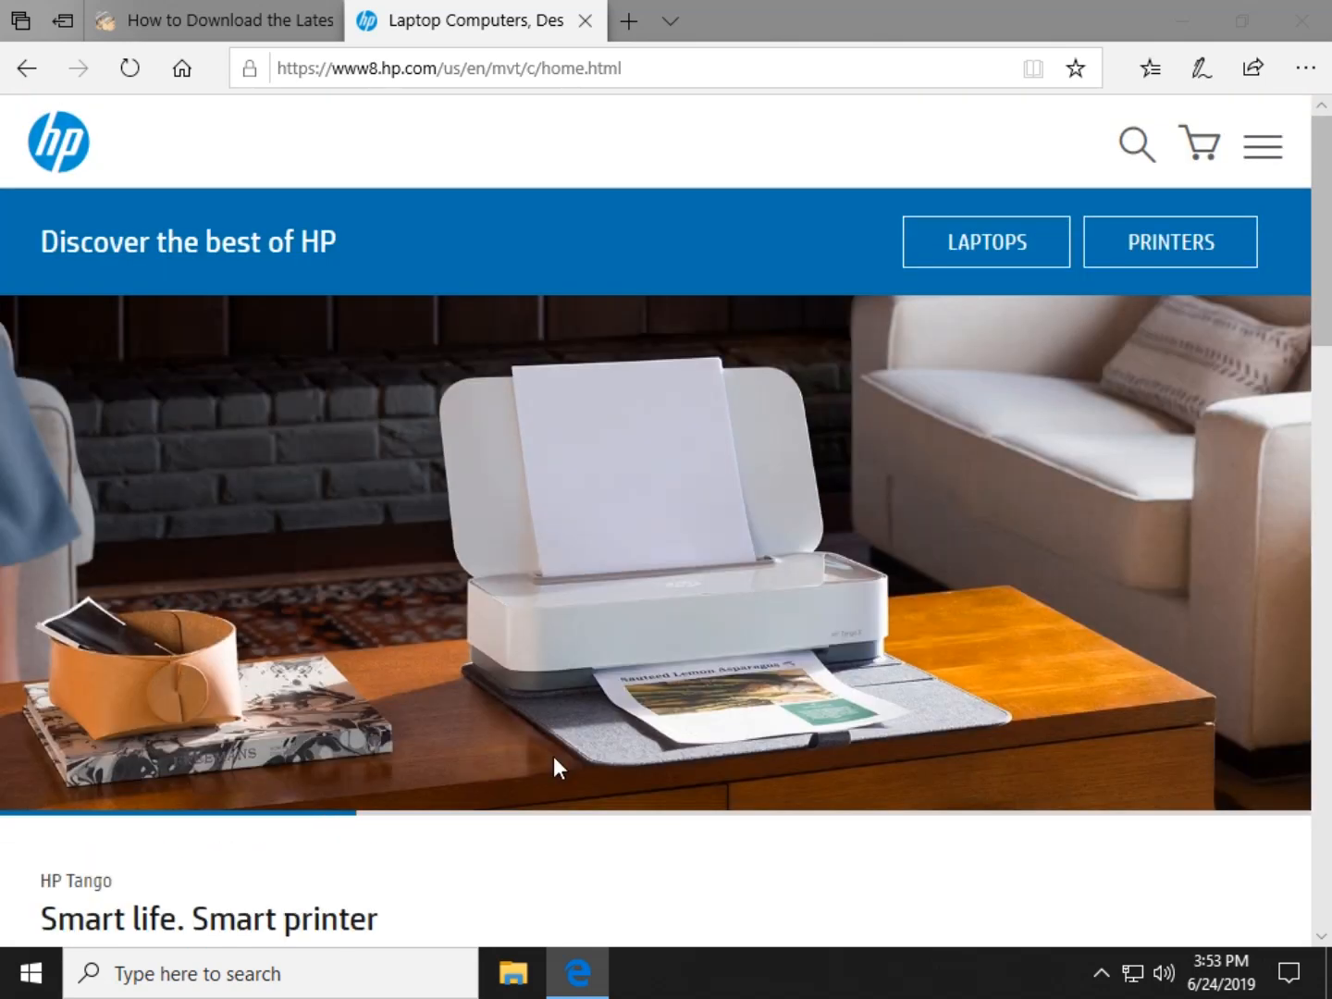
{"action": "left_click", "coordinate": [1262, 146]}
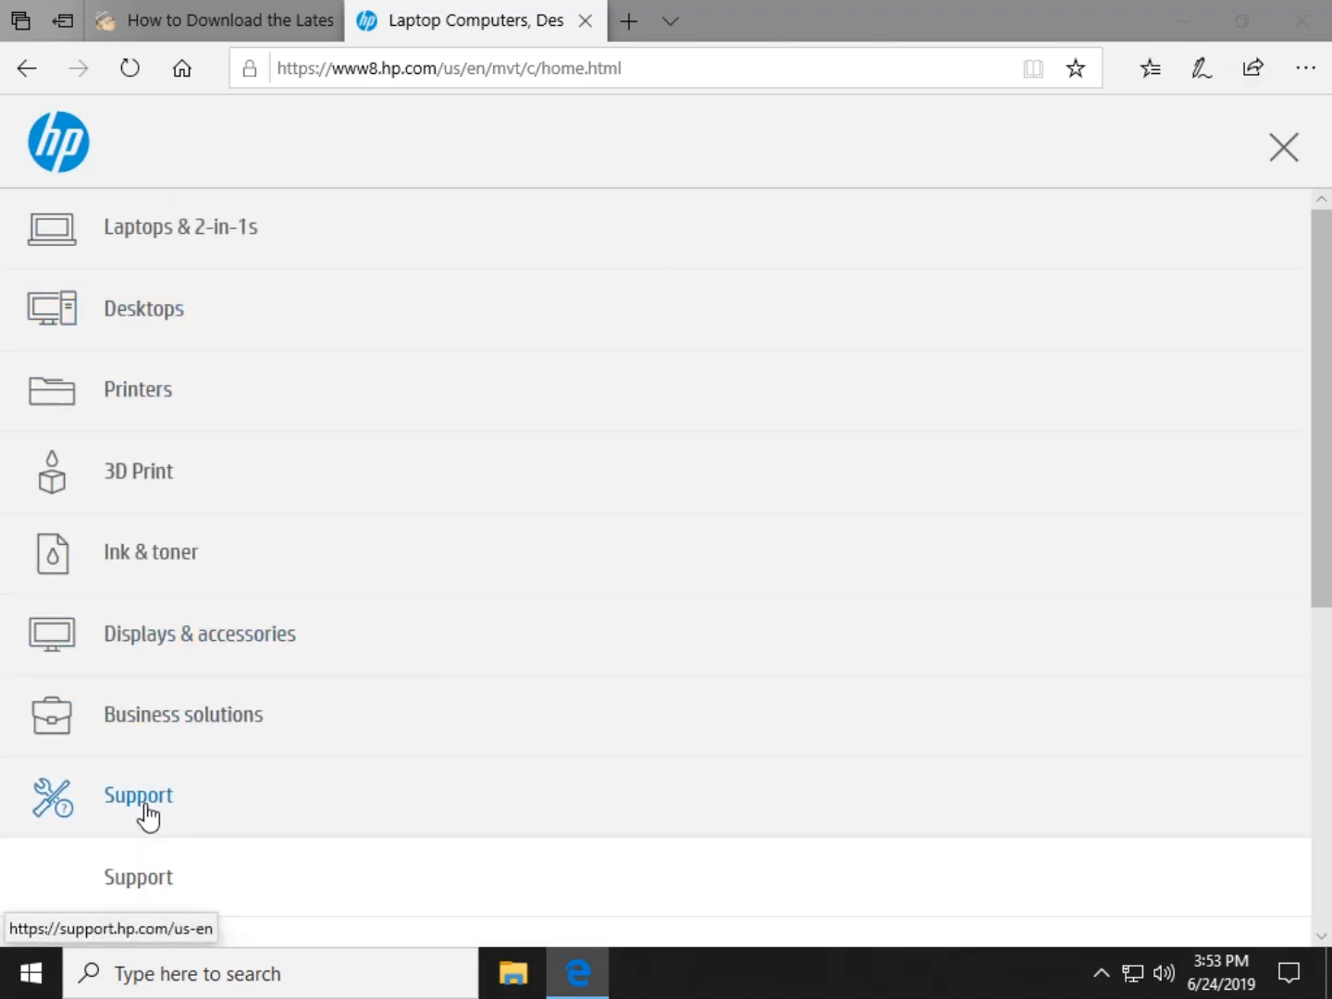
{"action": "left_click", "coordinate": [149, 797]}
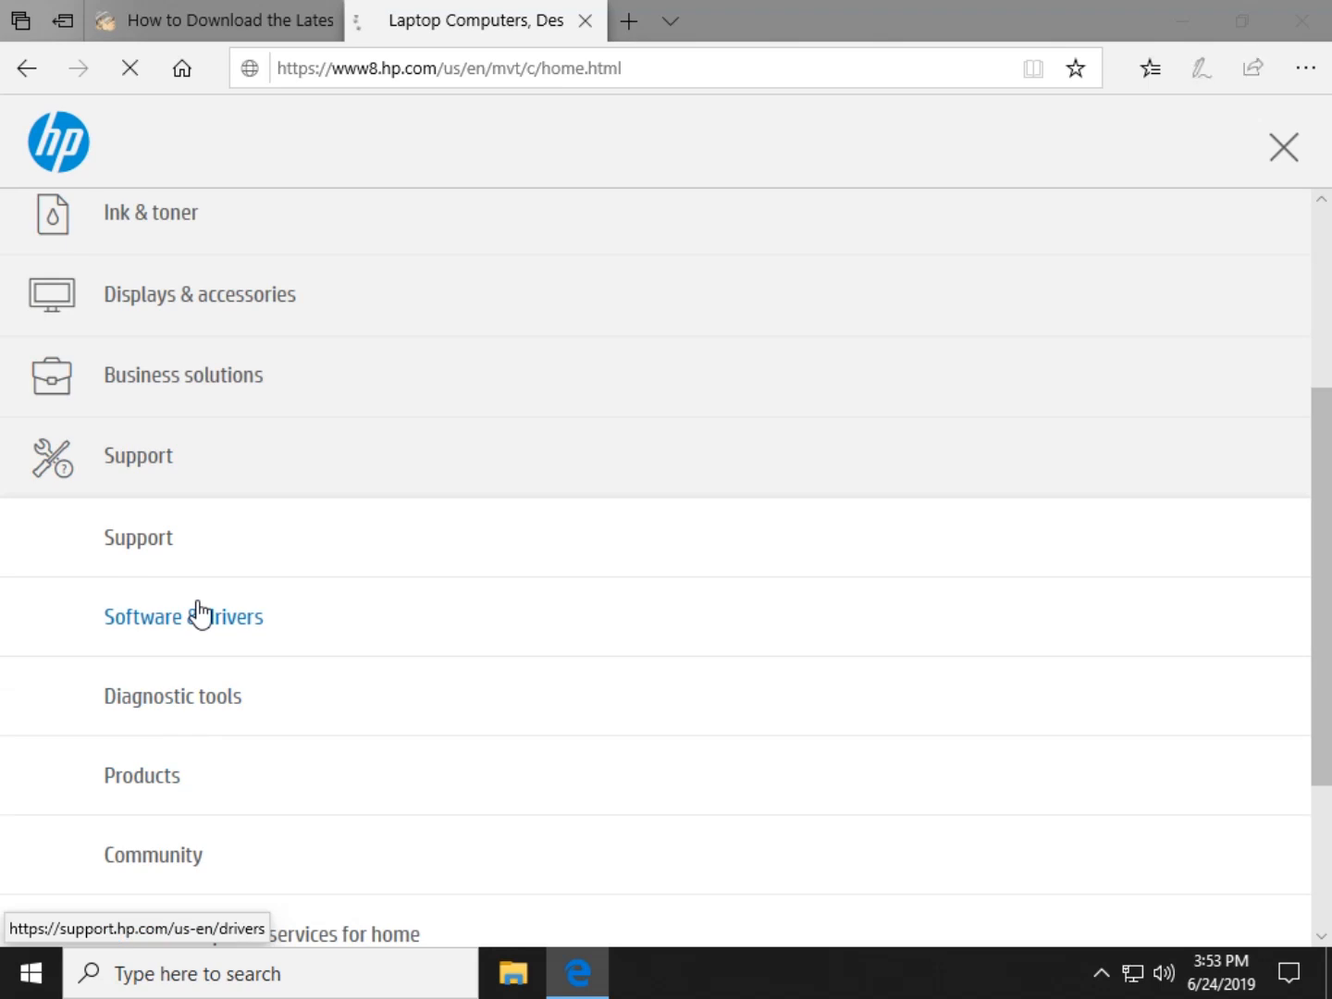
{"action": "left_click", "coordinate": [183, 616]}
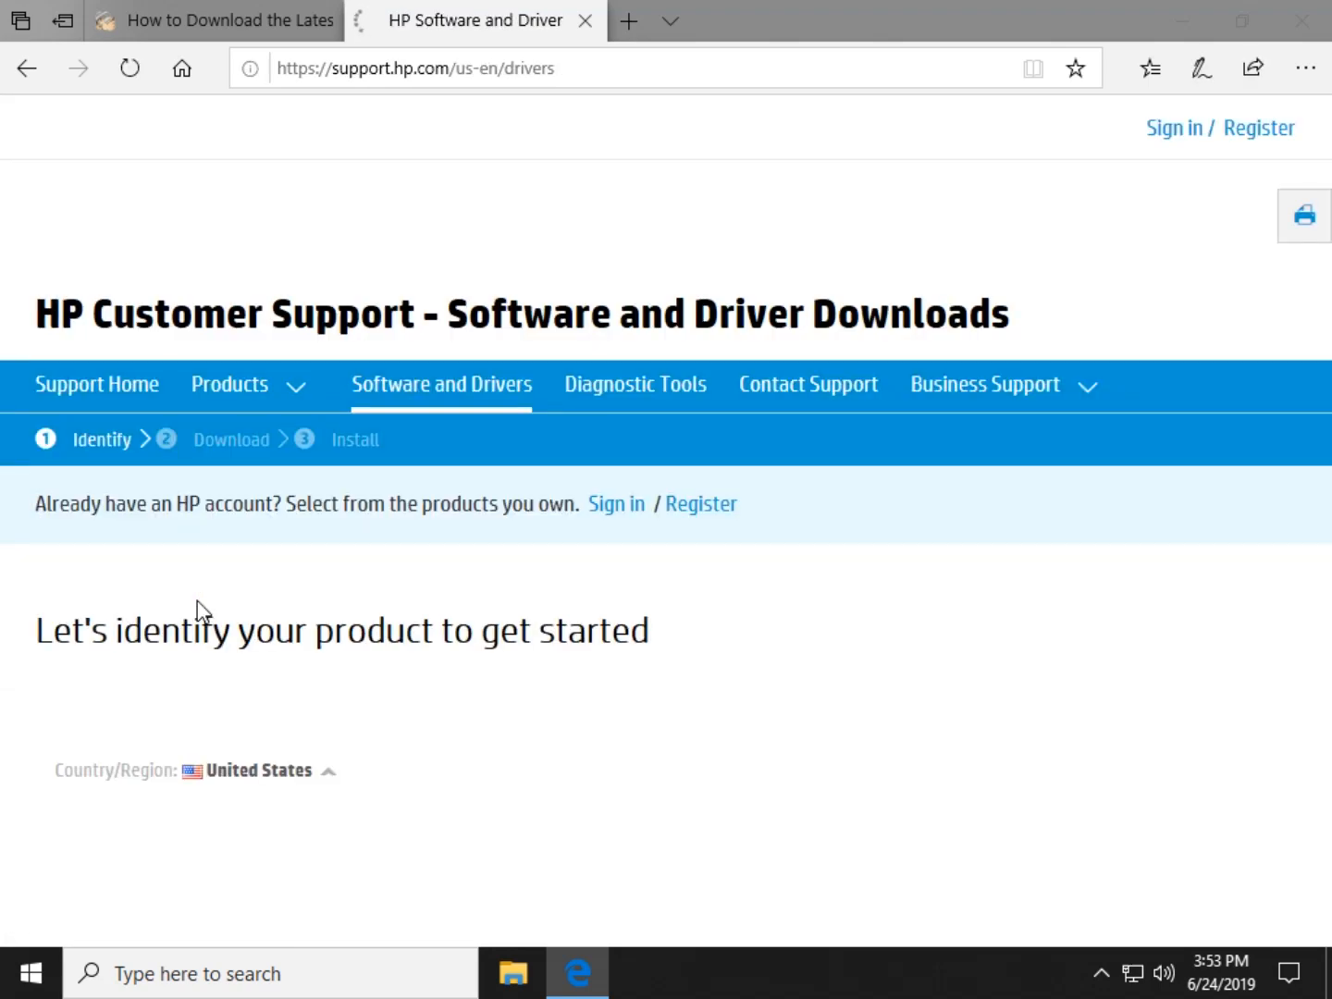
Choose Laptop as the product type and focus the serial number box on the 'Identify your laptop' page
{"action": "scroll", "scroll_direction": "down", "scroll_amount": 3}
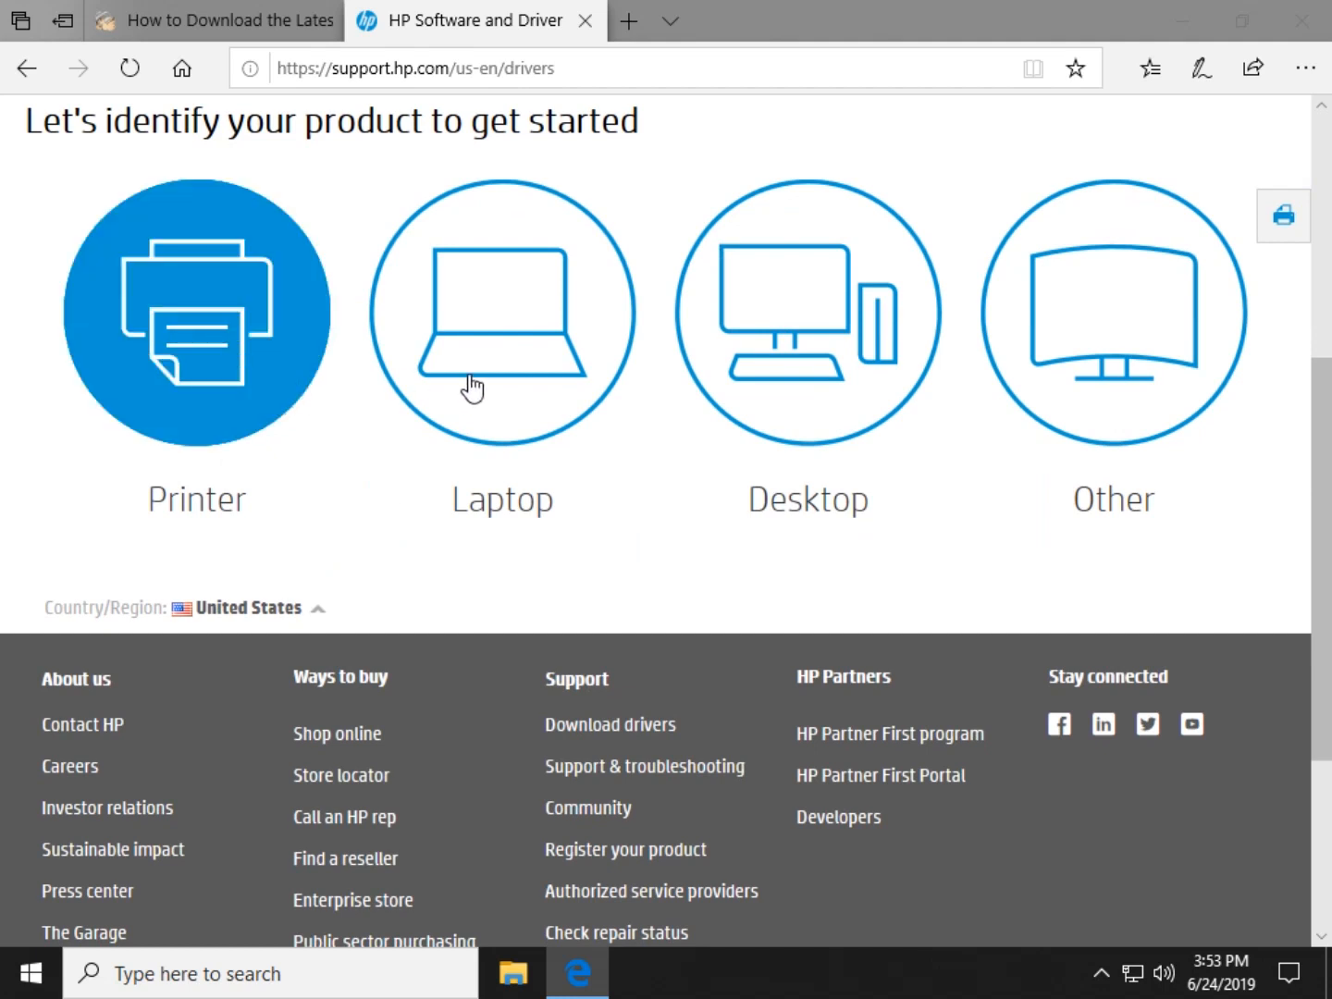
{"action": "mouse_move", "coordinate": [502, 347]}
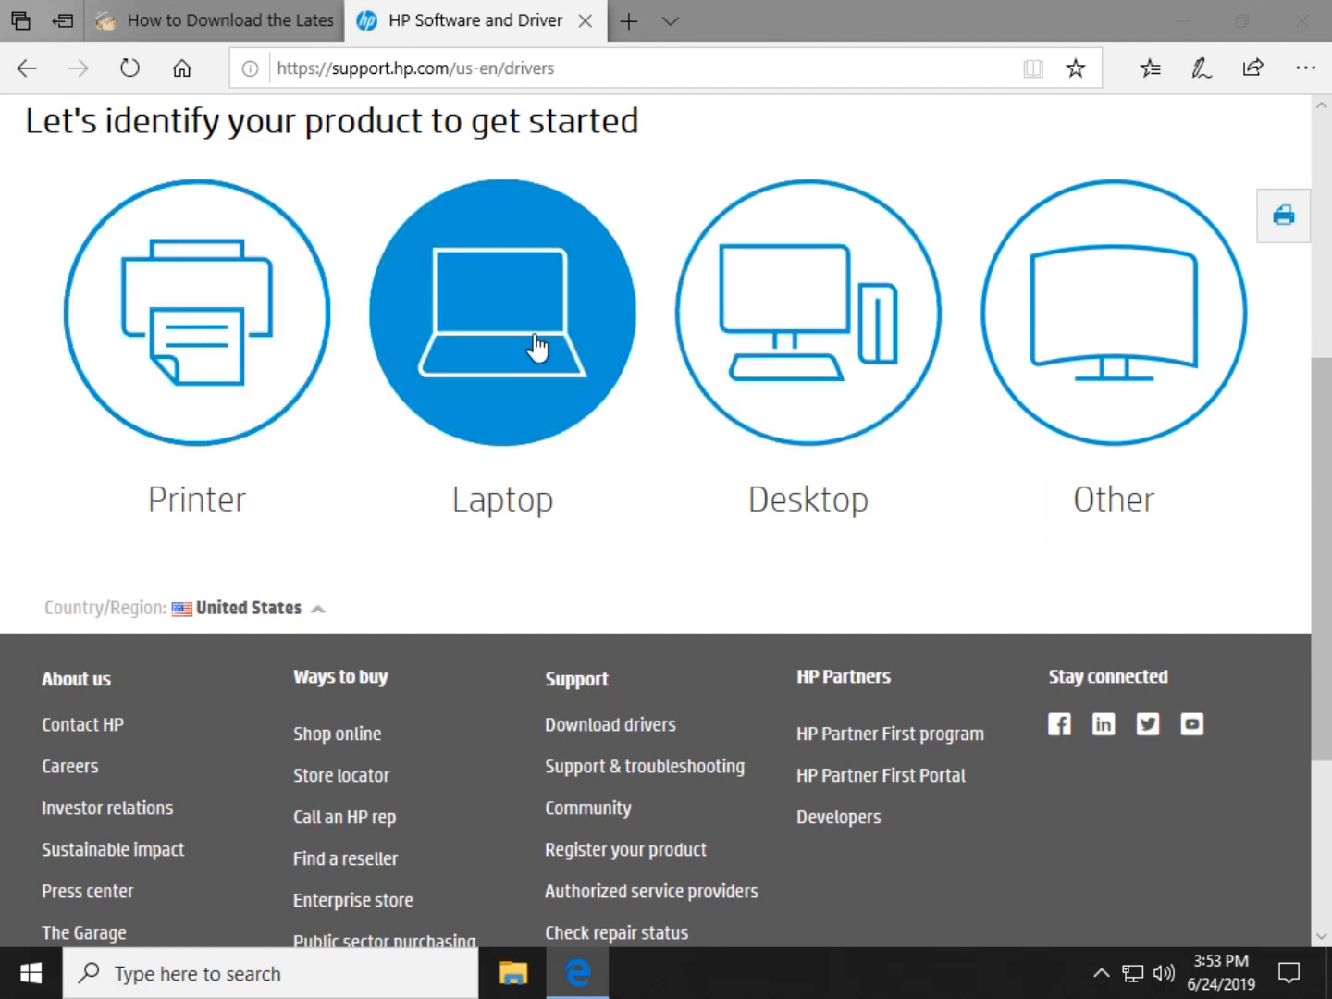
{"action": "left_click", "coordinate": [501, 315]}
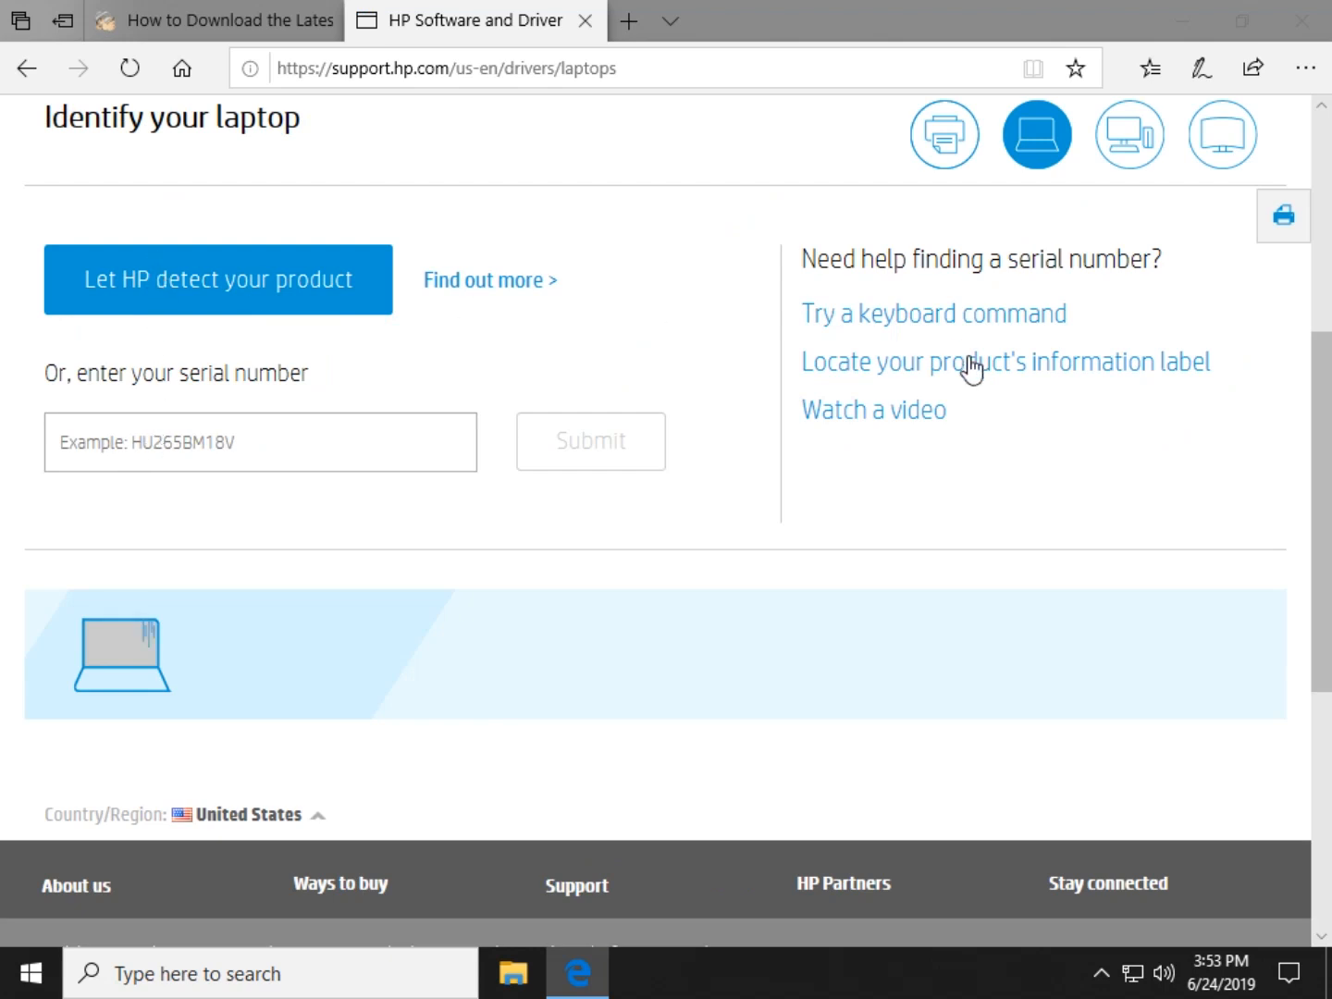
{"action": "left_click", "coordinate": [260, 441]}
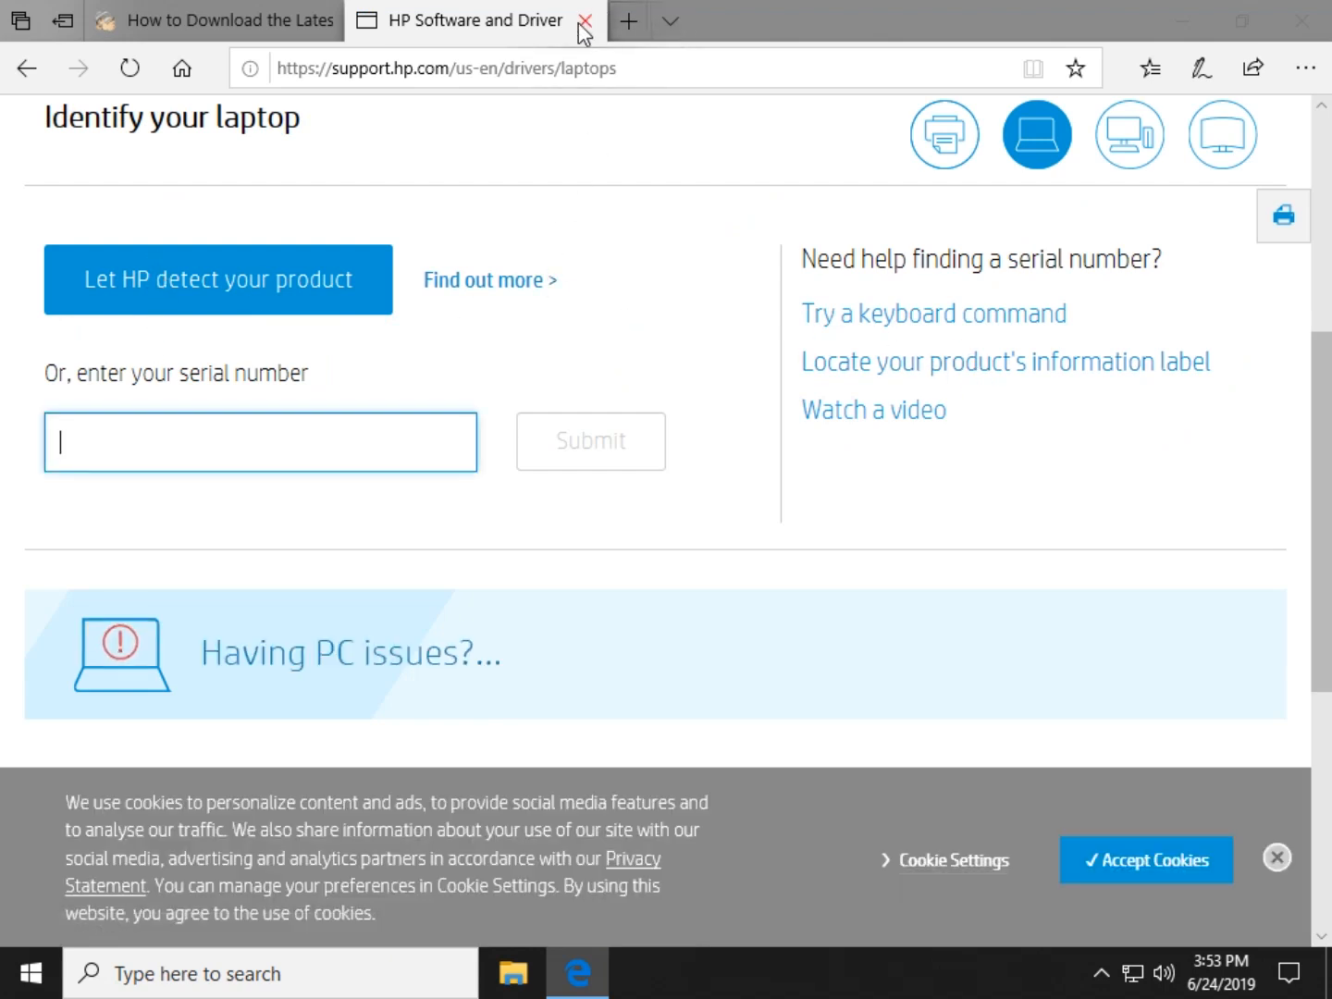
Close the HP tab and scroll the article past the Sound and Peripherals links to the Similar links and reactions
{"action": "left_click", "coordinate": [584, 20]}
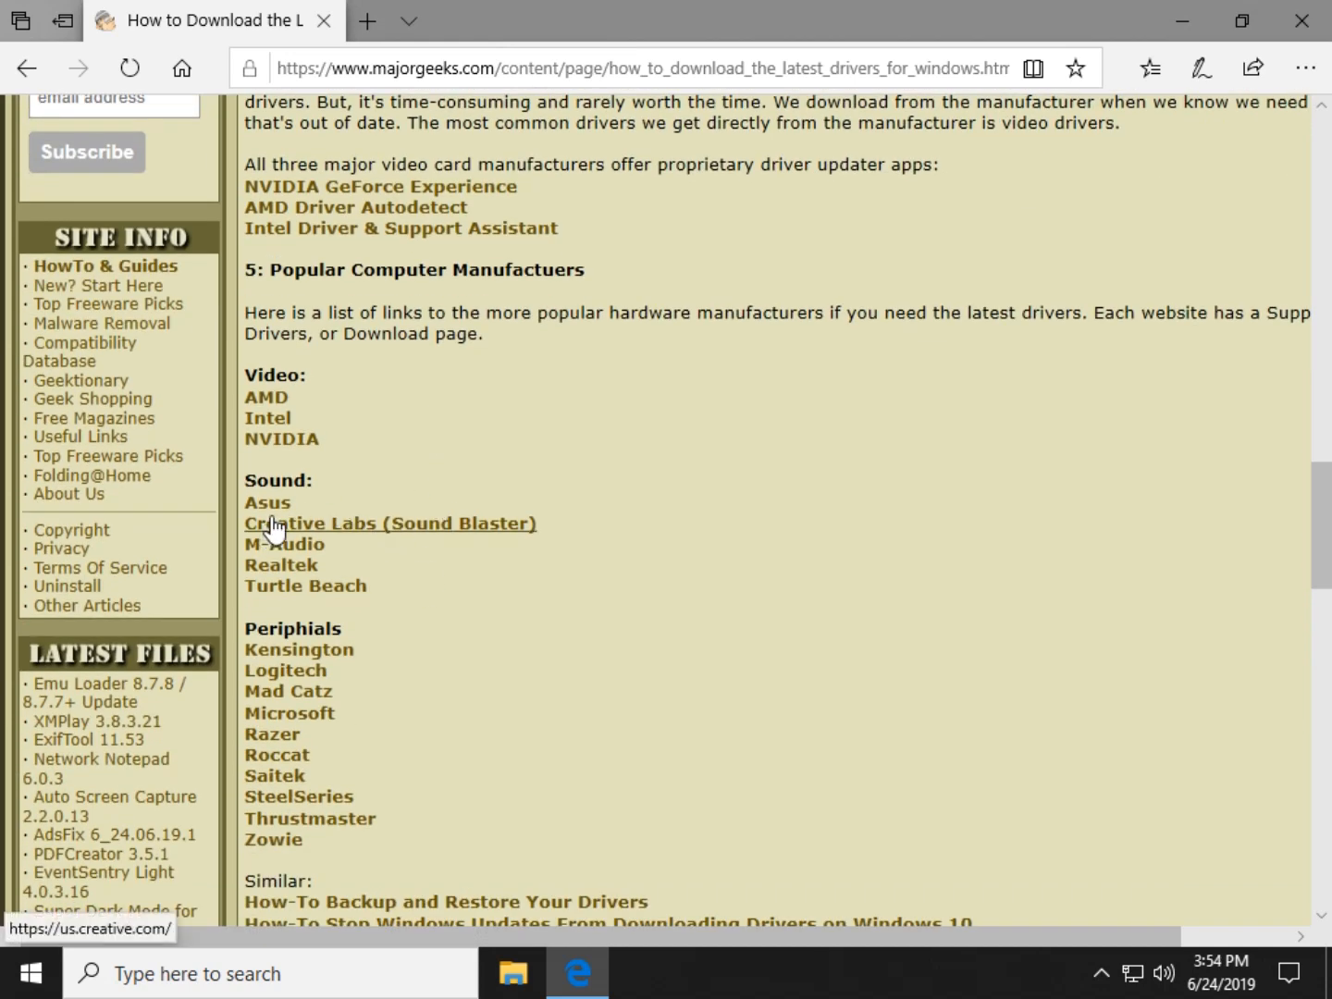
{"action": "mouse_move", "coordinate": [361, 552]}
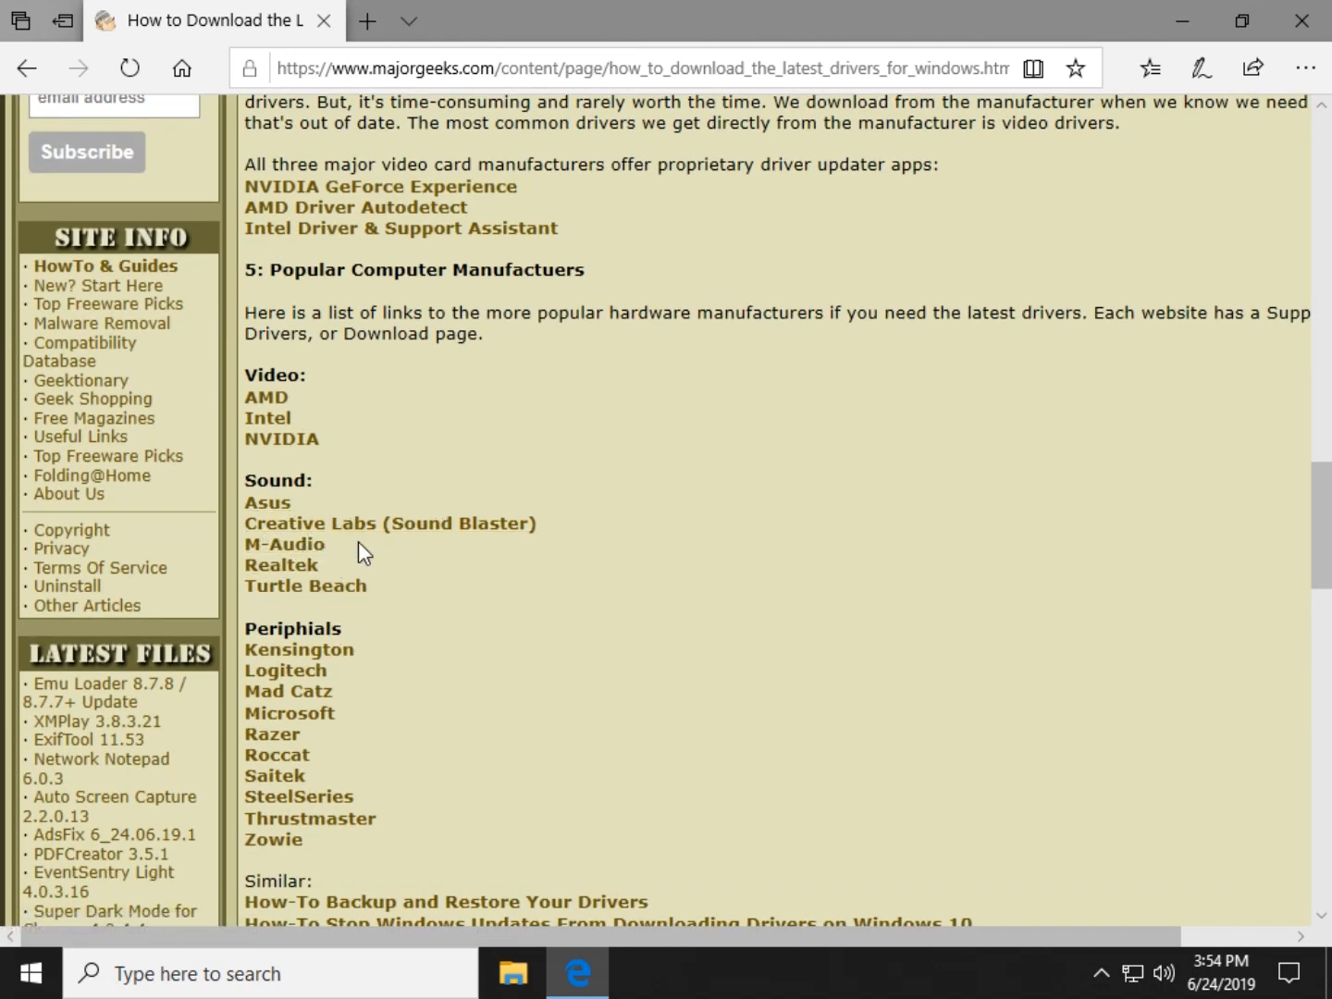
{"action": "mouse_move", "coordinate": [356, 546]}
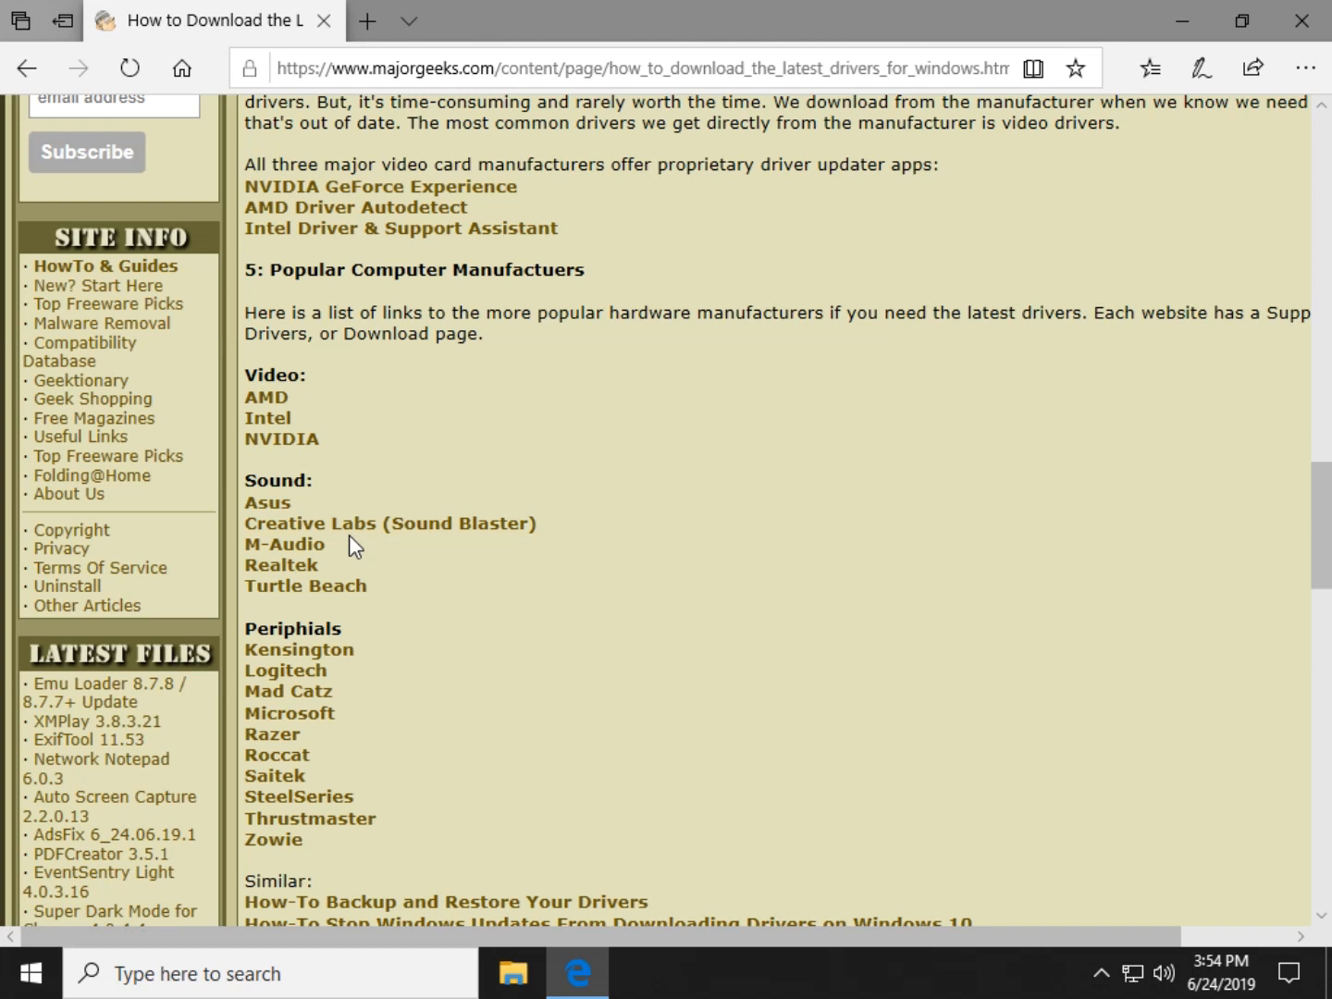
{"action": "mouse_move", "coordinate": [310, 550]}
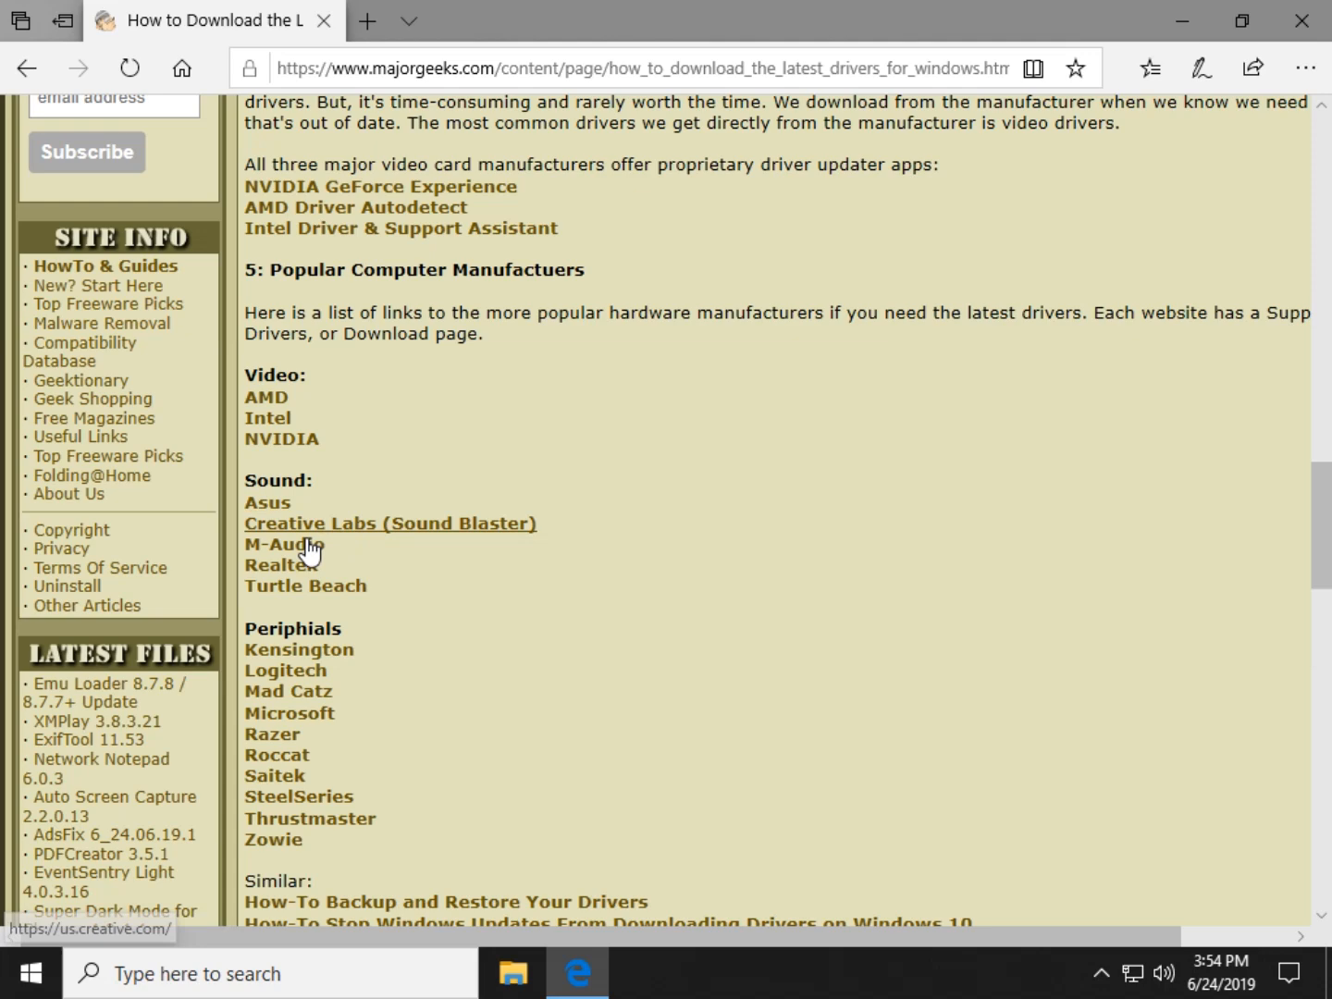
{"action": "mouse_move", "coordinate": [280, 564]}
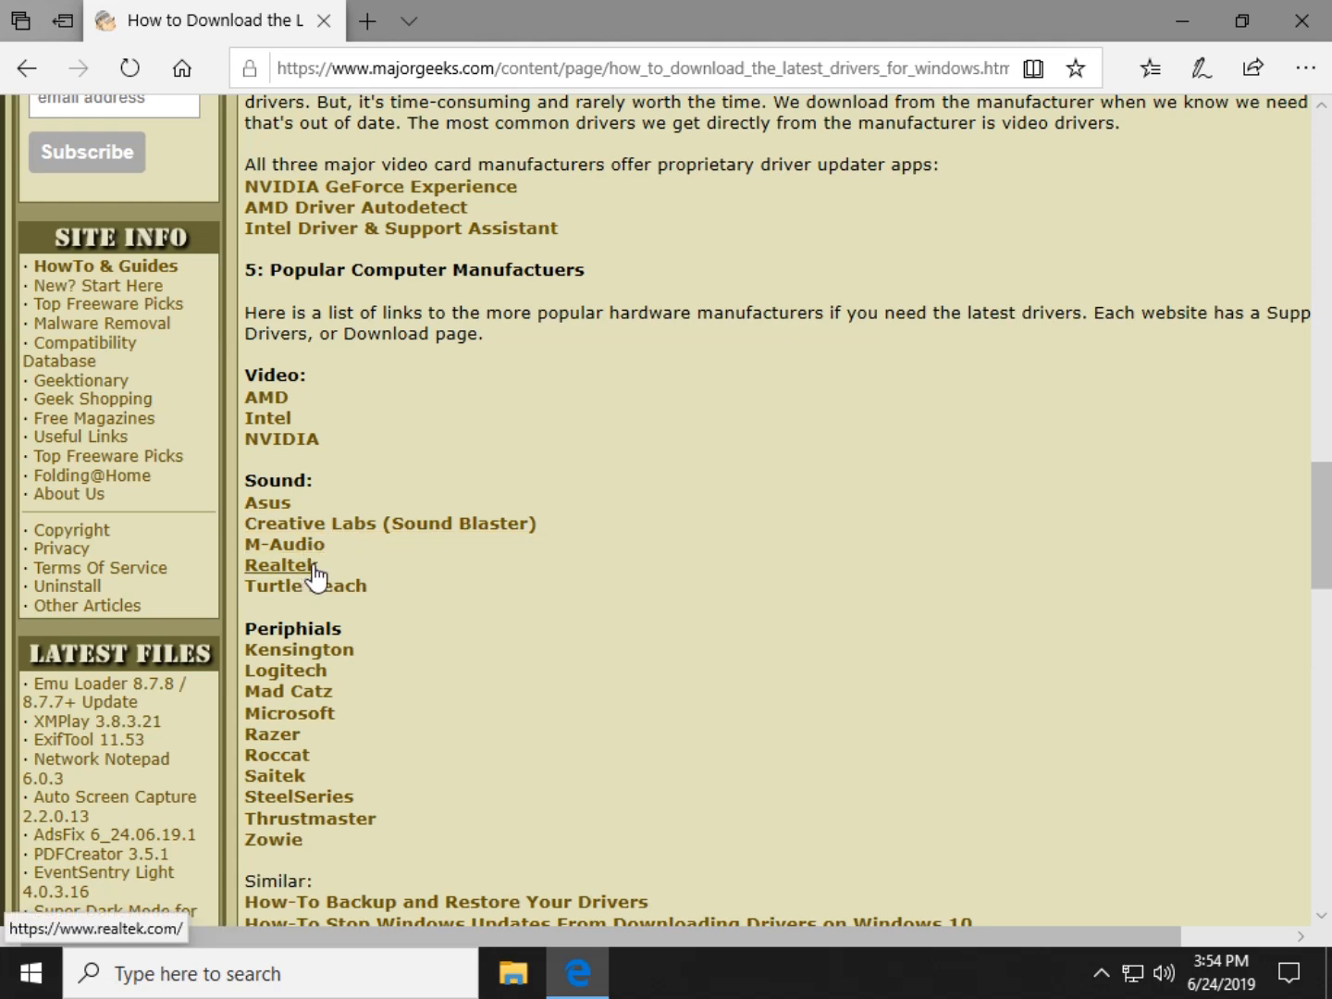
{"action": "scroll", "scroll_direction": "down", "scroll_amount": 3}
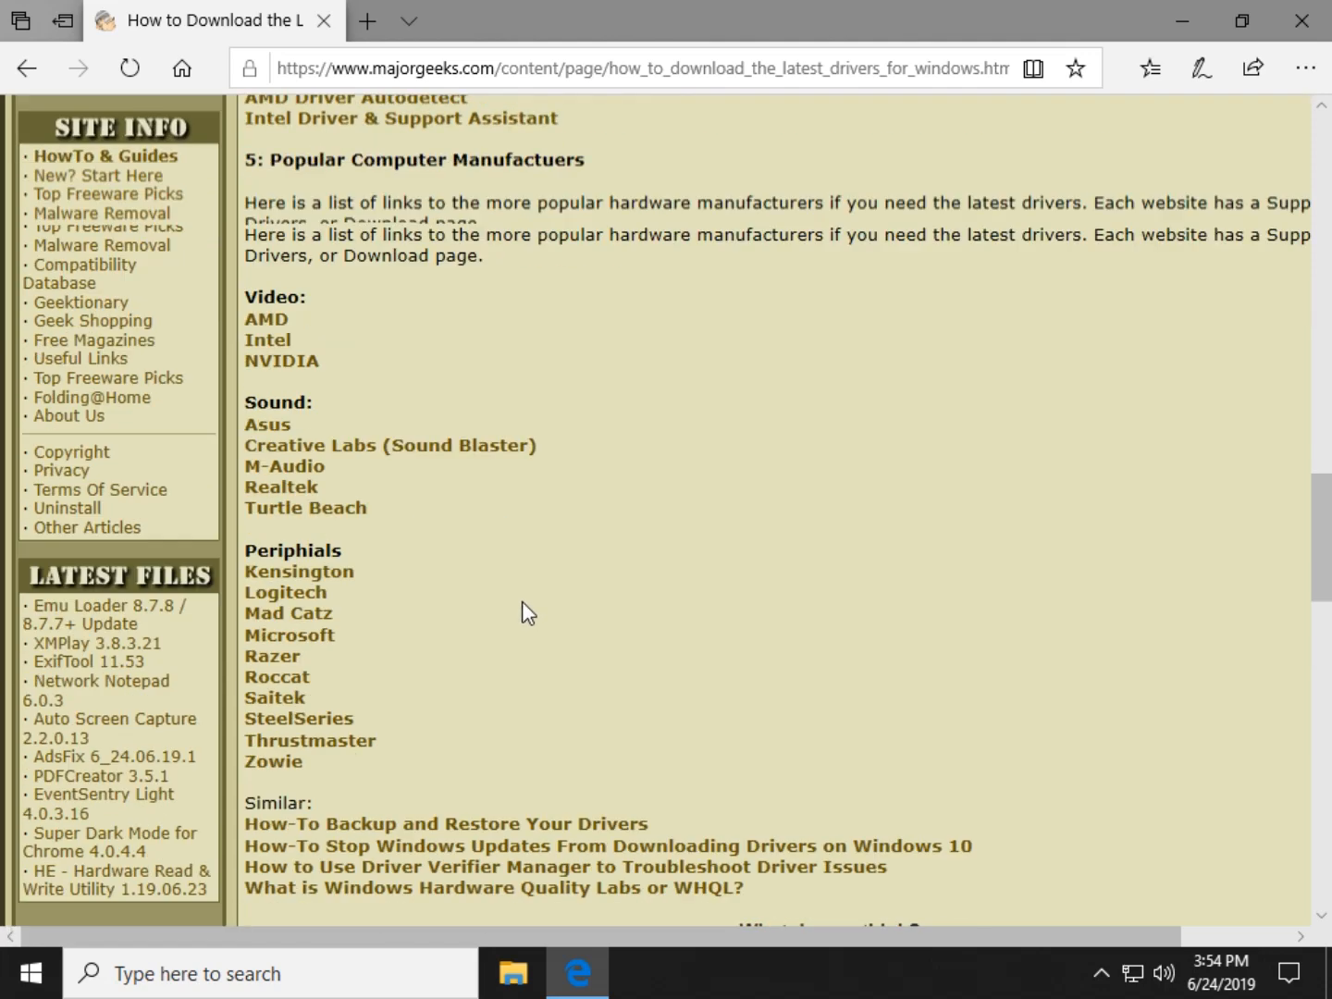
{"action": "scroll", "scroll_direction": "down", "scroll_amount": 3}
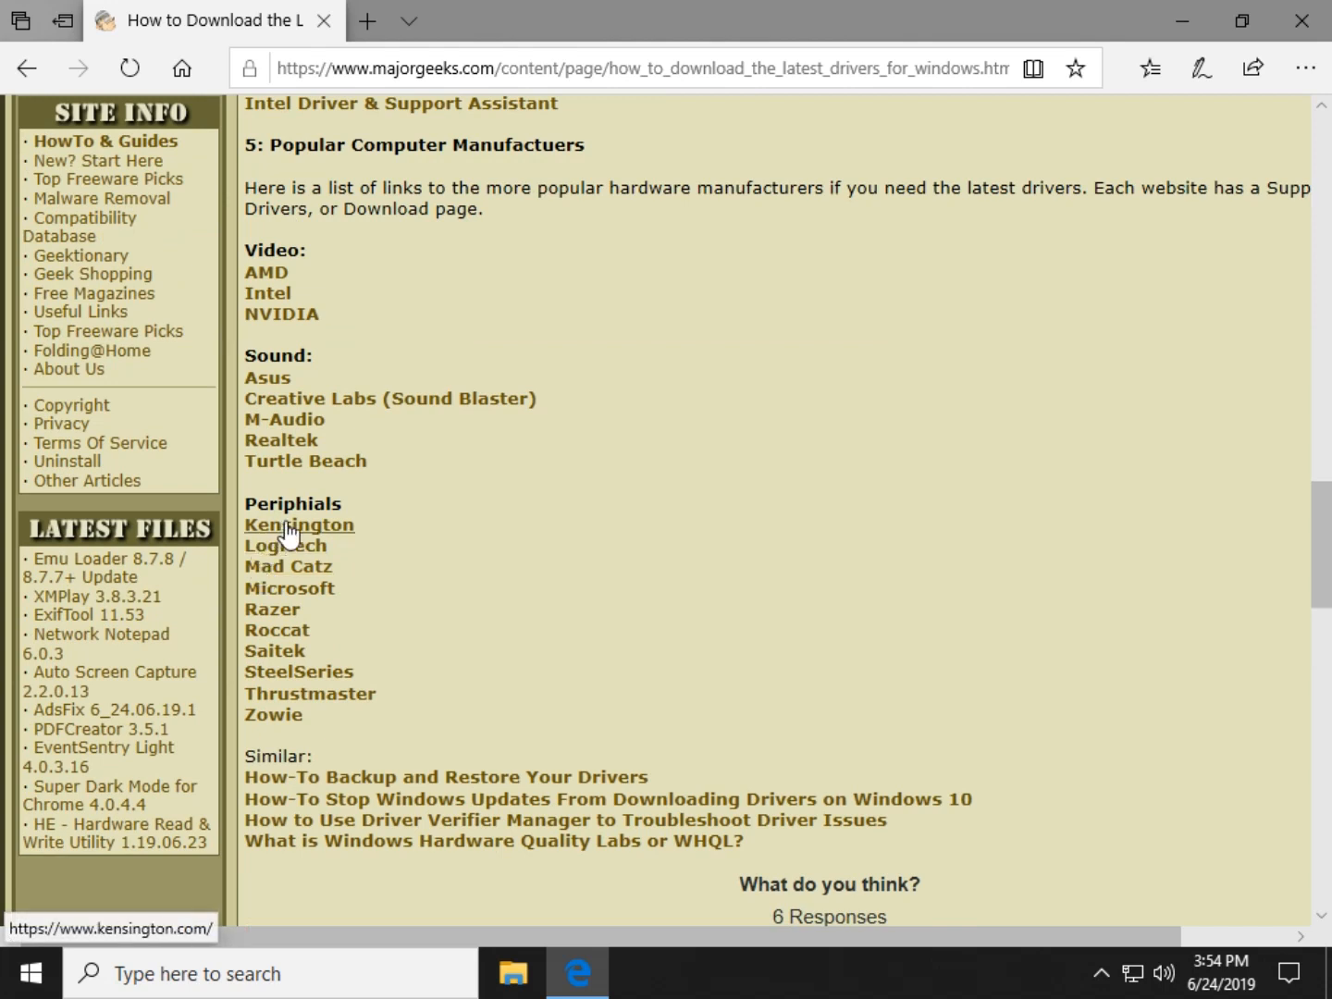
{"action": "mouse_move", "coordinate": [433, 599]}
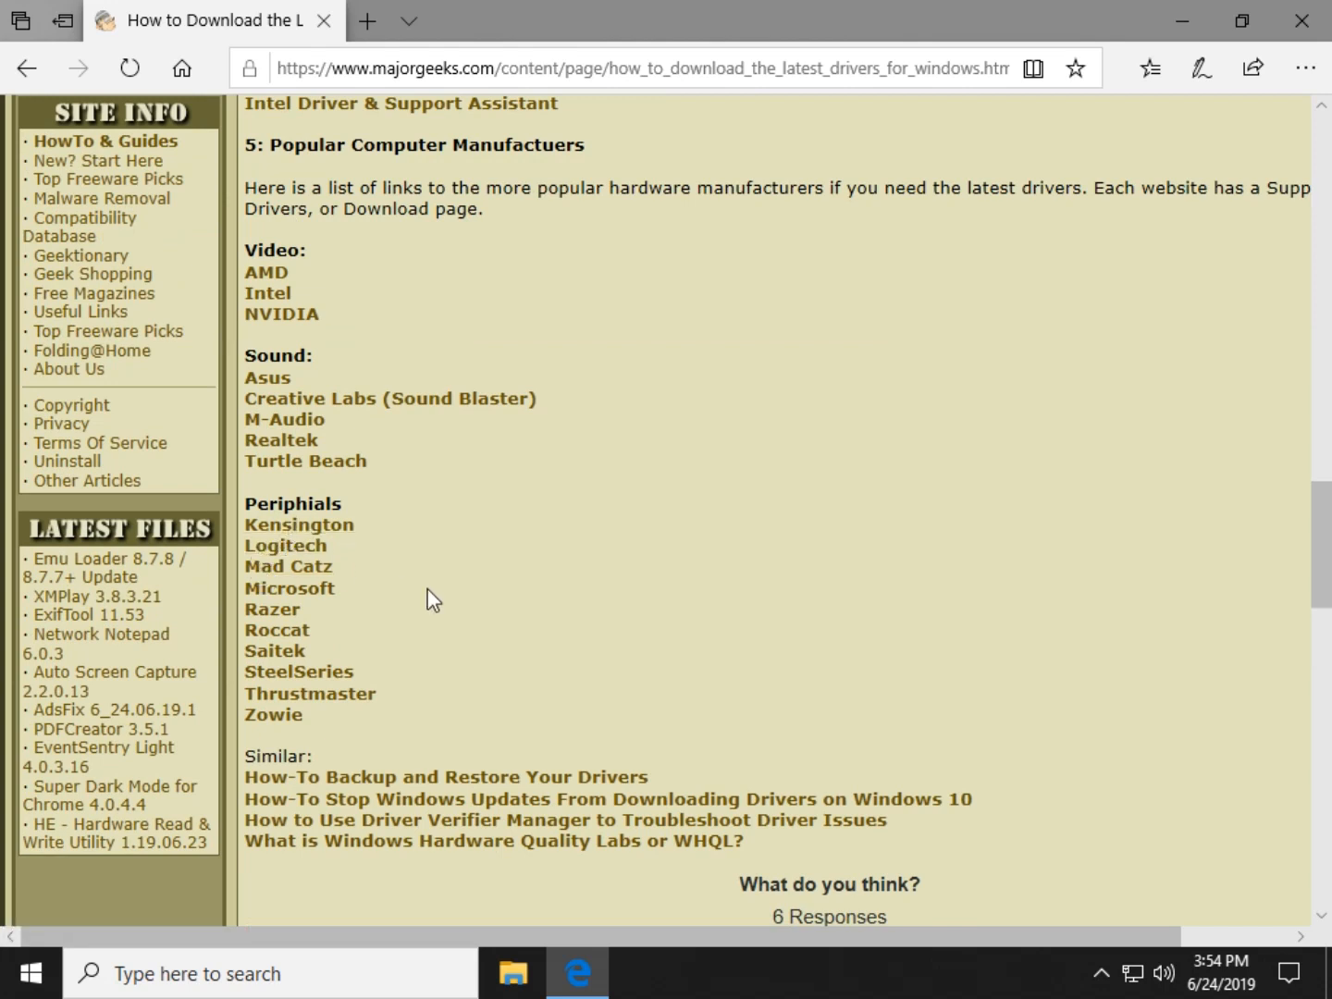
{"action": "mouse_move", "coordinate": [286, 545]}
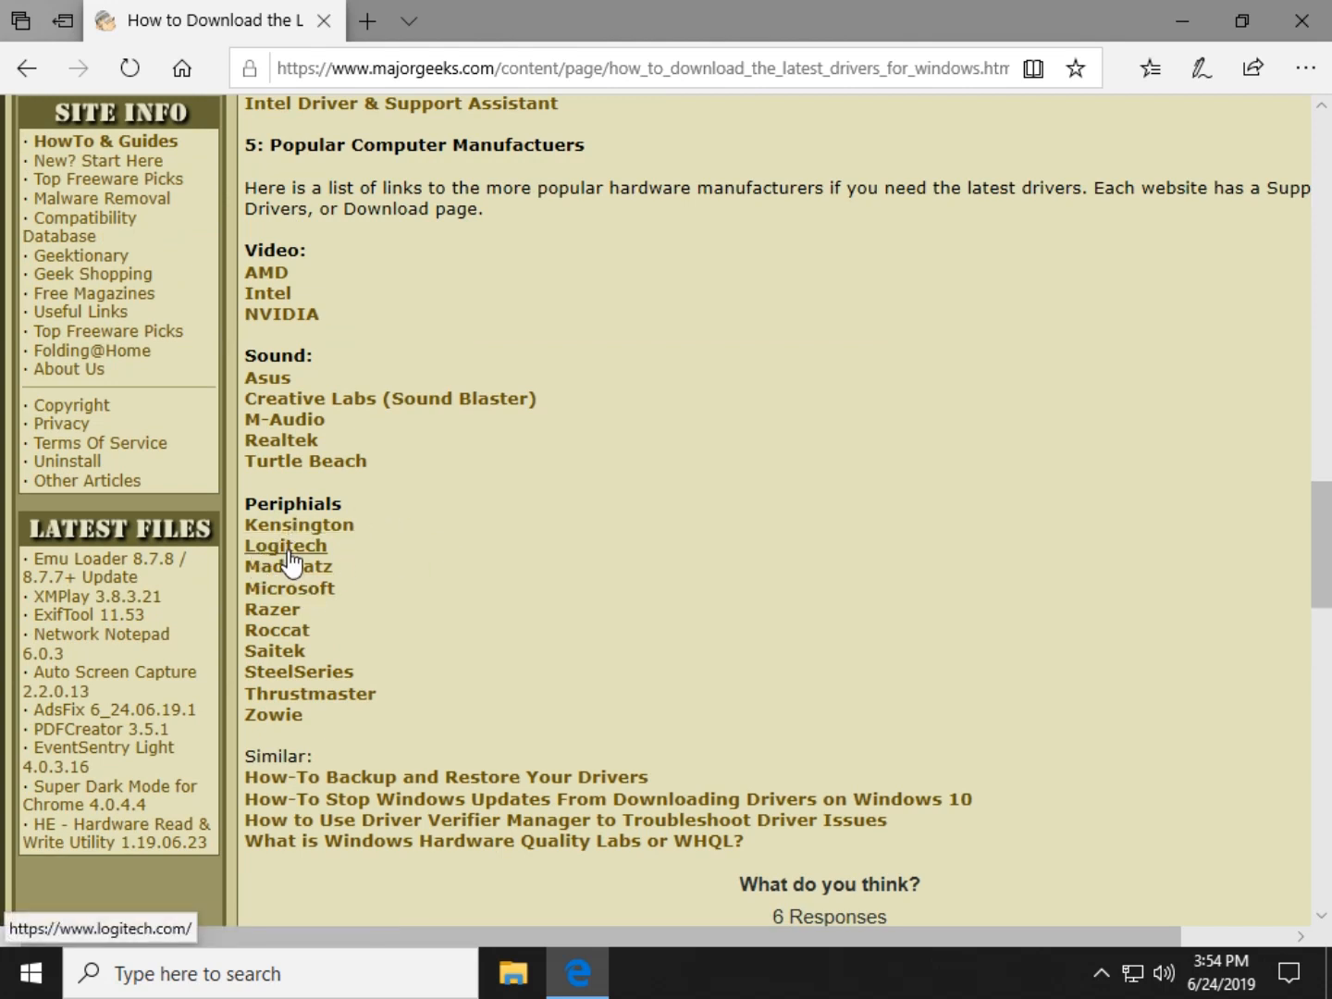
{"action": "scroll", "scroll_direction": "down", "scroll_amount": 3}
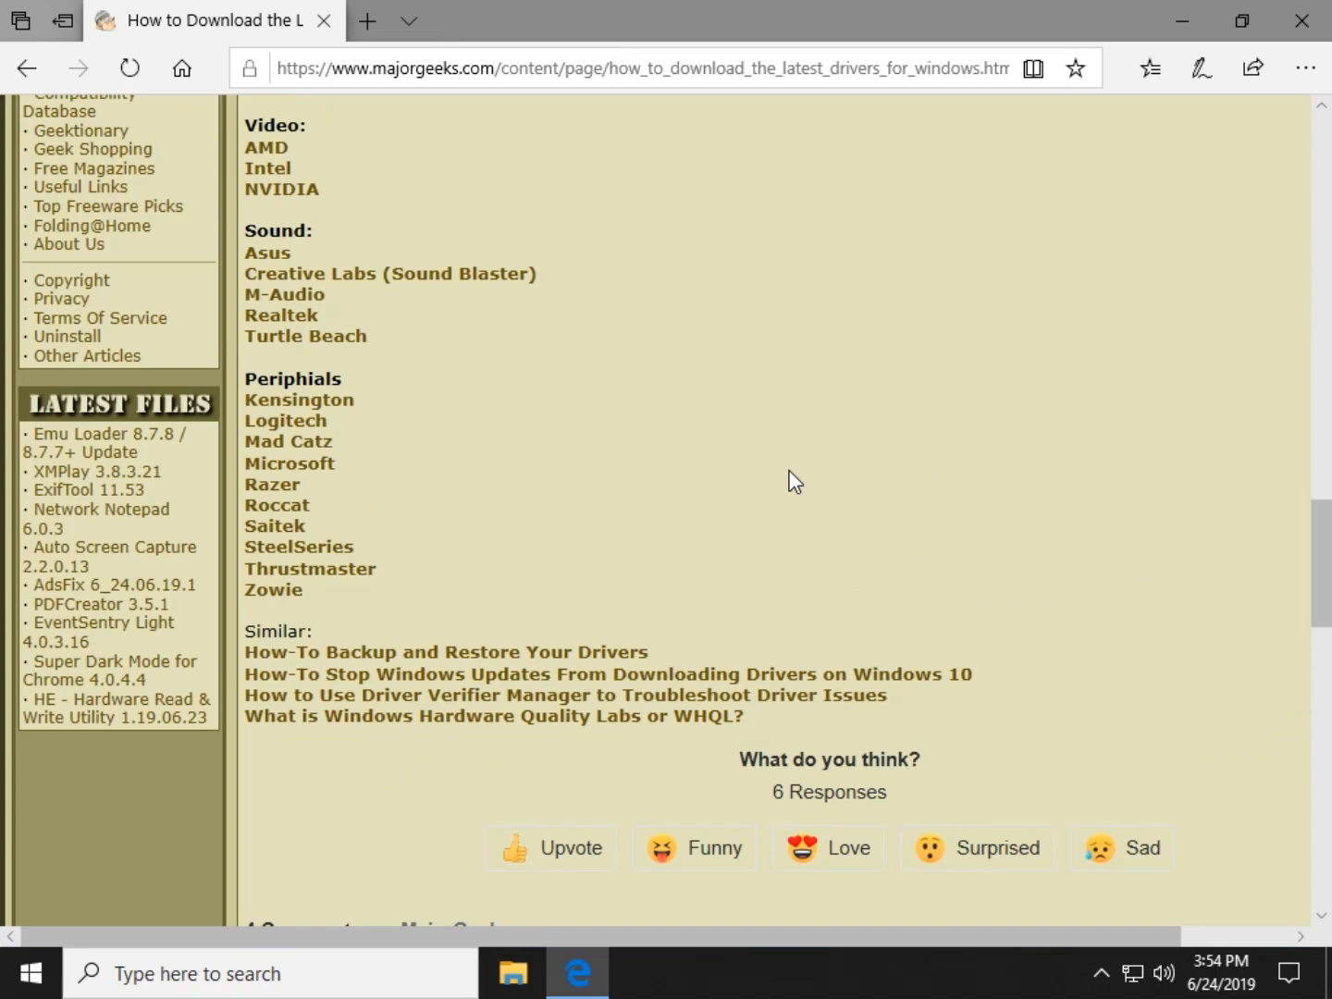
{"action": "mouse_move", "coordinate": [808, 467]}
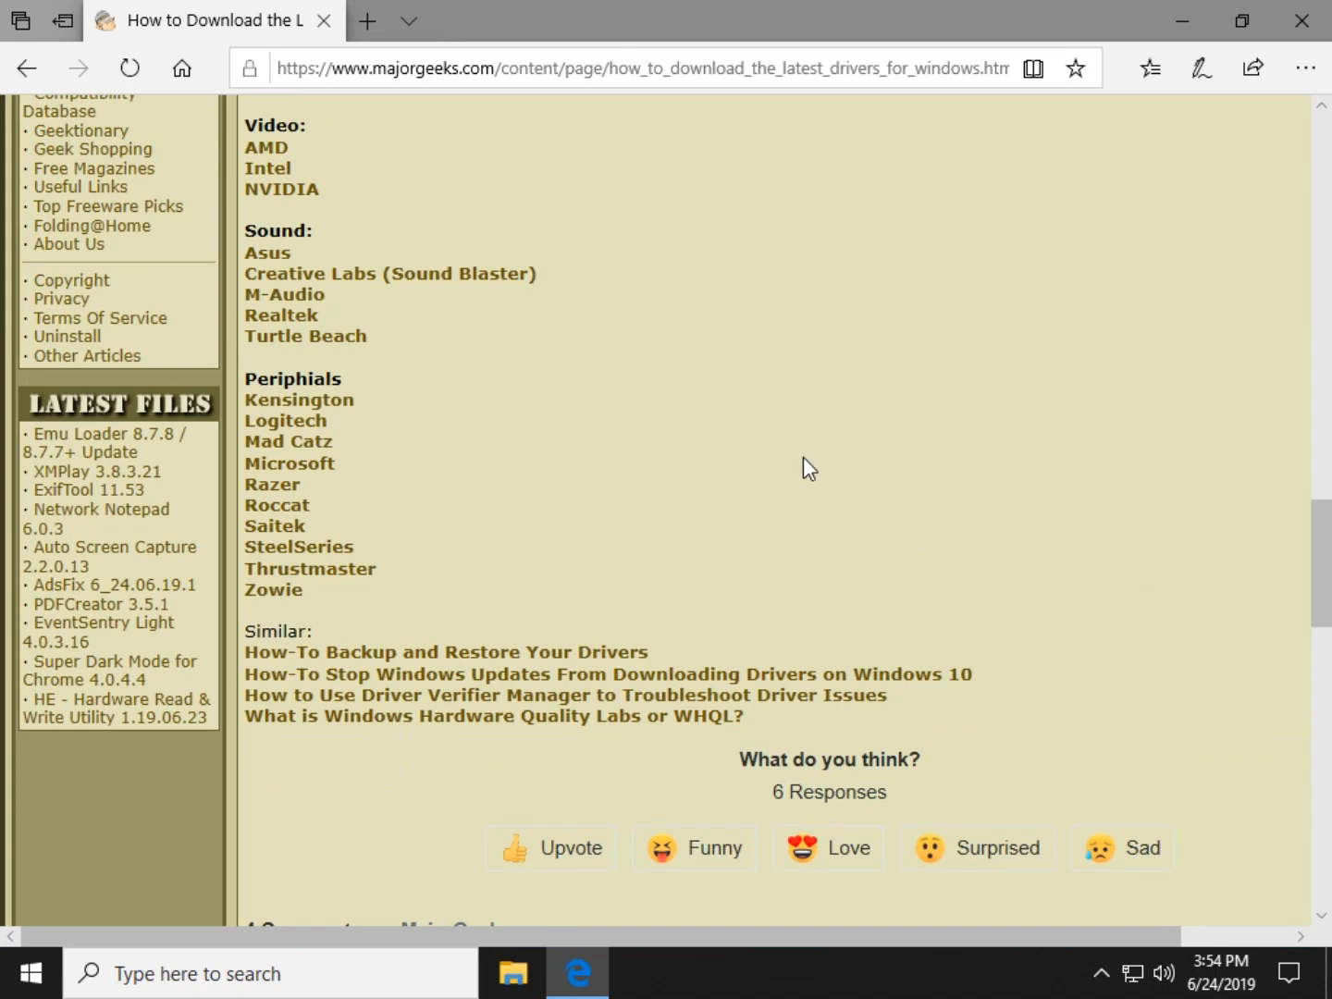
Scroll the article back to its top, then down through the Third-Party Apps links to the video card updater apps
{"action": "scroll", "scroll_direction": "up", "scroll_amount": 3}
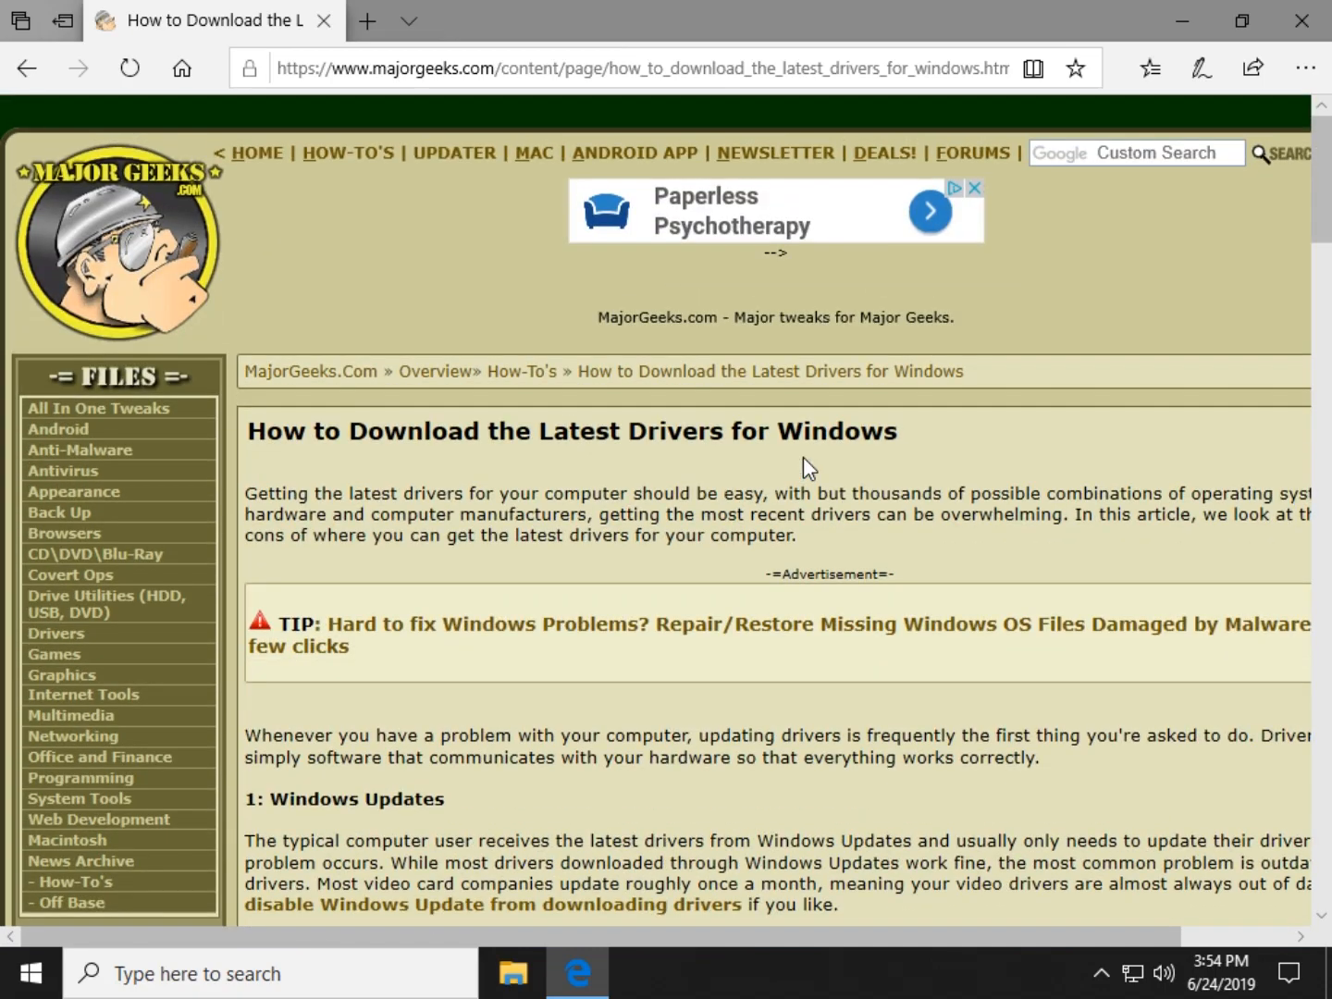
{"action": "scroll", "scroll_direction": "down", "scroll_amount": 3}
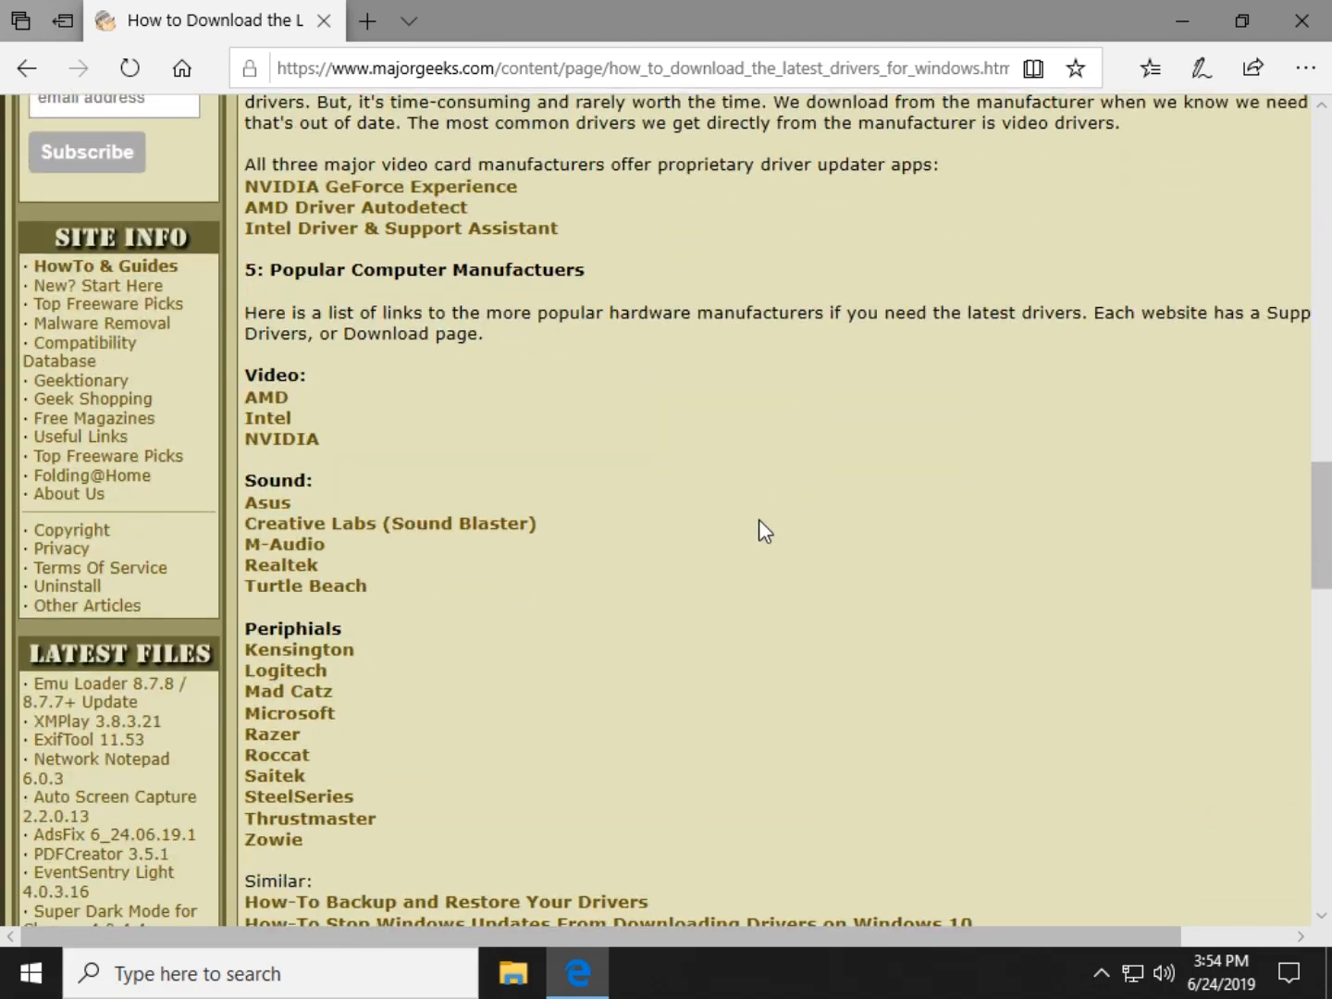
{"action": "scroll", "scroll_direction": "up", "scroll_amount": 3}
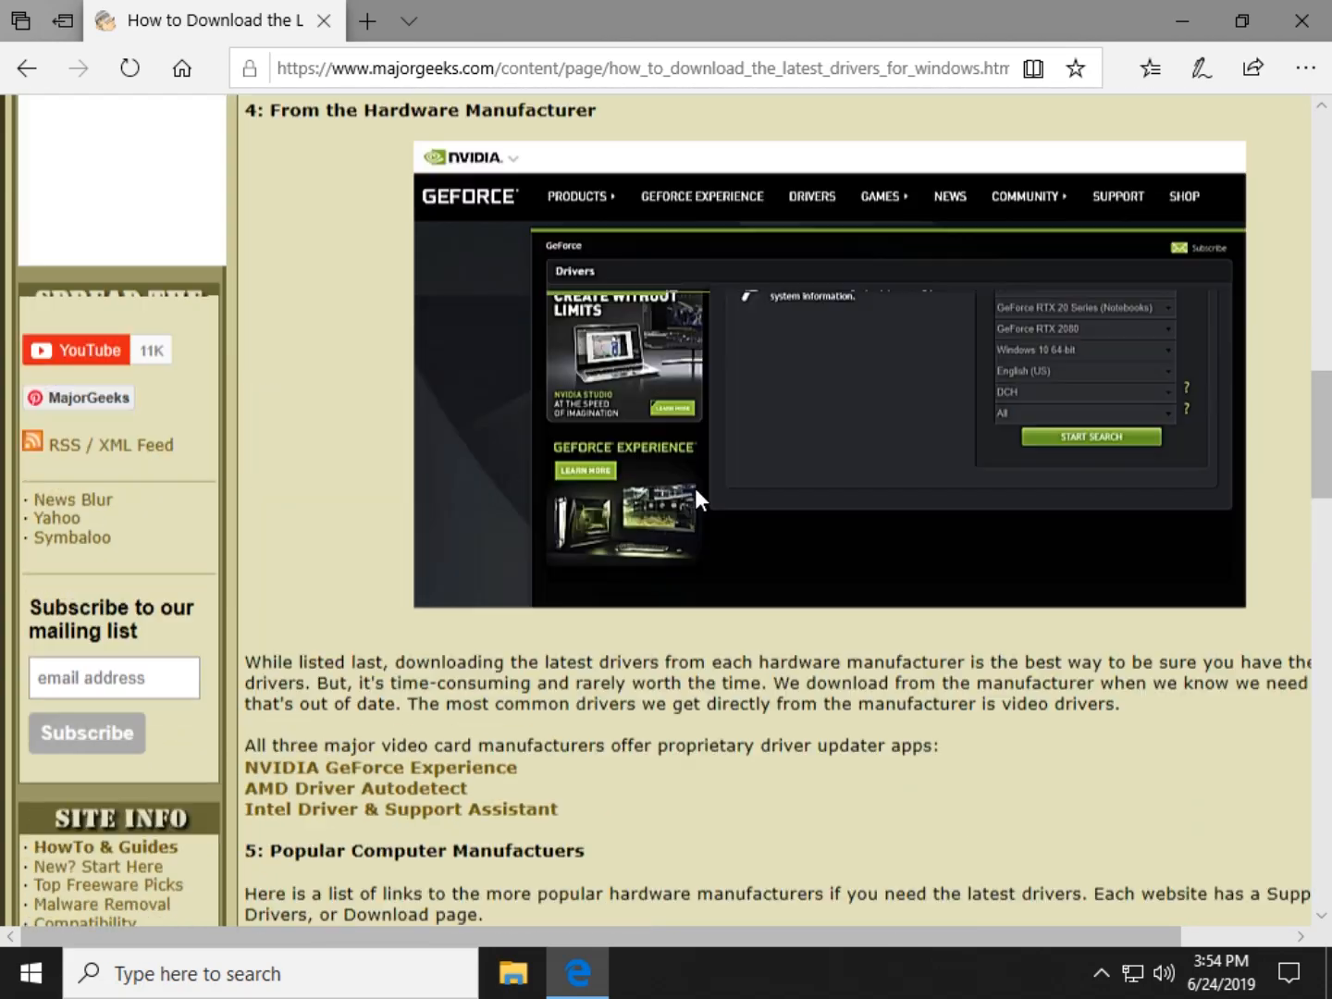
{"action": "scroll", "scroll_direction": "up", "scroll_amount": 3}
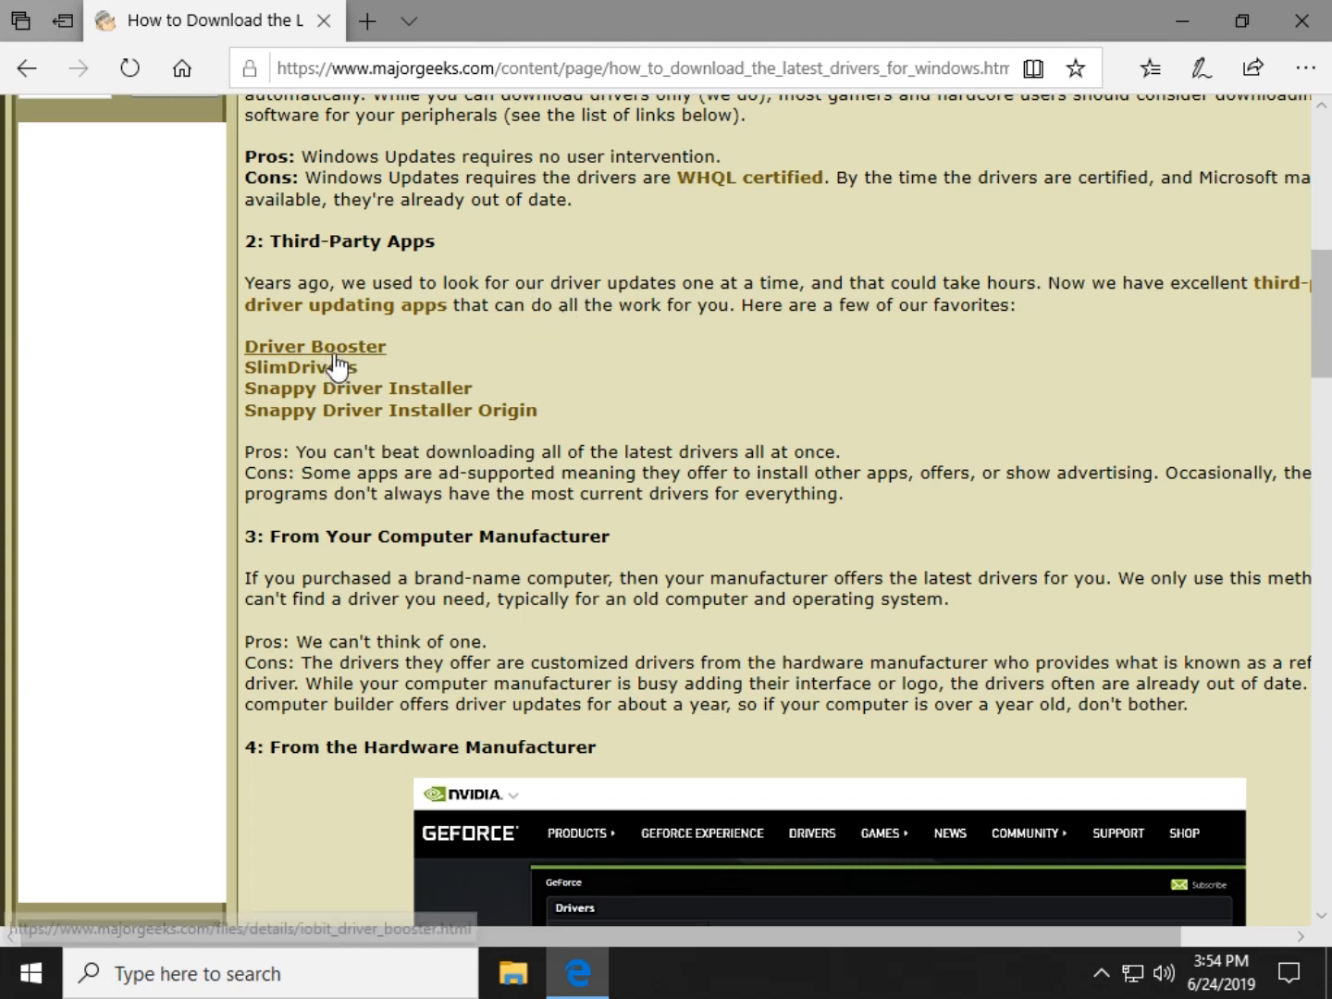
{"action": "mouse_move", "coordinate": [518, 418]}
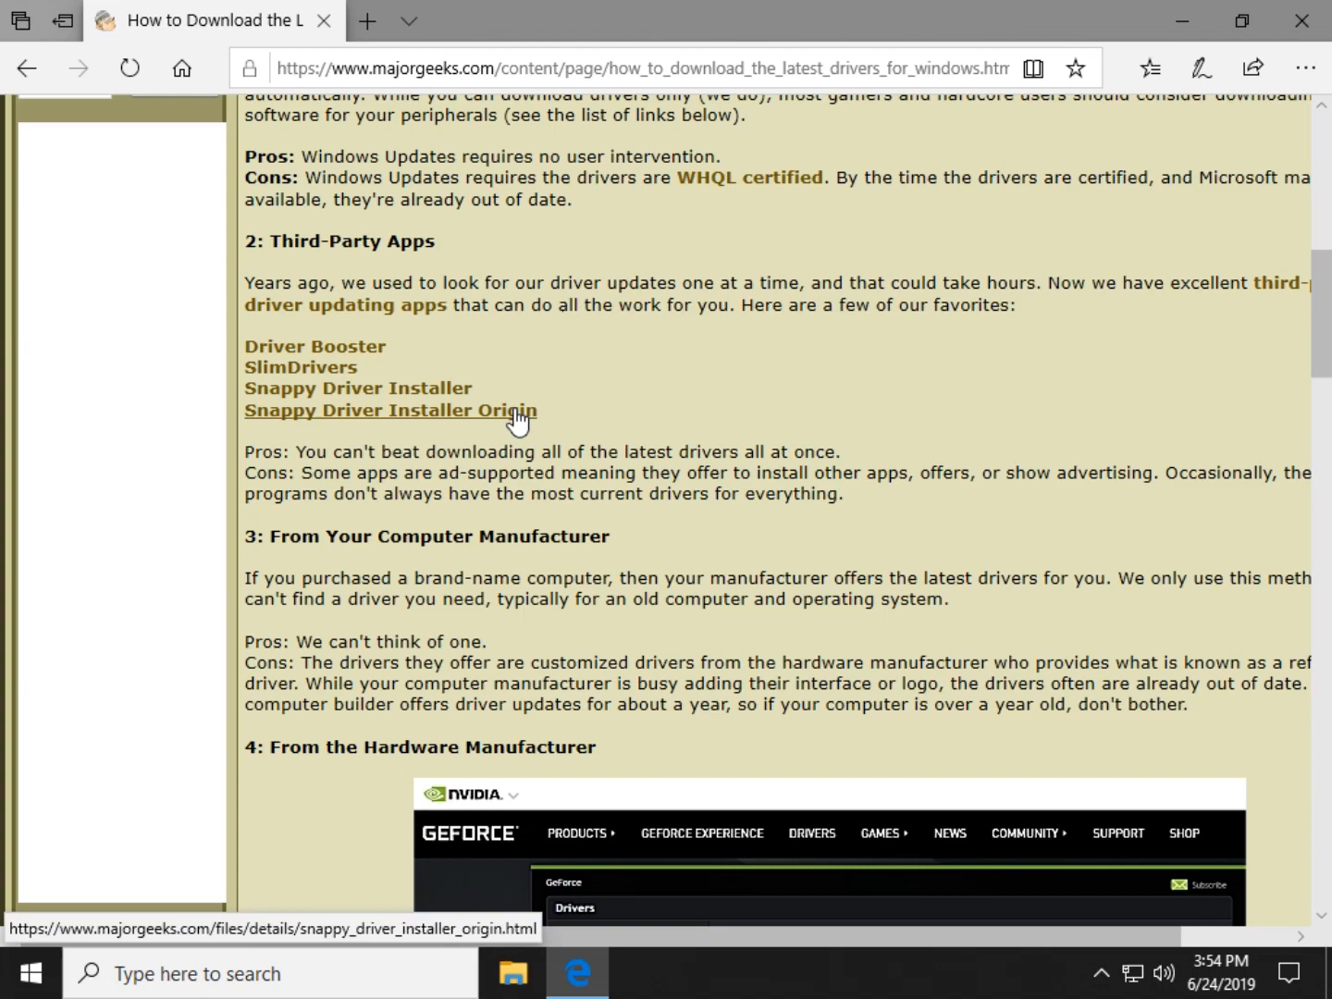
{"action": "scroll", "scroll_direction": "down", "scroll_amount": 3}
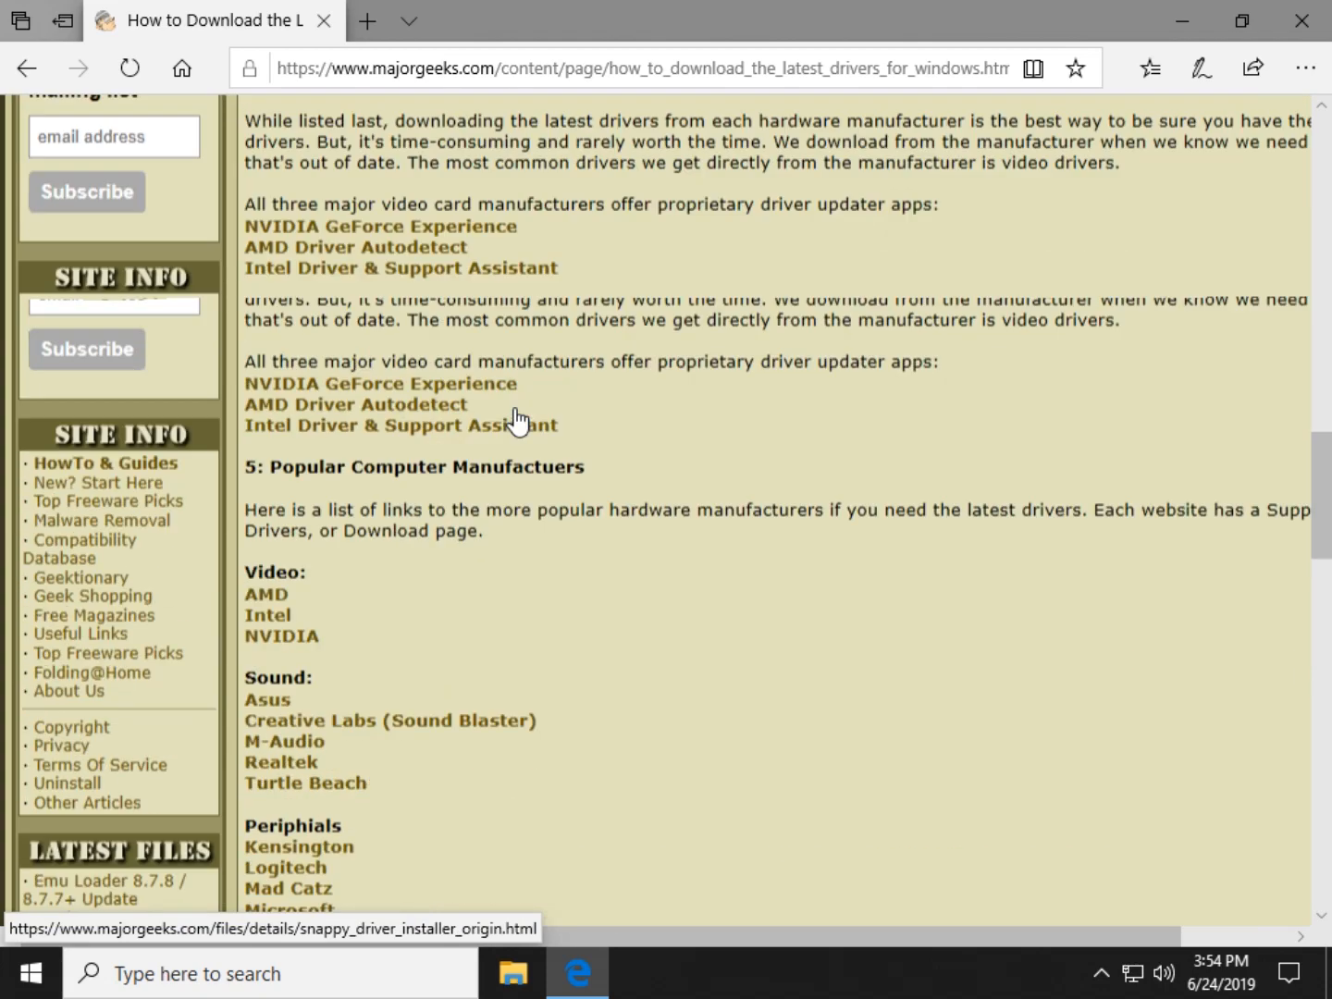
Scroll down to look over the four Similar article links, then return to the top of the page
{"action": "scroll", "scroll_direction": "down", "scroll_amount": 3}
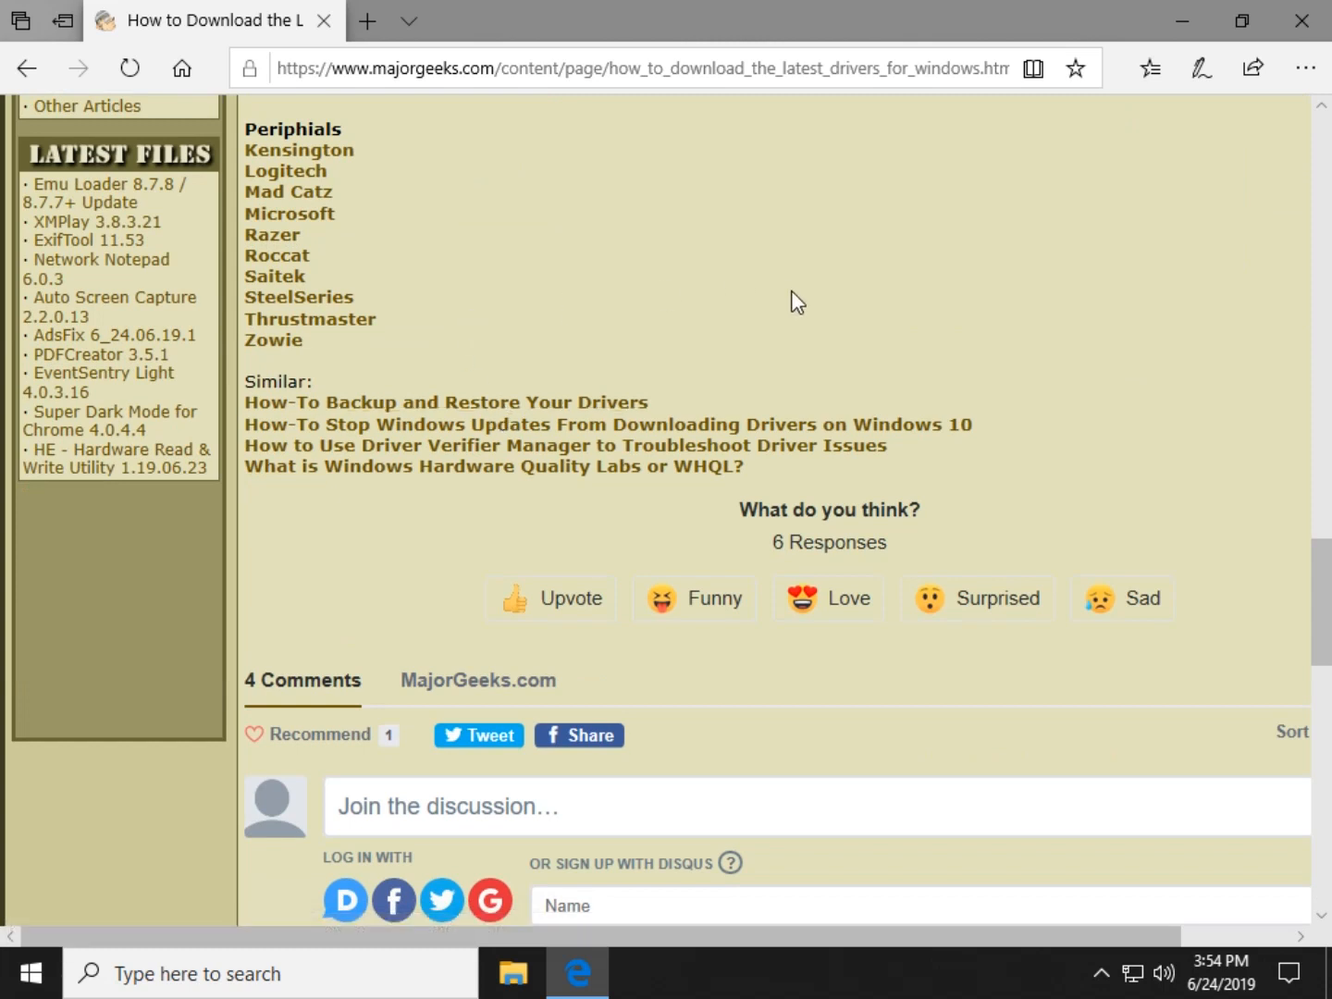
{"action": "mouse_move", "coordinate": [294, 431]}
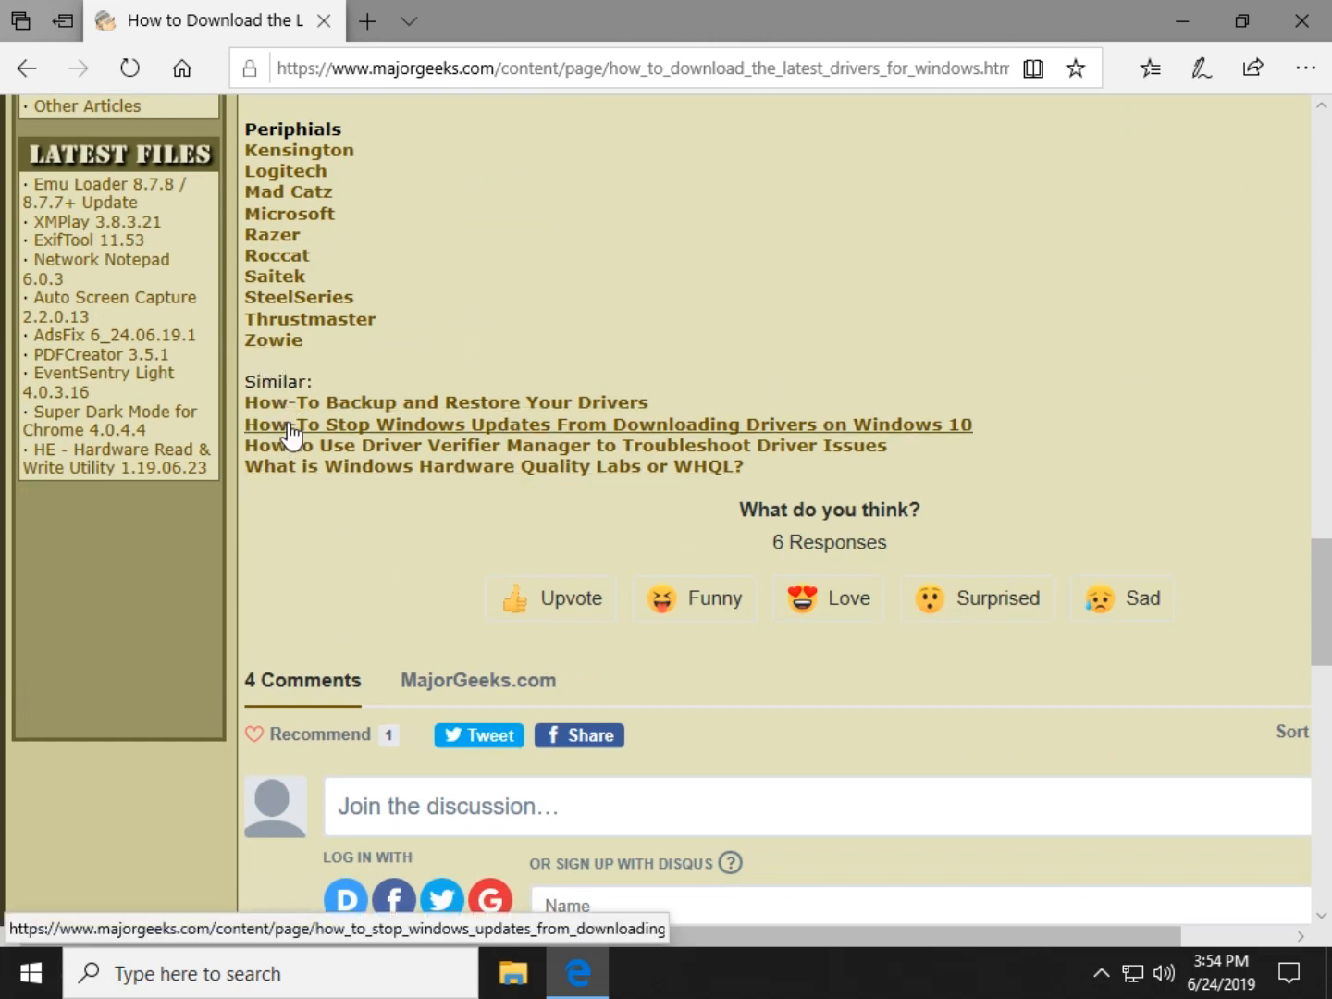
{"action": "mouse_move", "coordinate": [370, 418]}
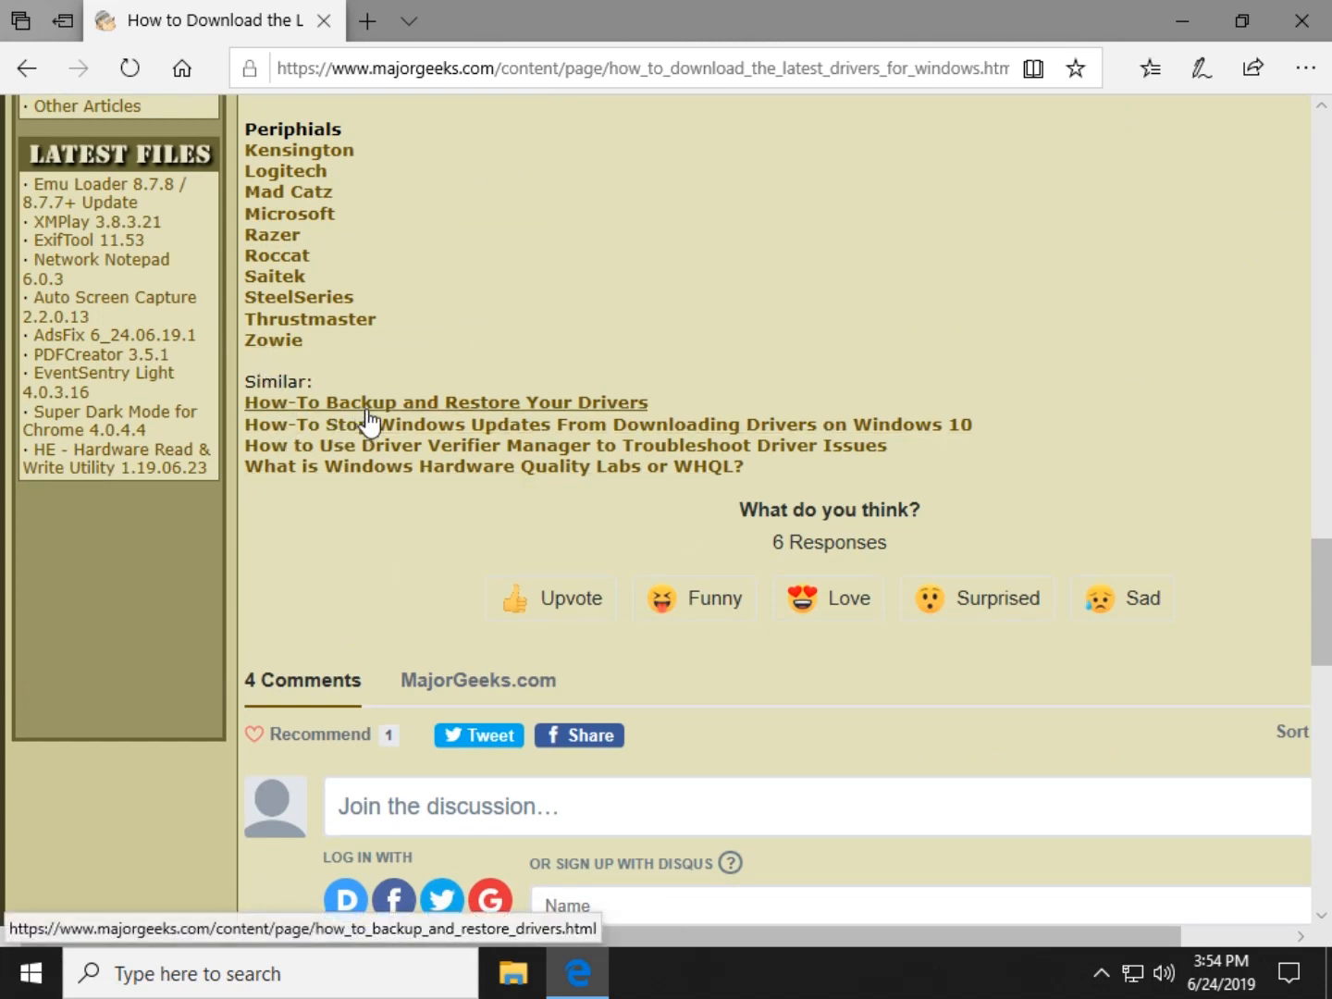
{"action": "mouse_move", "coordinate": [553, 424]}
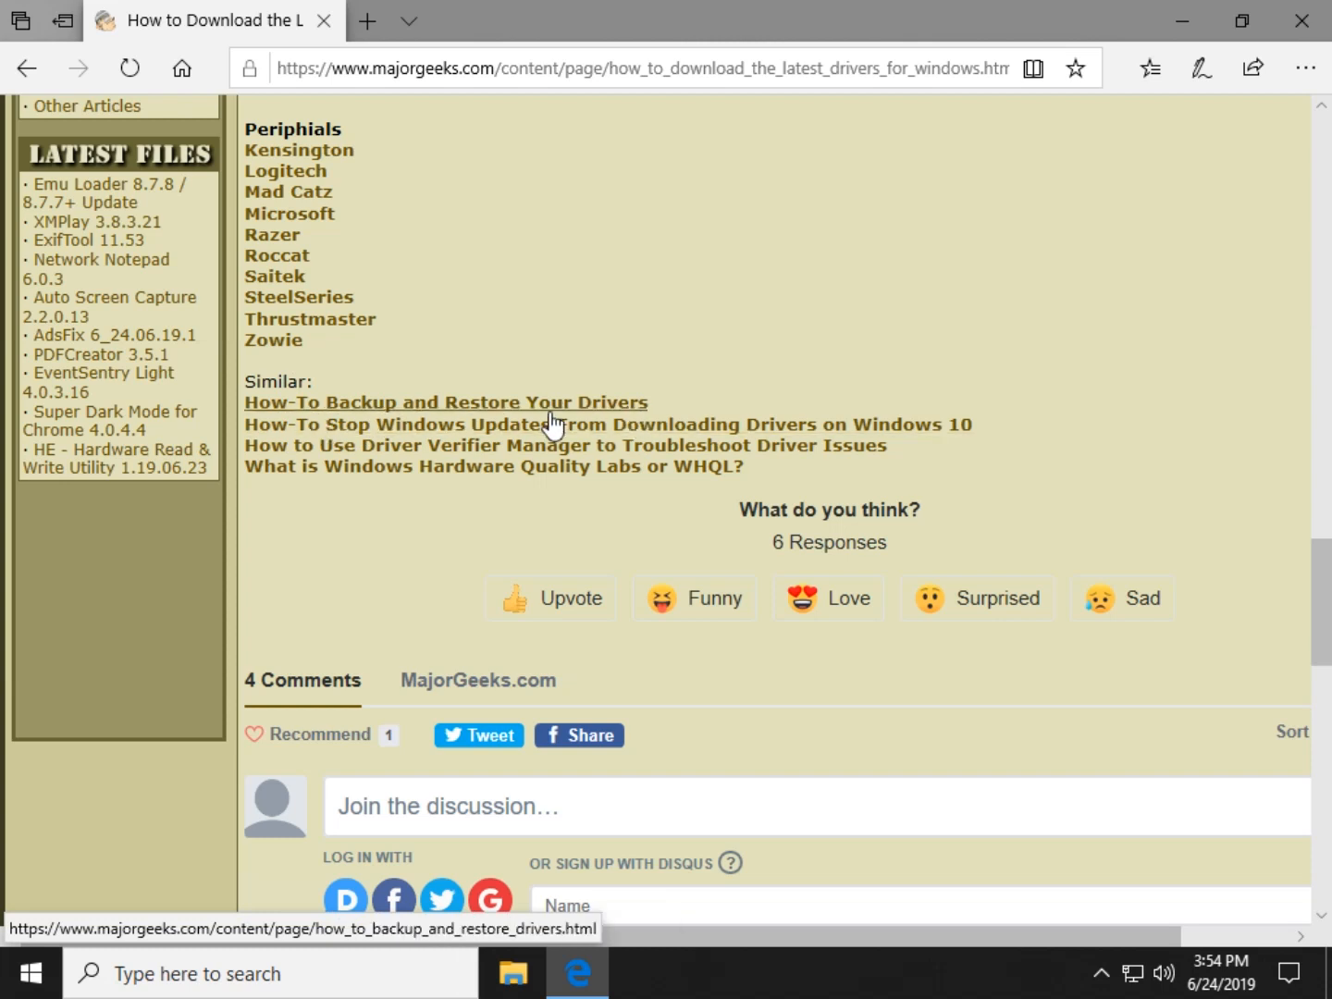
{"action": "mouse_move", "coordinate": [476, 432]}
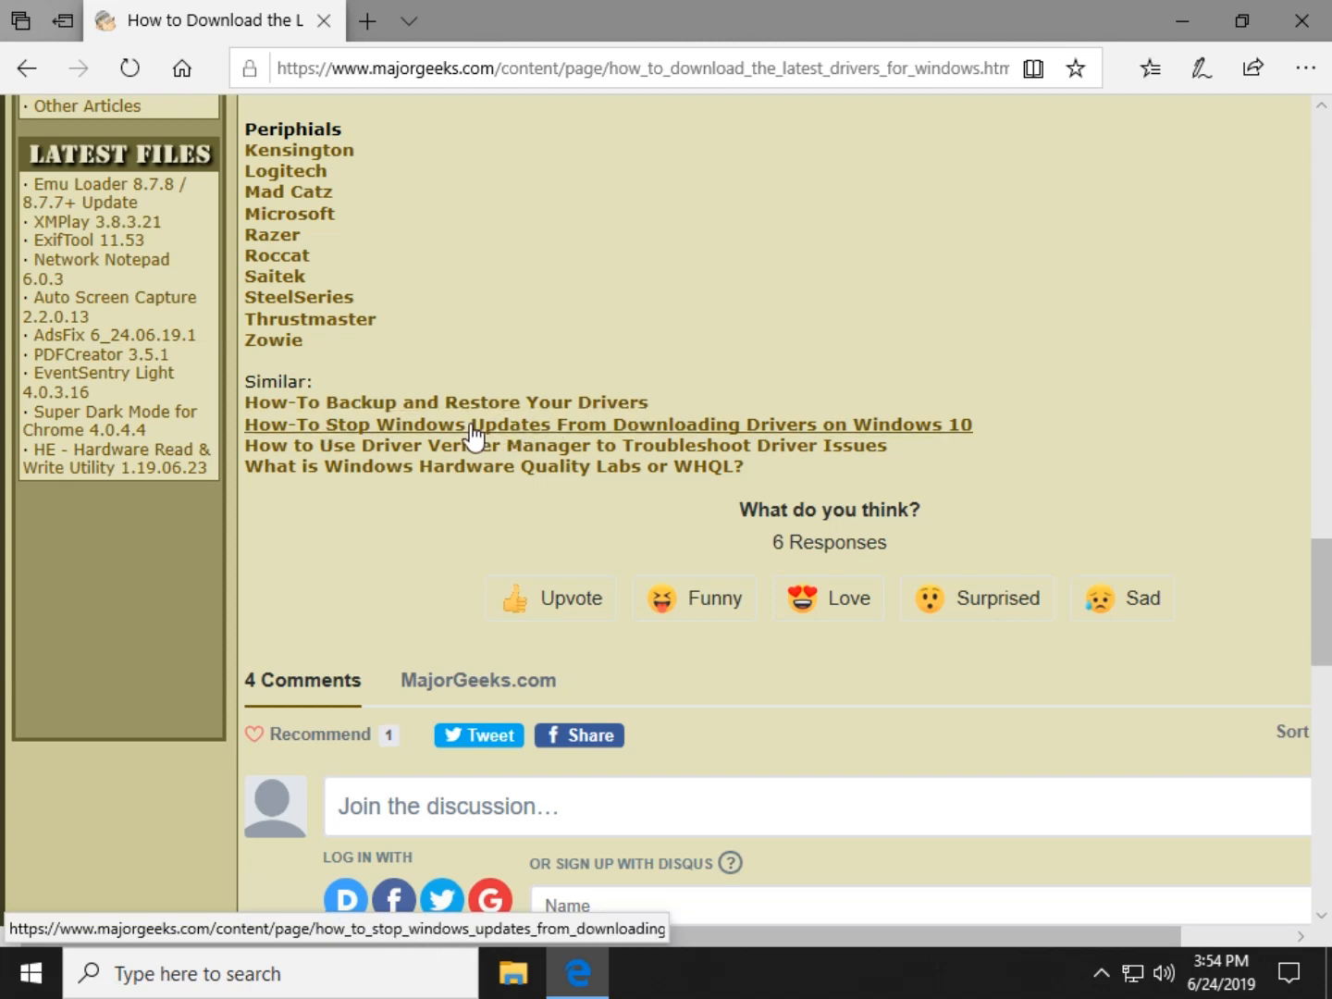
{"action": "mouse_move", "coordinate": [929, 118]}
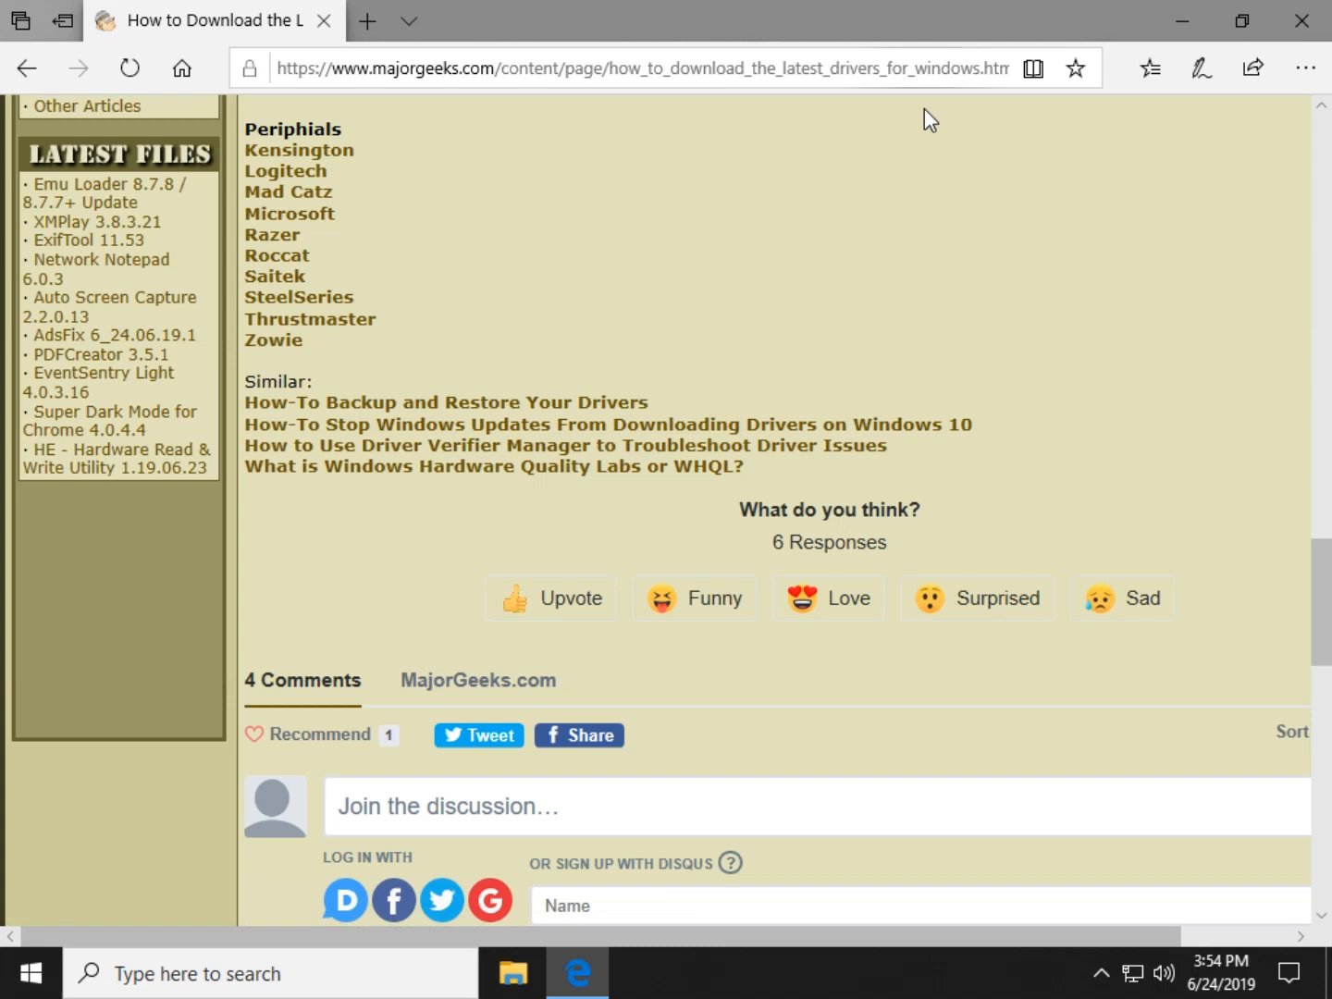
{"action": "mouse_move", "coordinate": [648, 416]}
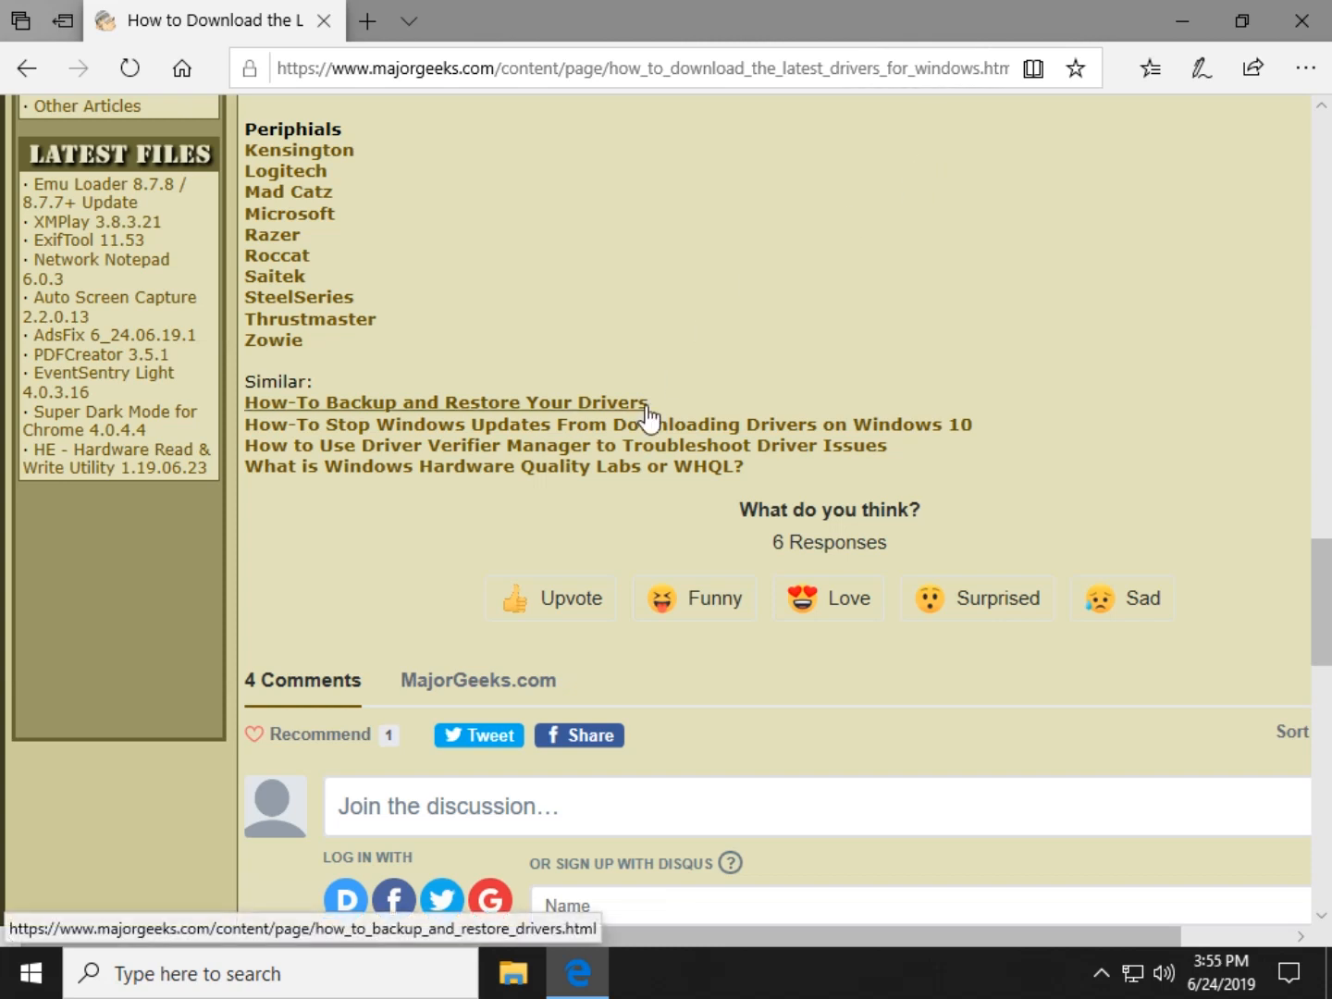
{"action": "mouse_move", "coordinate": [749, 418]}
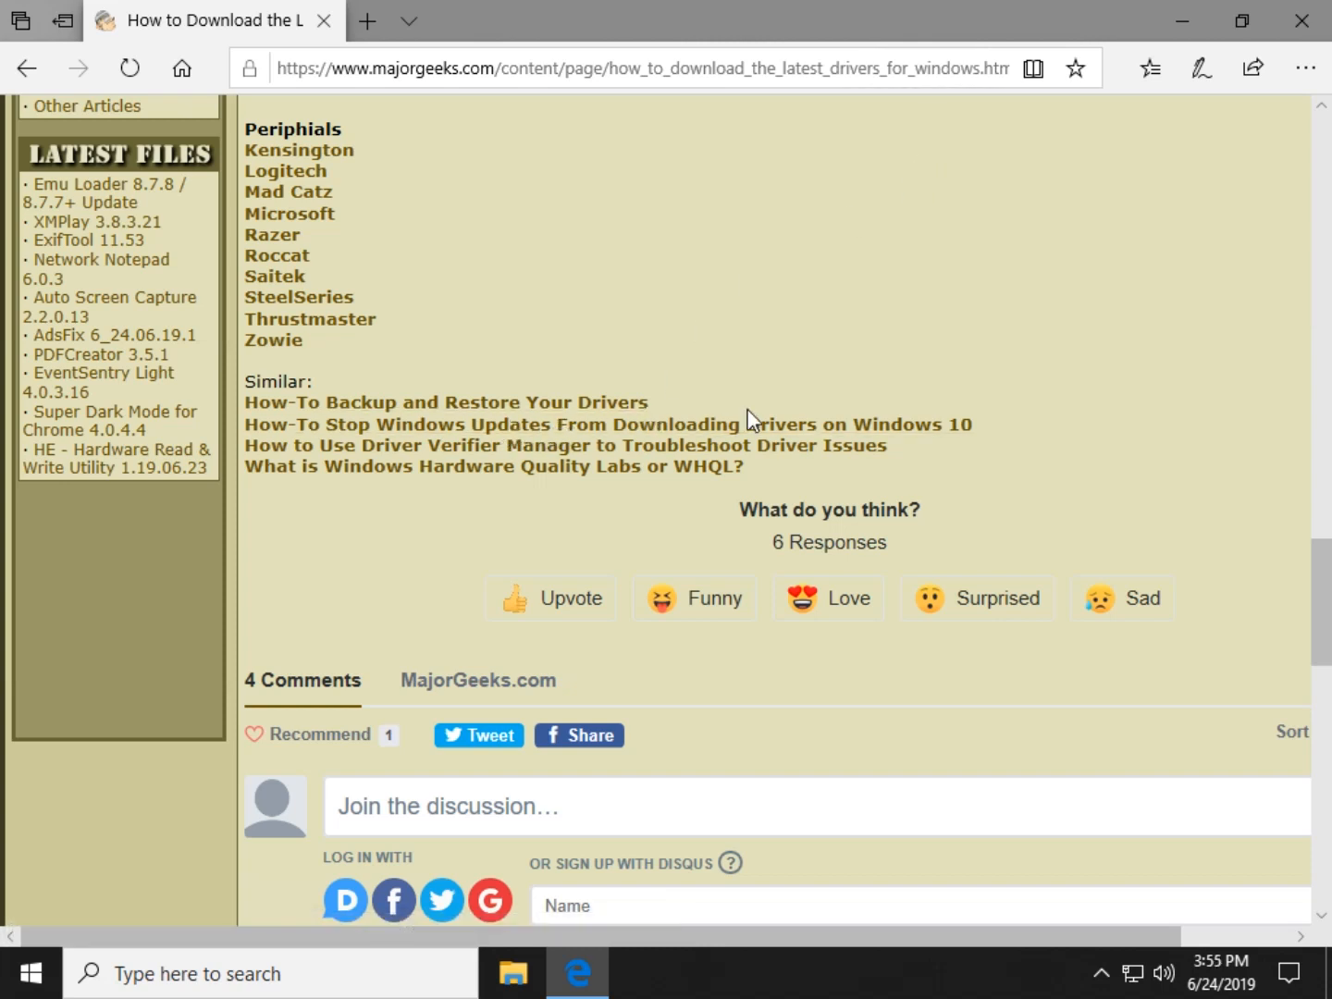
{"action": "mouse_move", "coordinate": [377, 466]}
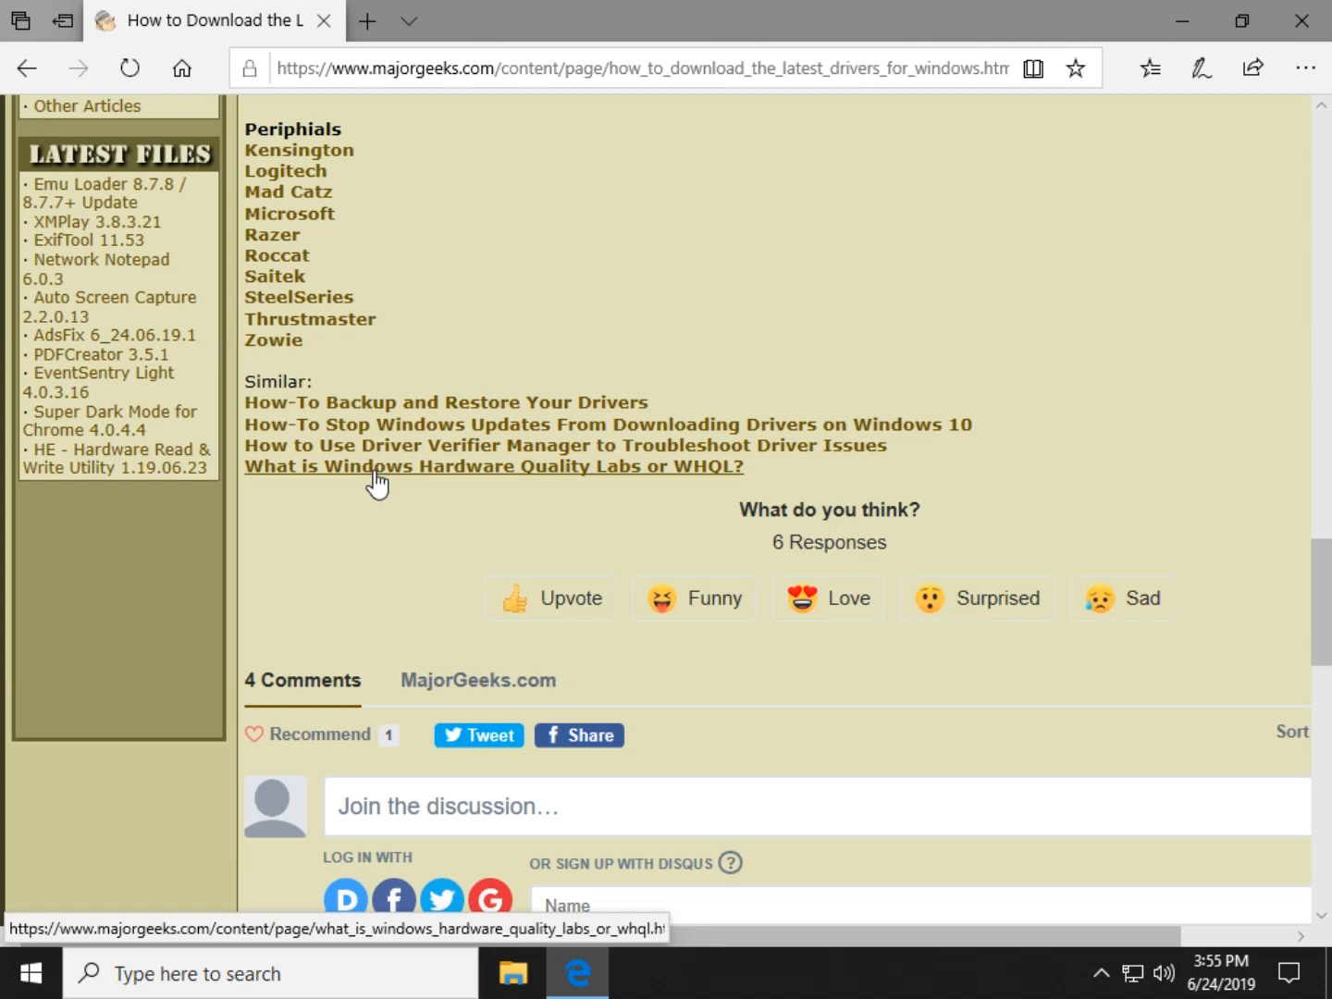
{"action": "mouse_move", "coordinate": [441, 460]}
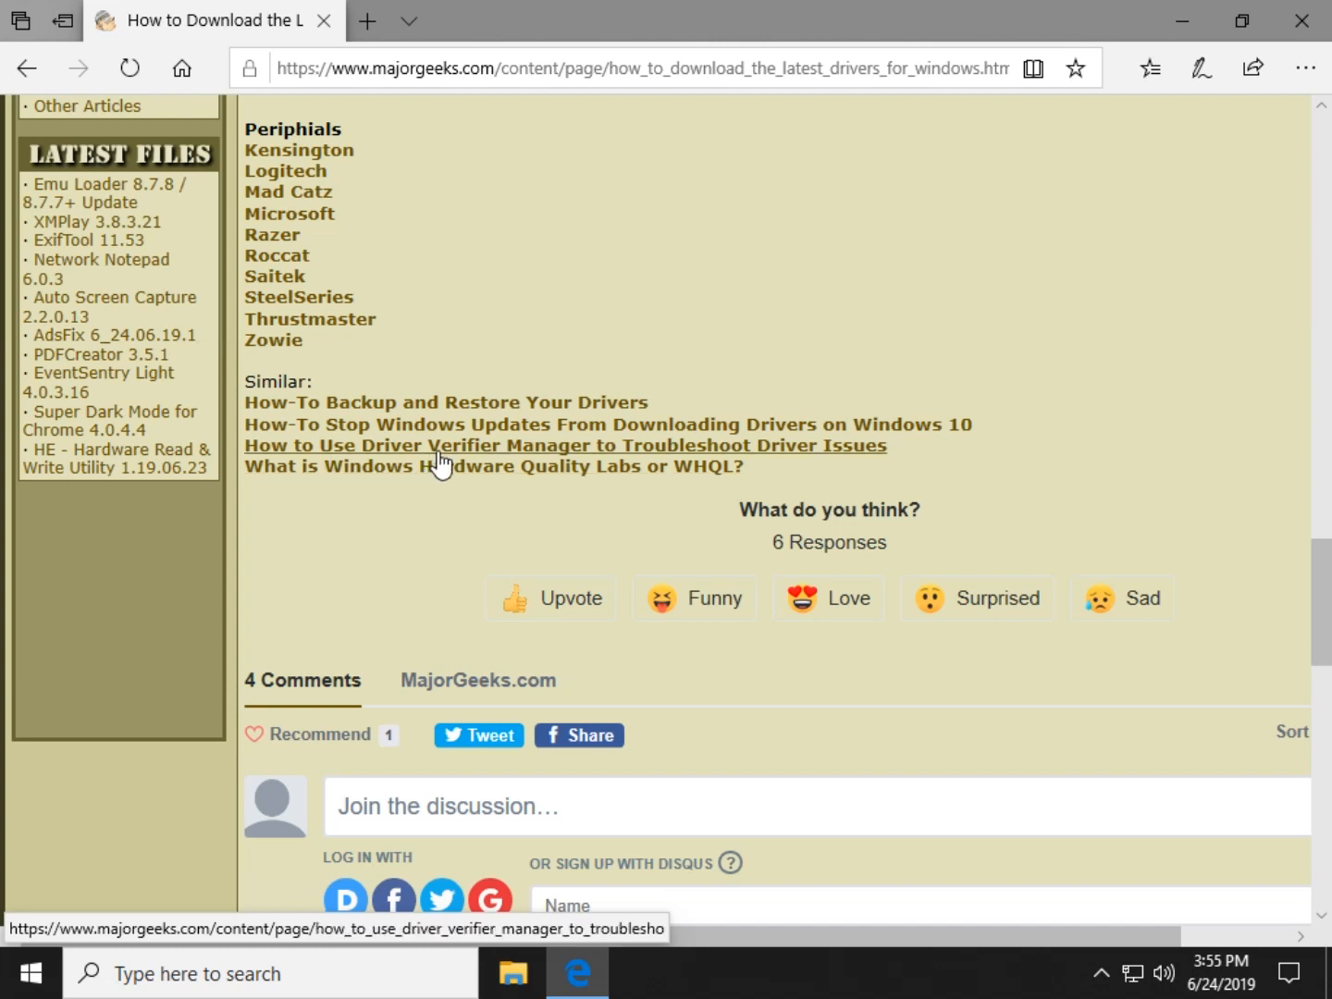
{"action": "mouse_move", "coordinate": [548, 481]}
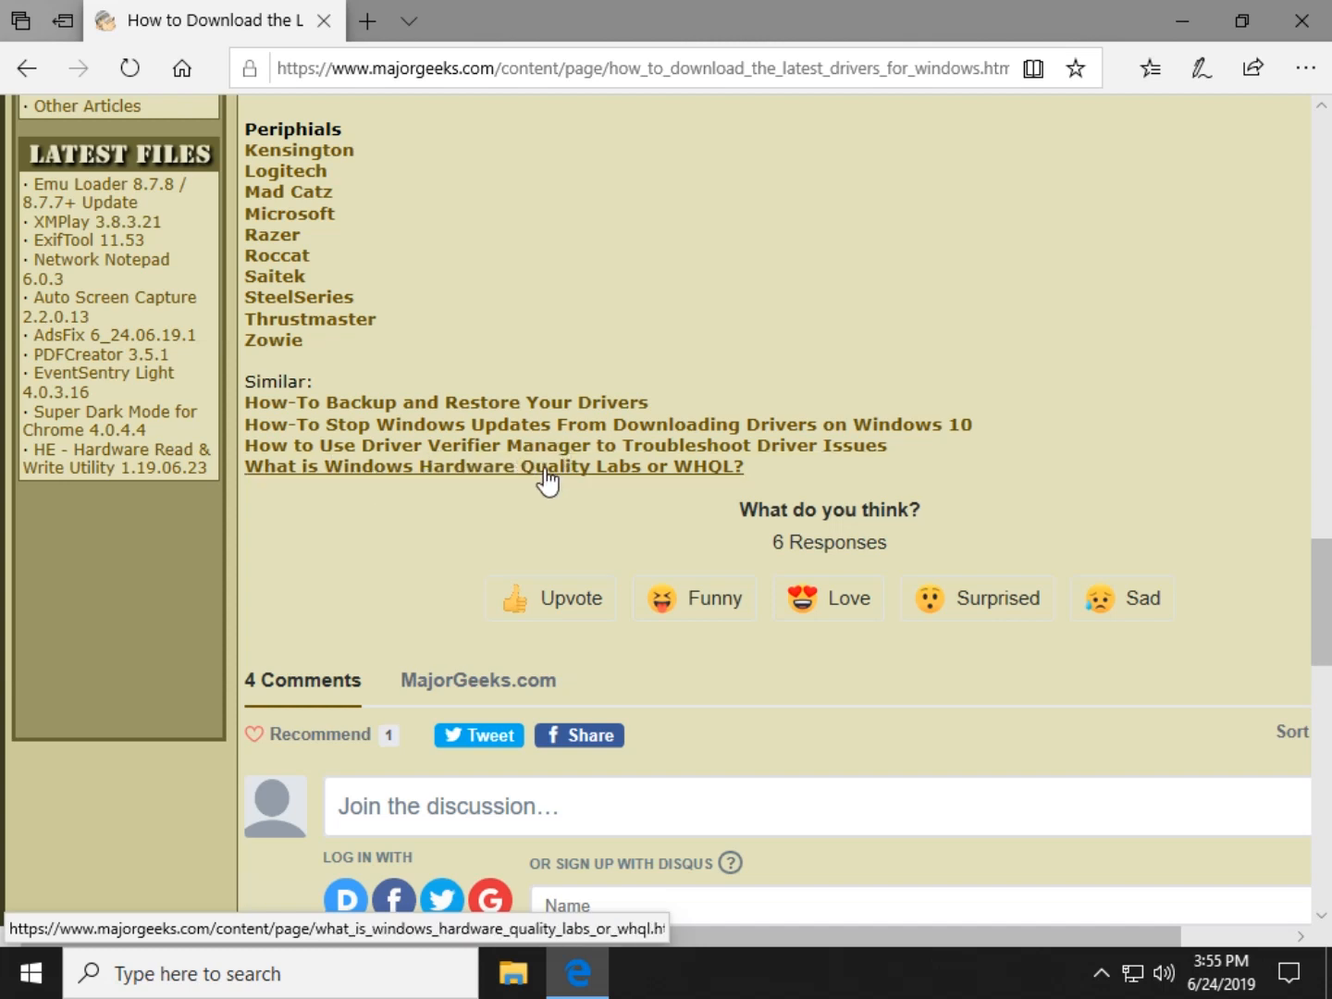
{"action": "scroll", "scroll_direction": "down", "scroll_amount": 3}
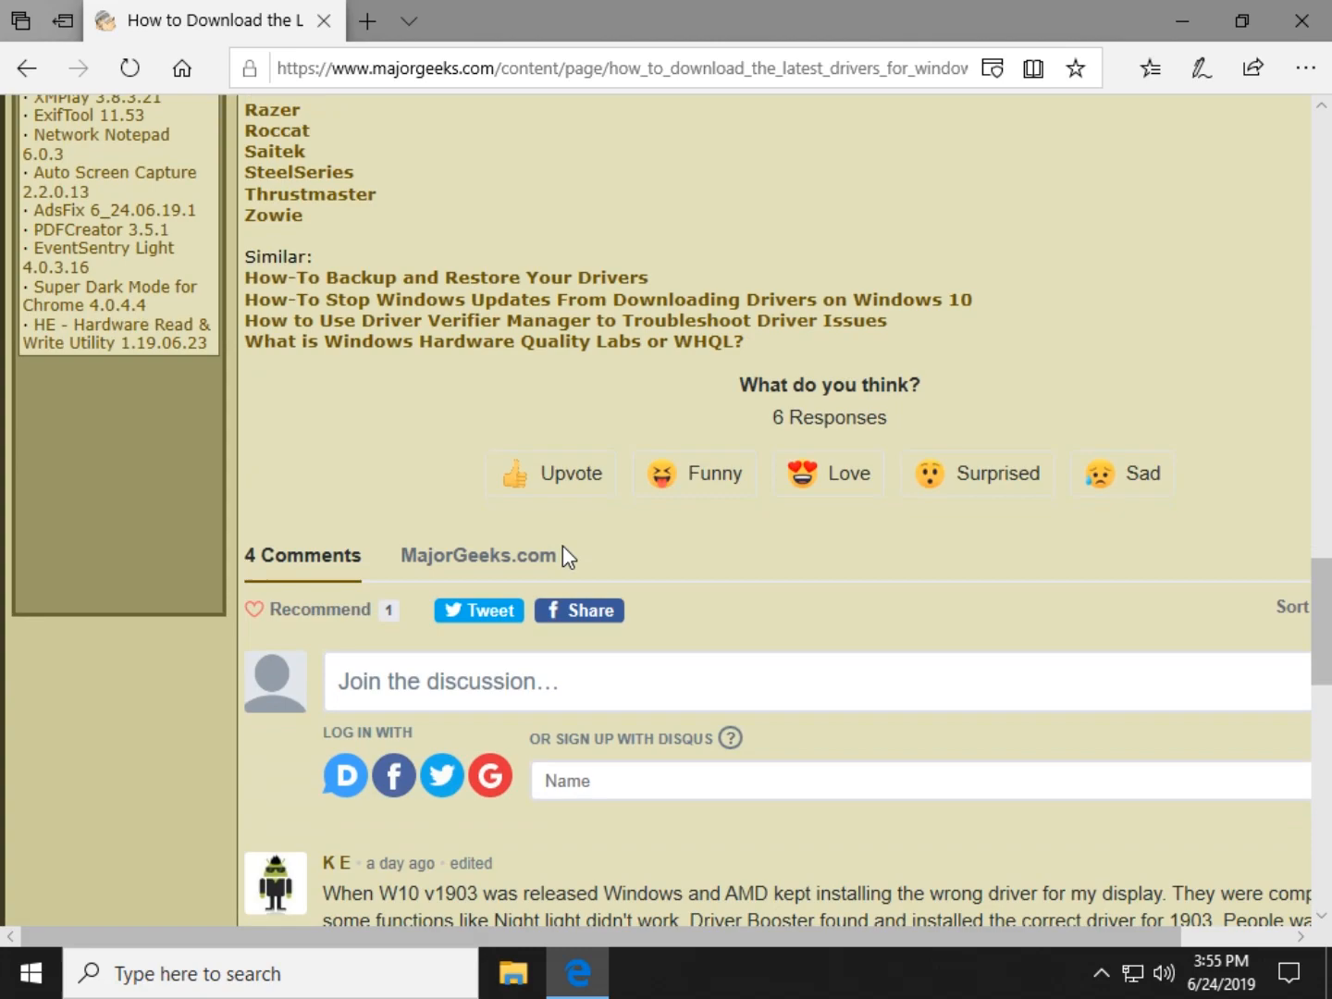
{"action": "scroll", "scroll_direction": "up", "scroll_amount": 3}
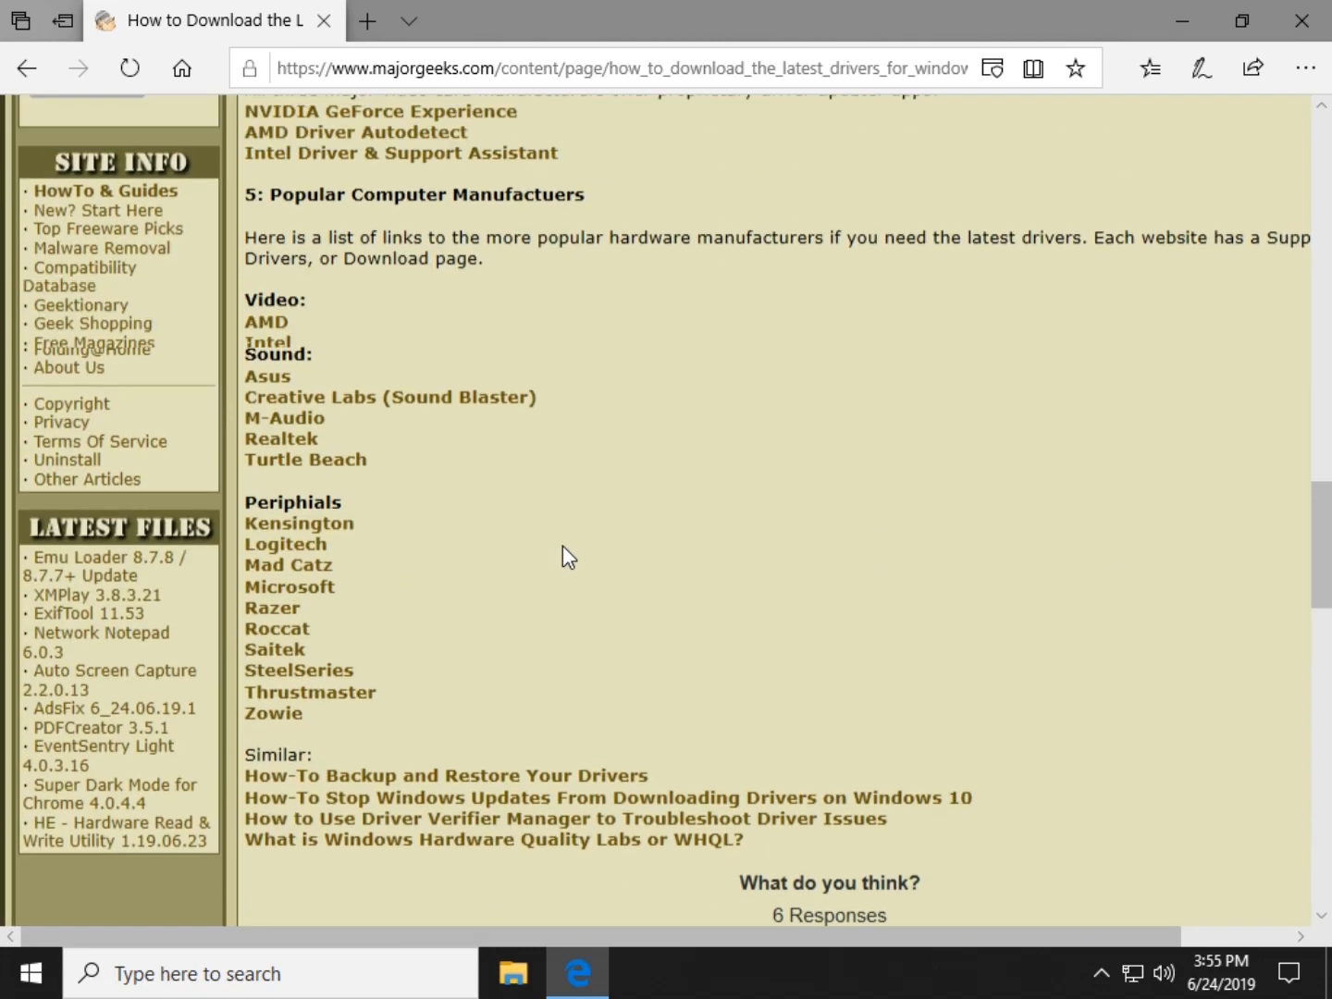
{"action": "scroll", "scroll_direction": "up", "scroll_amount": 3}
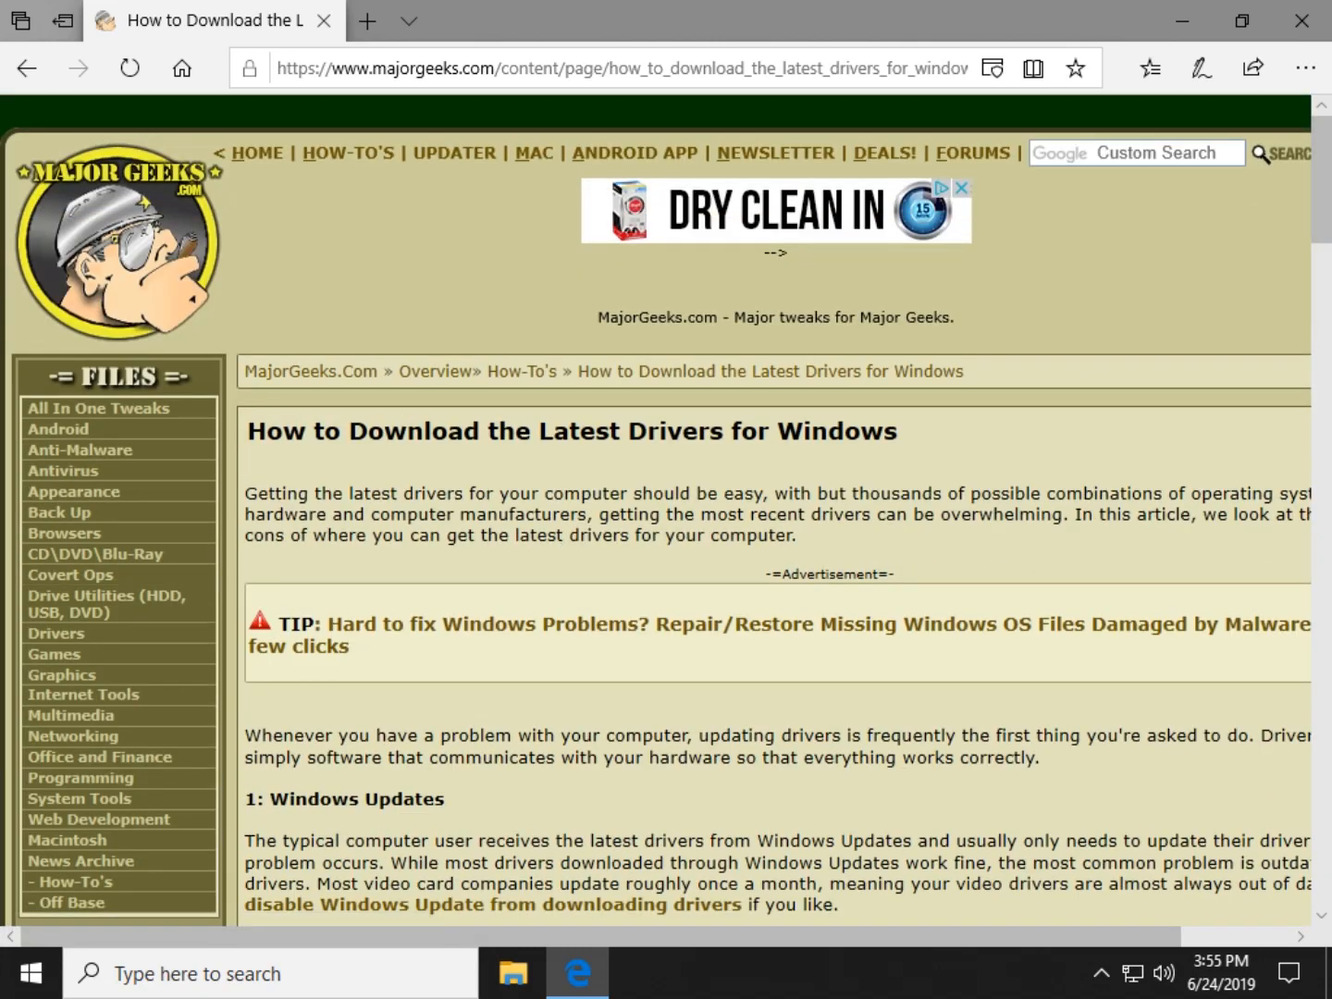